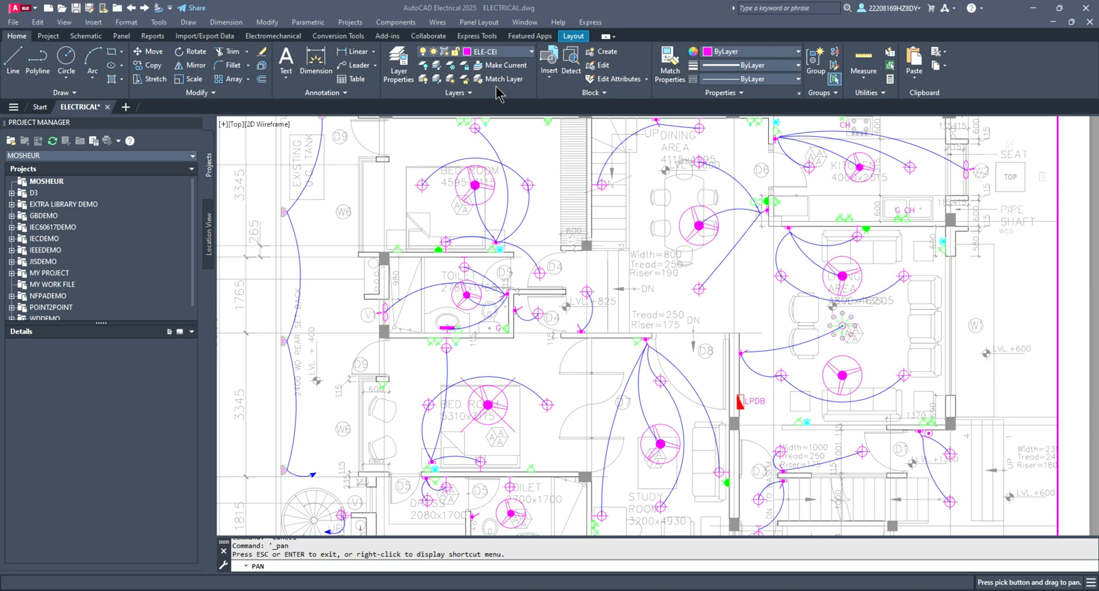
pyautogui.moveTo(658, 370)
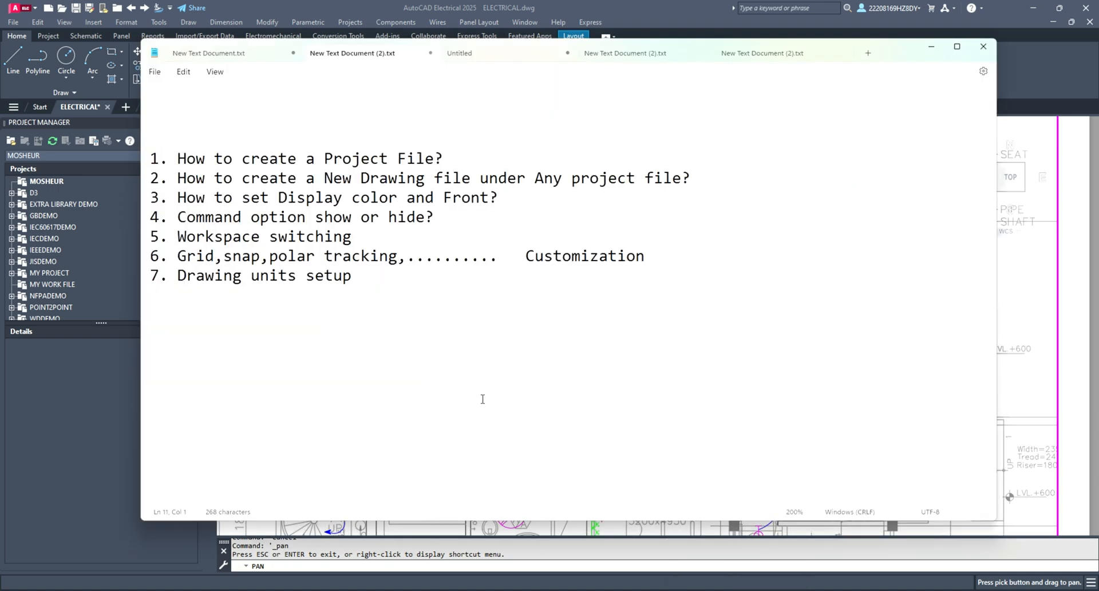
pyautogui.moveTo(386, 351)
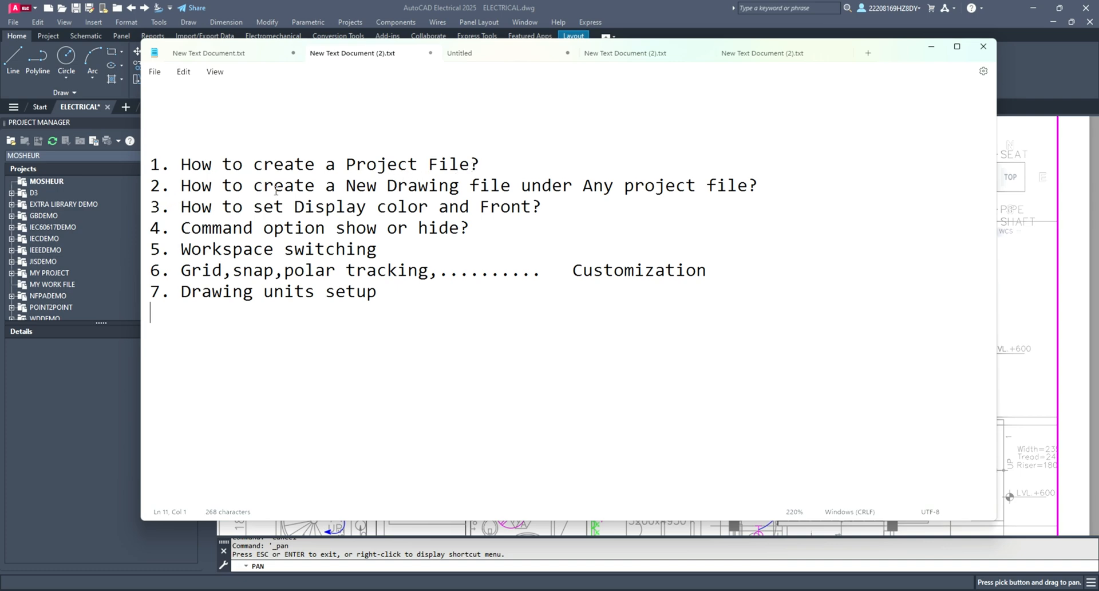
pyautogui.moveTo(549, 190)
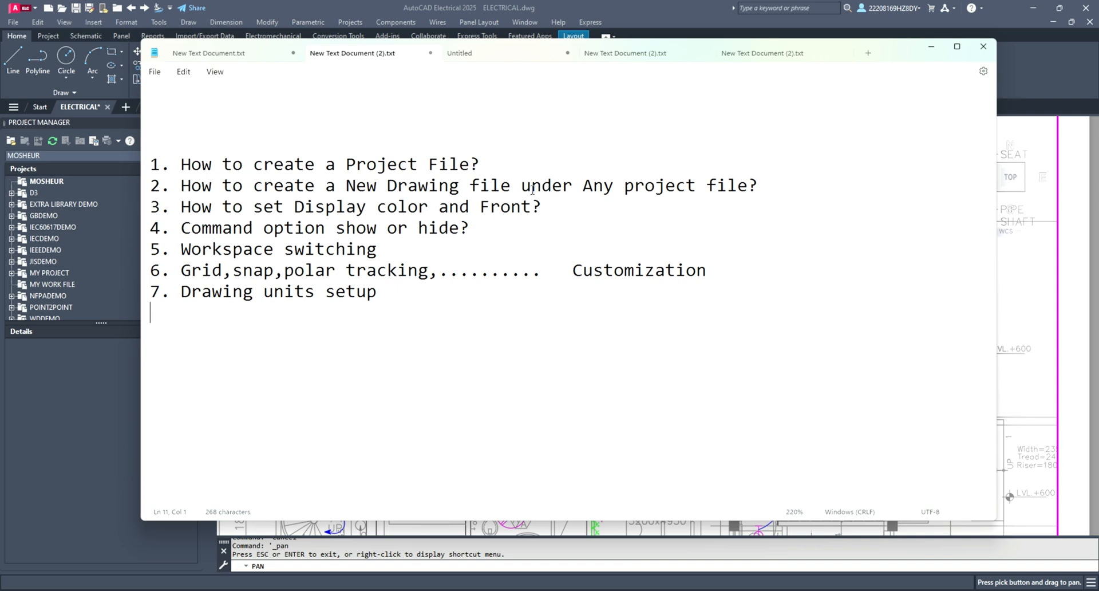
pyautogui.moveTo(530, 188)
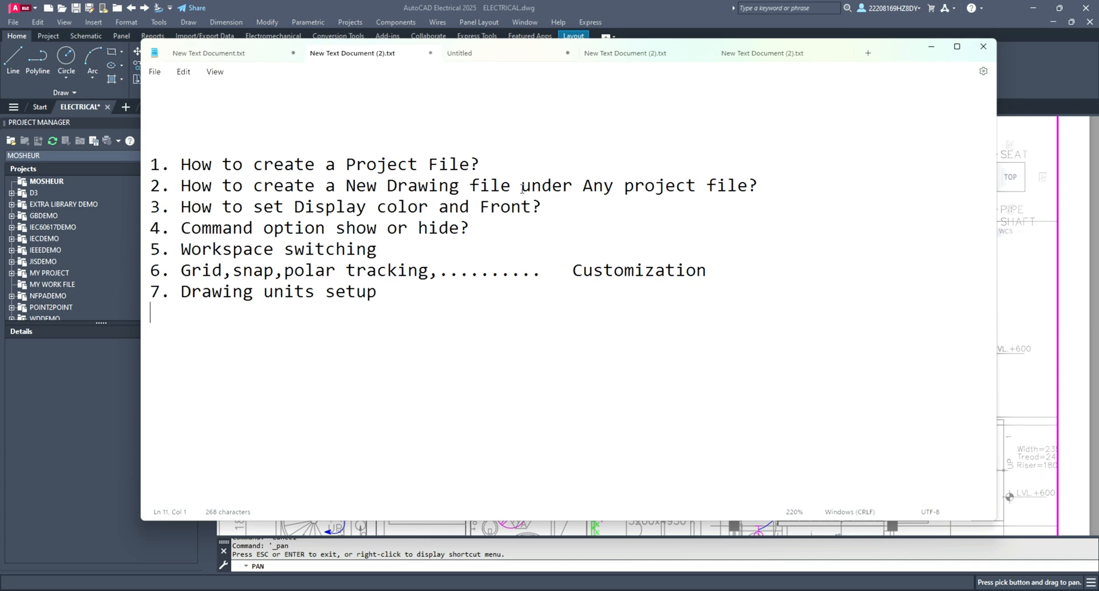
pyautogui.moveTo(315, 214)
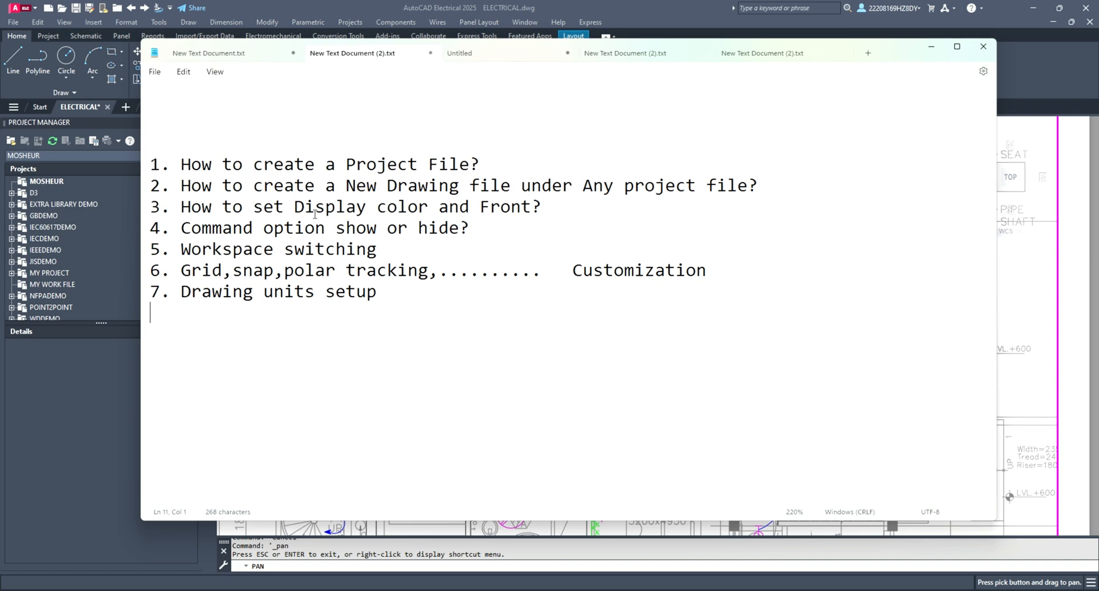
pyautogui.moveTo(505, 212)
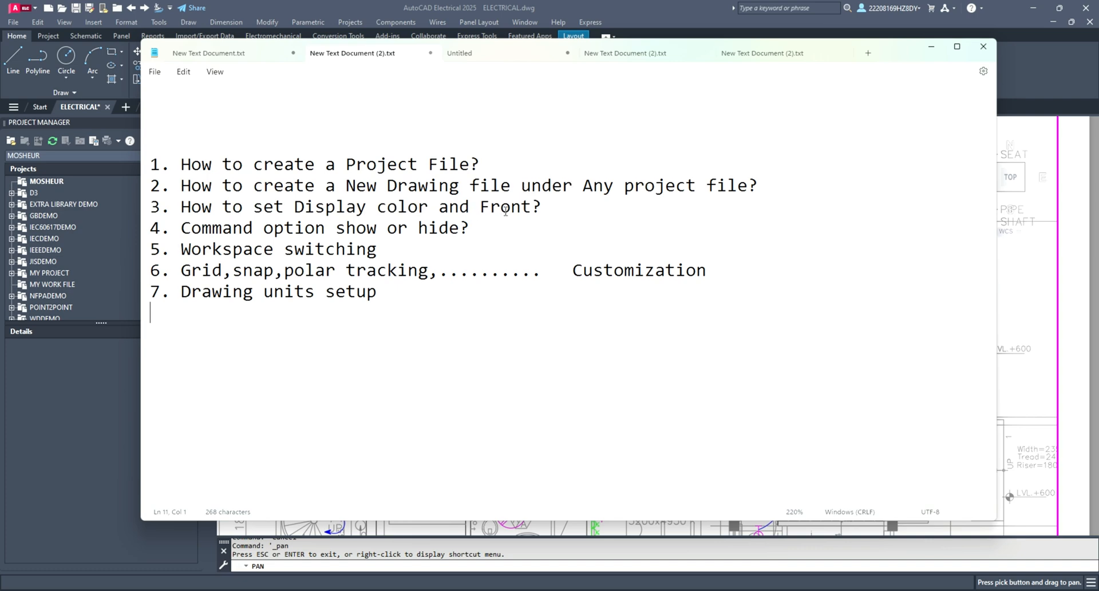
pyautogui.moveTo(1077, 250)
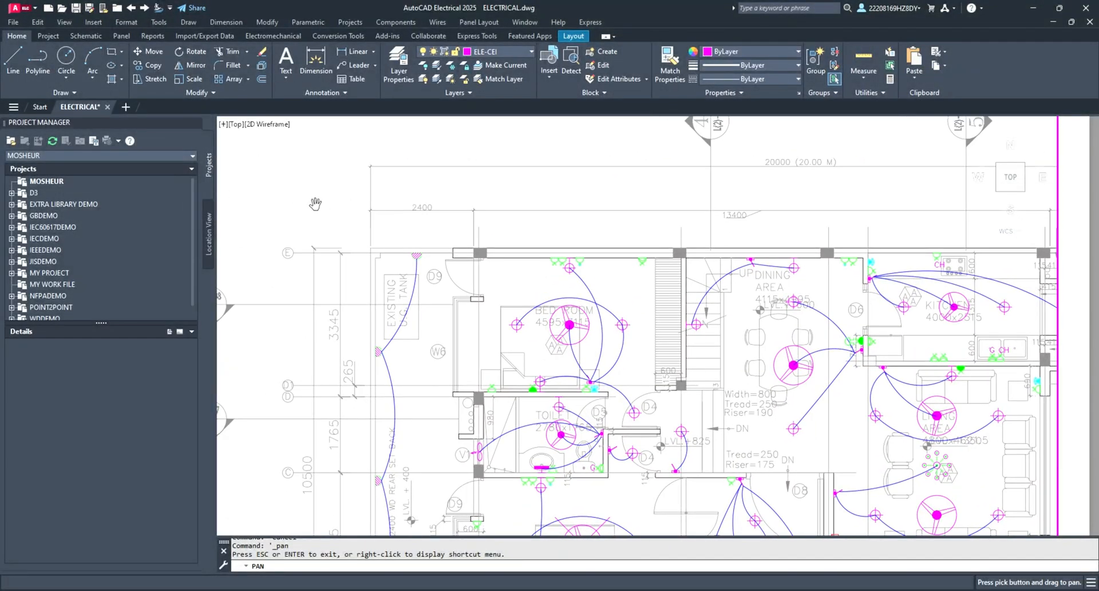
# Step: Pan the ELECTRICAL.dwg floor plan to reveal the study and toilet rooms
pyautogui.moveTo(316, 203); pyautogui.dragTo(426, 277)
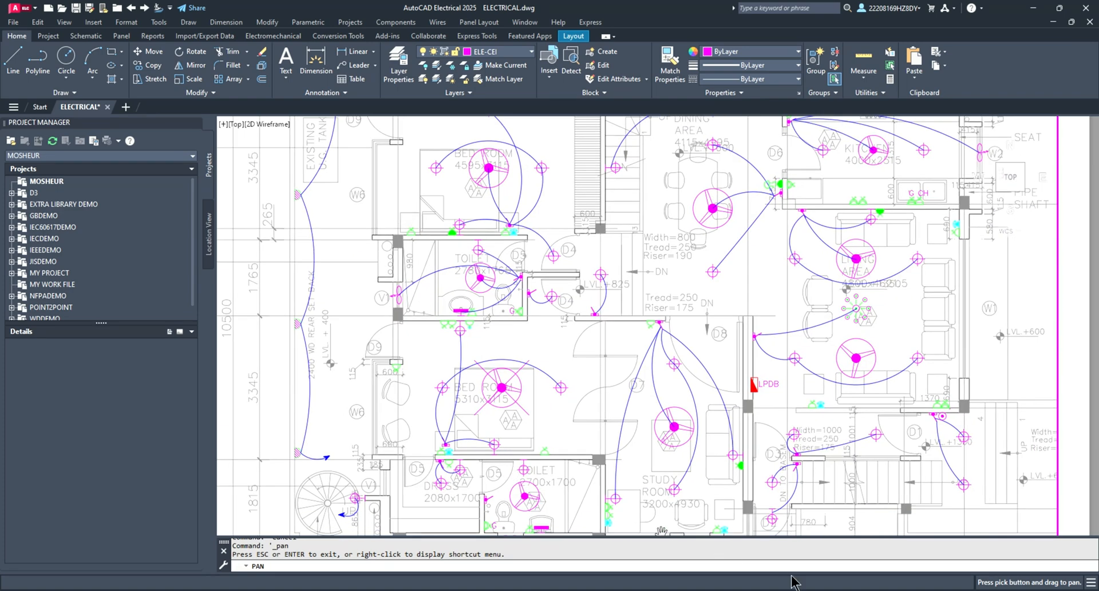
pyautogui.moveTo(776, 586)
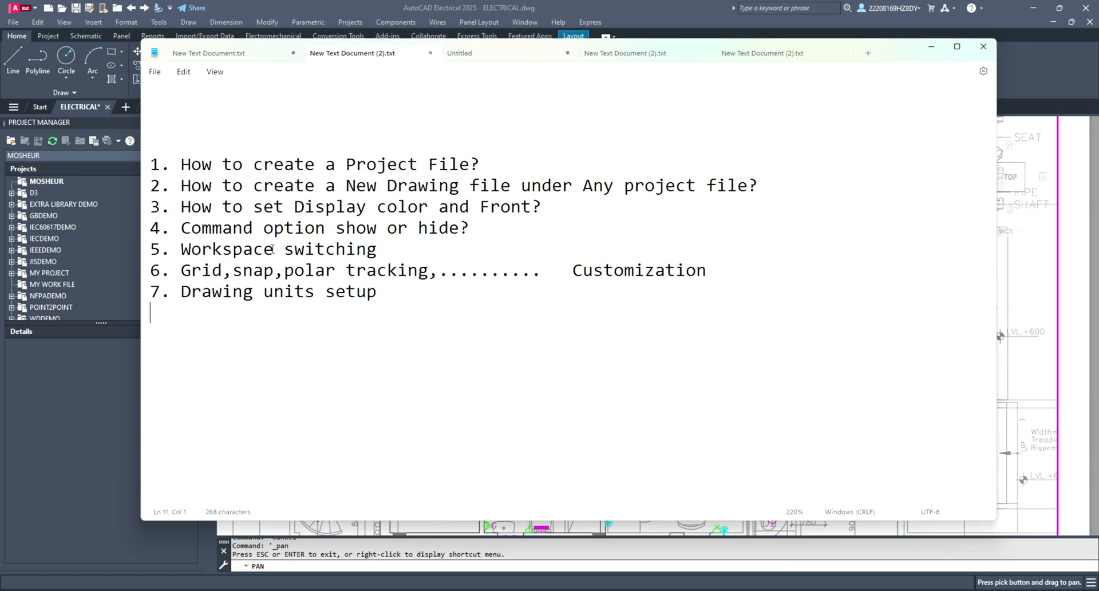
pyautogui.moveTo(173, 276)
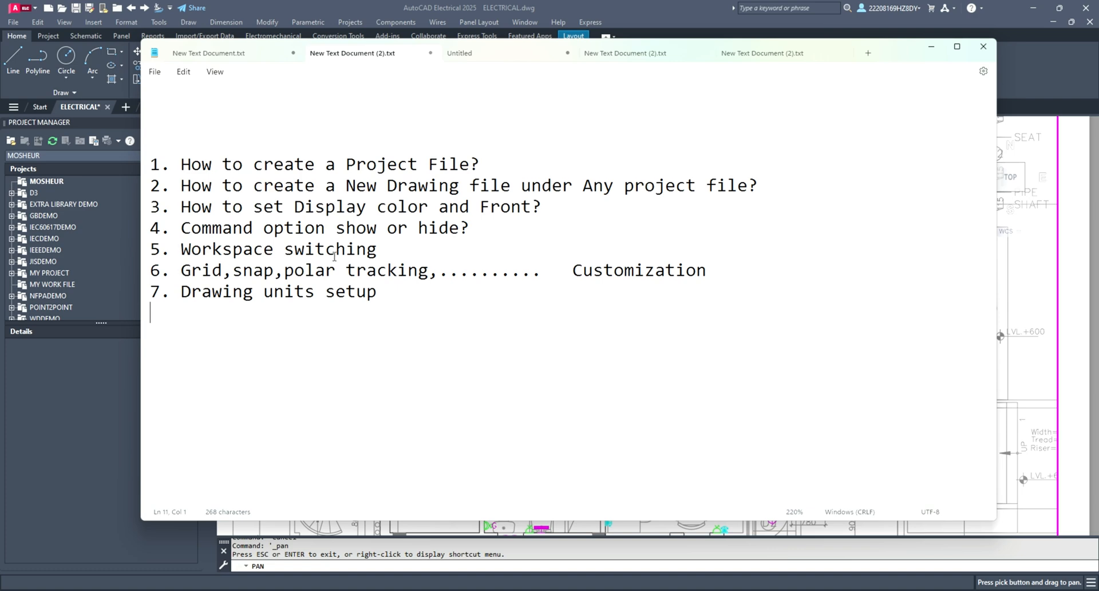
pyautogui.moveTo(196, 274)
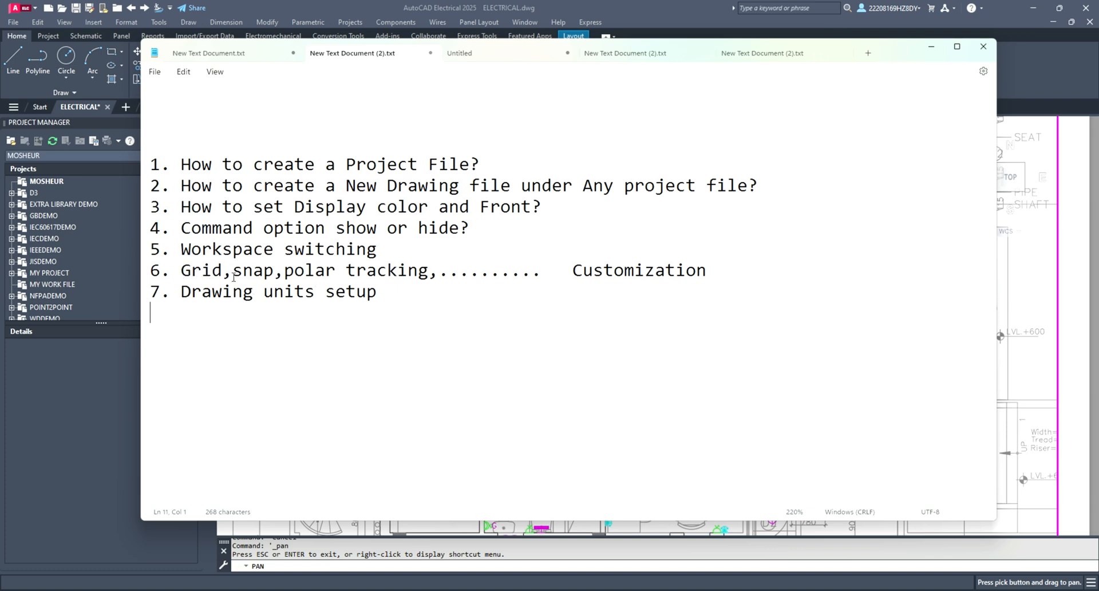
pyautogui.moveTo(372, 281)
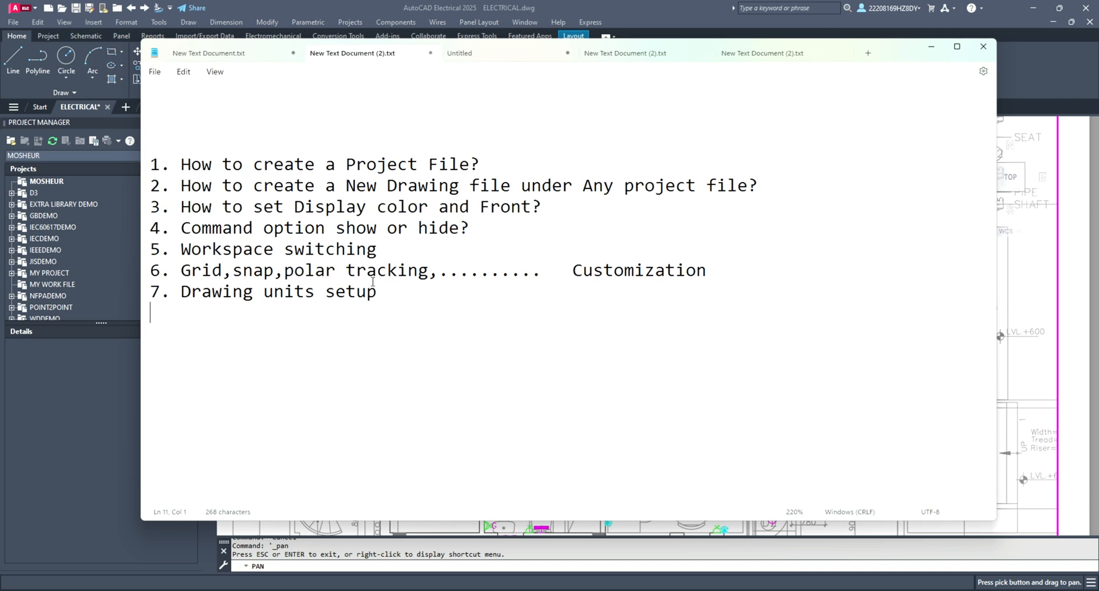
pyautogui.moveTo(719, 284)
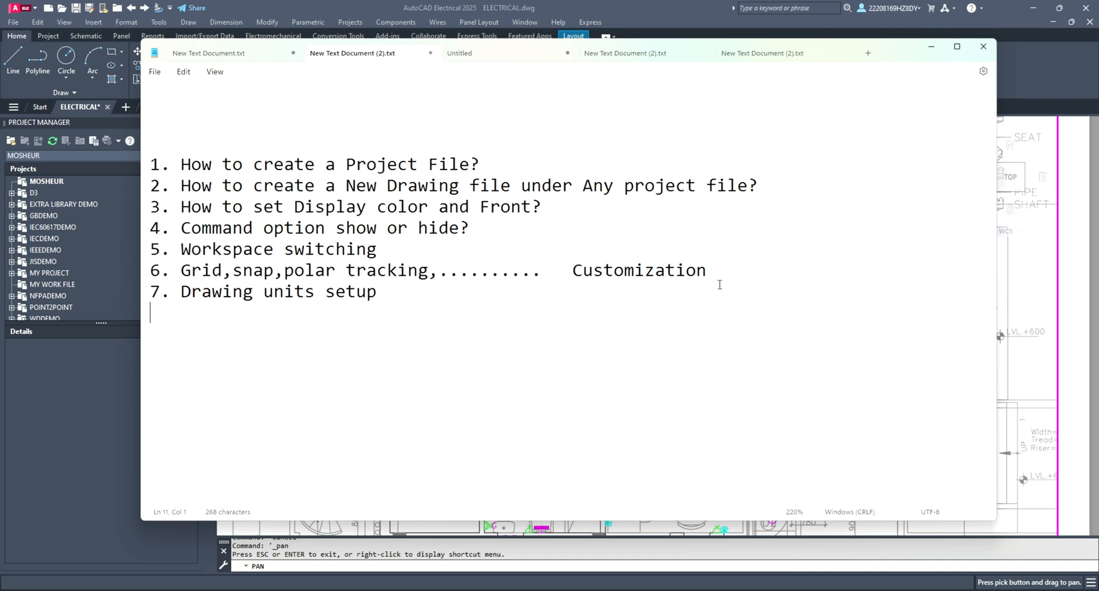
pyautogui.moveTo(307, 298)
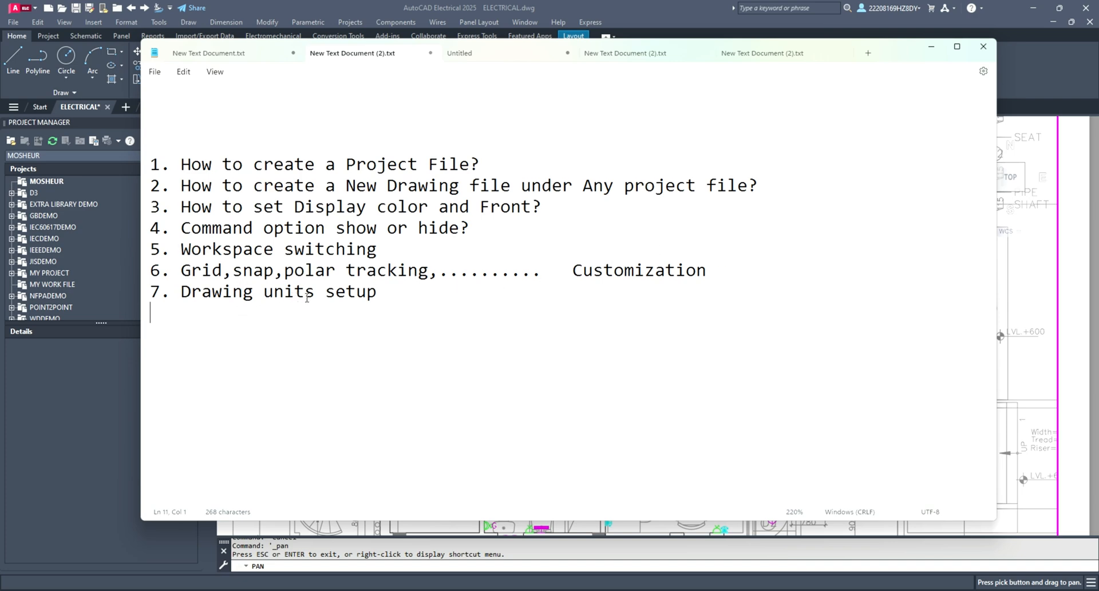
pyautogui.moveTo(511, 237)
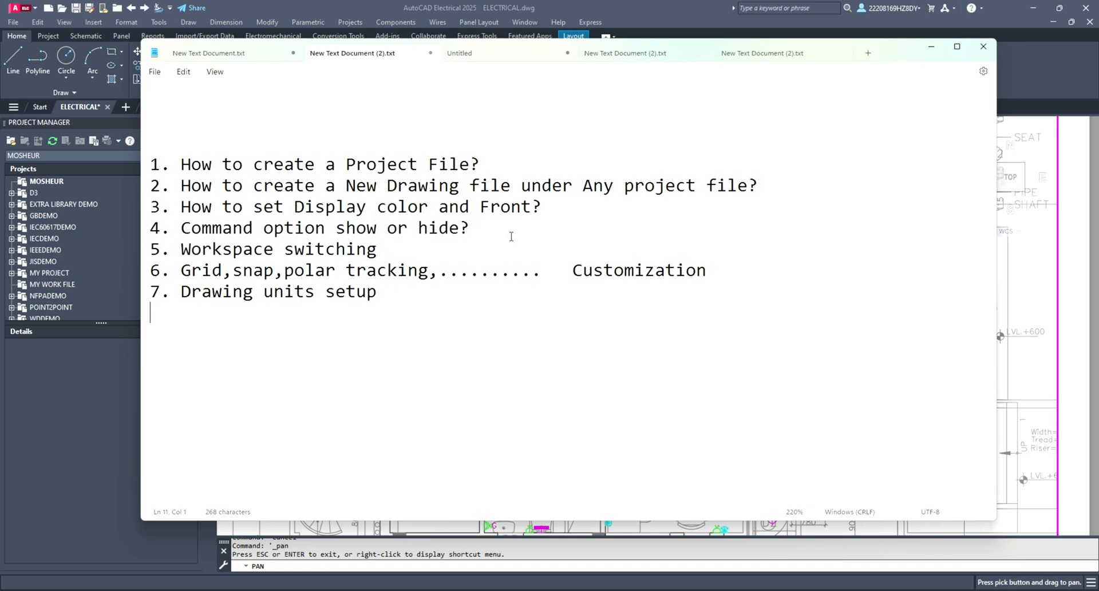
pyautogui.moveTo(856, 106)
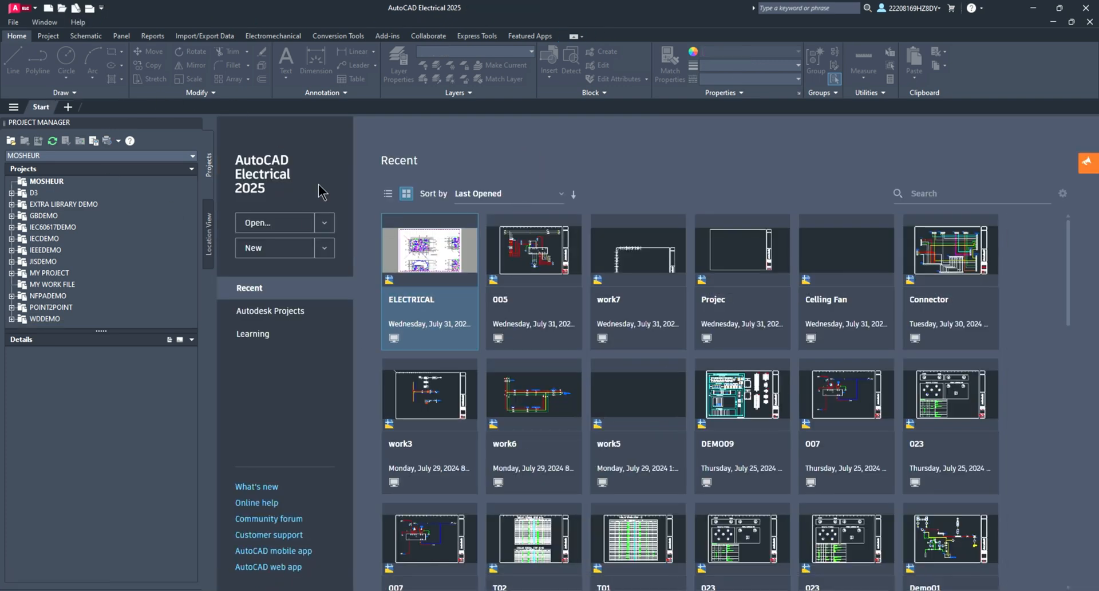
pyautogui.moveTo(568, 133)
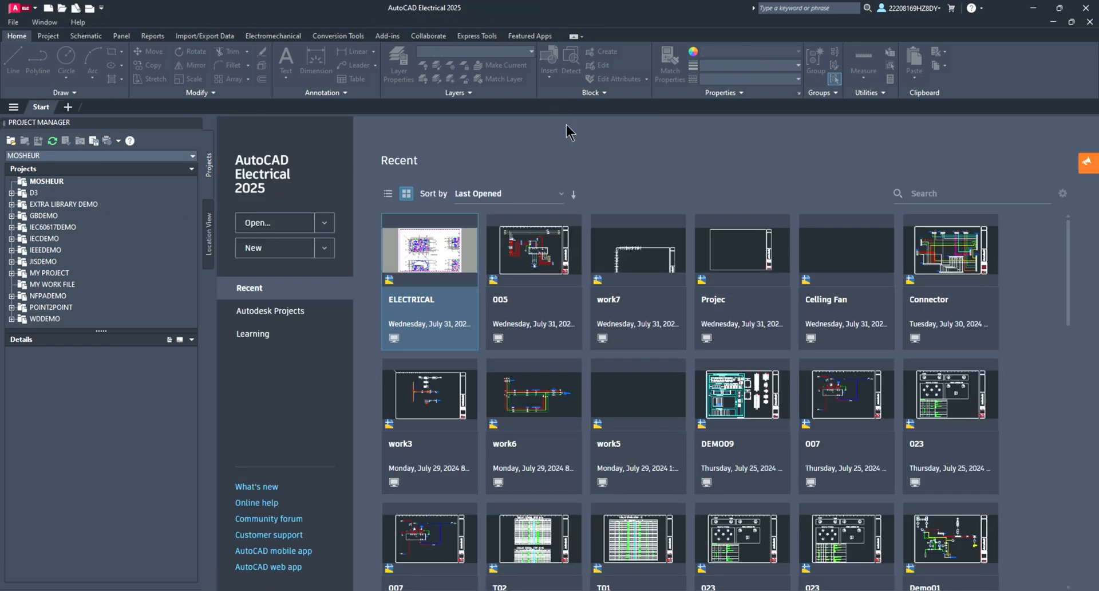
pyautogui.moveTo(338, 139)
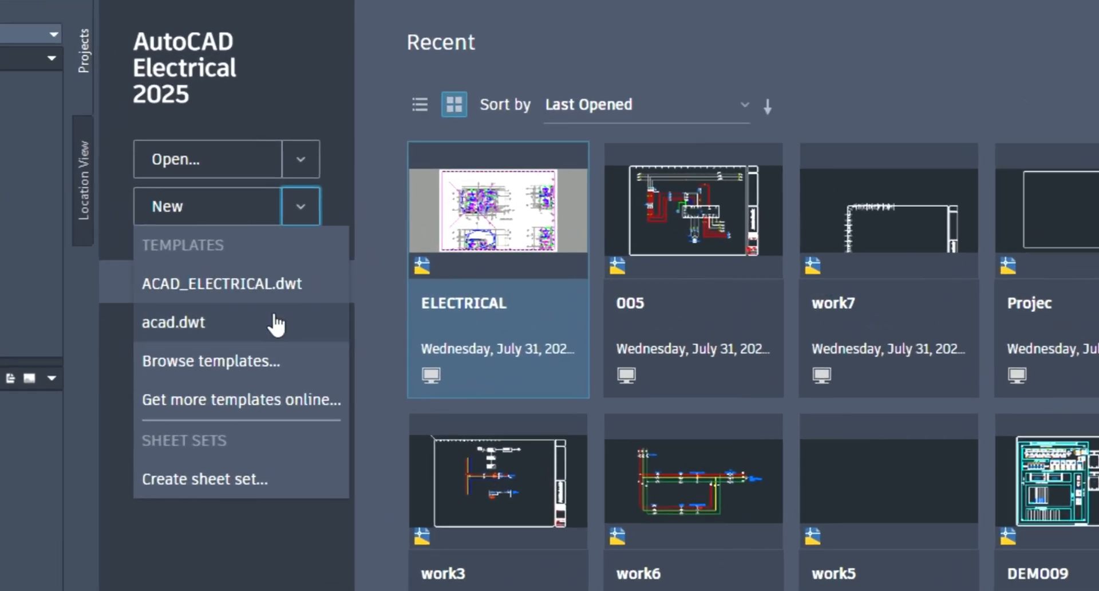
# Step: Create a new drawing from the ACAD_ELECTRICAL.dwt template via Browse templates
pyautogui.click(210, 361)
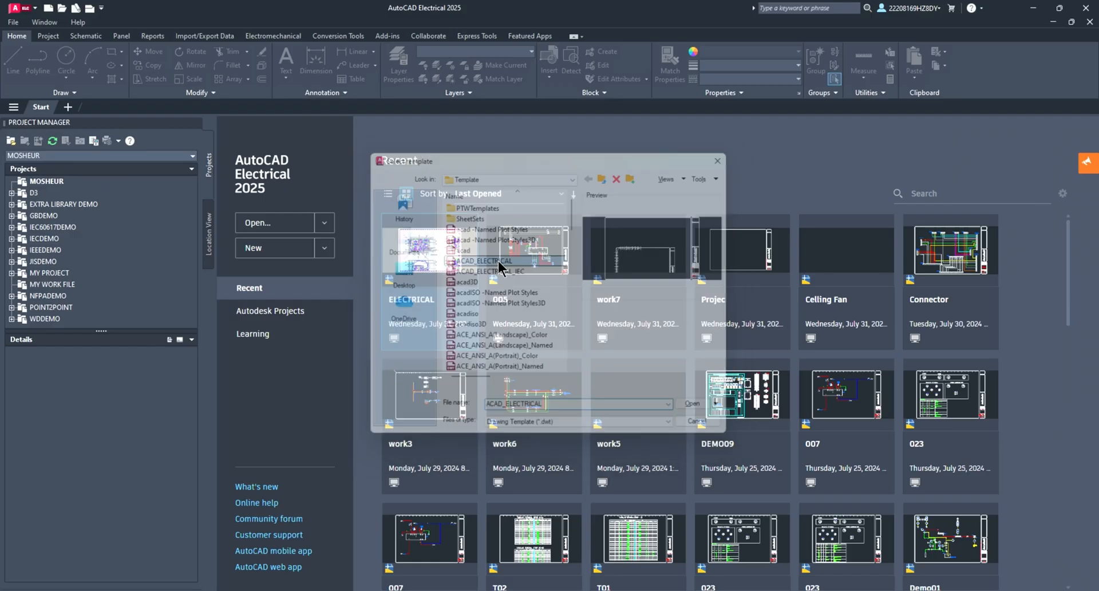
pyautogui.click(691, 403)
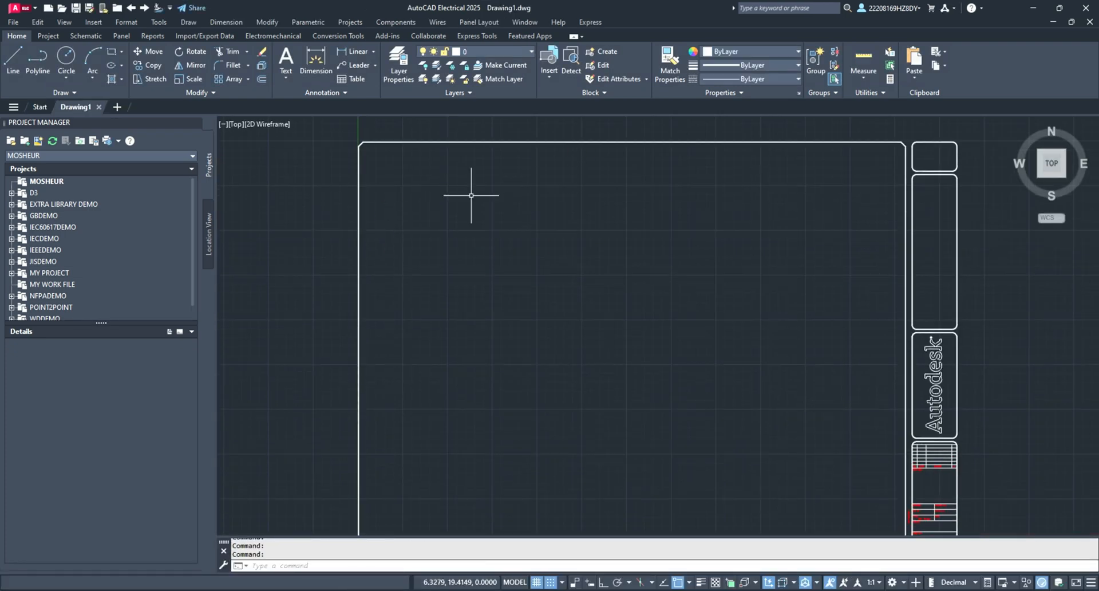
pyautogui.moveTo(716, 290)
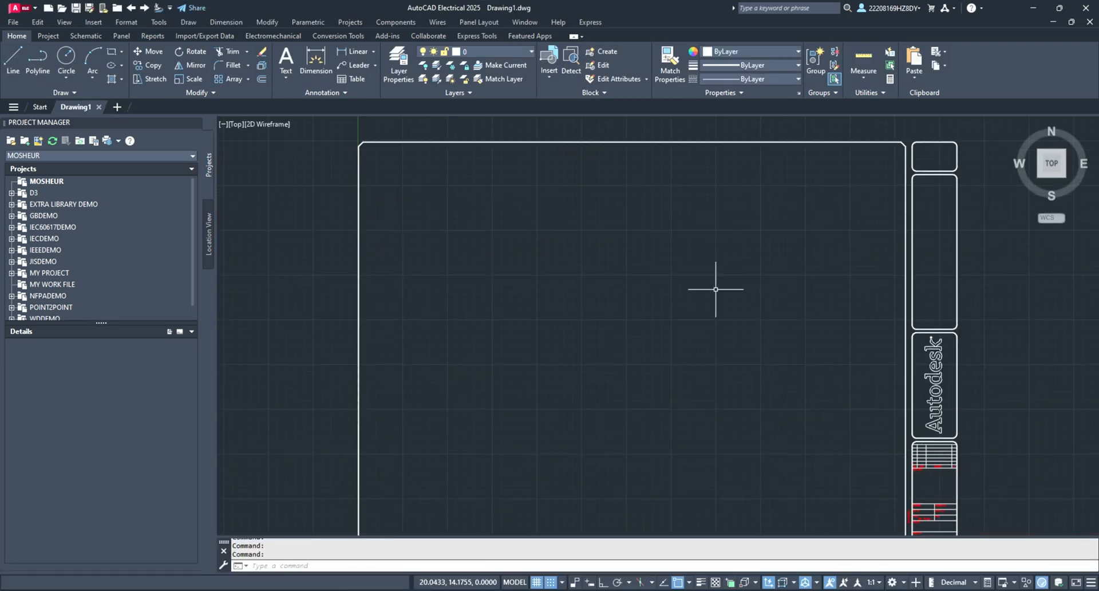
pyautogui.moveTo(224, 328)
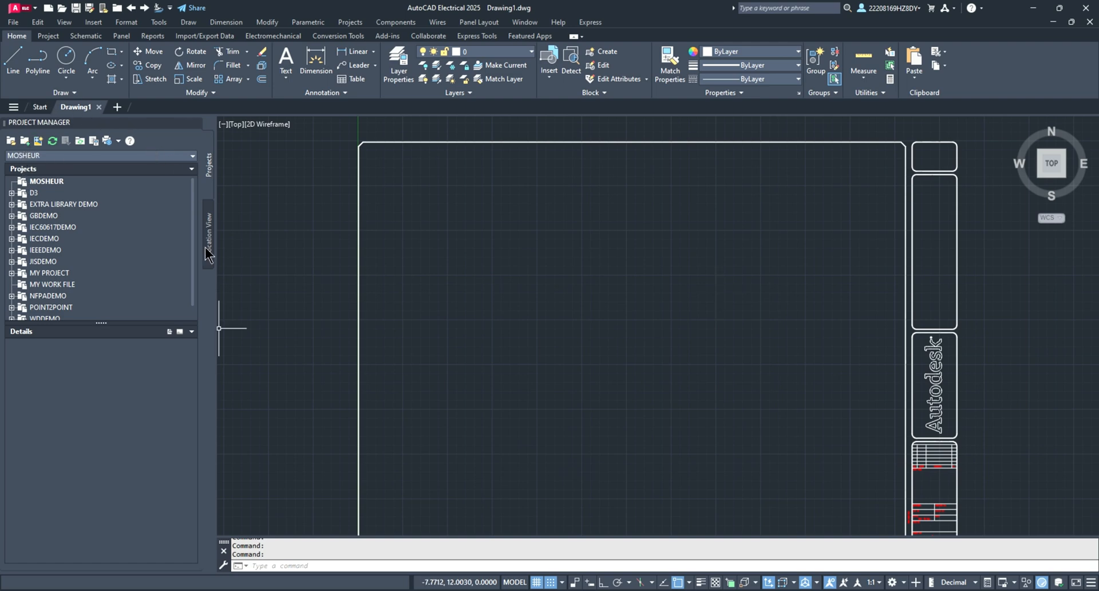
pyautogui.moveTo(24, 178)
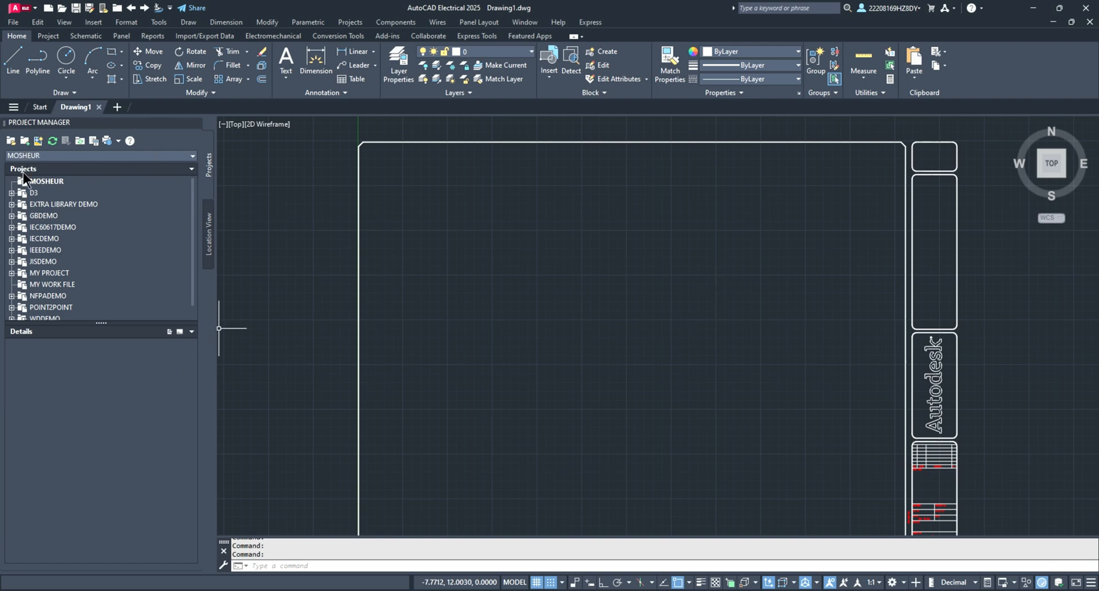
pyautogui.moveTo(83, 198)
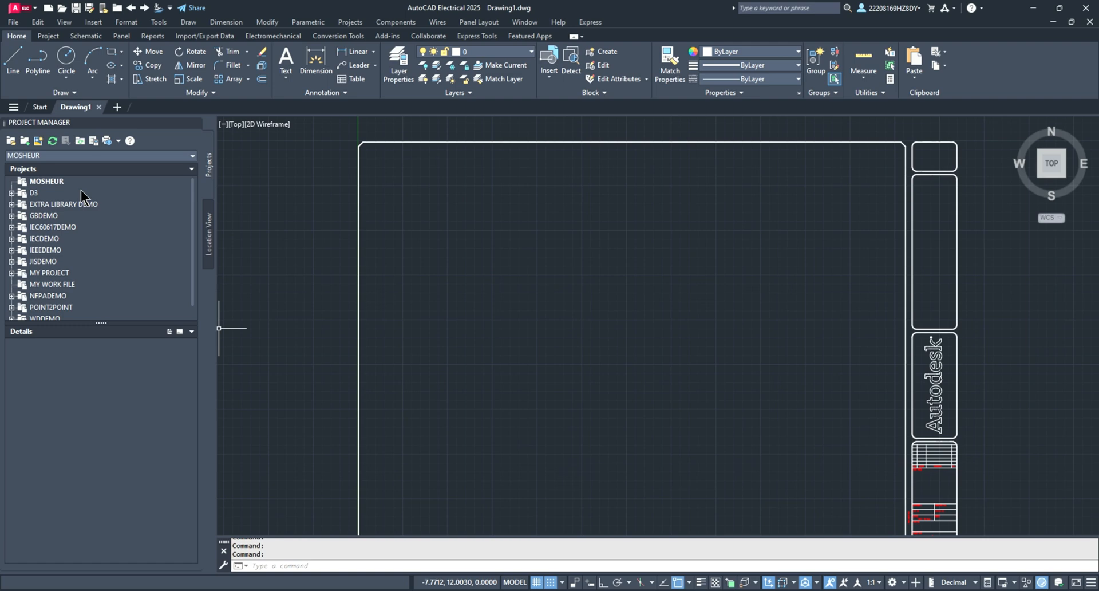
pyautogui.moveTo(106, 8)
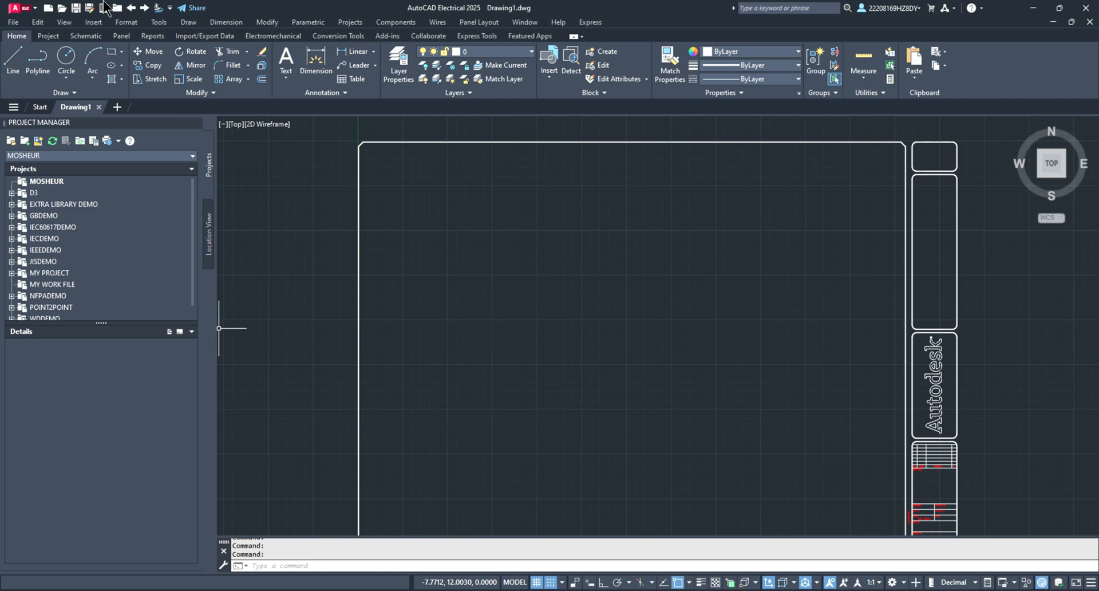
pyautogui.click(14, 8)
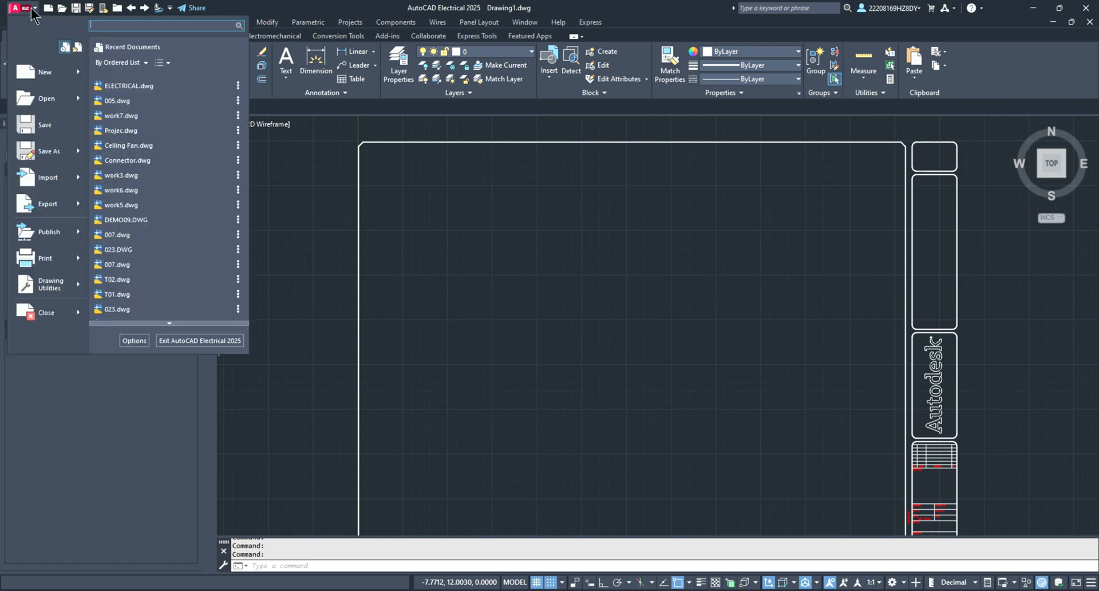
pyautogui.moveTo(46, 311)
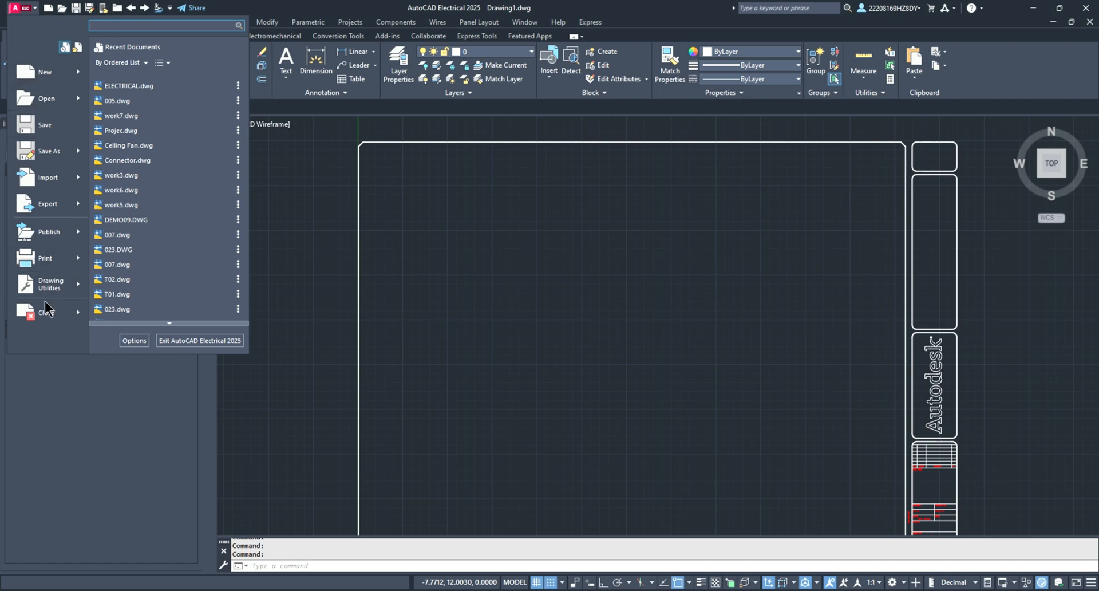
pyautogui.moveTo(245, 6)
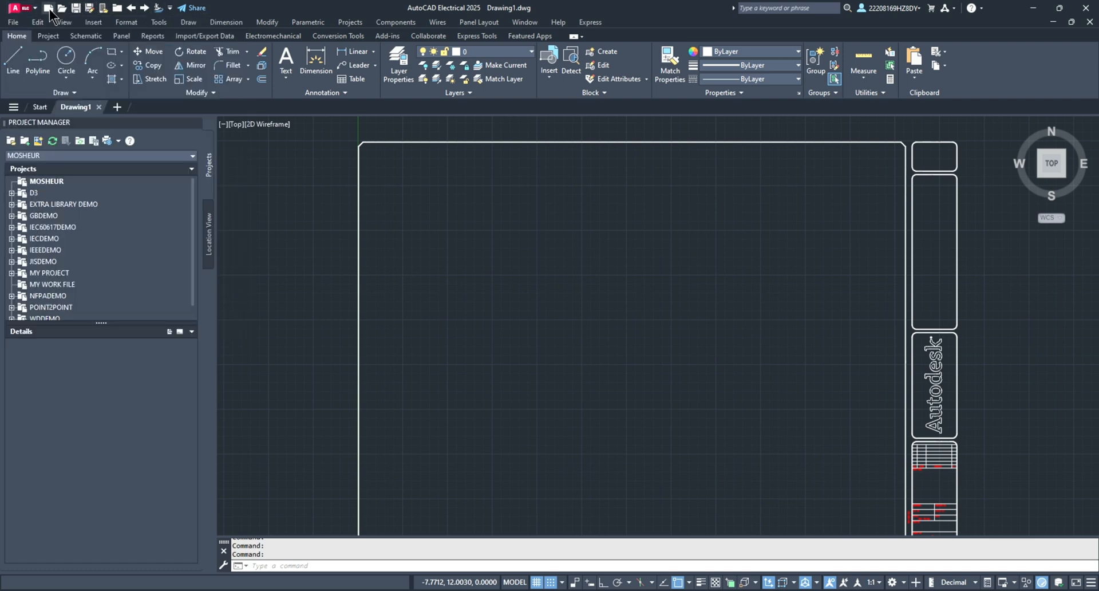
pyautogui.moveTo(78, 8)
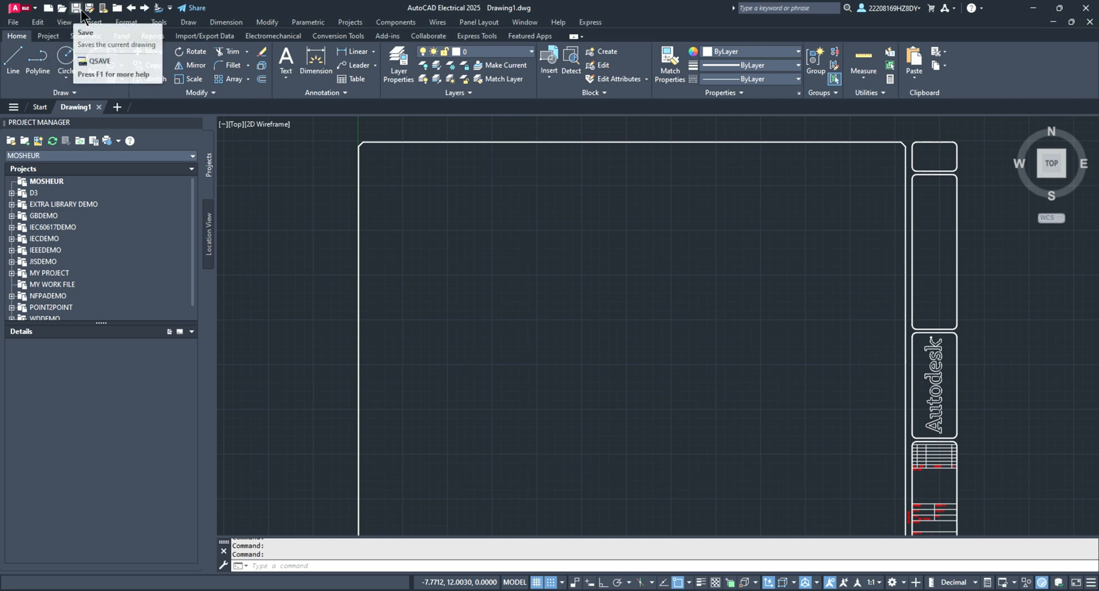
pyautogui.moveTo(102, 8)
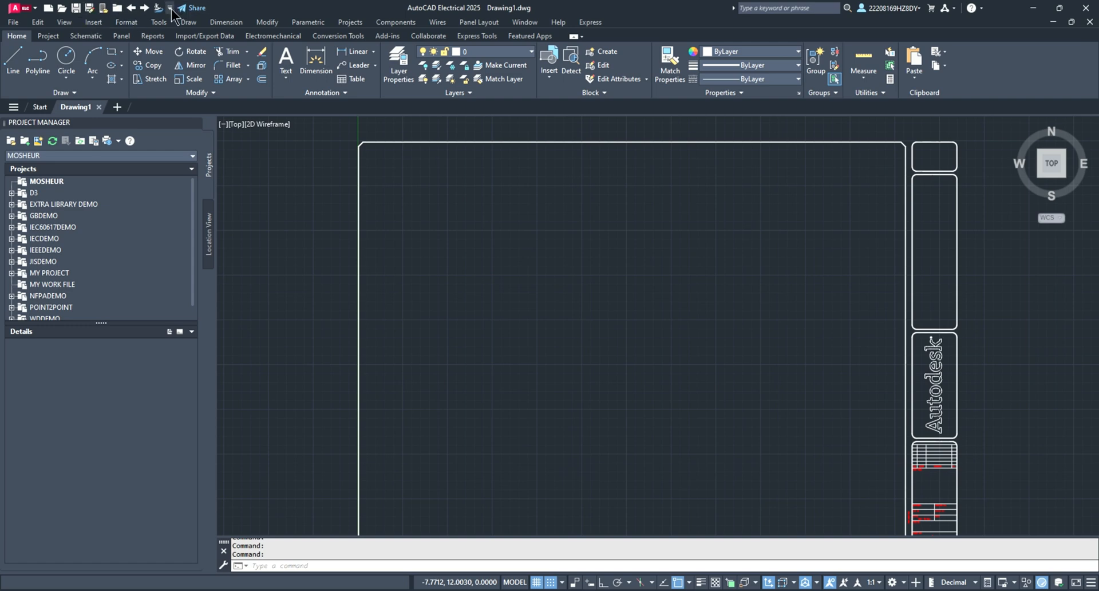
# Step: Add Plot, Plot Preview and Properties to the Quick Access Toolbar shortcuts
pyautogui.click(170, 8)
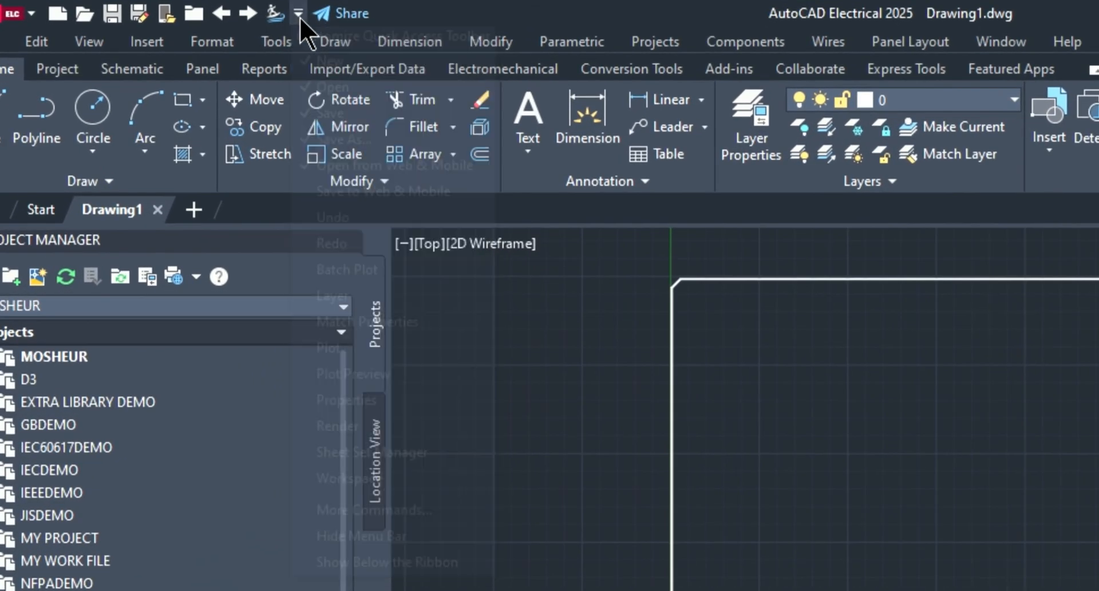
pyautogui.click(303, 14)
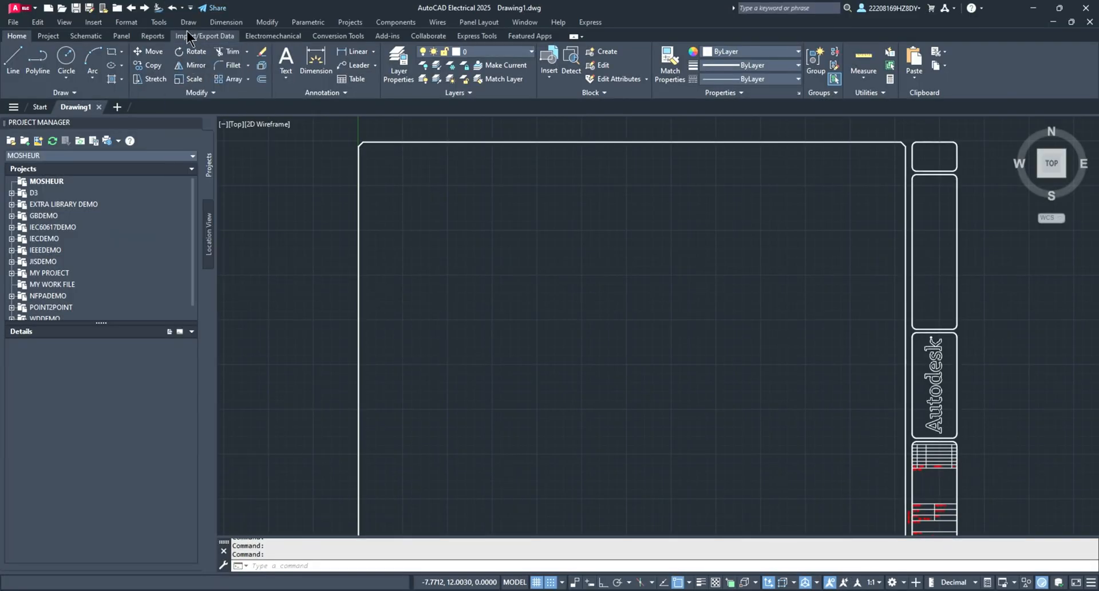
pyautogui.moveTo(517, 289)
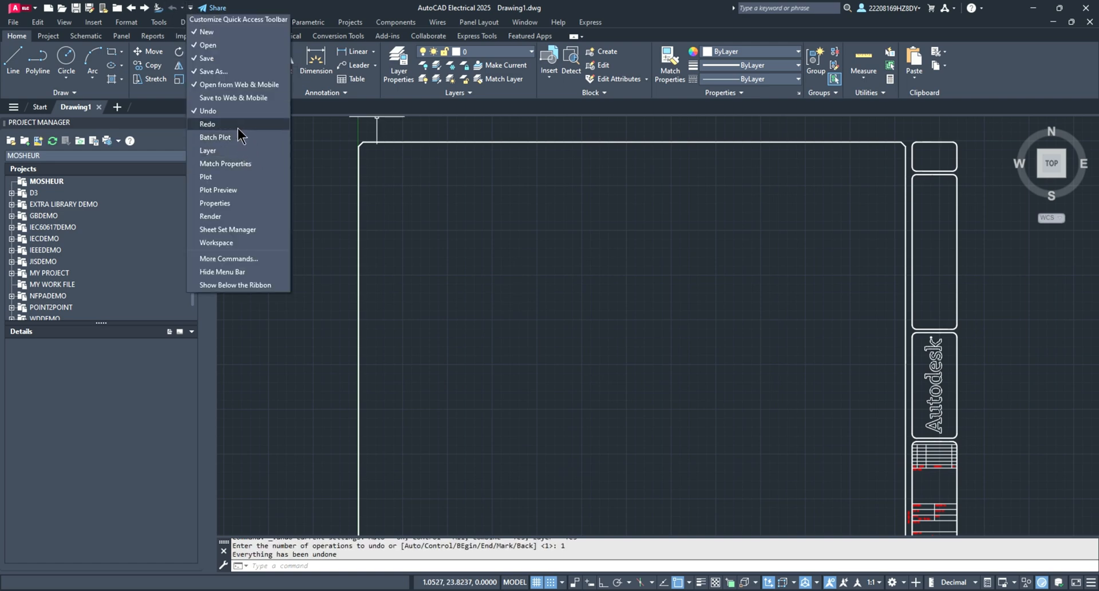
pyautogui.moveTo(215, 136)
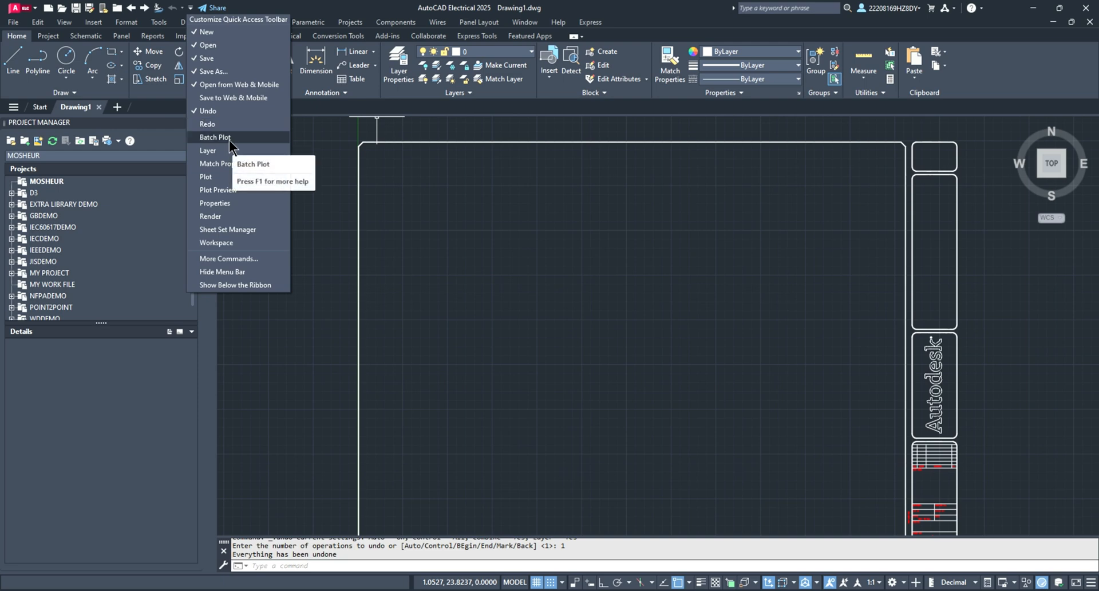
pyautogui.moveTo(225, 164)
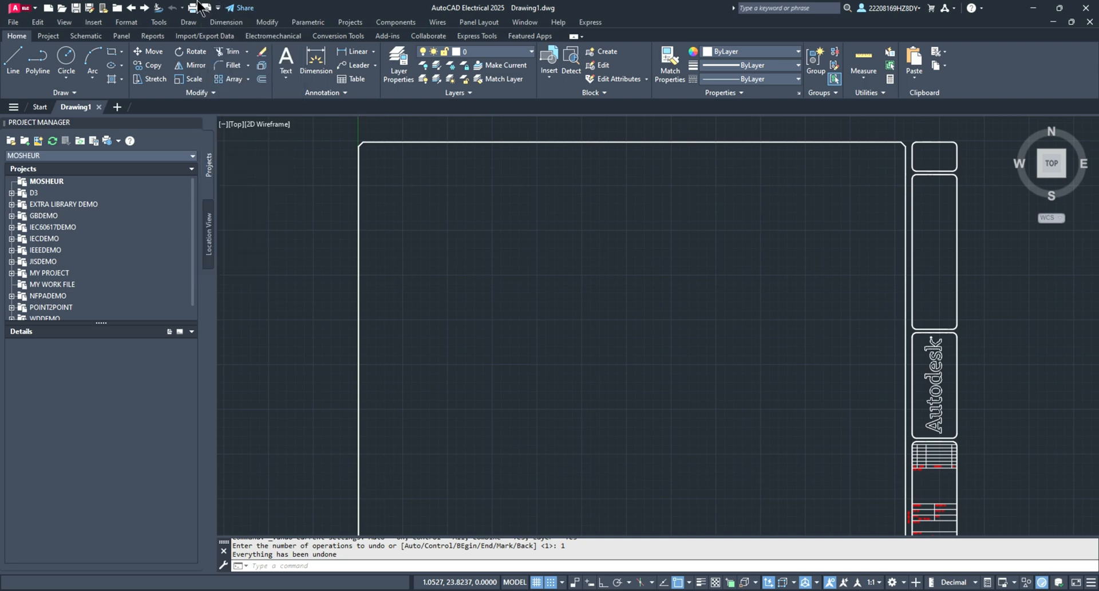
pyautogui.click(218, 8)
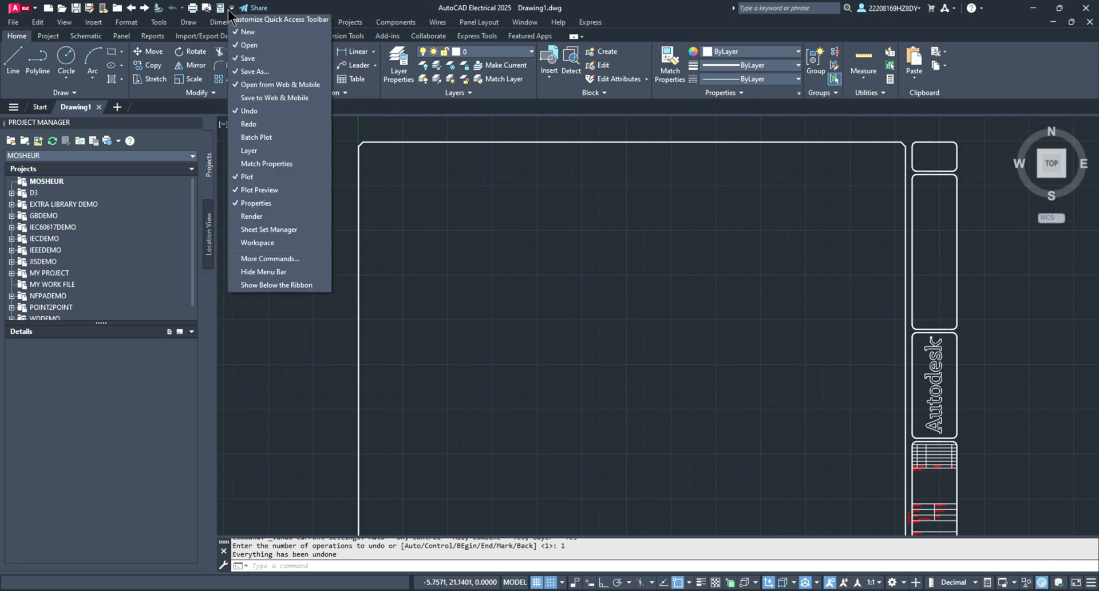
pyautogui.moveTo(265, 271)
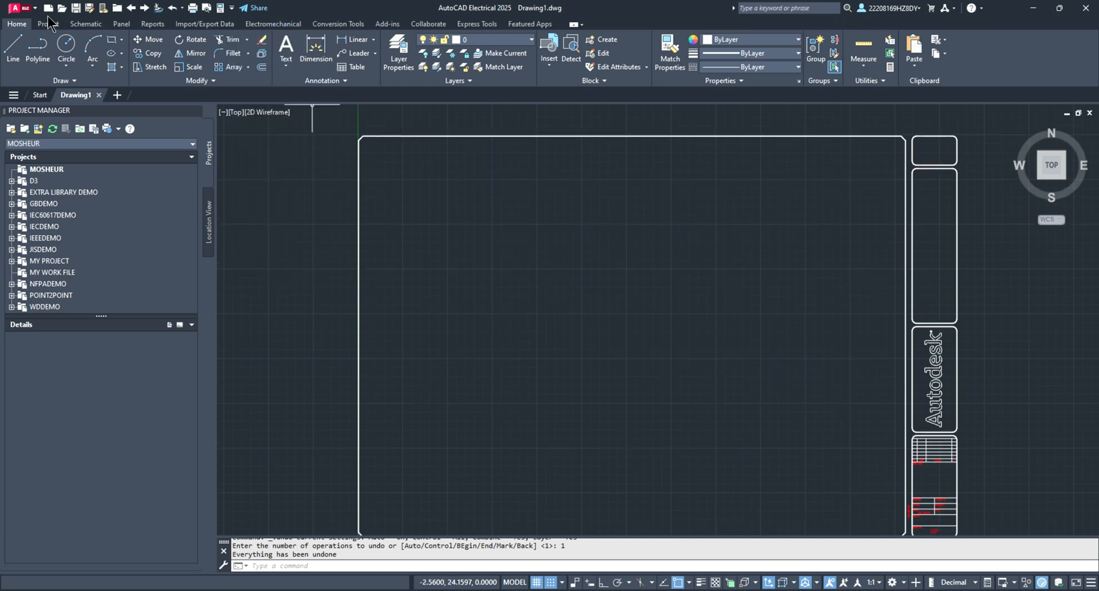
pyautogui.moveTo(233, 14)
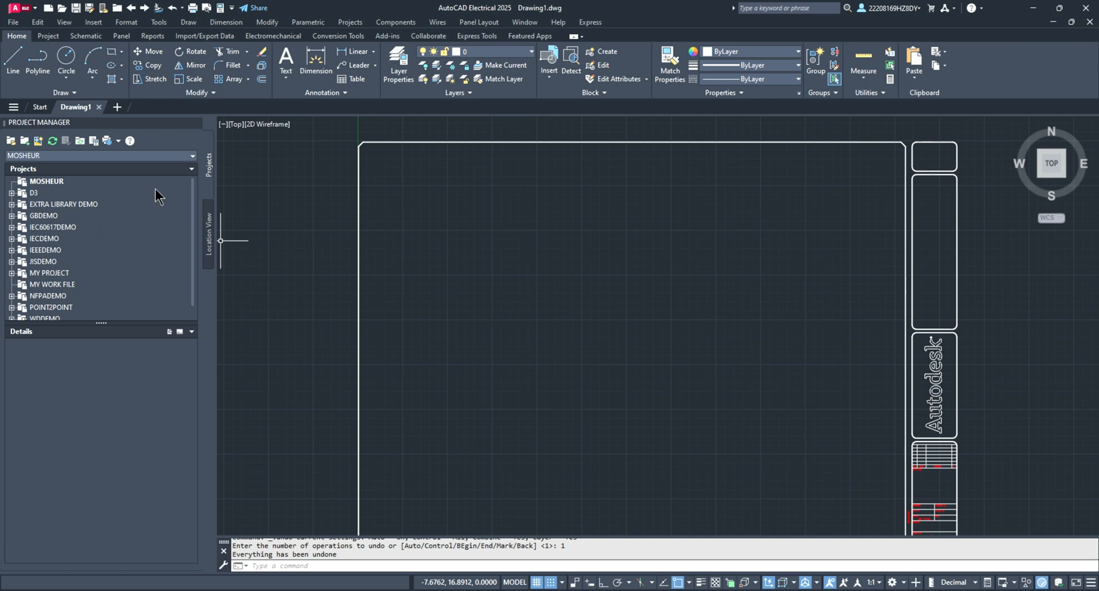
pyautogui.moveTo(162, 194)
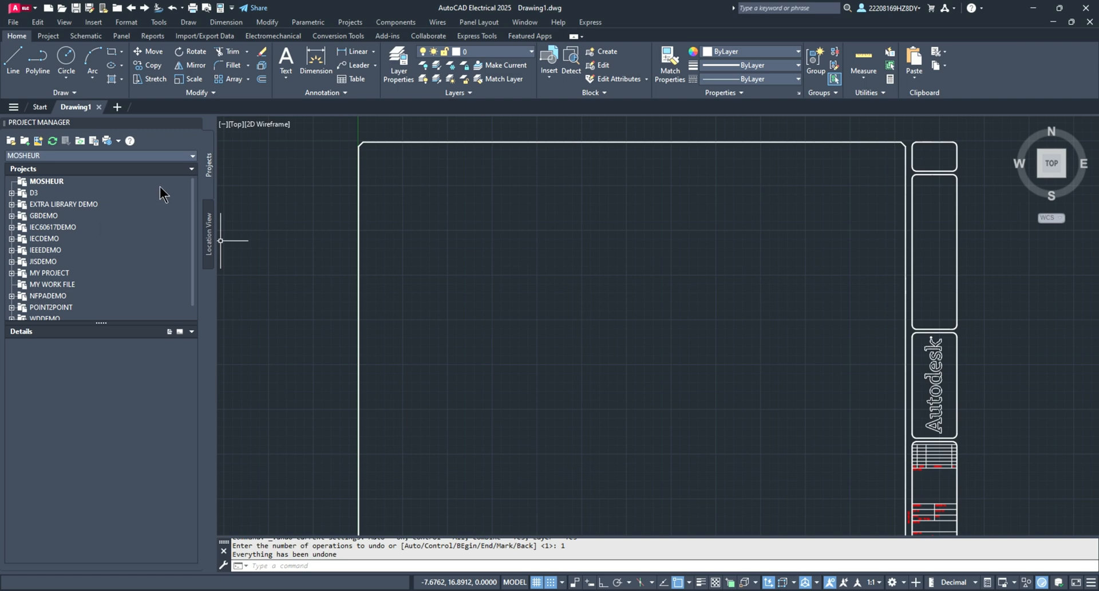
# Step: Show the MOSHEUR project's details, then start a new project in Project Manager
pyautogui.click(47, 181)
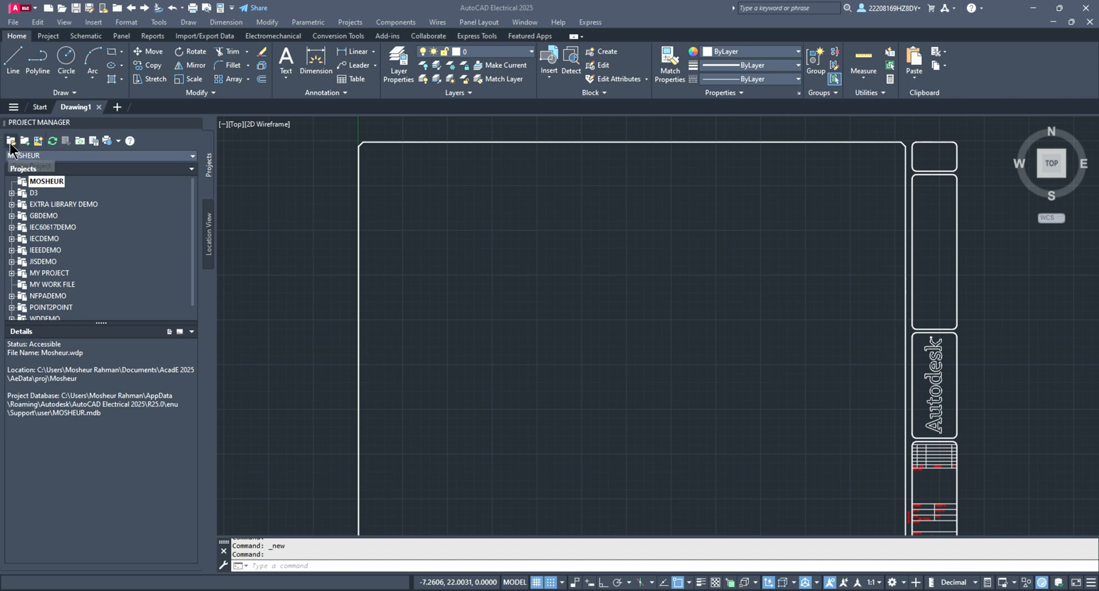
pyautogui.moveTo(26, 141)
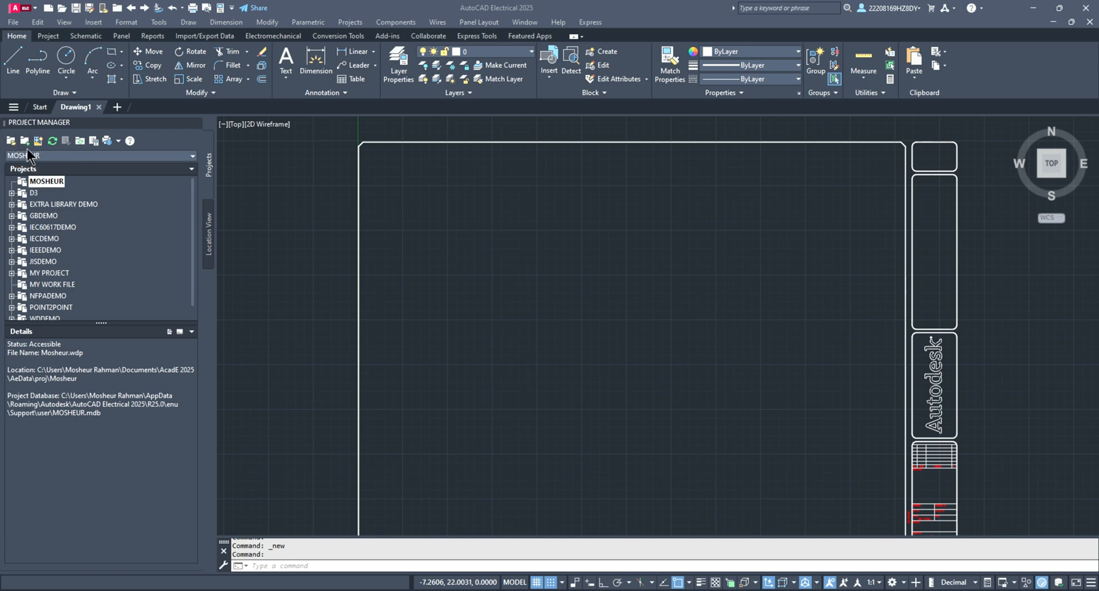
pyautogui.click(12, 140)
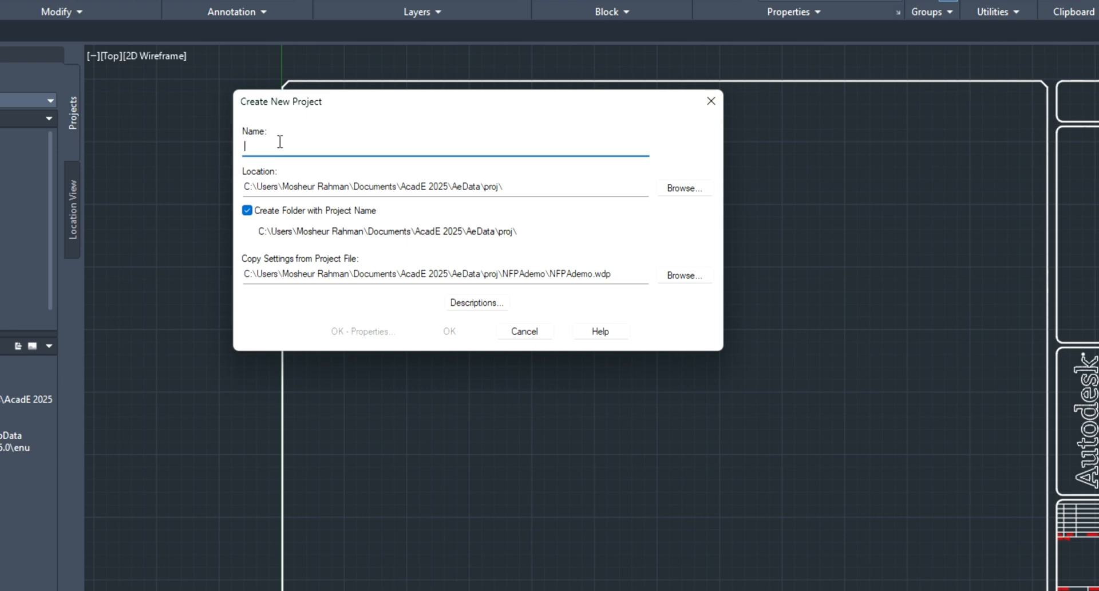
# Step: Name the new project EEETechTalks and keep the default proj folder location
pyautogui.write('EEE')
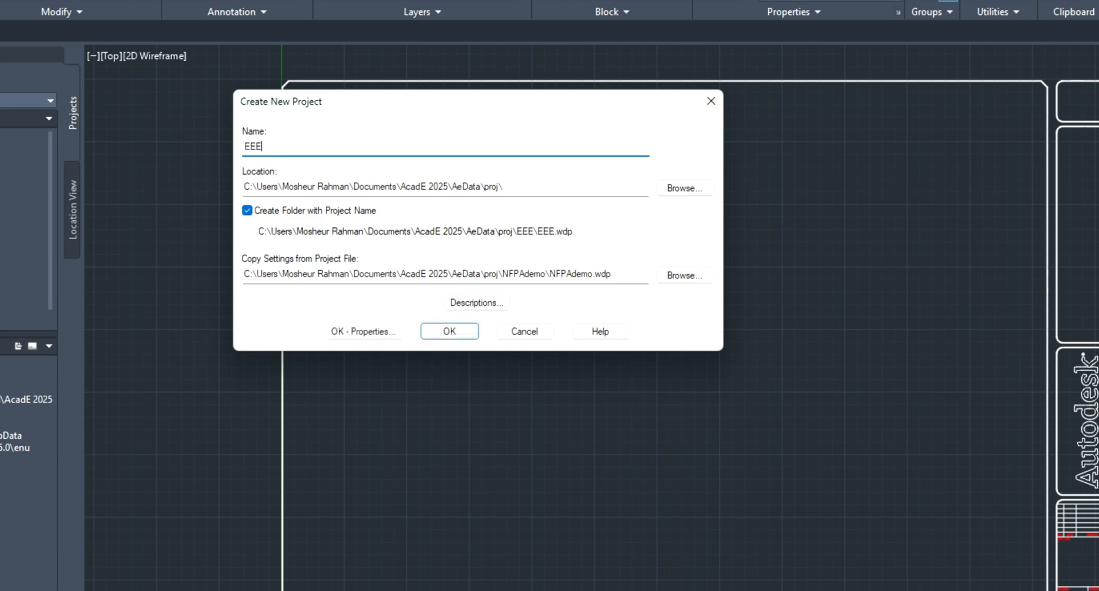
pyautogui.write('Te')
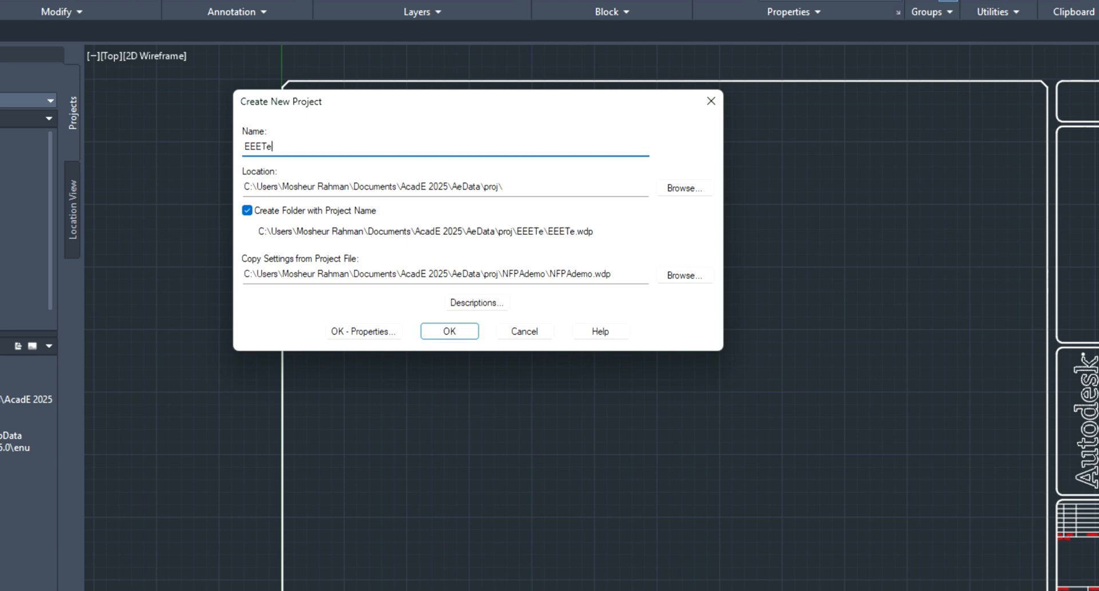
pyautogui.write('chT')
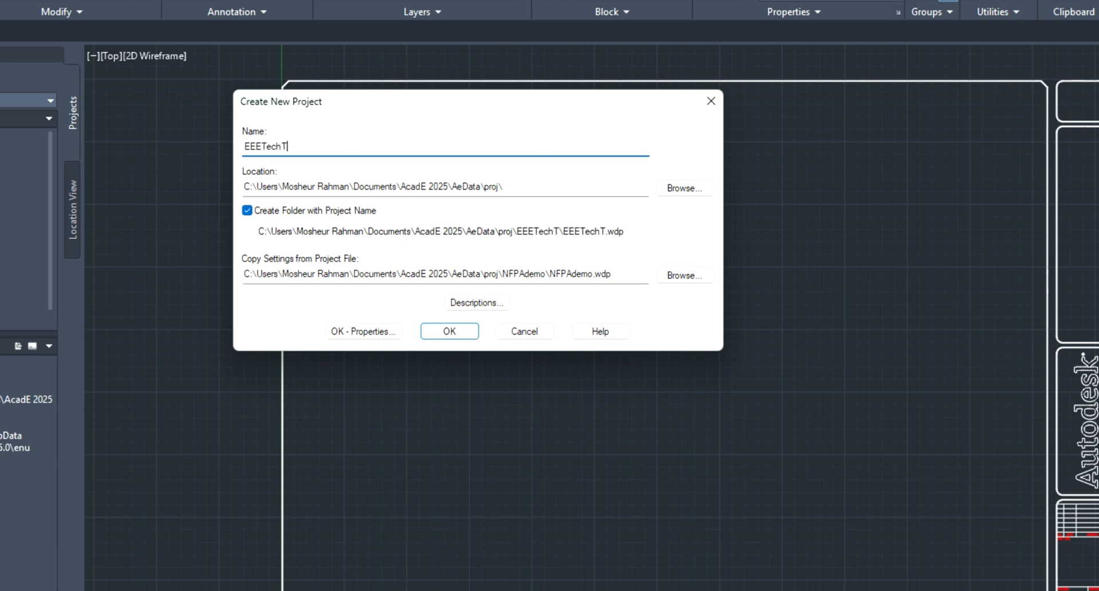
pyautogui.write('alks')
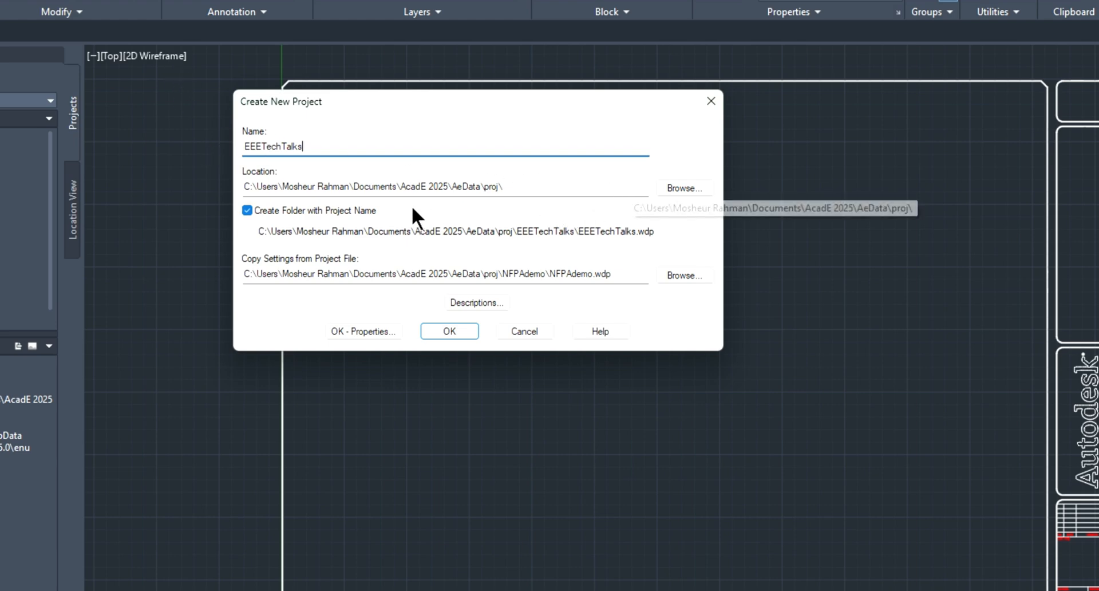
pyautogui.moveTo(628, 193)
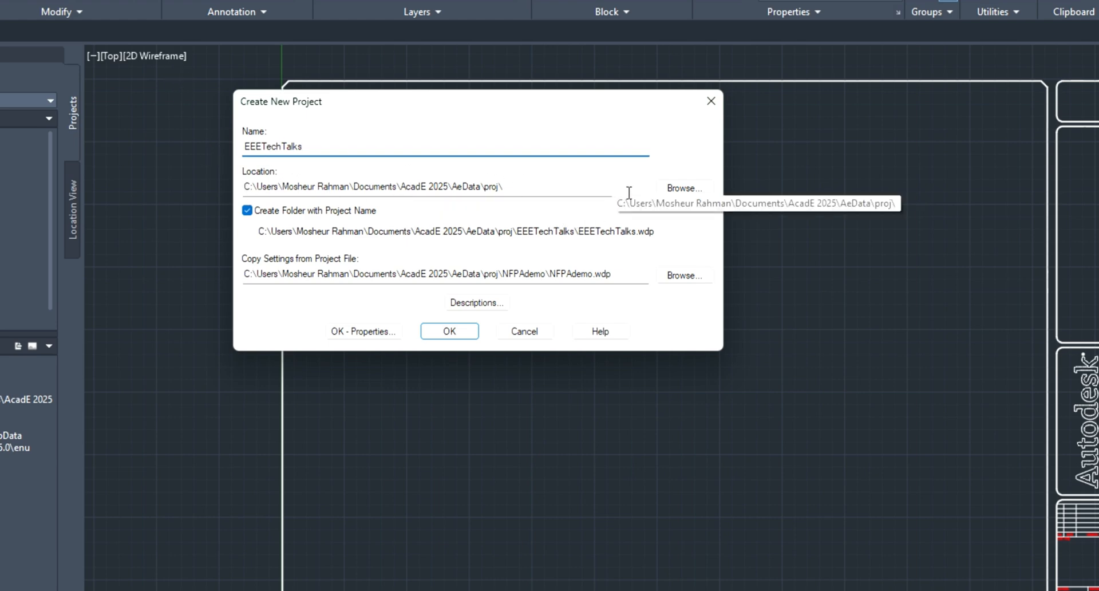
pyautogui.click(684, 188)
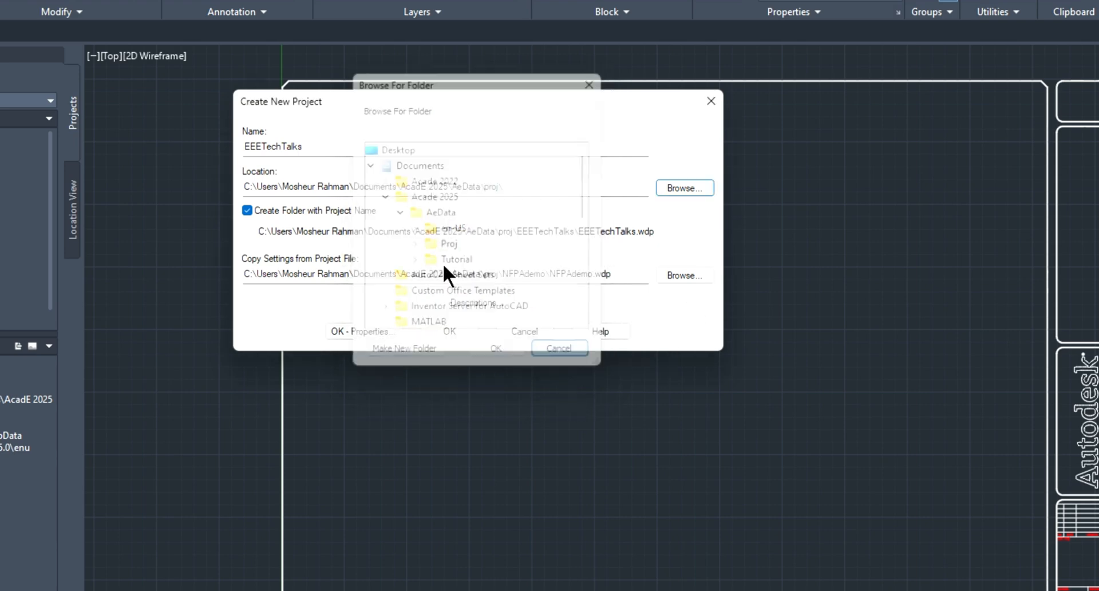
pyautogui.click(559, 348)
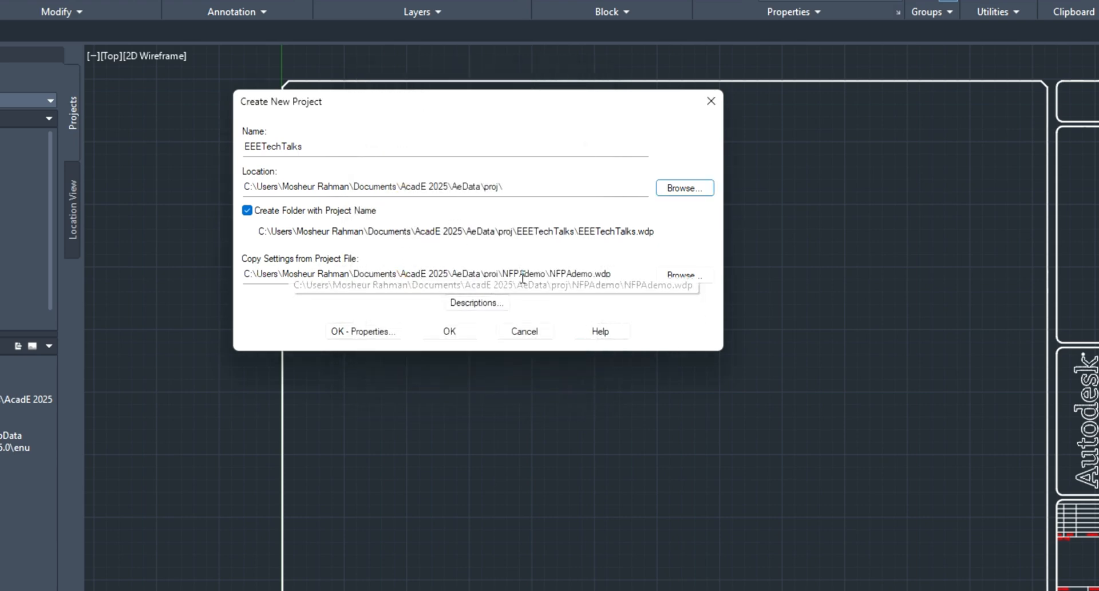
pyautogui.moveTo(432, 353)
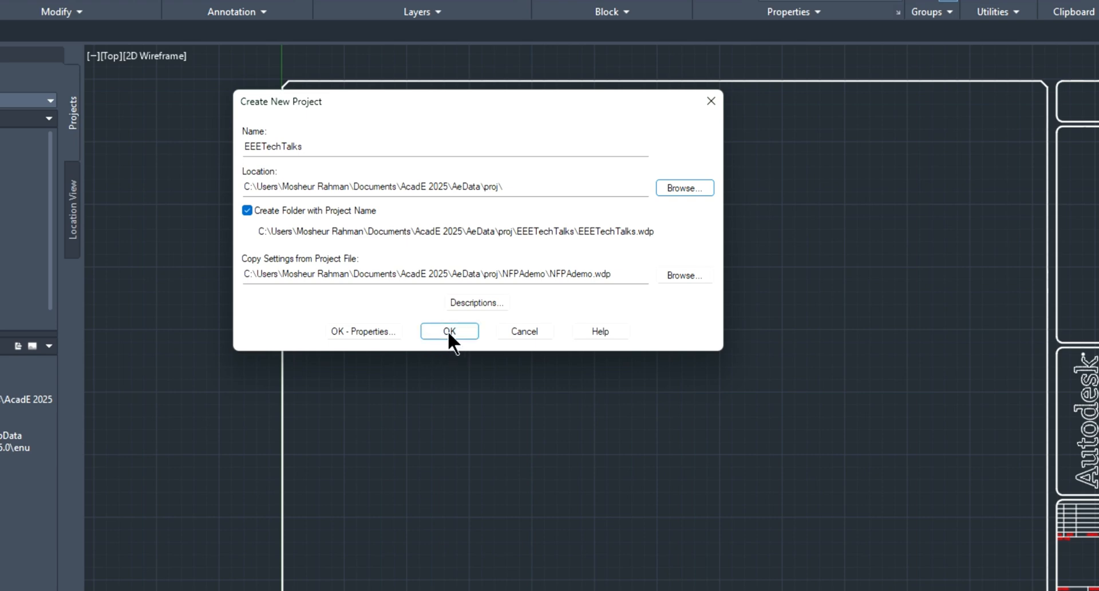
pyautogui.moveTo(476, 302)
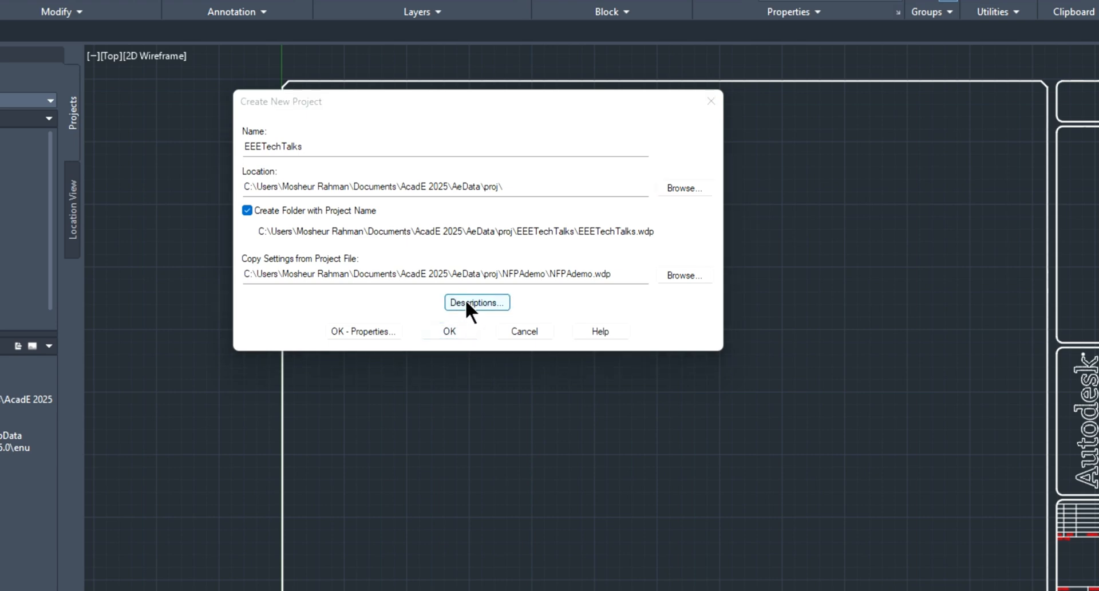
# Step: Set description line 1 to Circuit Simulation and line 2 to House wiring
pyautogui.click(477, 302)
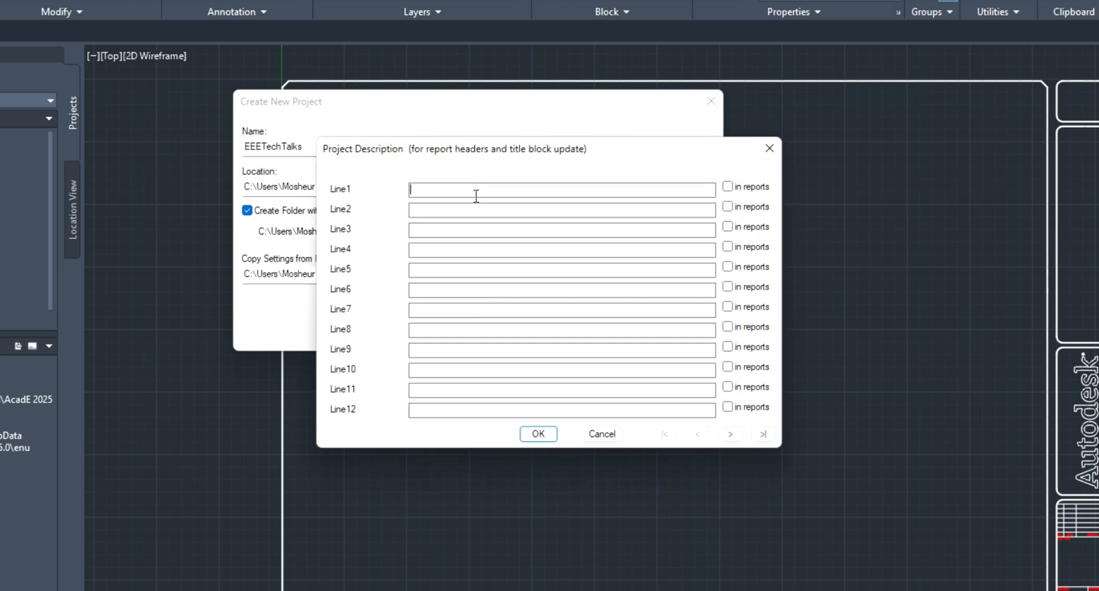
pyautogui.moveTo(462, 212)
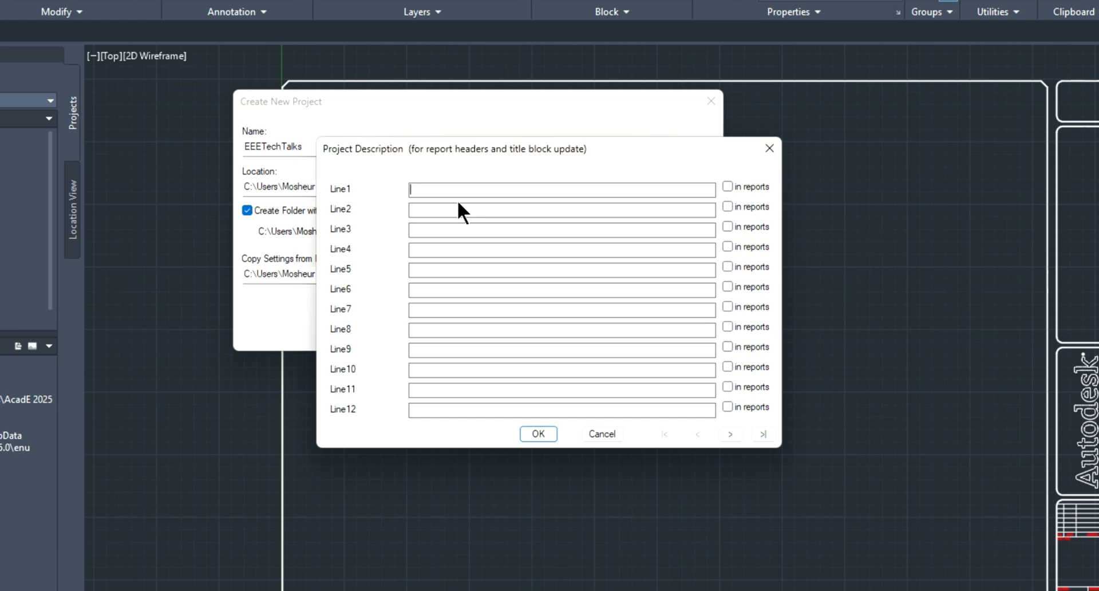
pyautogui.write('Circuit')
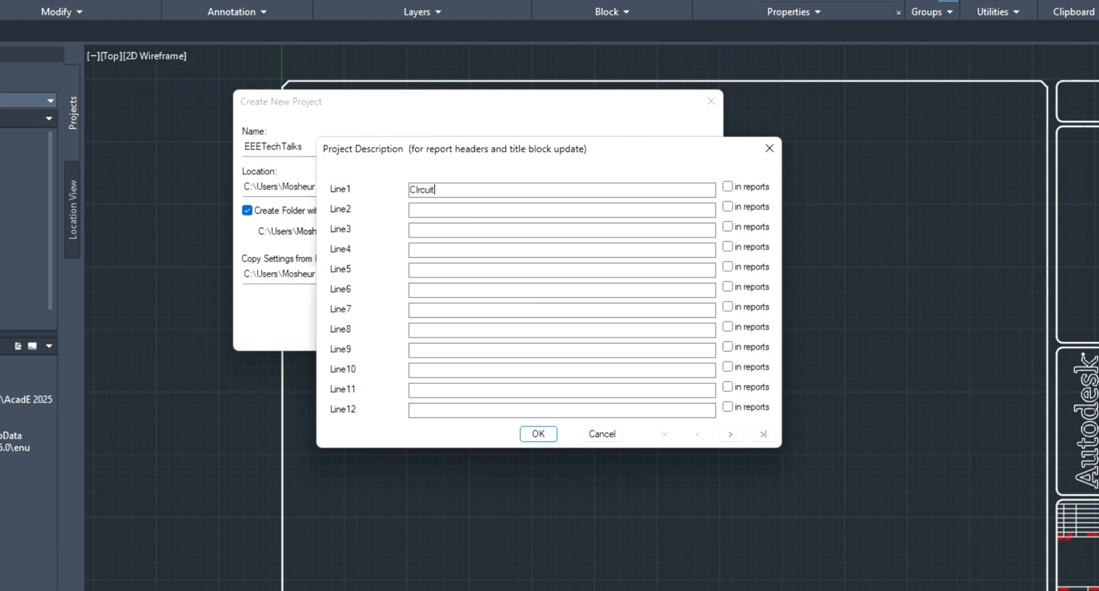
pyautogui.write('Si')
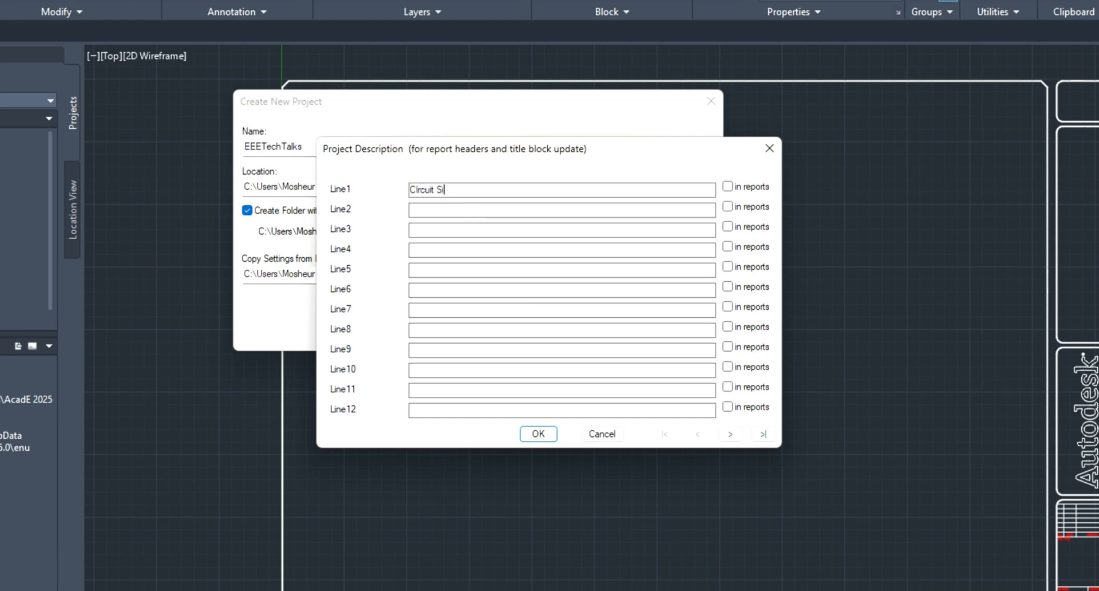
pyautogui.write('mulatio')
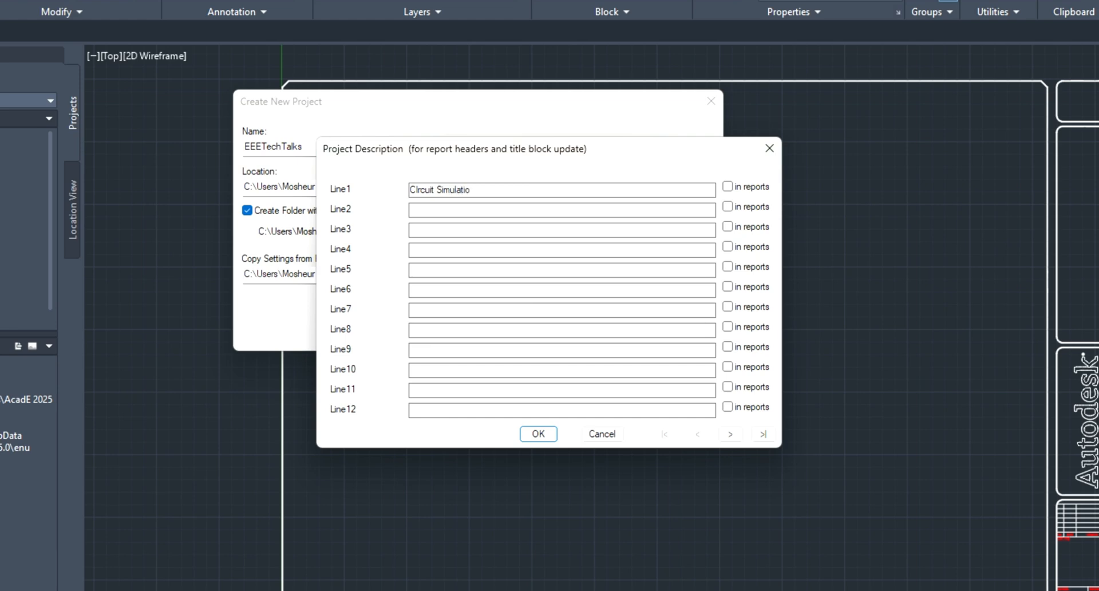
pyautogui.write('House wi')
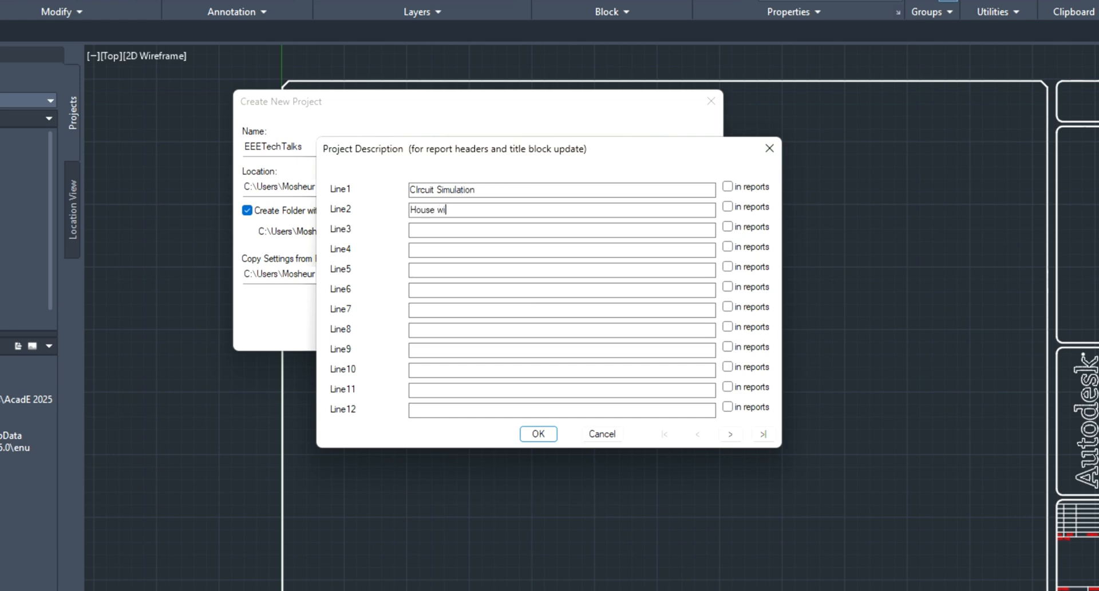
pyautogui.write('ing')
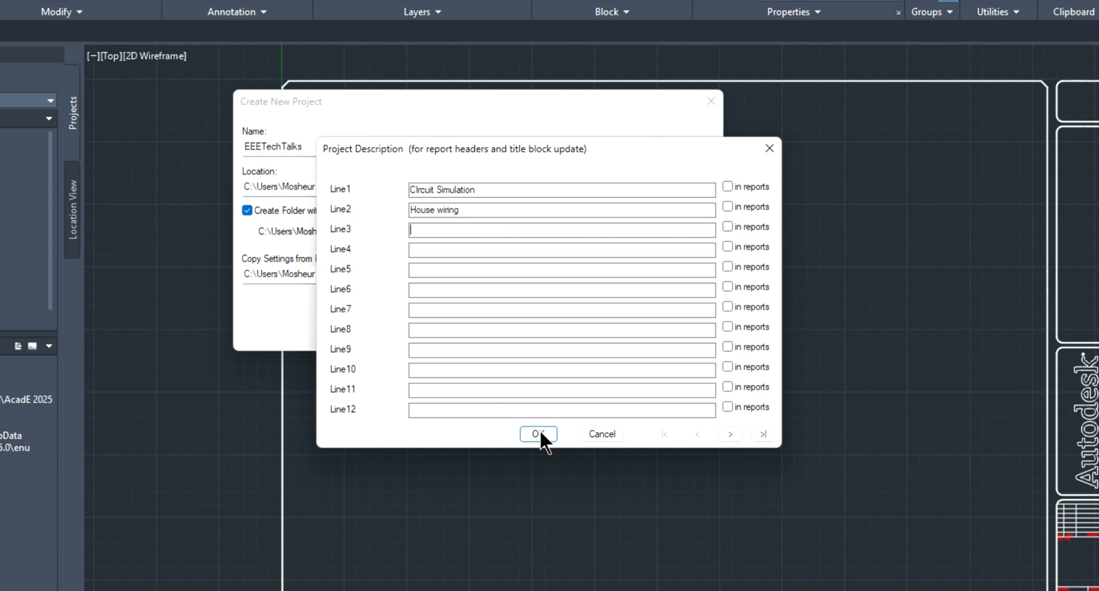
pyautogui.click(537, 434)
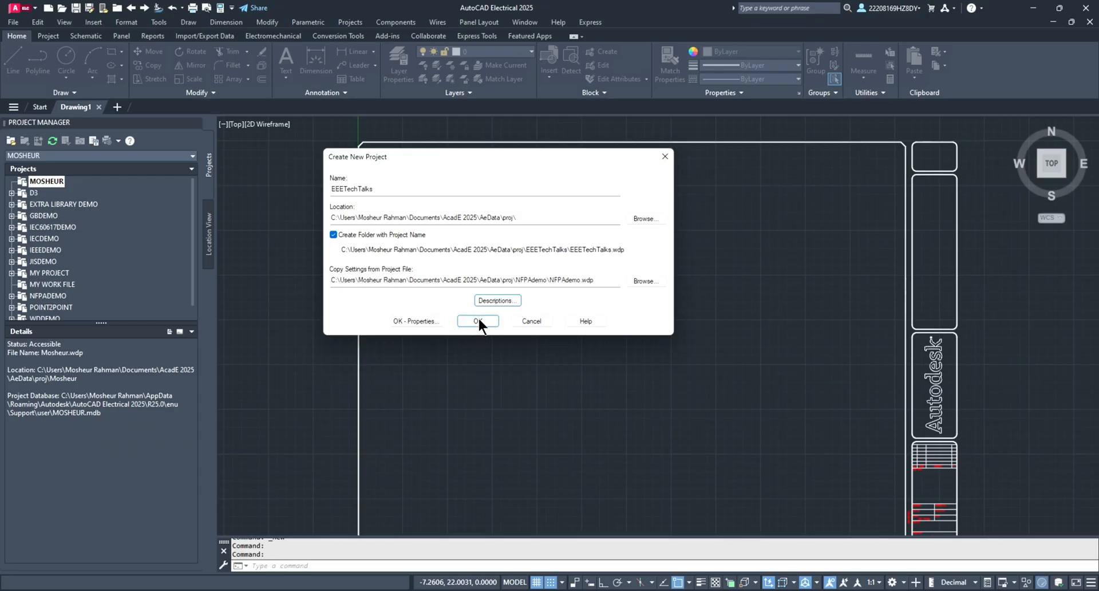
# Step: View the EEETECHTALKS project's details, check the Notepad topic list and return
pyautogui.click(478, 320)
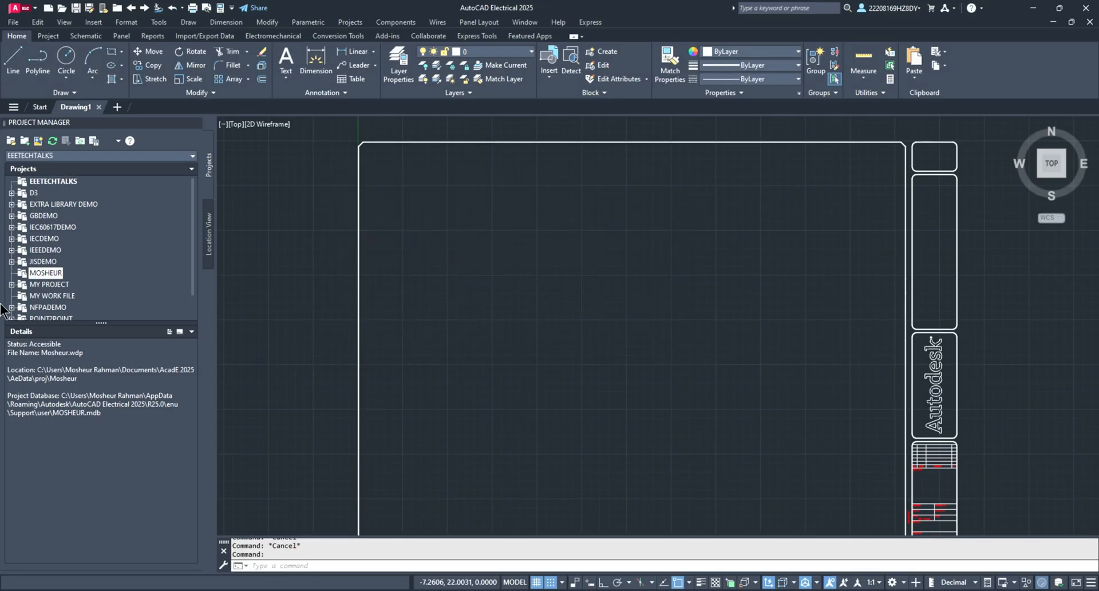
pyautogui.click(54, 181)
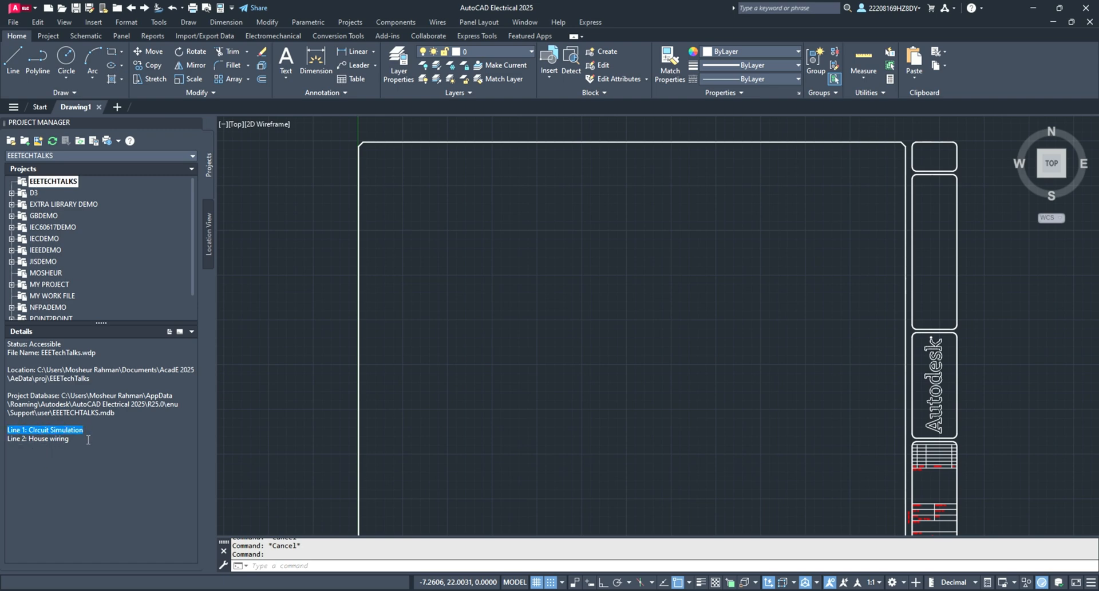
pyautogui.click(39, 439)
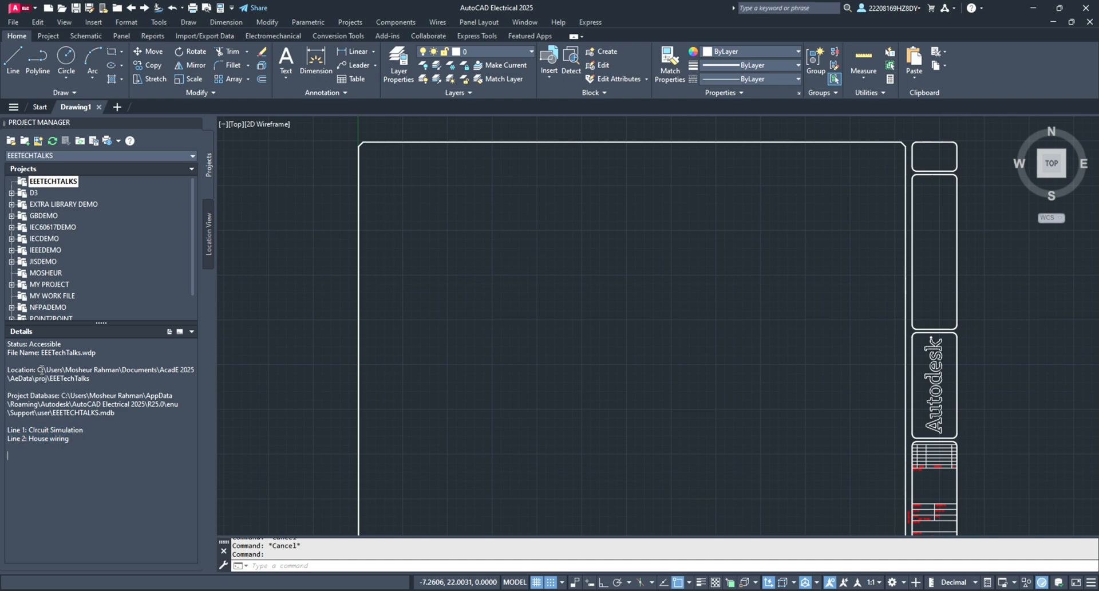
pyautogui.moveTo(45, 192)
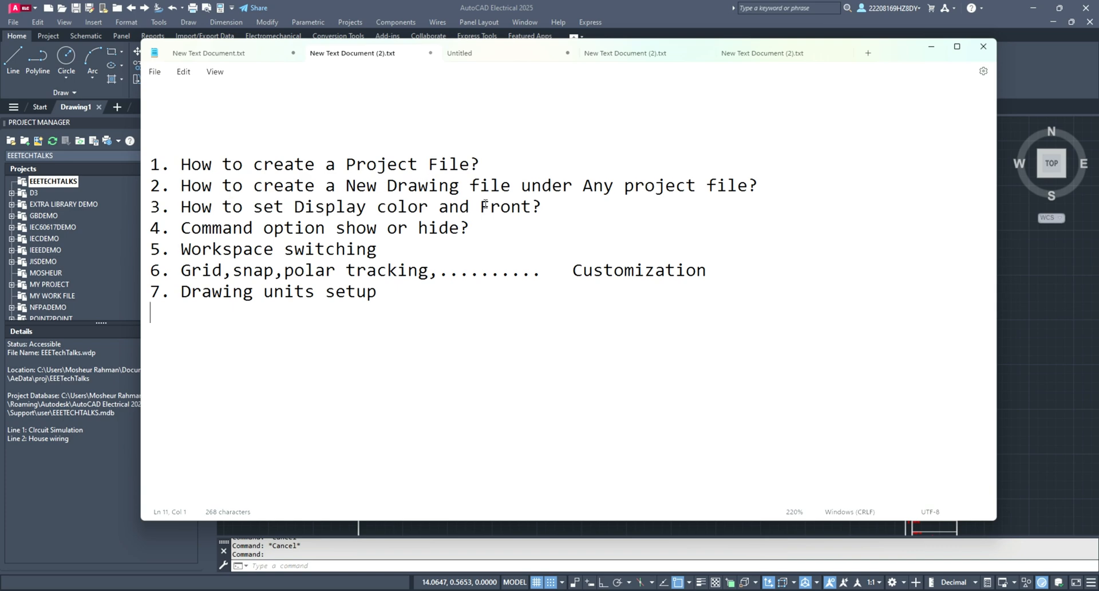
pyautogui.click(983, 46)
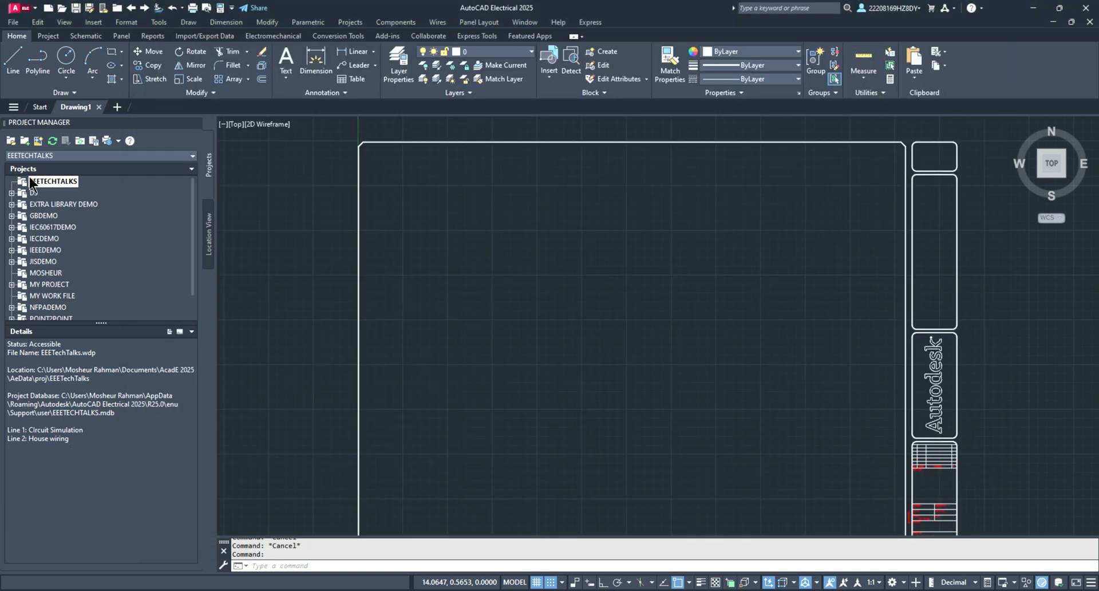
# Step: Choose Add Drawings for EEETECHTALKS, reaching the empty Select Files to Add browser
pyautogui.rightClick(53, 181)
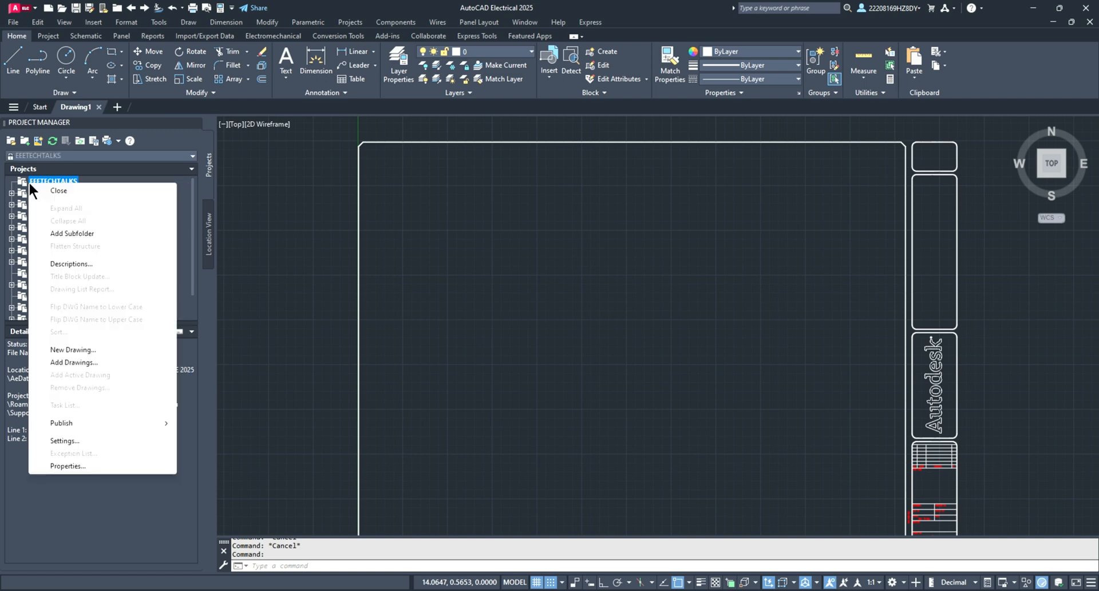
pyautogui.moveTo(47, 189)
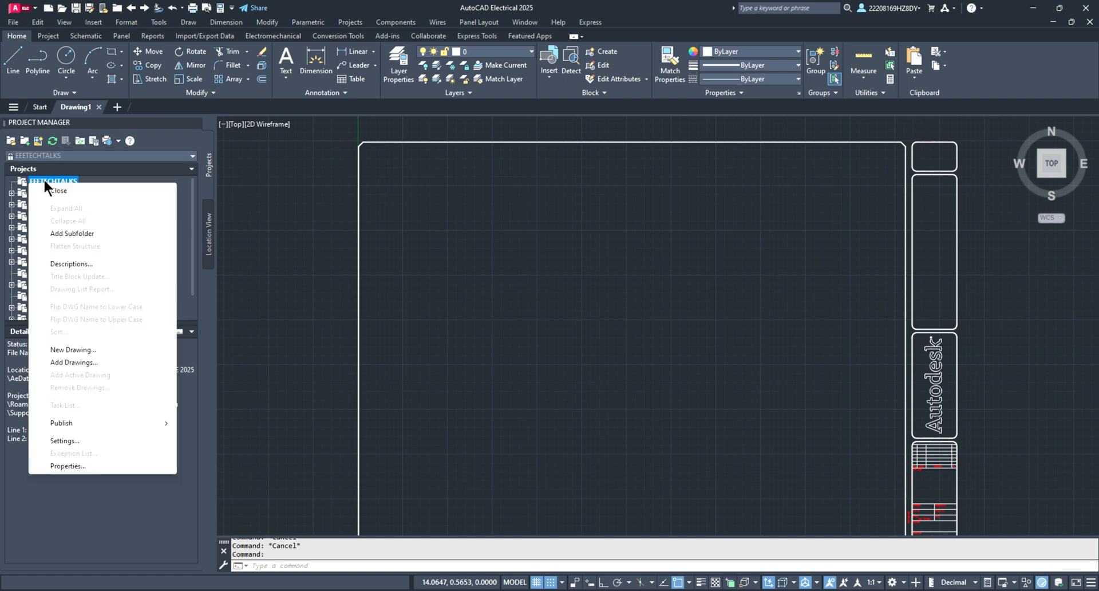
pyautogui.moveTo(95, 435)
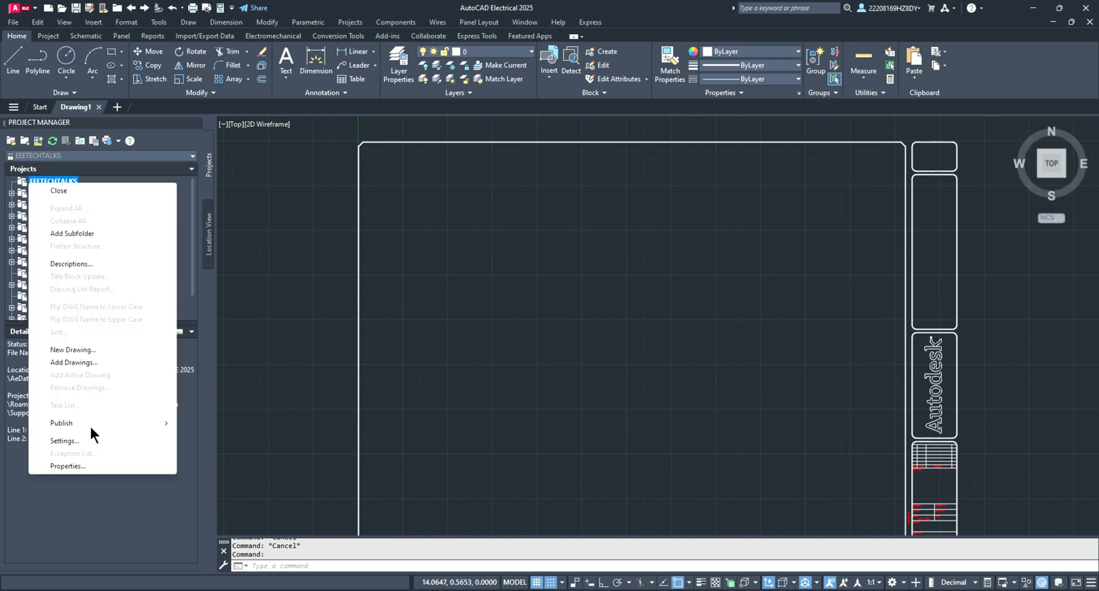
pyautogui.moveTo(92, 357)
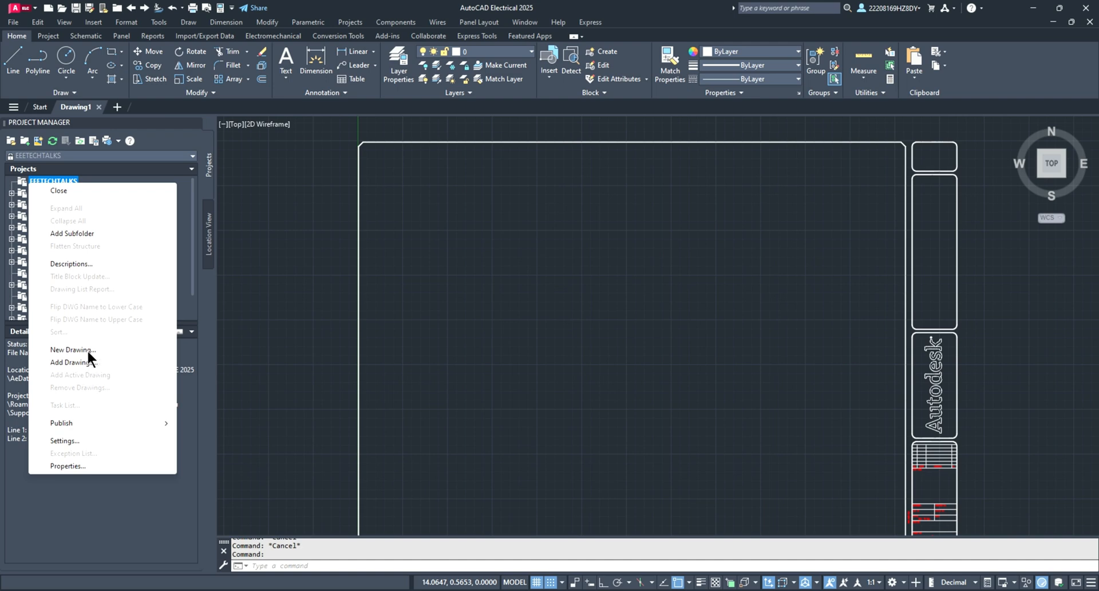
pyautogui.moveTo(89, 364)
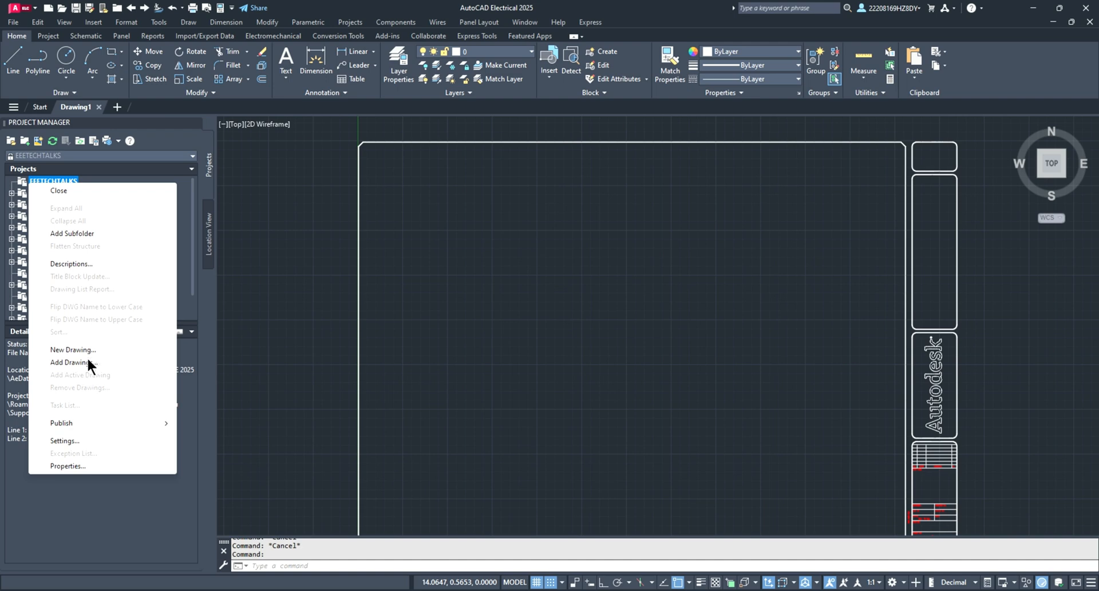
pyautogui.click(70, 362)
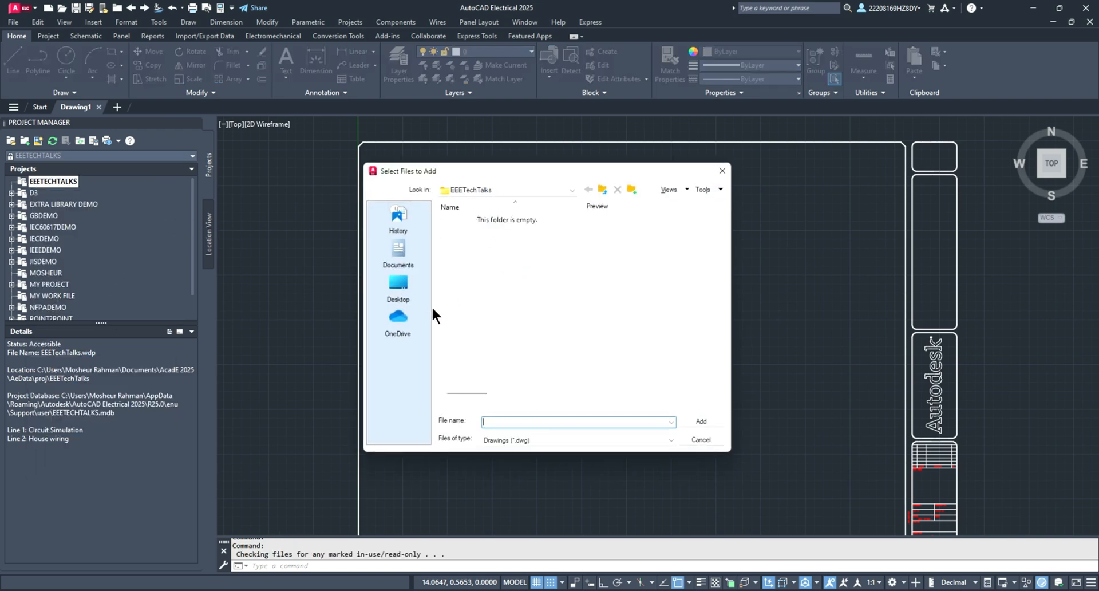
pyautogui.moveTo(474, 246)
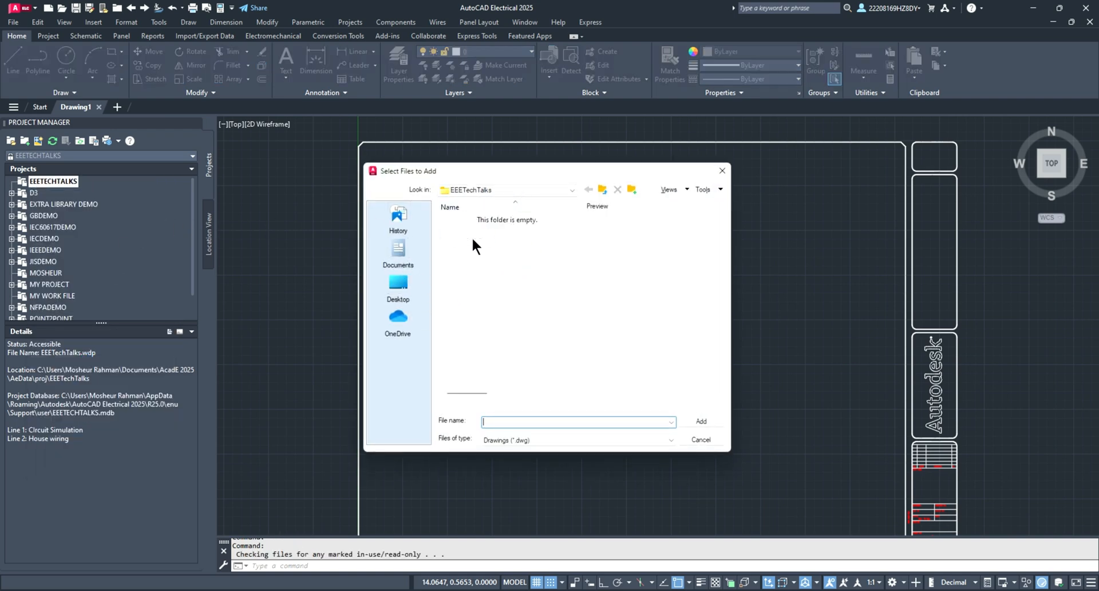
pyautogui.moveTo(701, 439)
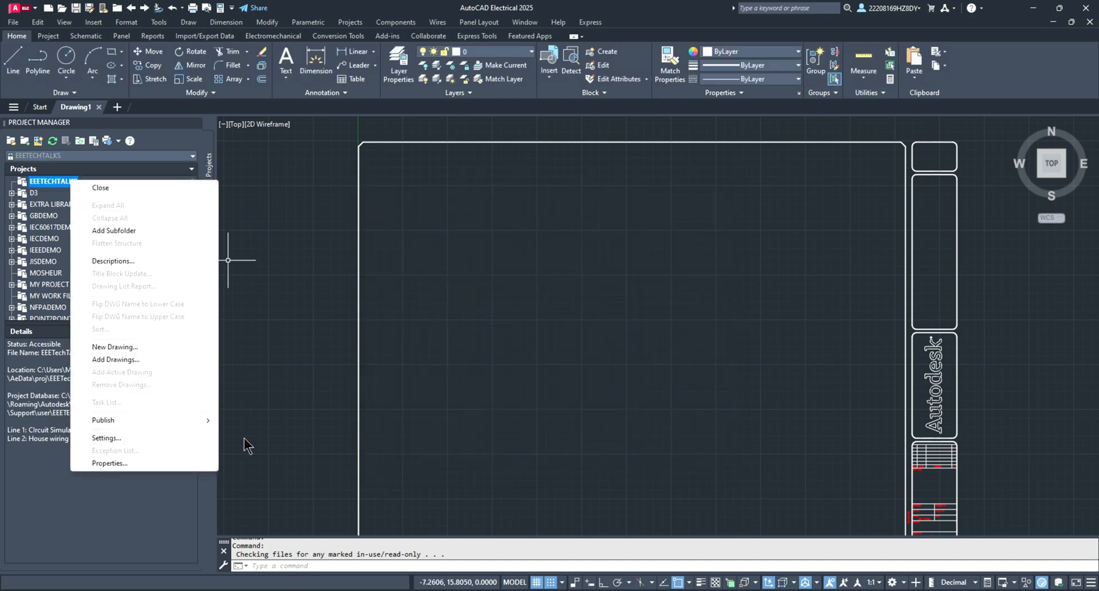
# Step: Create a new drawing named Project1 in the EEETECHTALKS project
pyautogui.click(114, 345)
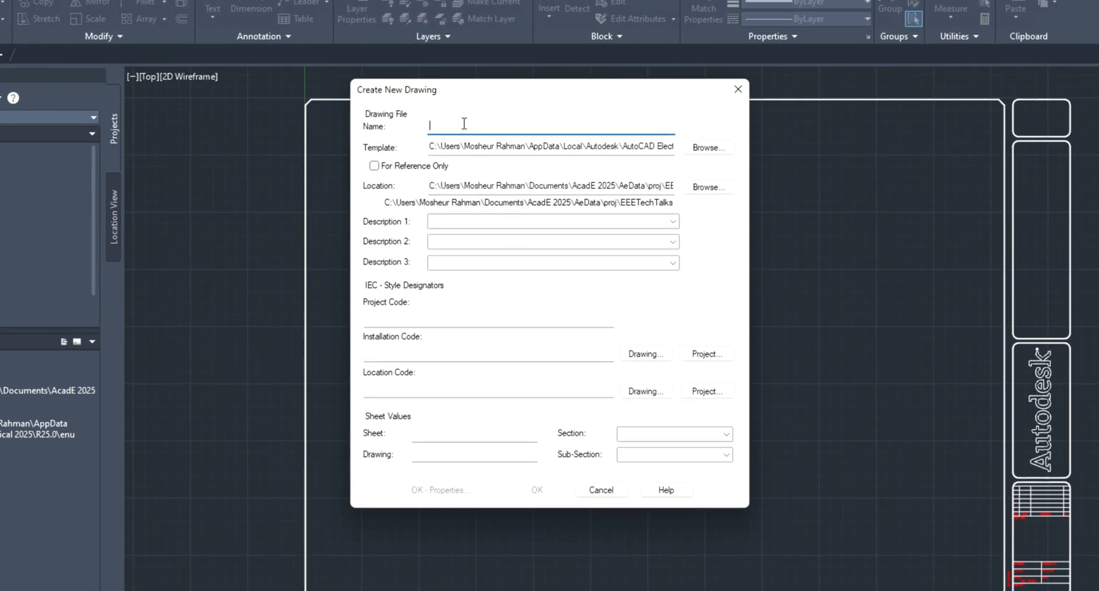
pyautogui.moveTo(468, 127)
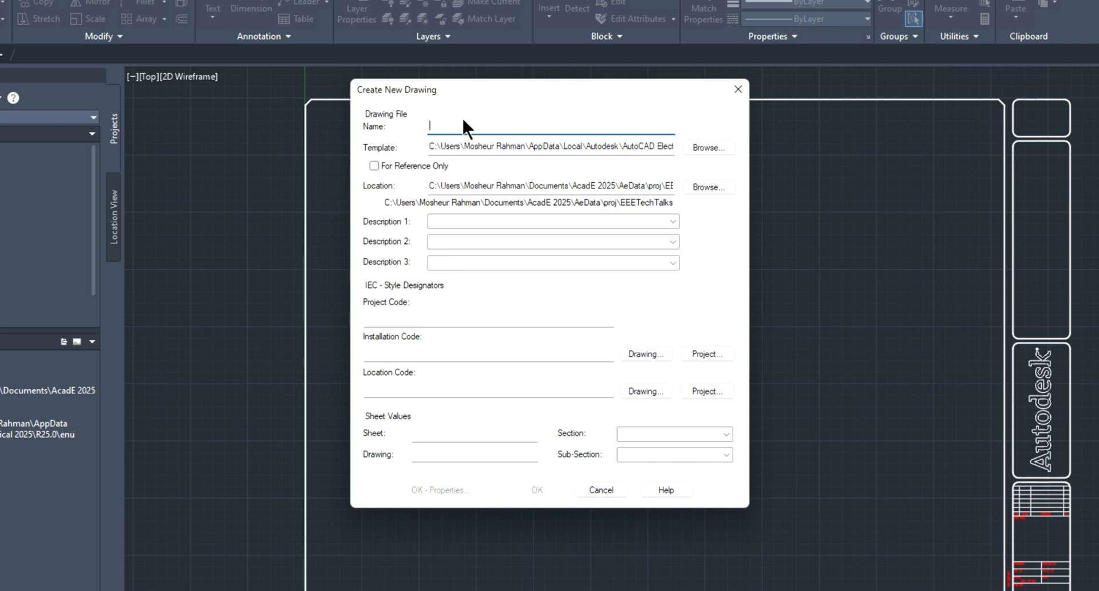
pyautogui.write('Proj')
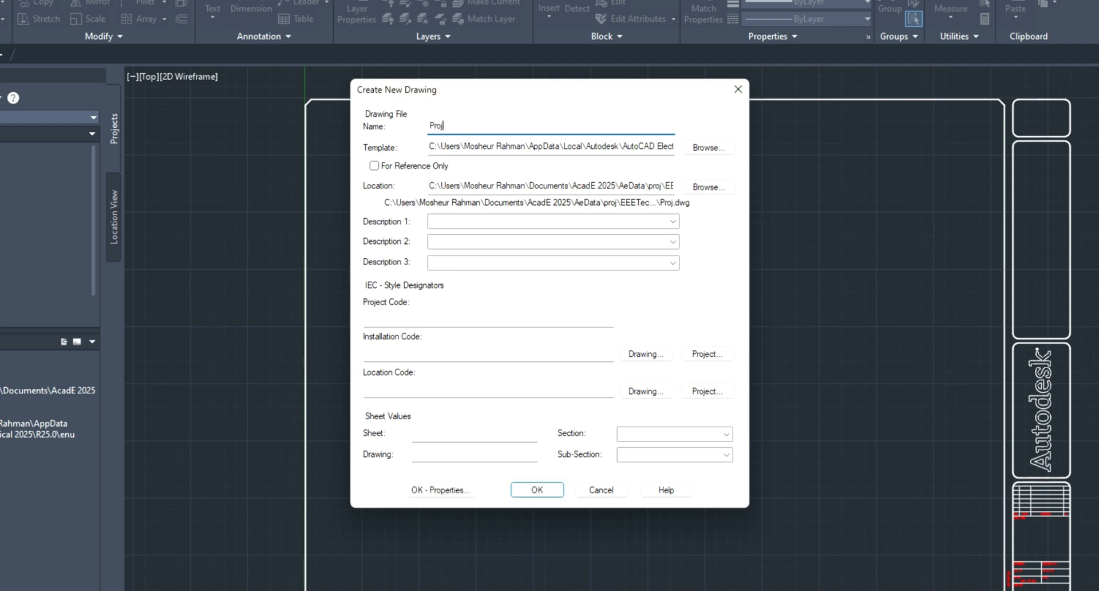
pyautogui.write('ect')
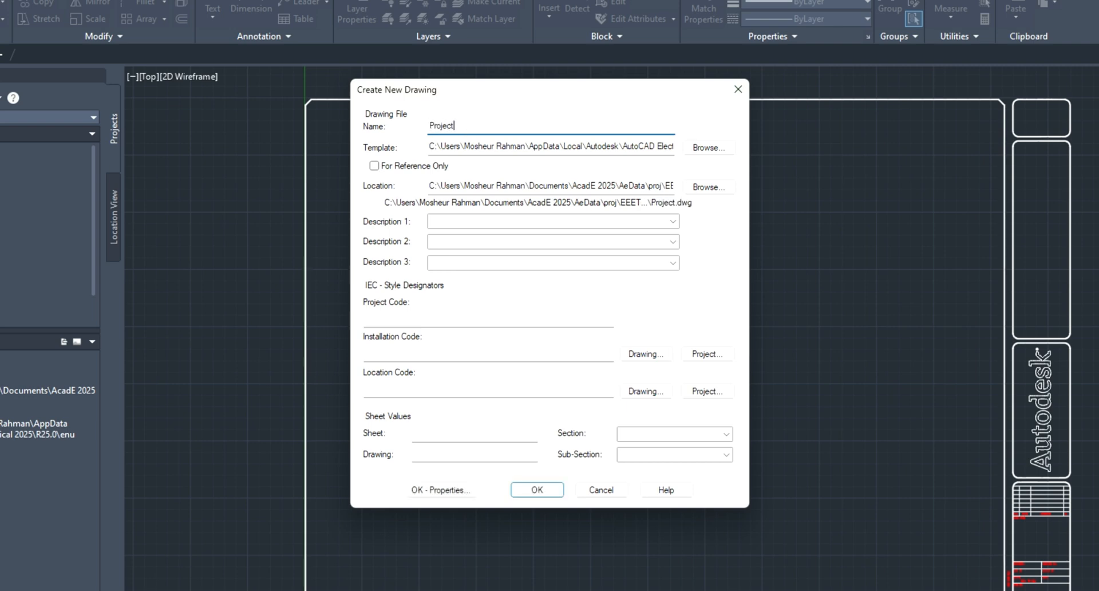
pyautogui.write('1')
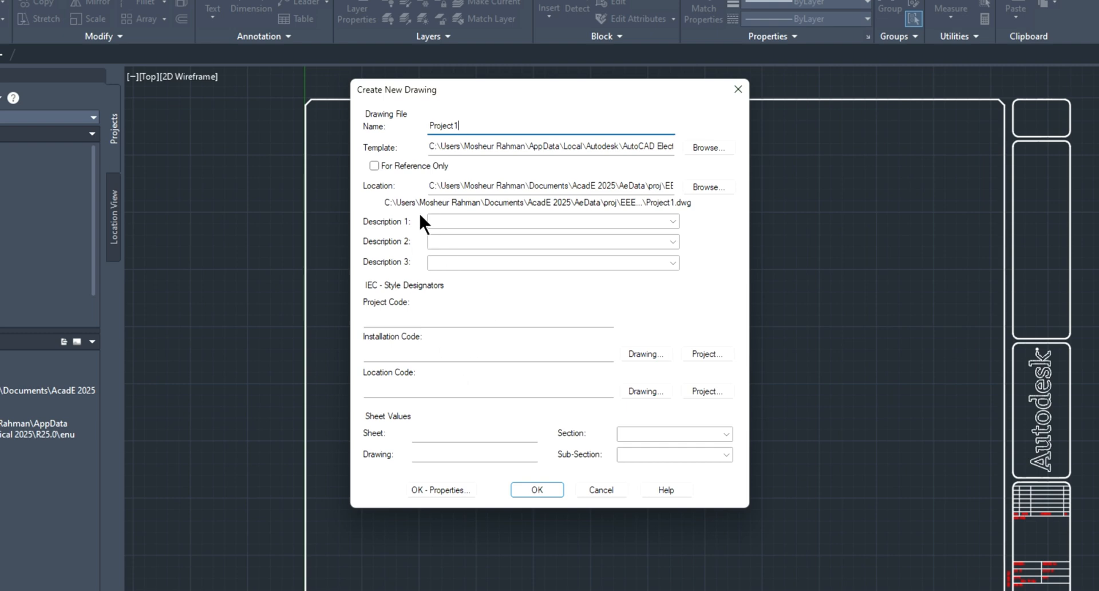
pyautogui.moveTo(401, 245)
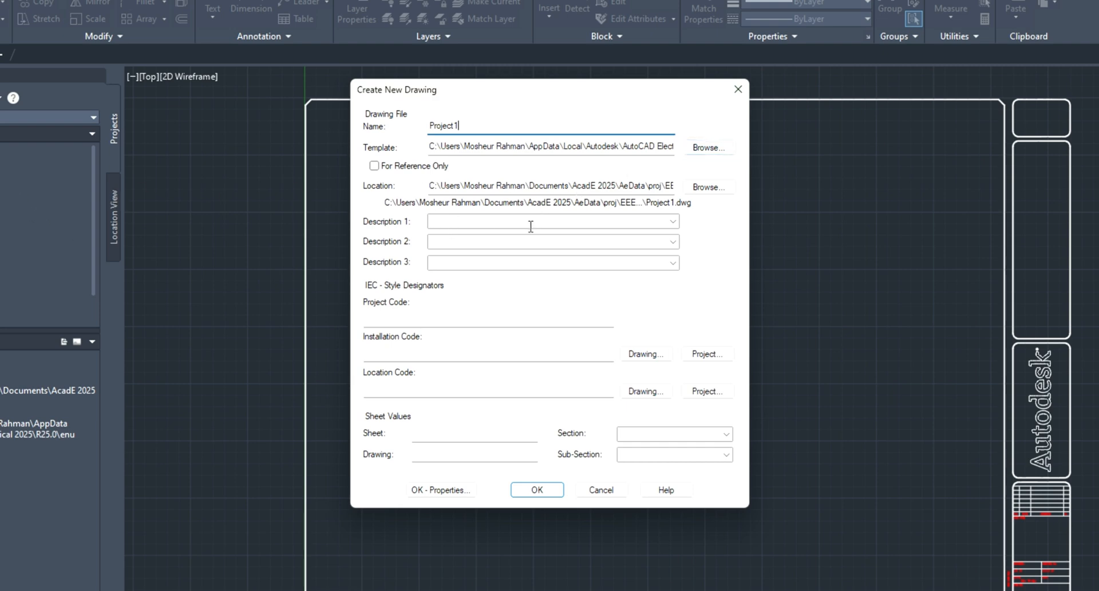
pyautogui.moveTo(507, 508)
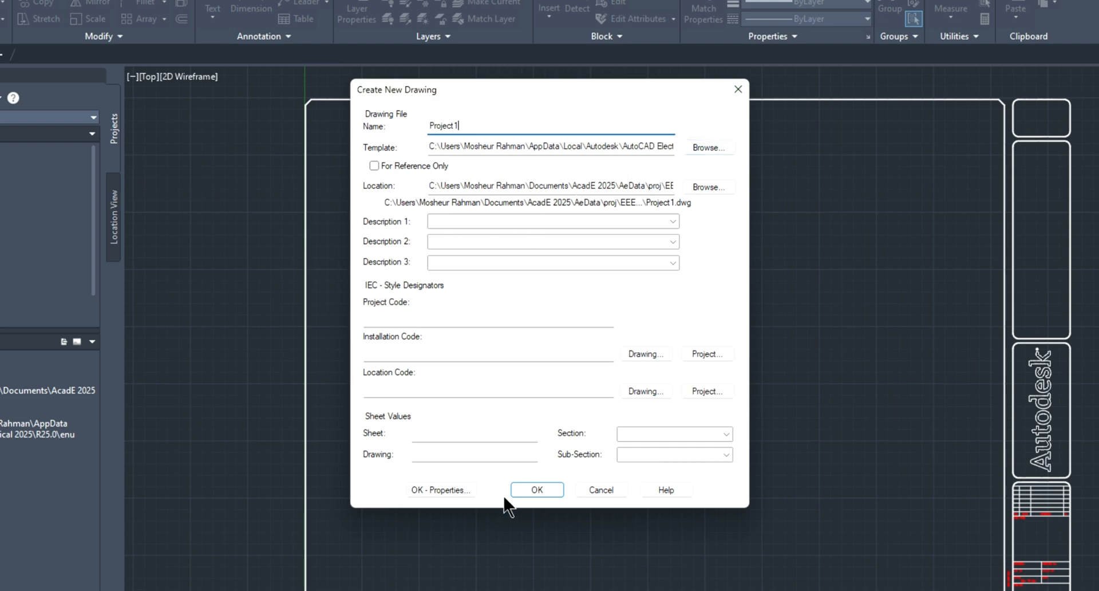
pyautogui.click(536, 489)
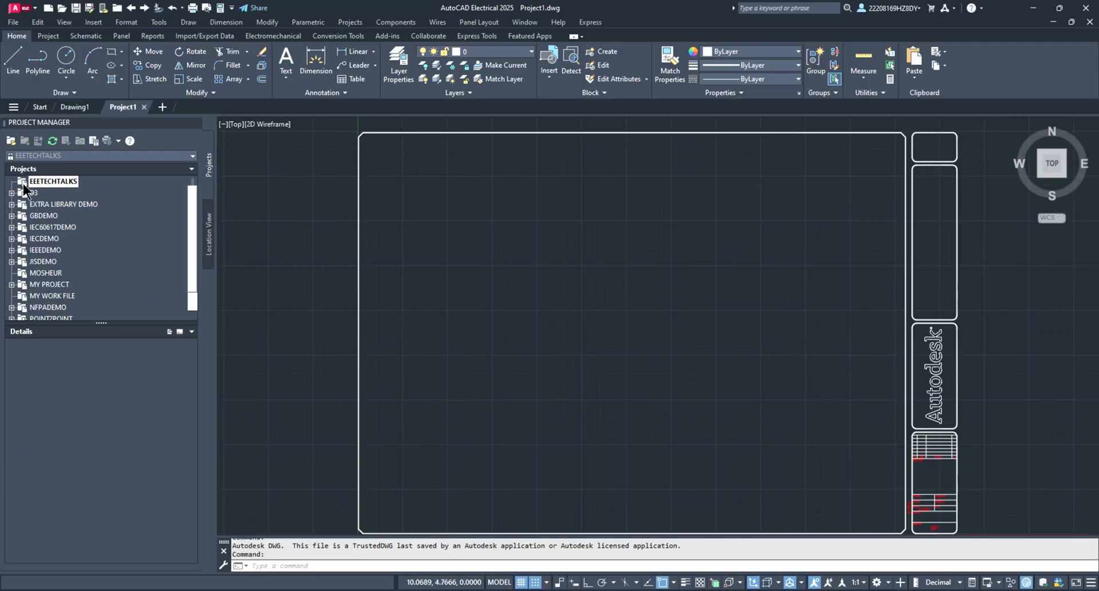
# Step: Expand the EEETECHTALKS project tree to list Project1.dwg
pyautogui.click(53, 180)
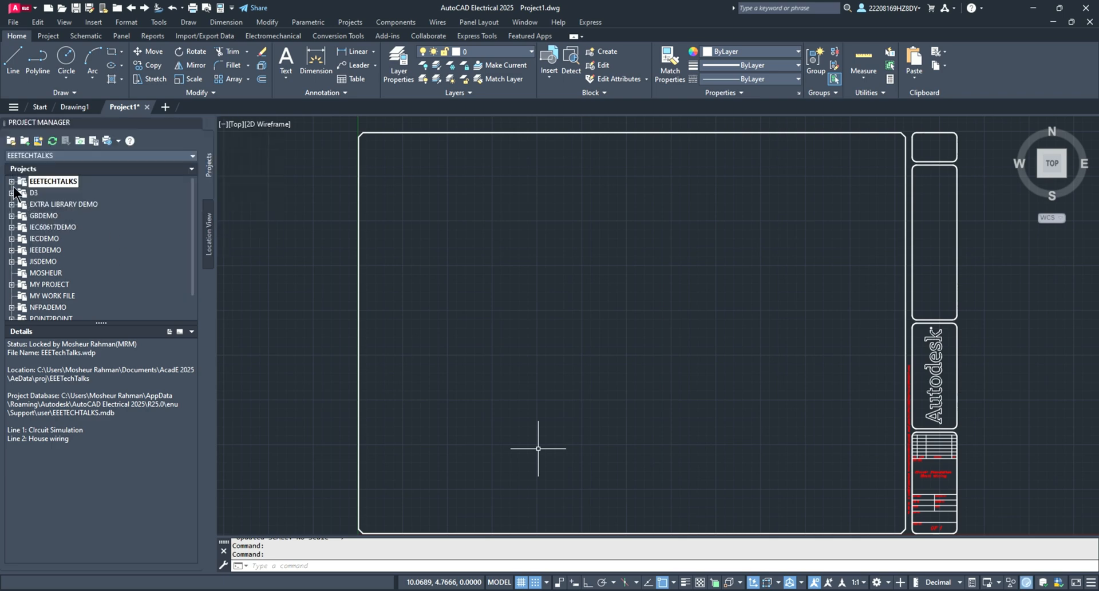
pyautogui.moveTo(86, 194)
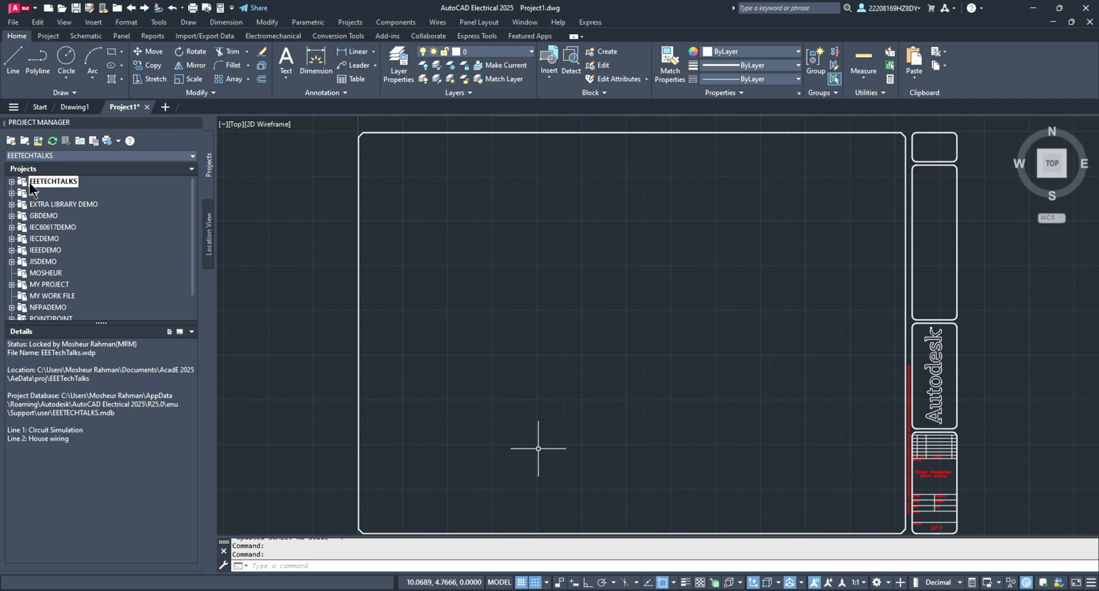
pyautogui.click(11, 181)
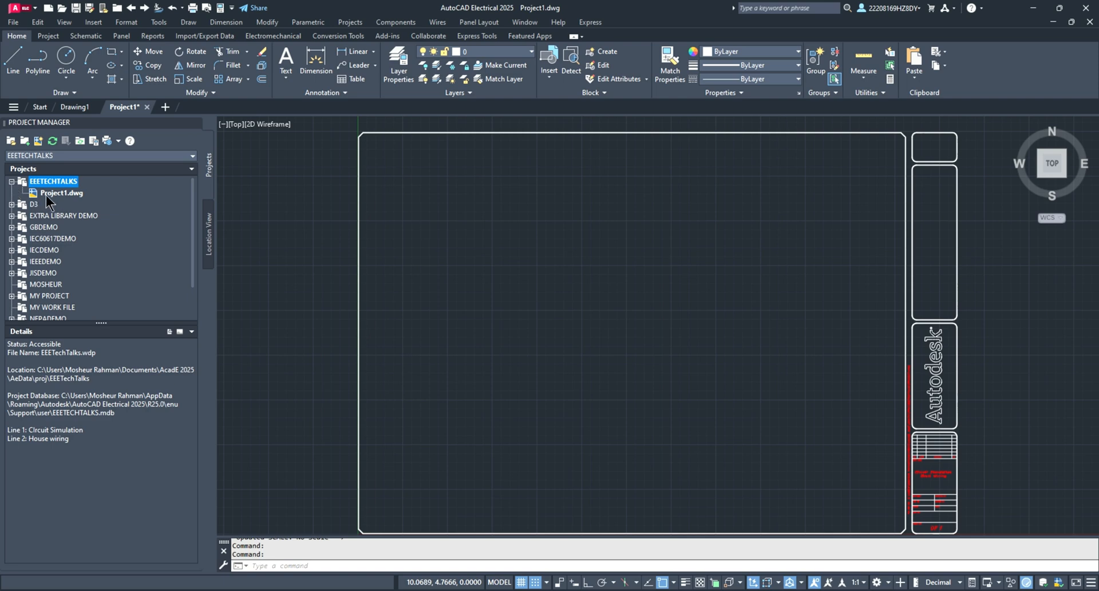
pyautogui.rightClick(53, 181)
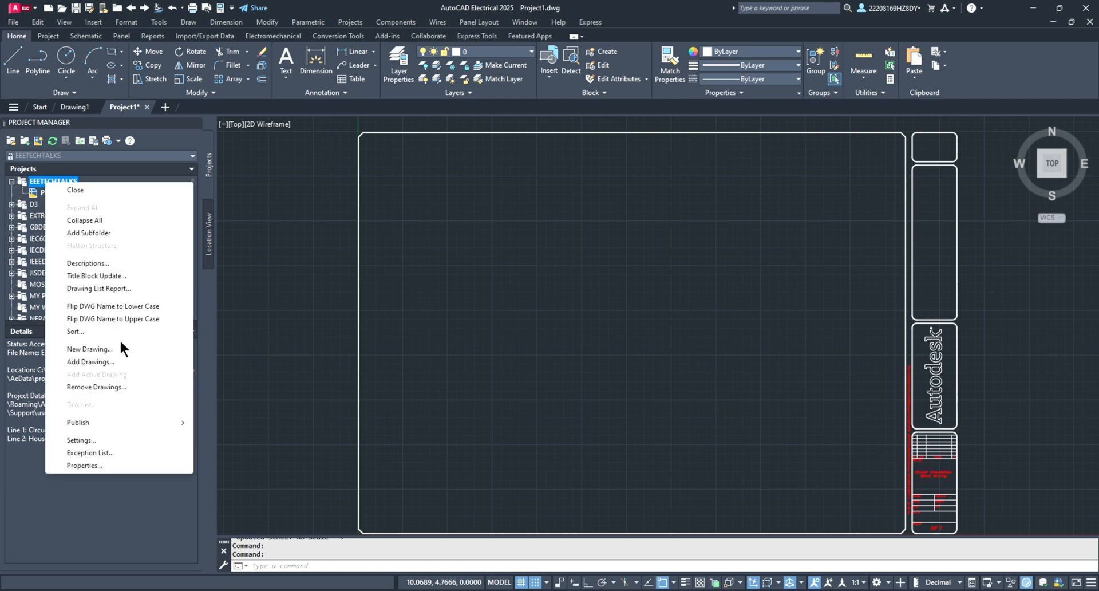
pyautogui.click(89, 349)
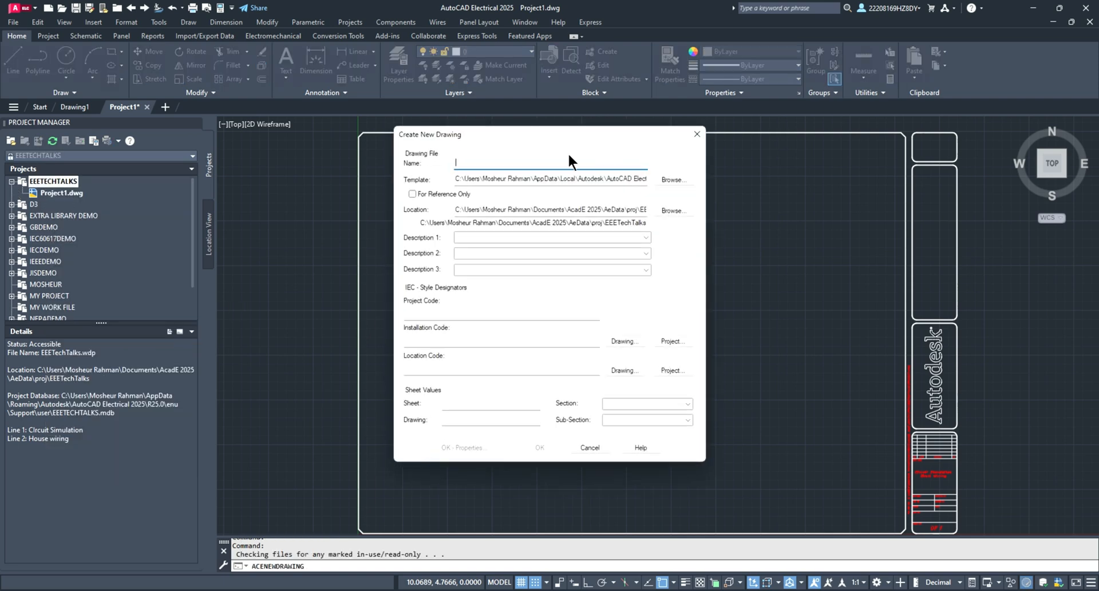
pyautogui.write('P')
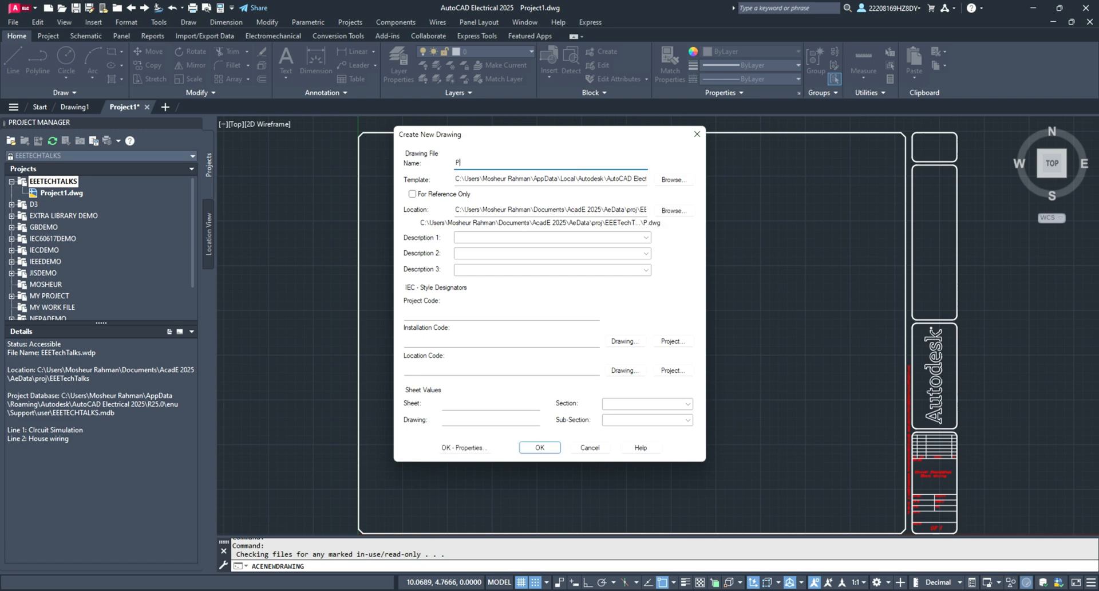
pyautogui.write('roject')
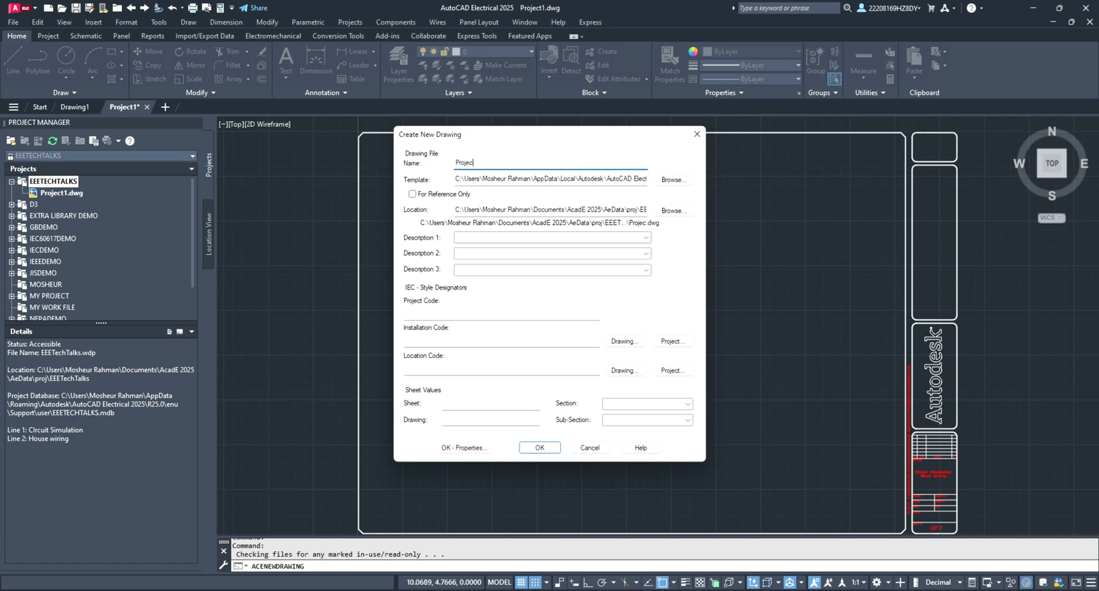
pyautogui.write('2')
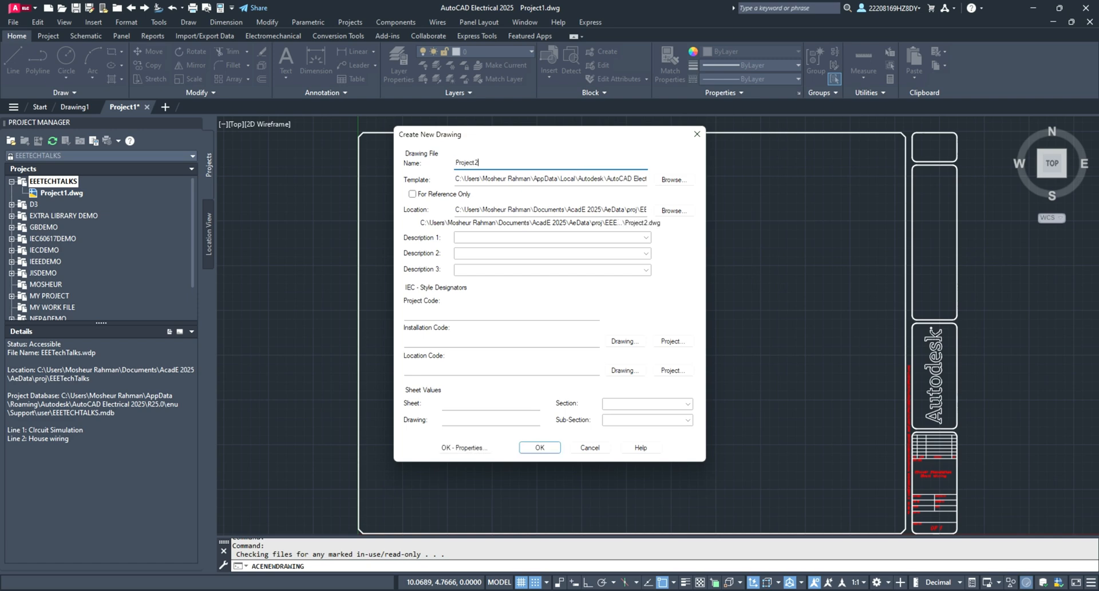
pyautogui.moveTo(539, 447)
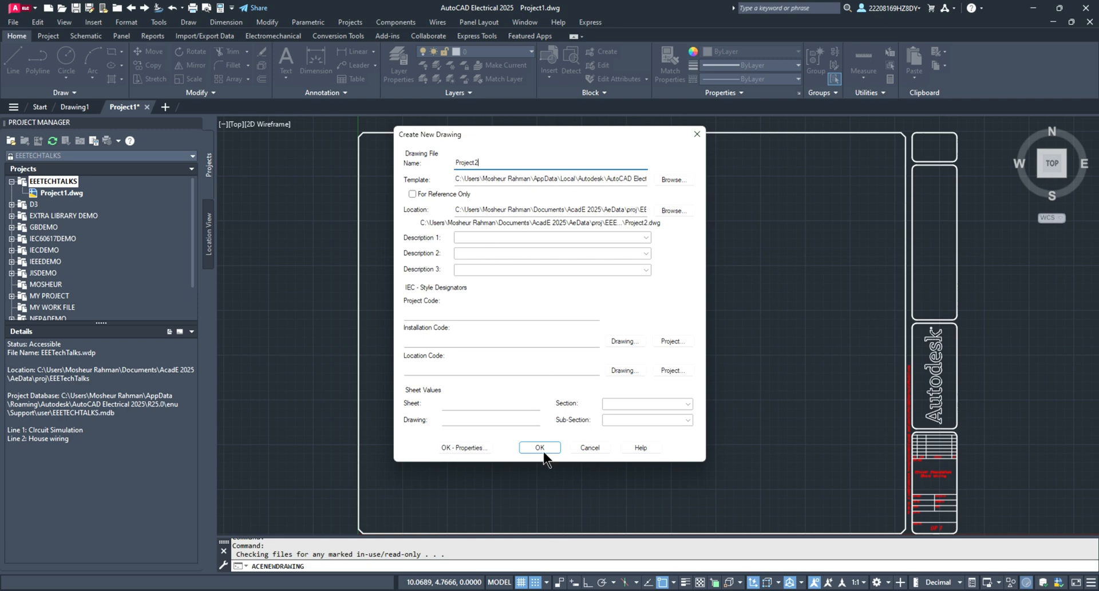
pyautogui.click(540, 448)
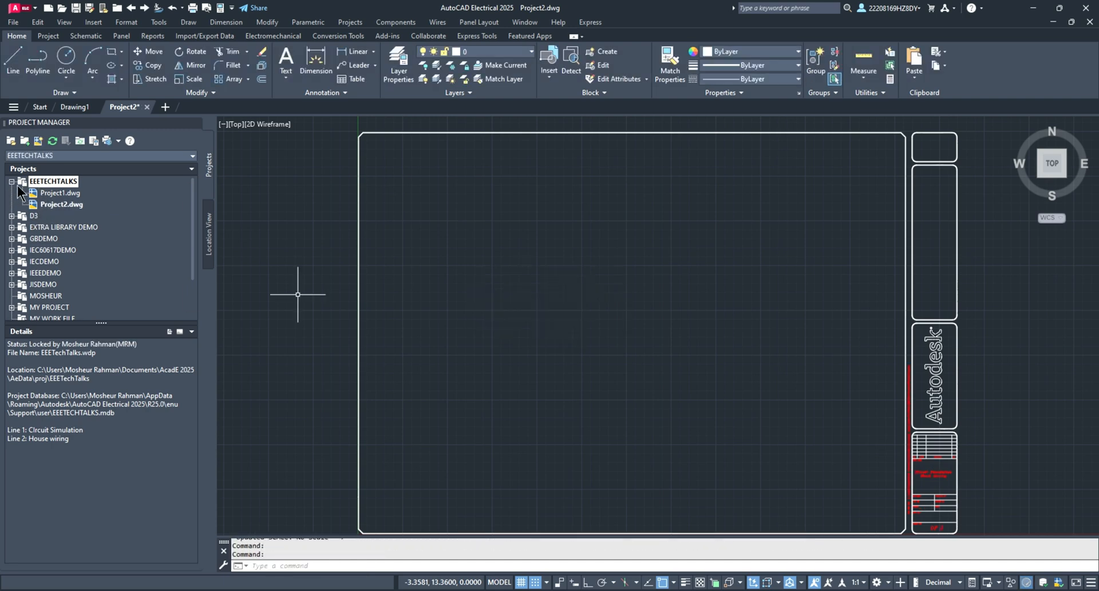
pyautogui.moveTo(119, 132)
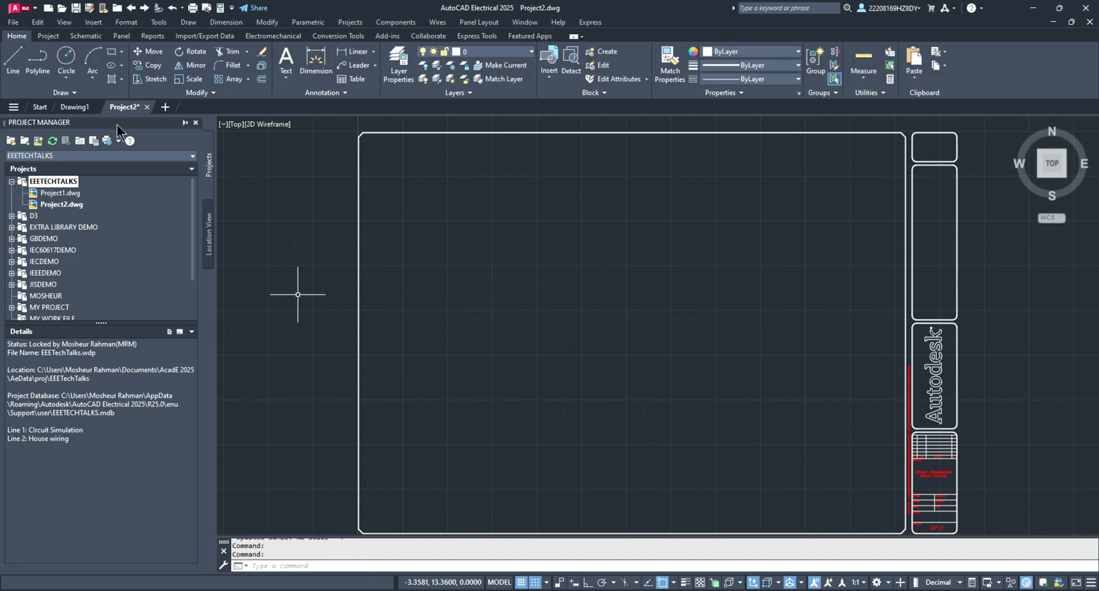
pyautogui.moveTo(443, 529)
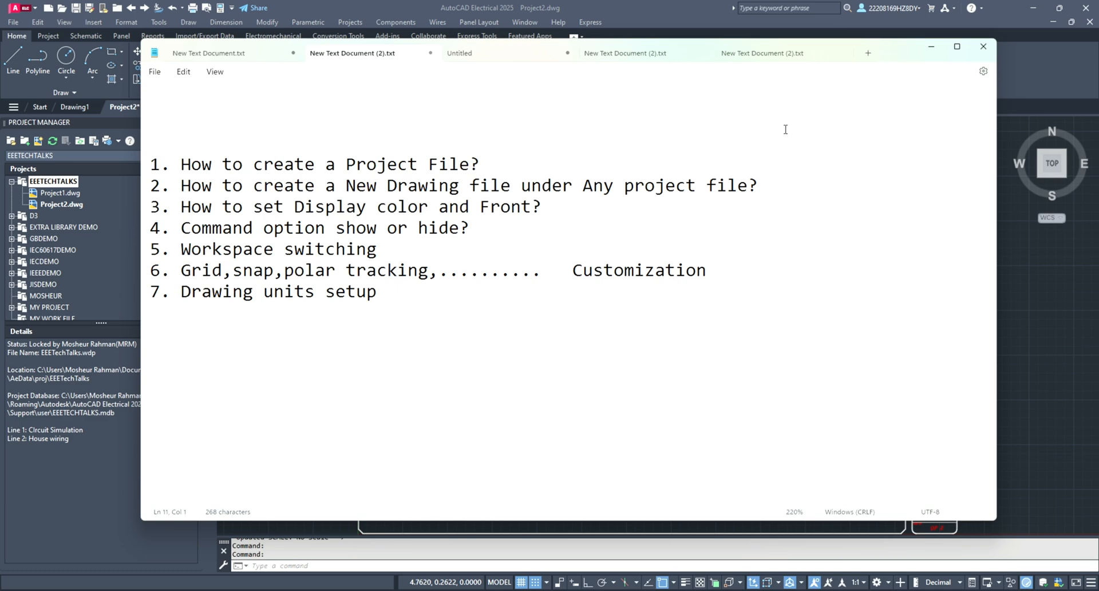
# Step: Return from the Notepad notes to Project2 and bring up the application menu for Options
pyautogui.click(983, 46)
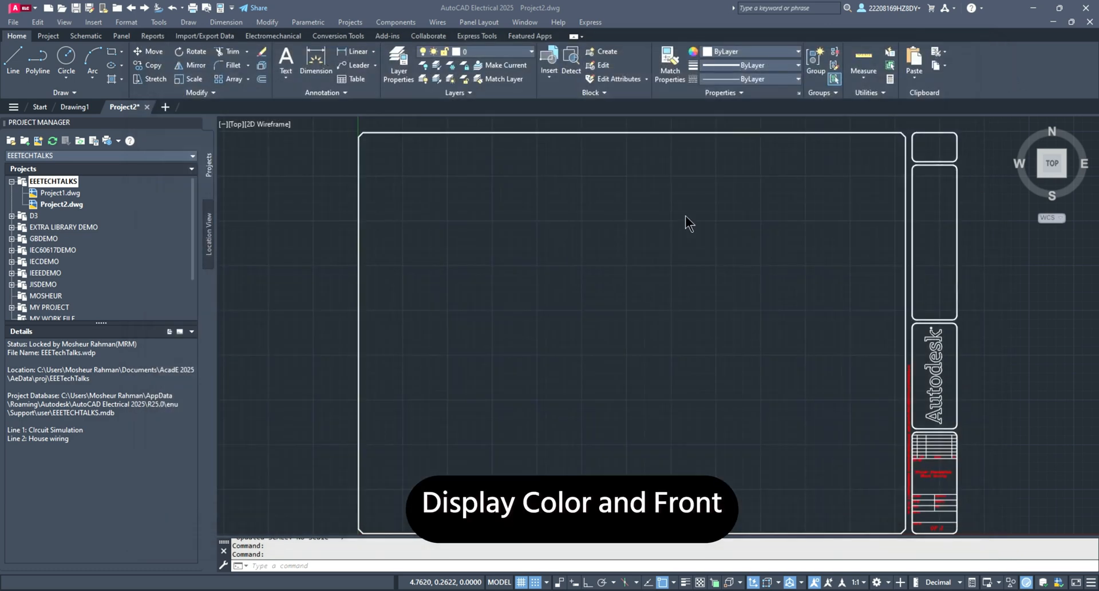
pyautogui.moveTo(824, 428)
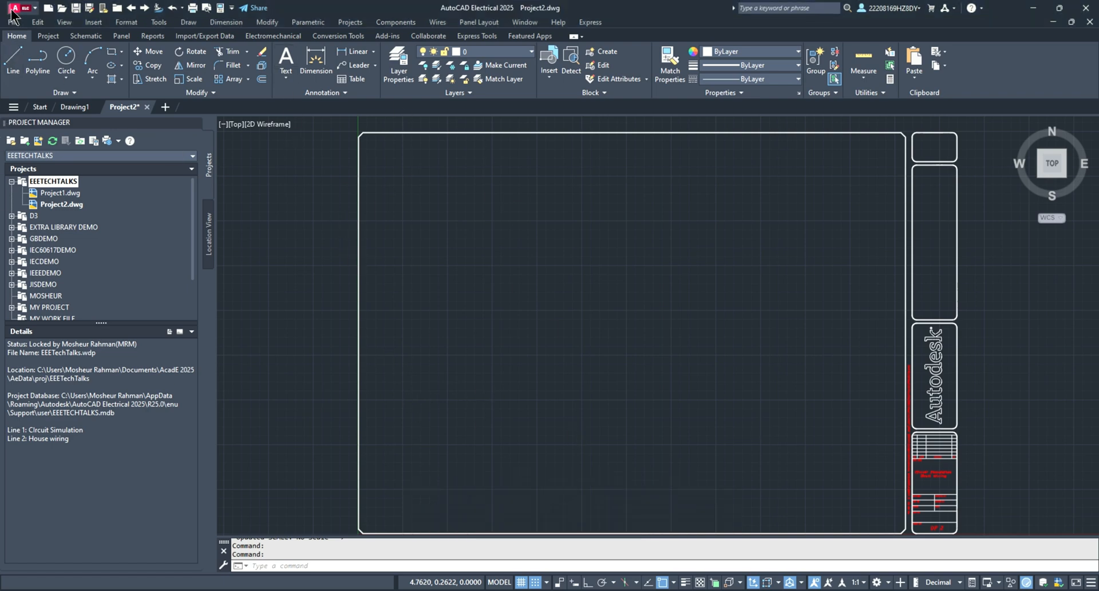
pyautogui.click(14, 8)
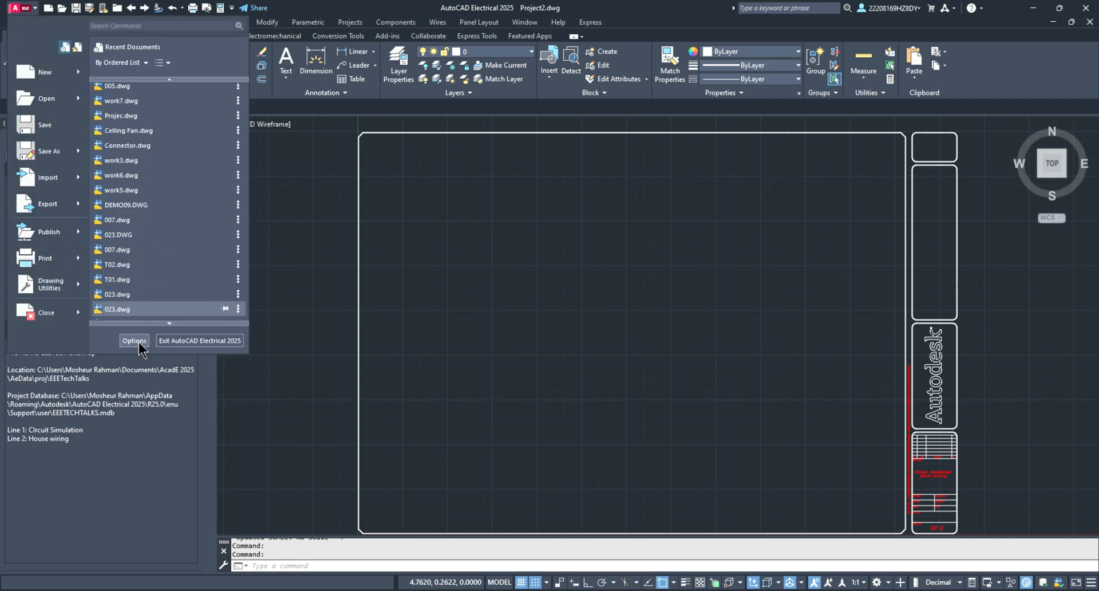
pyautogui.moveTo(200, 343)
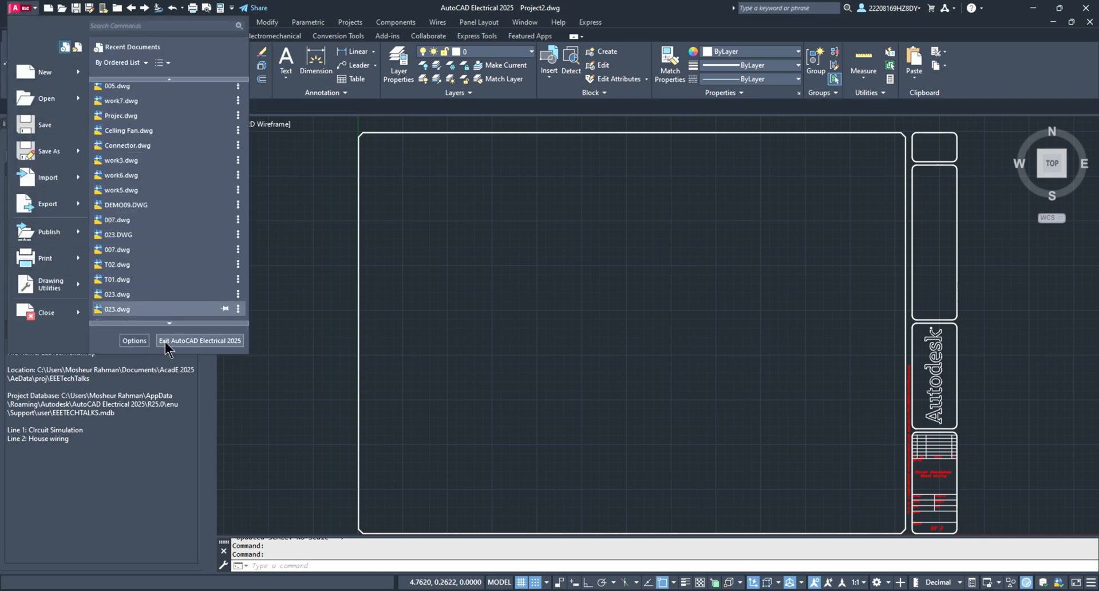
pyautogui.moveTo(201, 349)
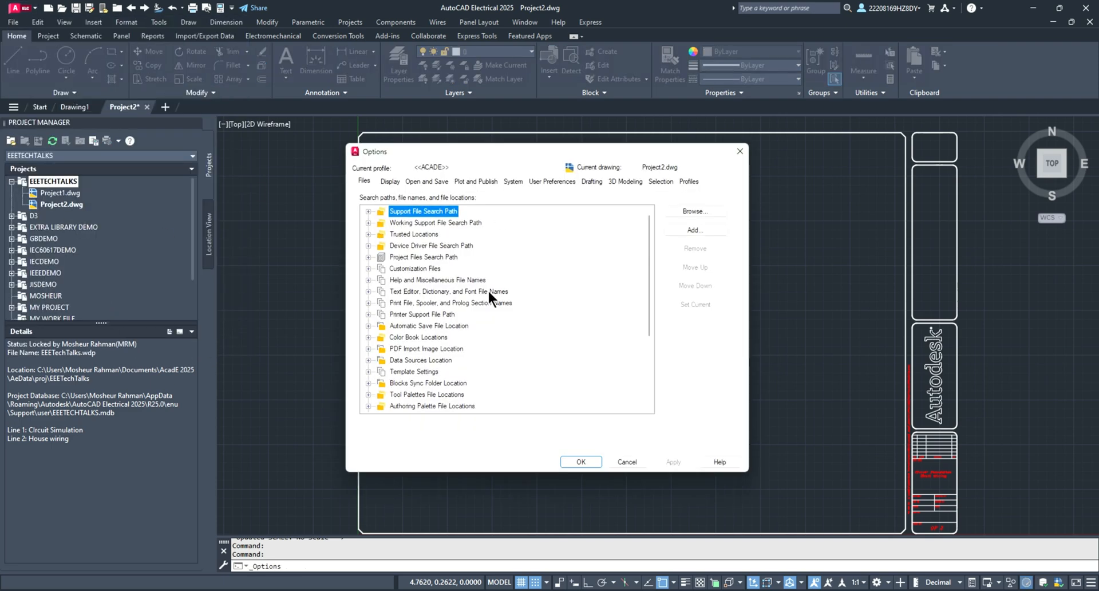
# Step: In Display settings, apply the Light colour theme, then apply Dark again
pyautogui.click(389, 181)
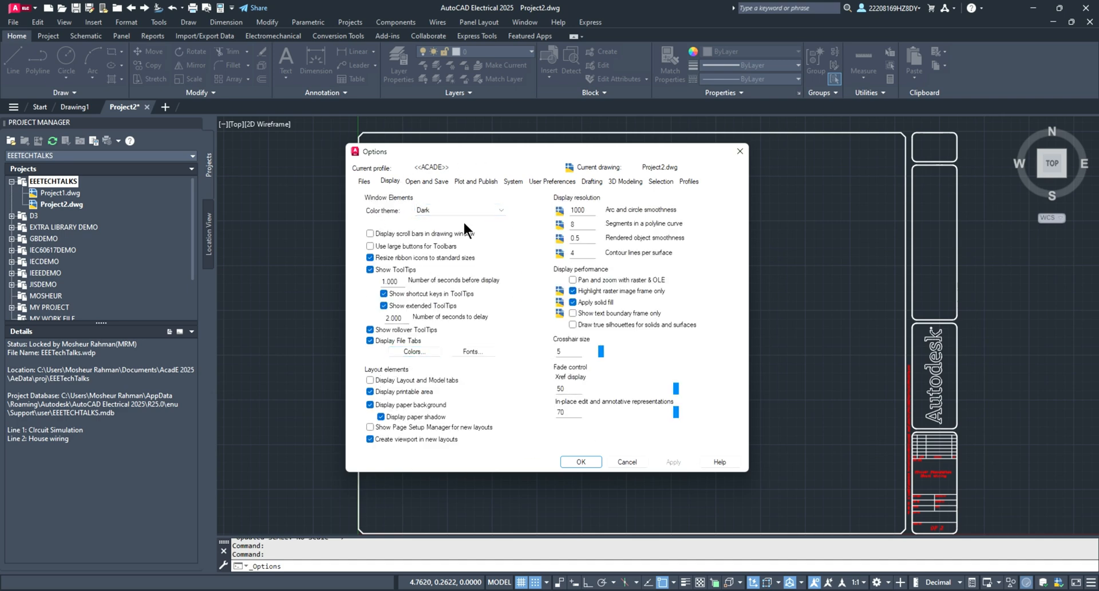
pyautogui.click(501, 210)
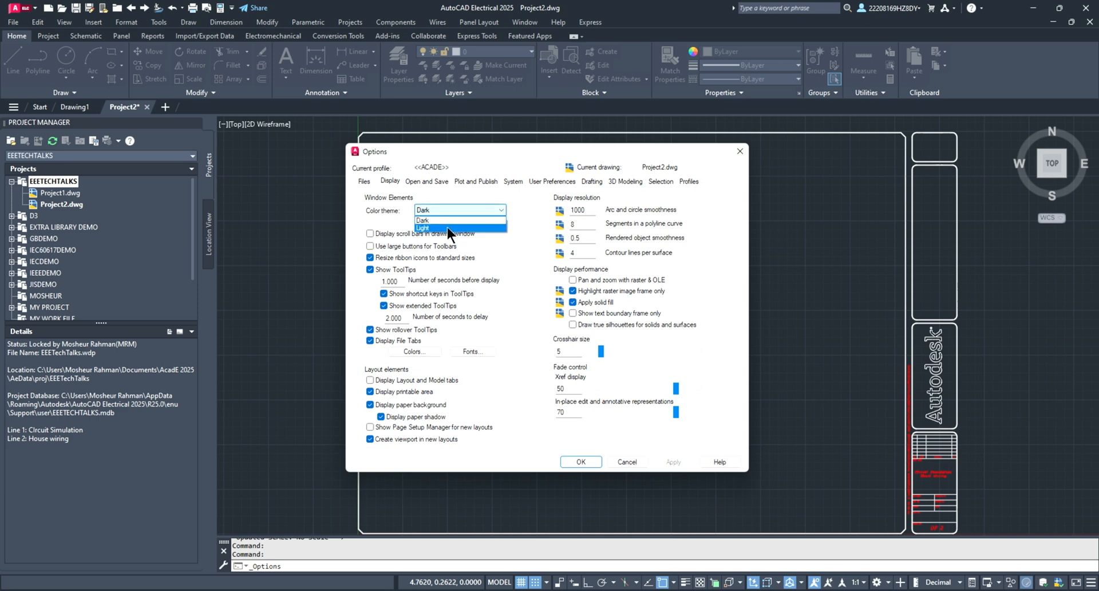
pyautogui.click(423, 229)
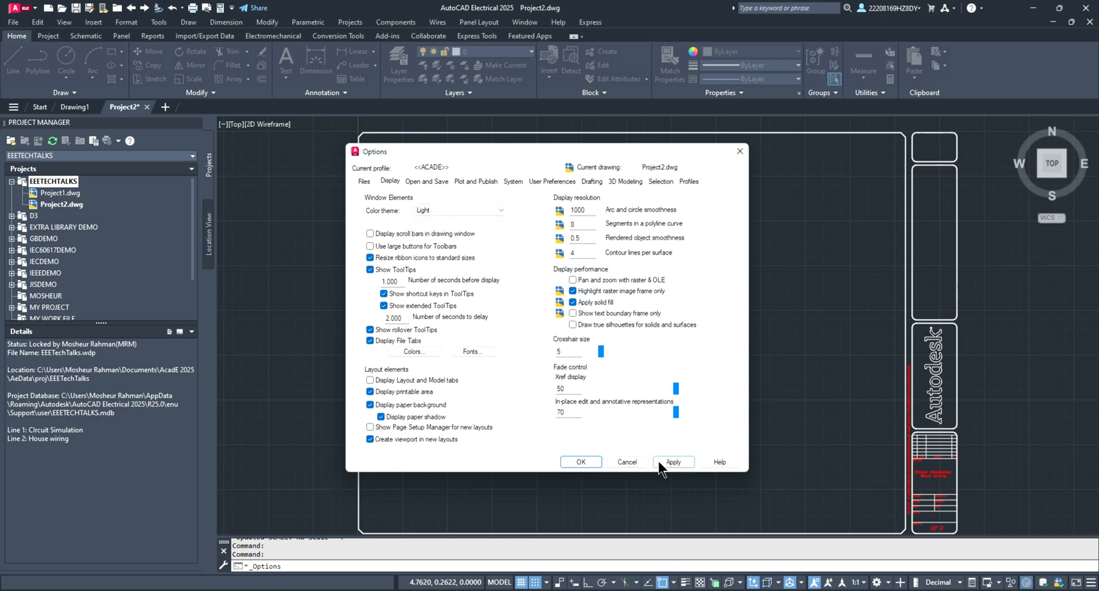
pyautogui.click(672, 462)
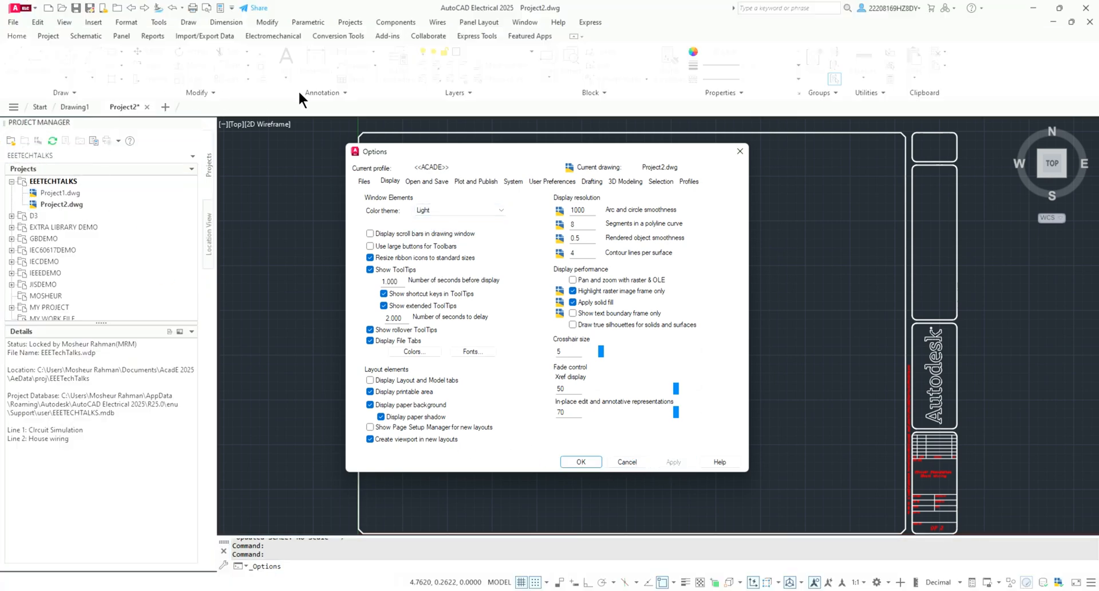
pyautogui.moveTo(535, 440)
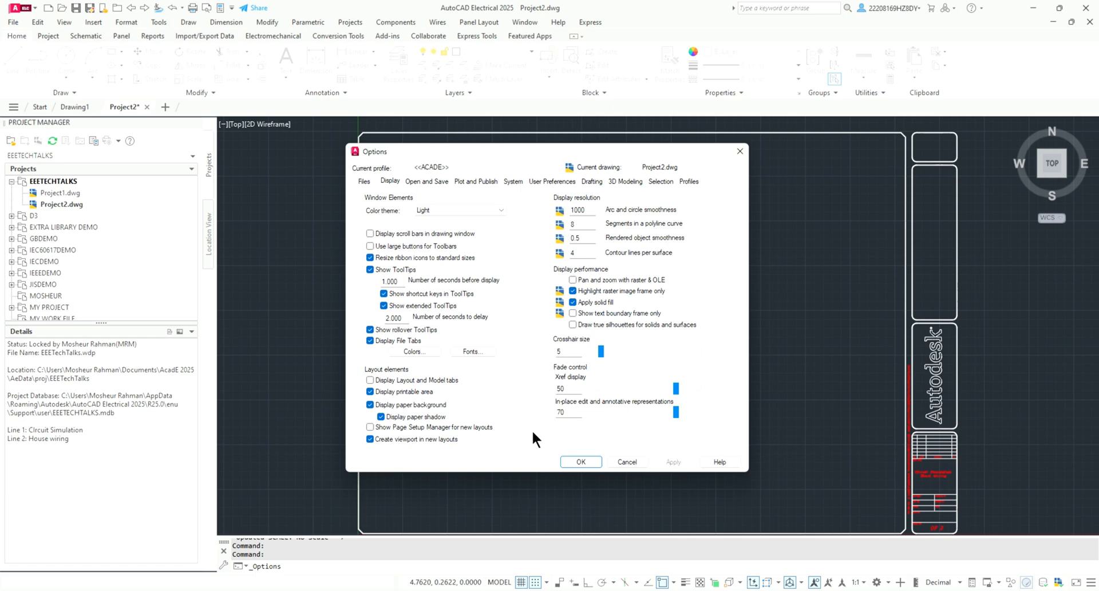
pyautogui.click(500, 210)
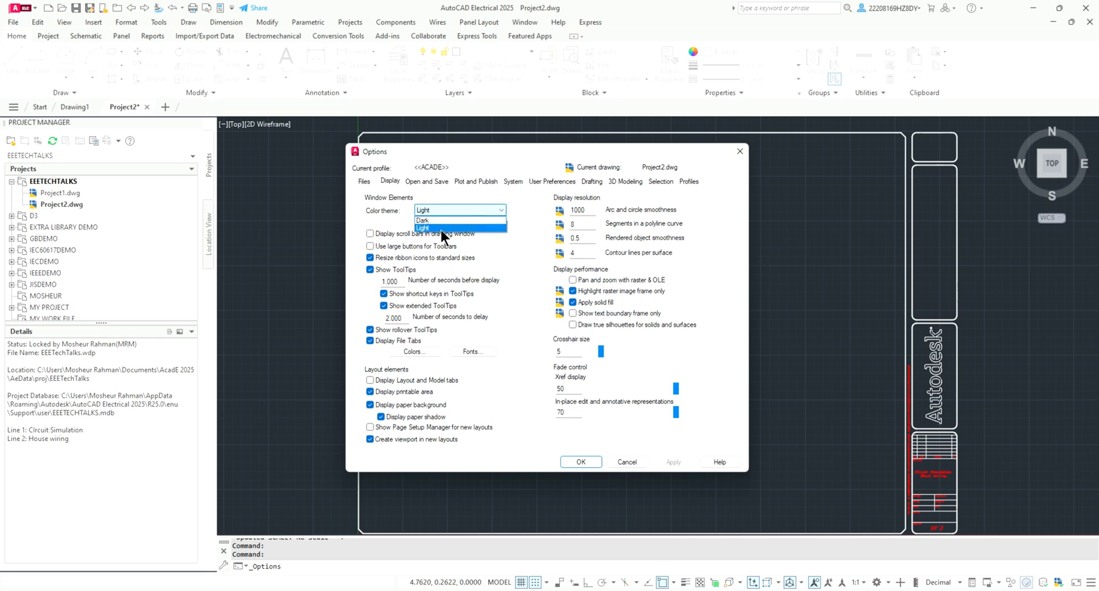
pyautogui.click(422, 220)
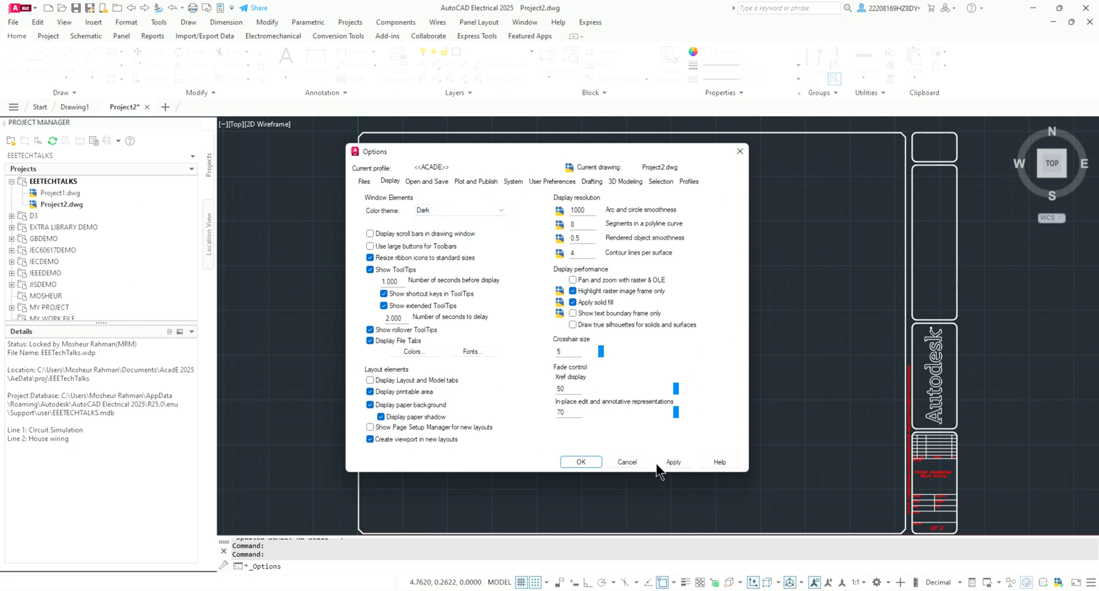
pyautogui.click(673, 462)
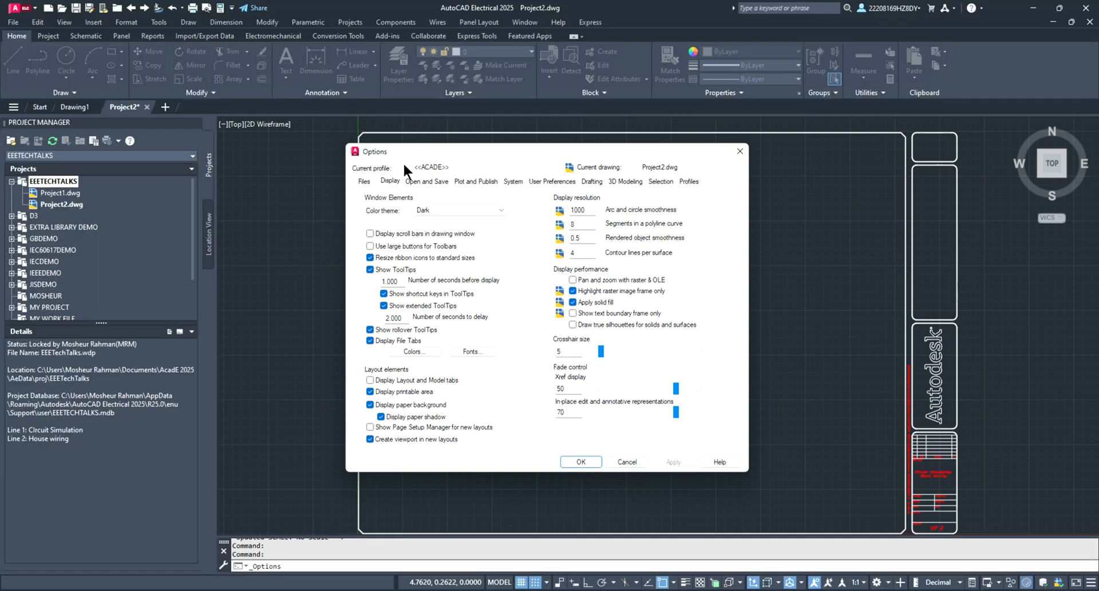
pyautogui.click(414, 352)
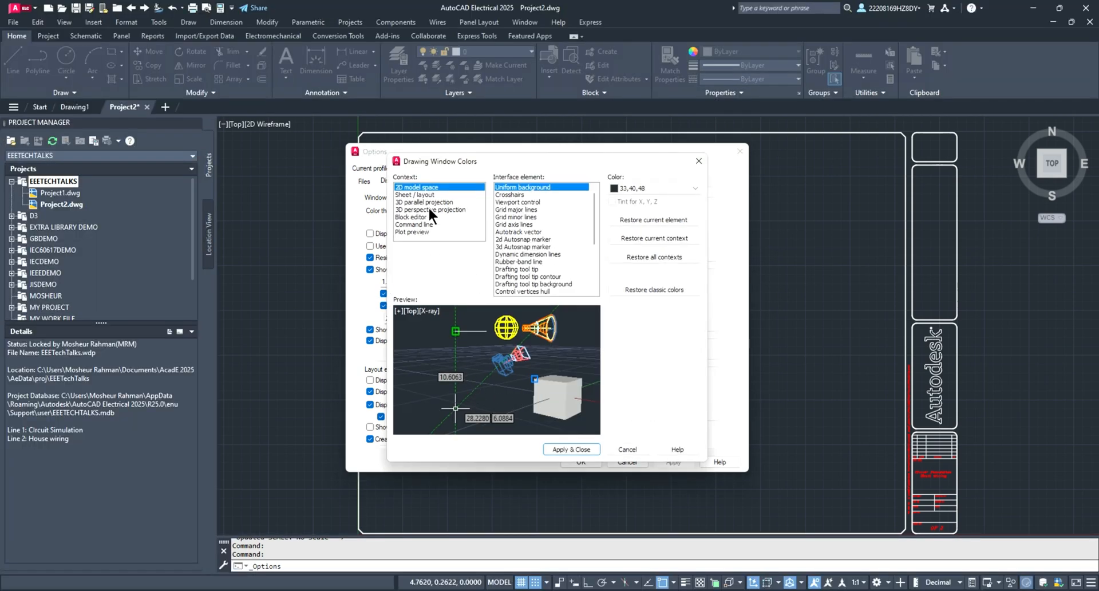
pyautogui.moveTo(418, 192)
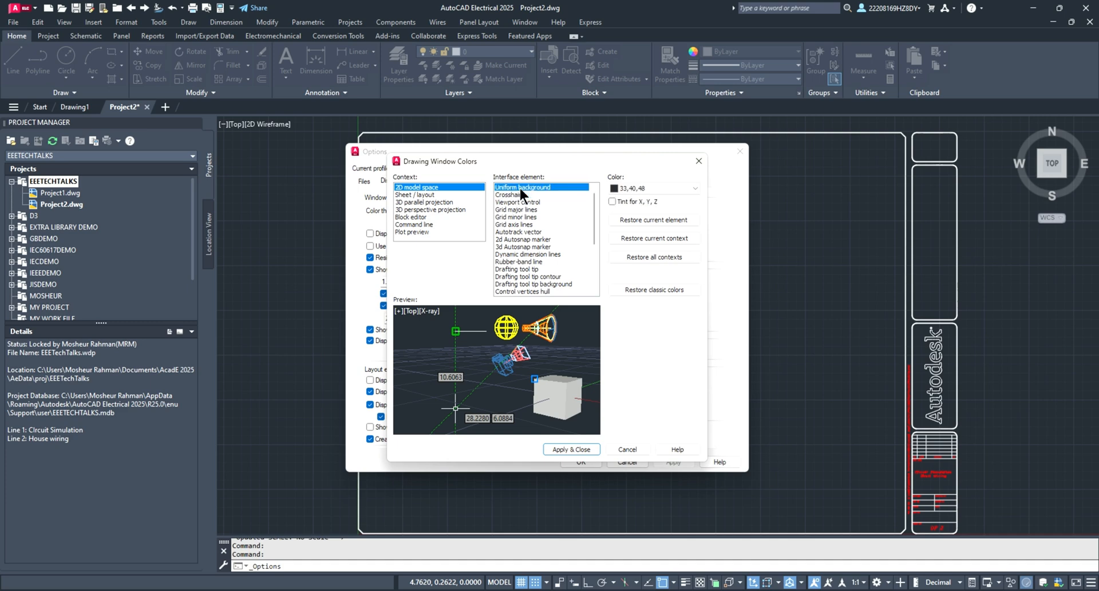
pyautogui.moveTo(536, 198)
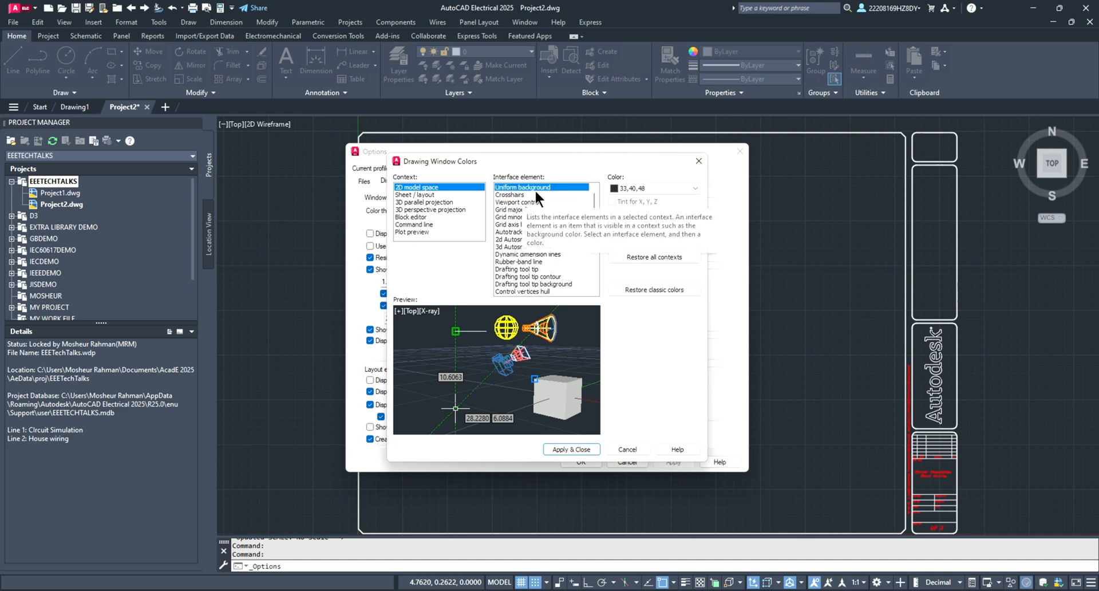
# Step: Preview the uniform background in Magenta, then set it back to Black
pyautogui.click(693, 187)
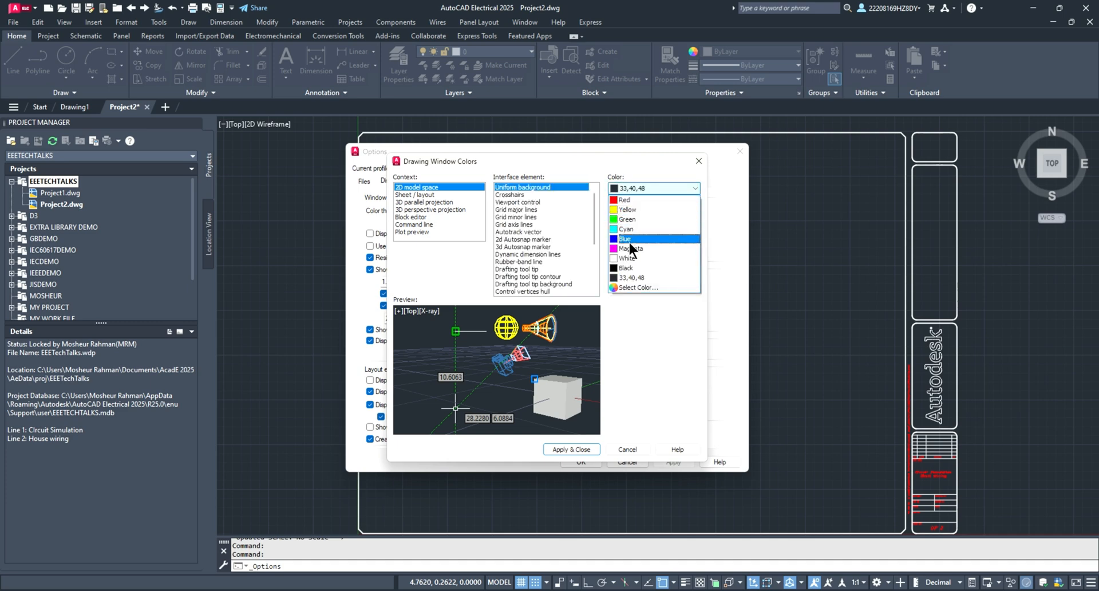
pyautogui.click(630, 249)
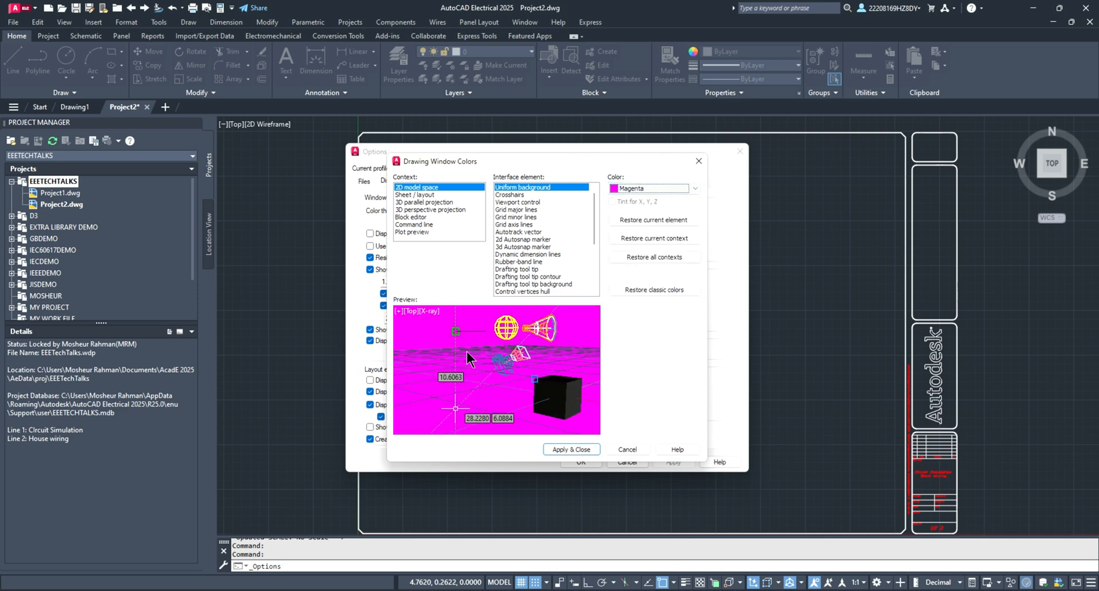
pyautogui.click(692, 188)
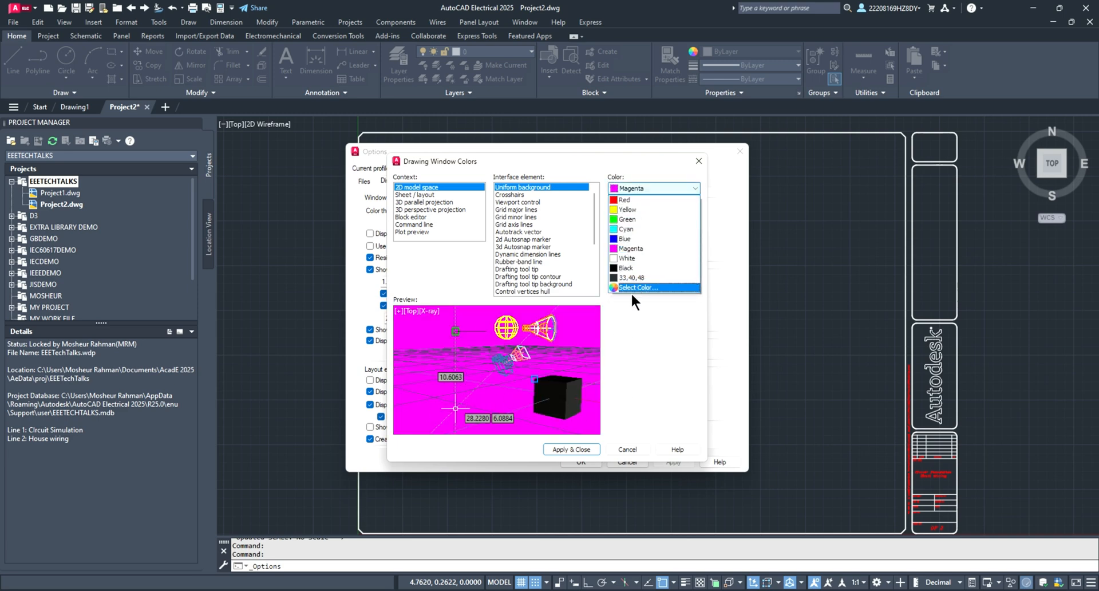
pyautogui.click(626, 267)
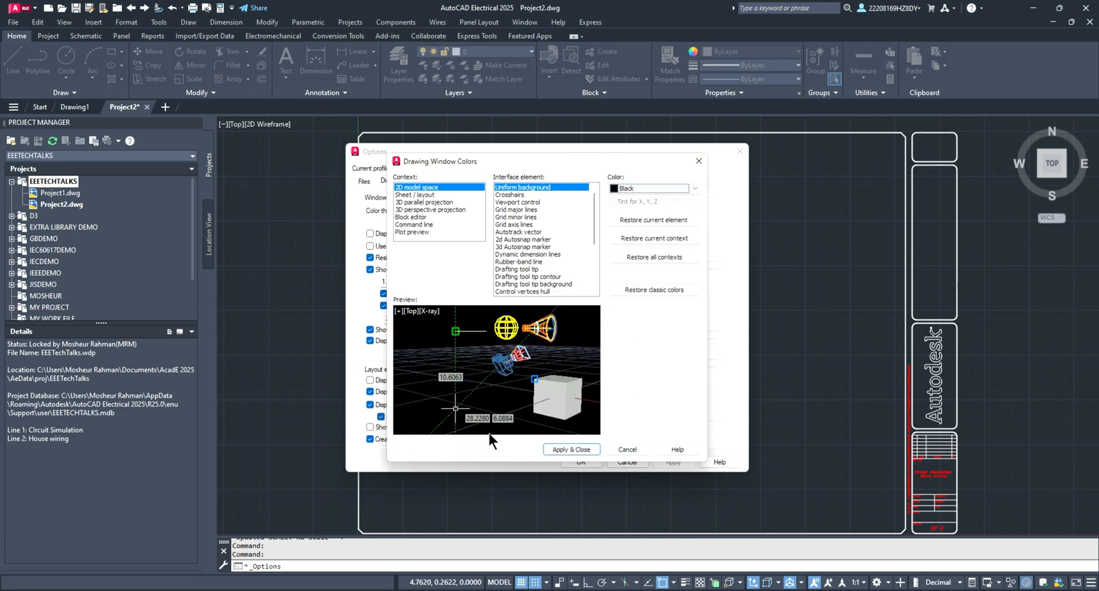
# Step: Inspect grid line and drafting tooltip colours, then close Drawing Window Colors without applying
pyautogui.click(516, 209)
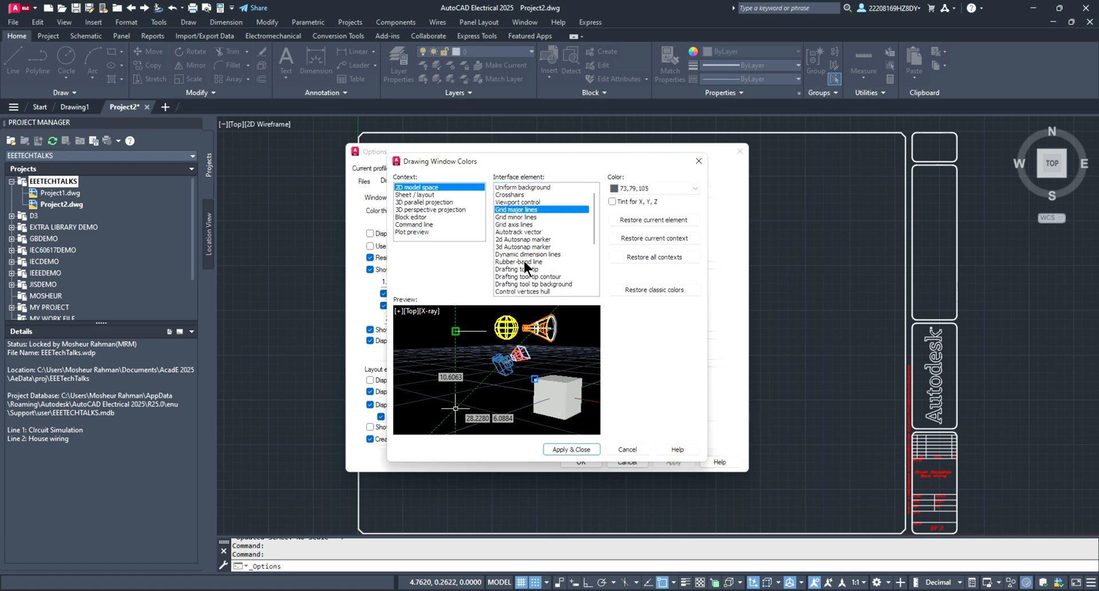
pyautogui.click(519, 268)
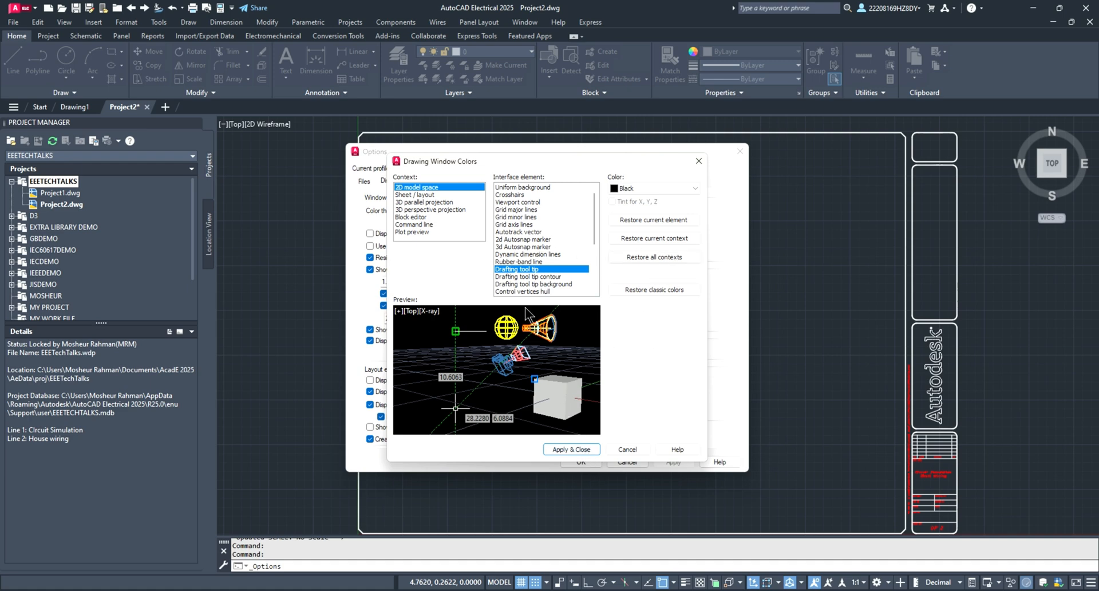
pyautogui.click(532, 284)
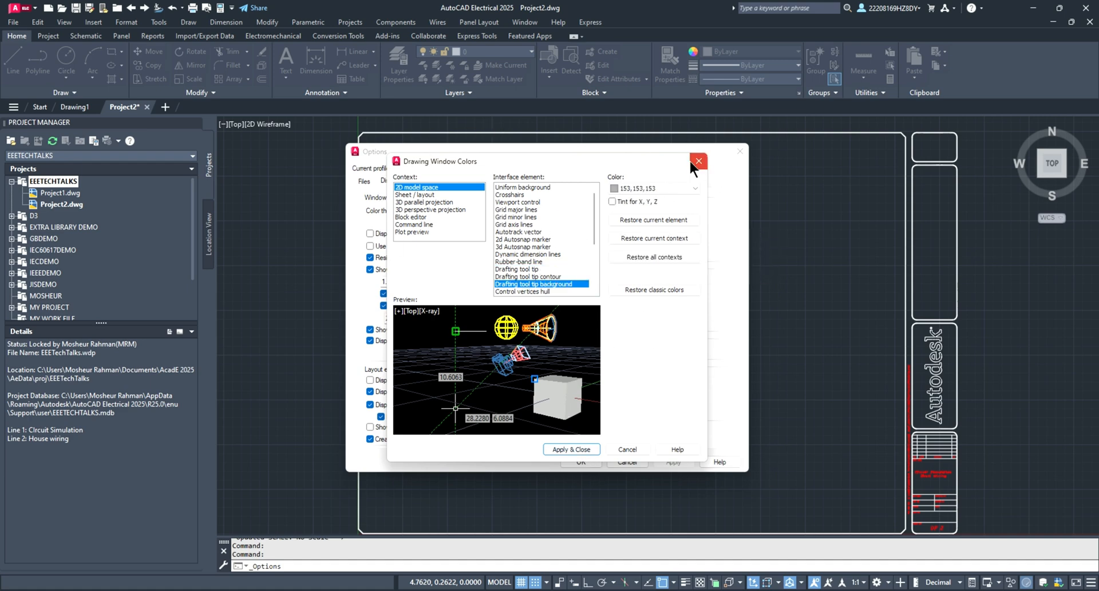
pyautogui.click(697, 162)
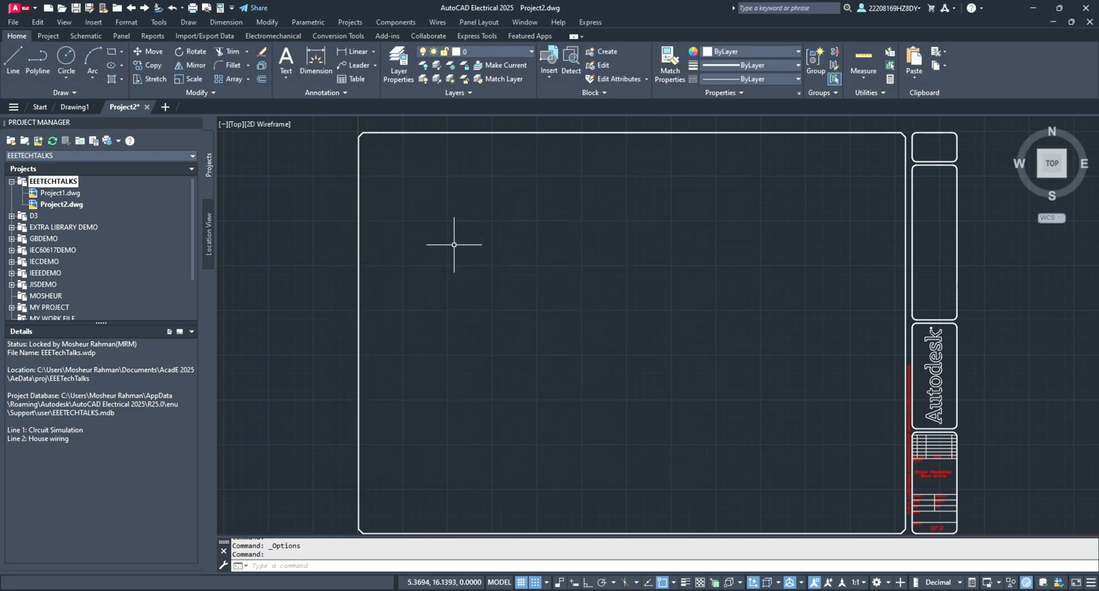
pyautogui.moveTo(264, 144)
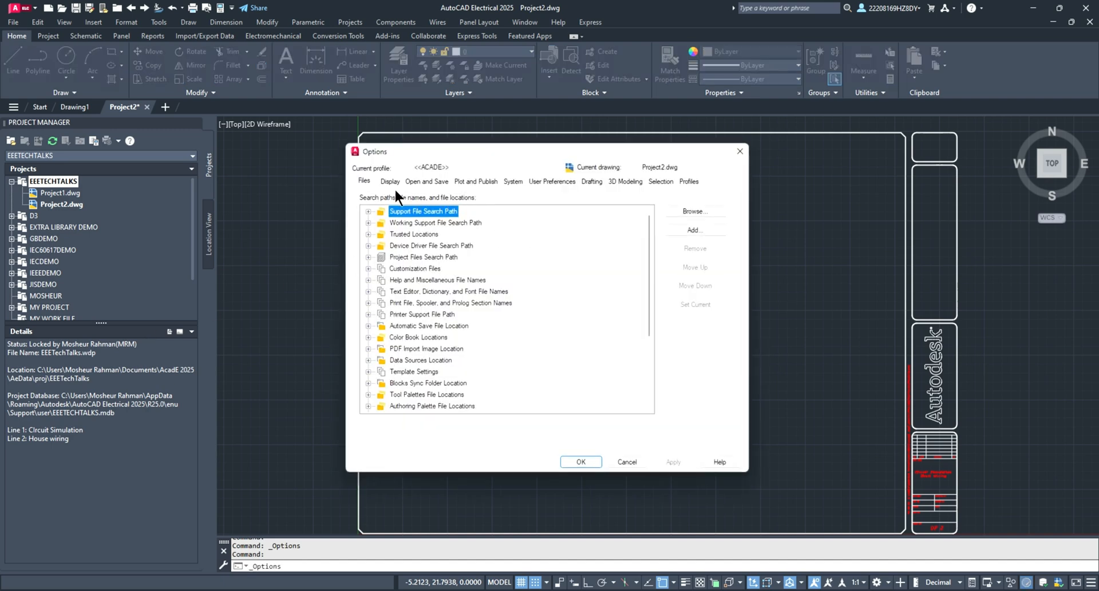
# Step: Restore classic 2D model space colours with a black background and Apply & Close
pyautogui.click(390, 181)
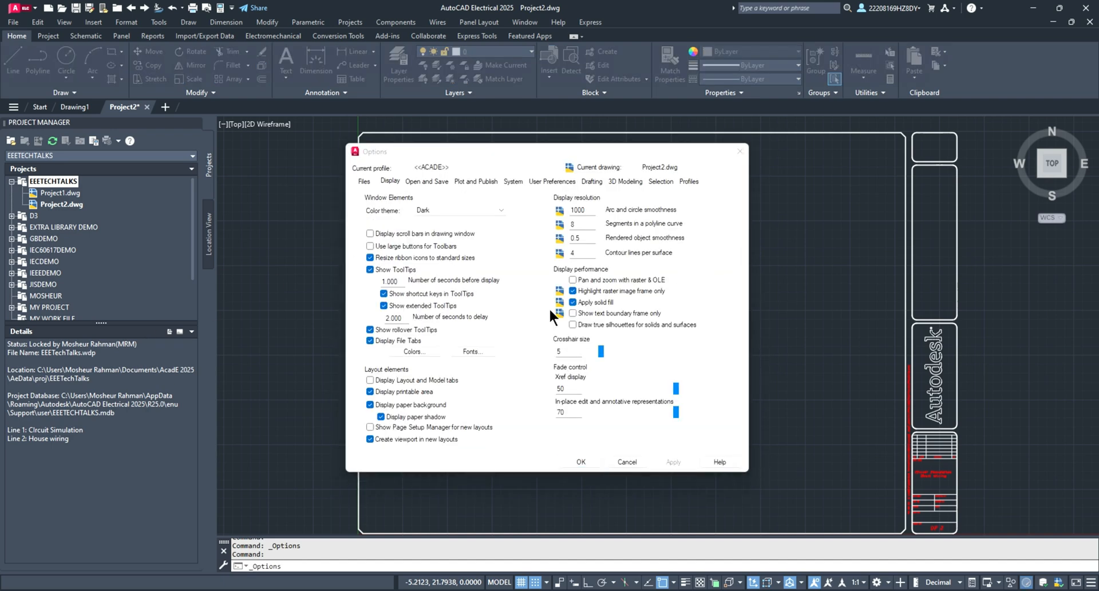
pyautogui.click(414, 351)
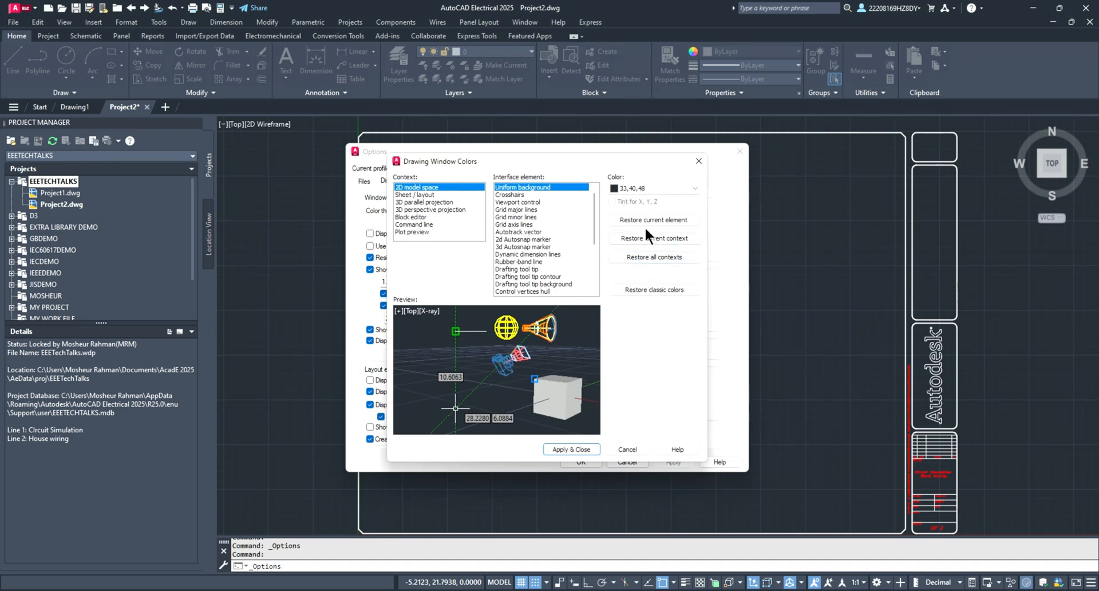
pyautogui.moveTo(653, 220)
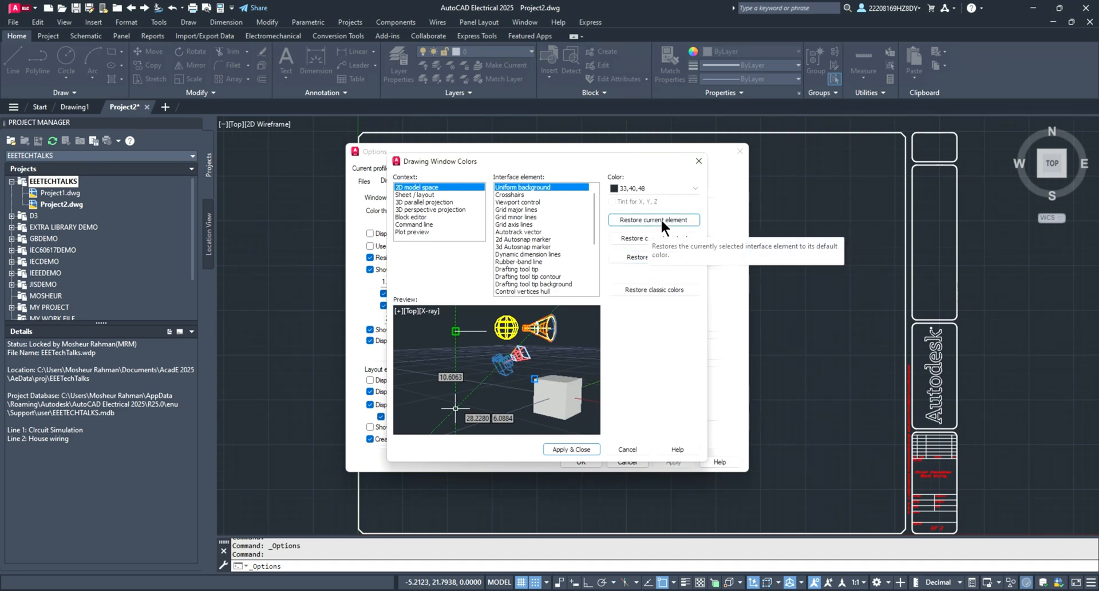
pyautogui.moveTo(653, 238)
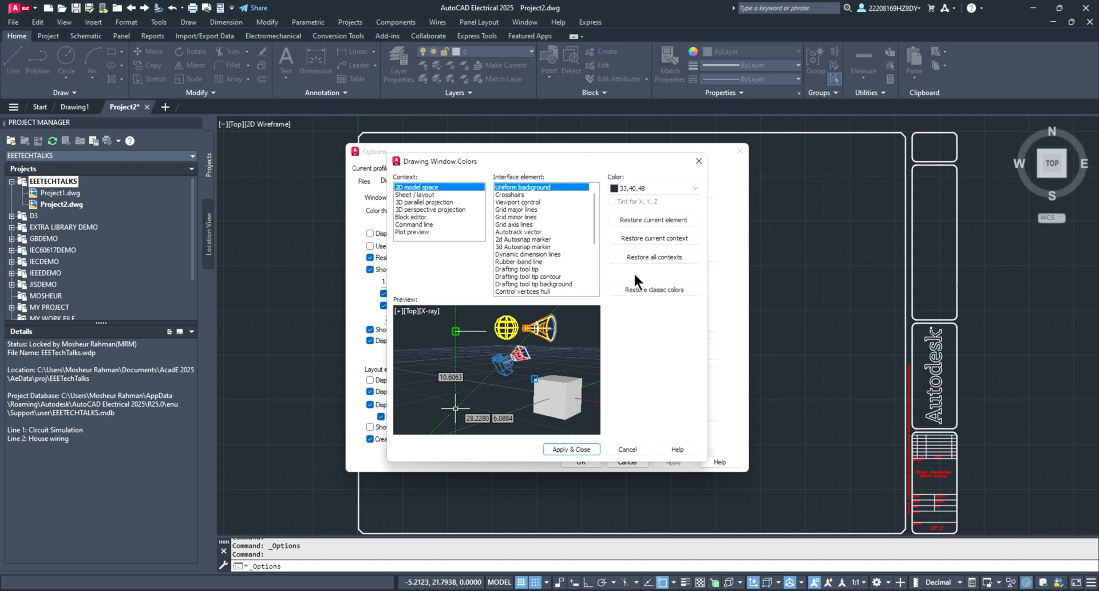
pyautogui.moveTo(654, 257)
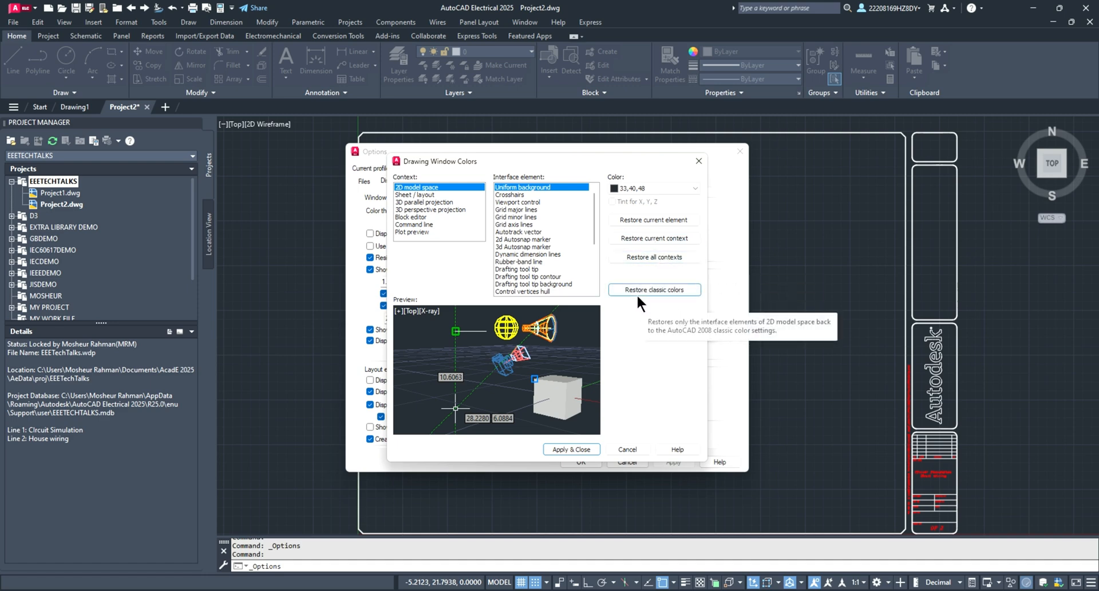
pyautogui.moveTo(650, 340)
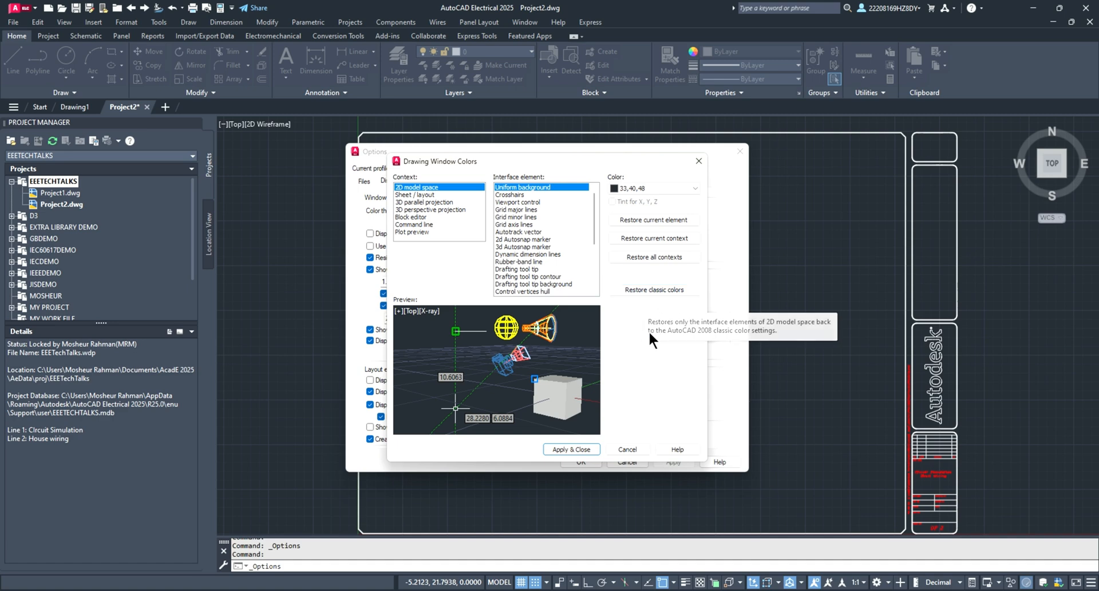
pyautogui.moveTo(632, 308)
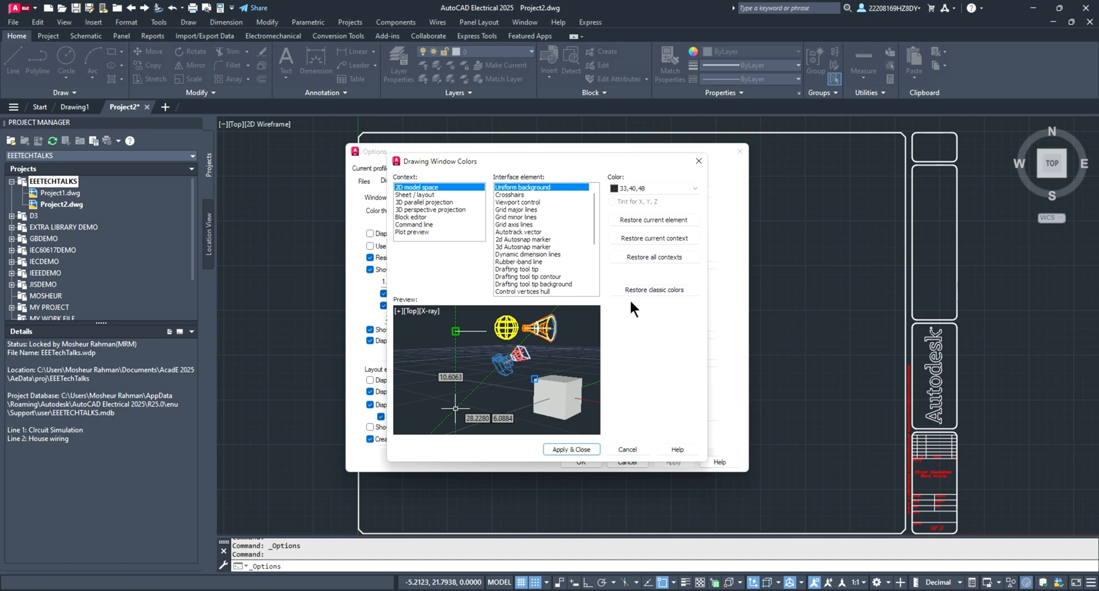
pyautogui.click(654, 289)
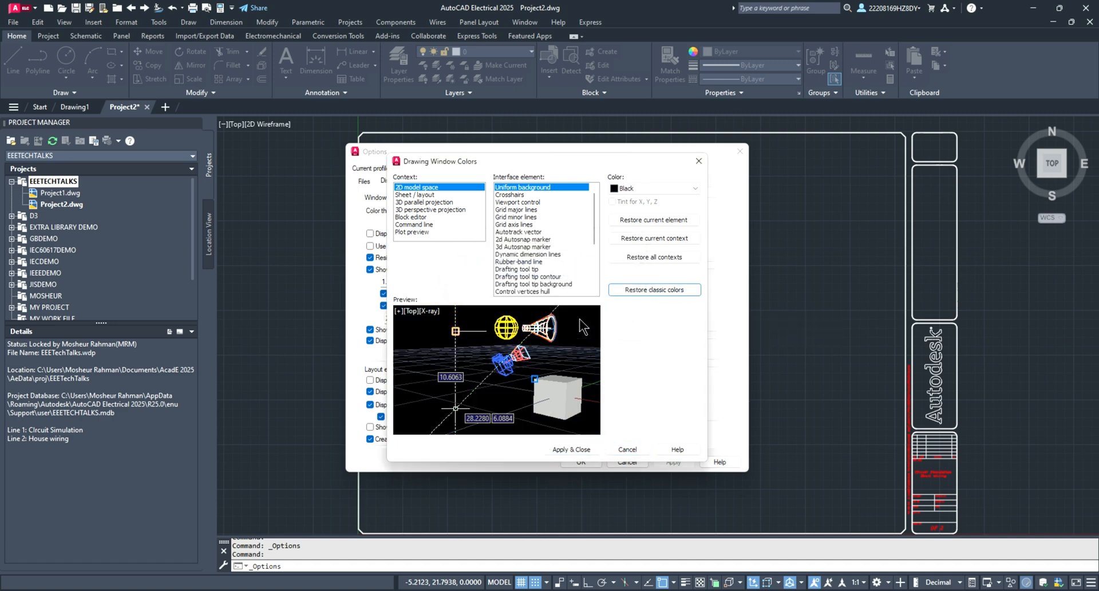
pyautogui.click(626, 449)
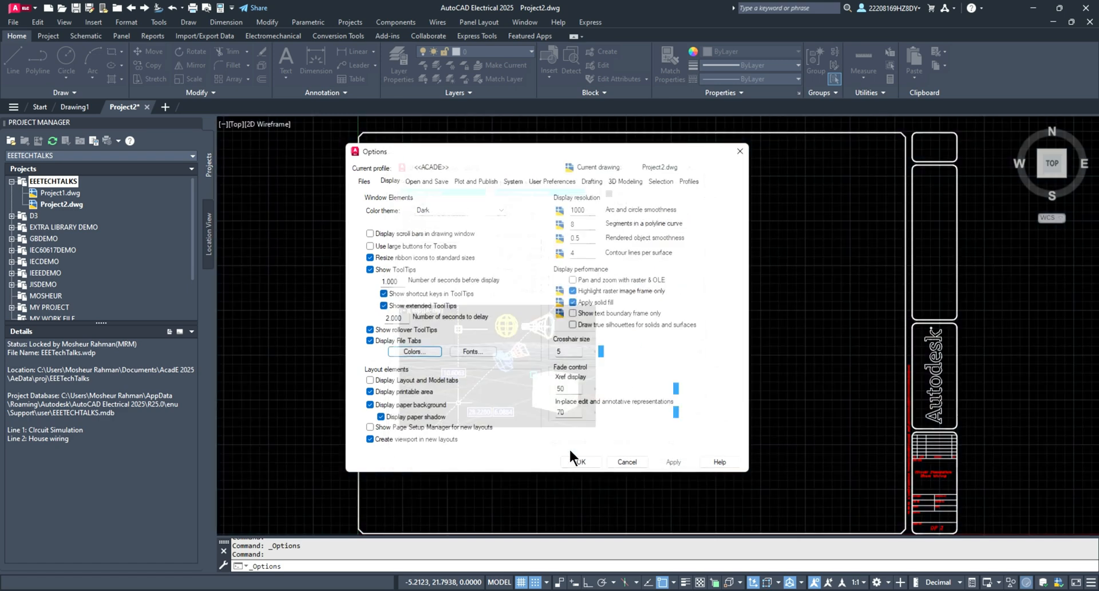
# Step: Confirm the Options dialog with OK and return to the Notepad tutorial topic list
pyautogui.click(673, 462)
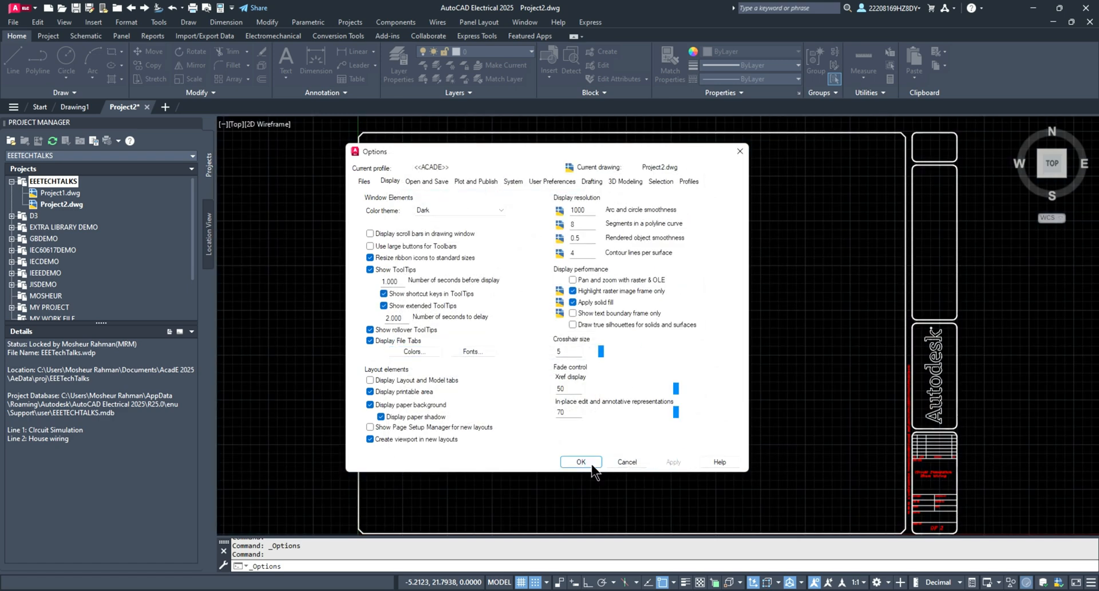
pyautogui.click(580, 461)
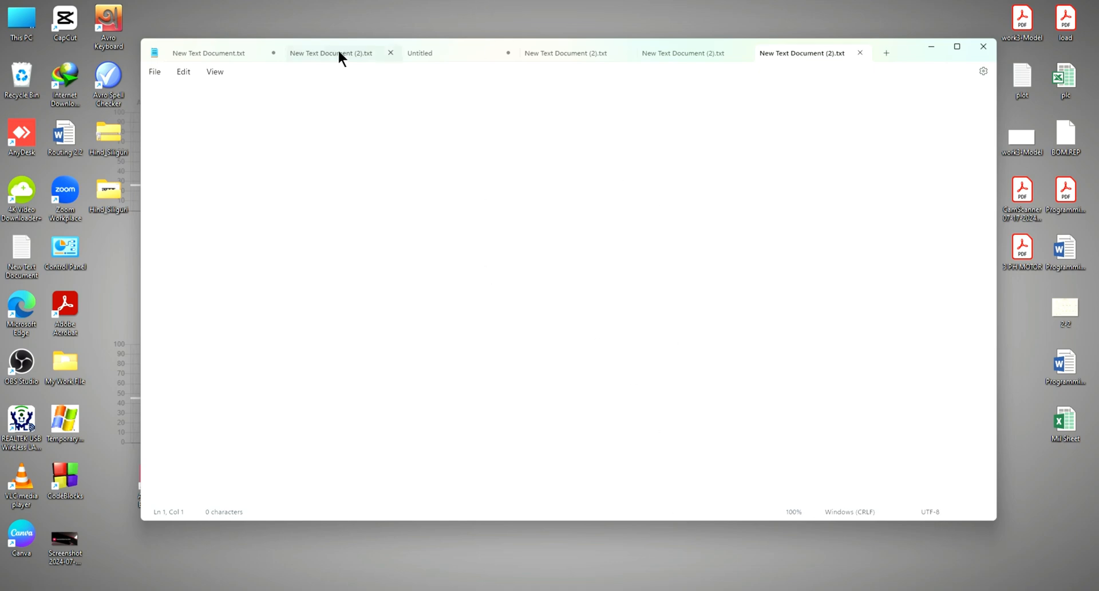
pyautogui.click(331, 53)
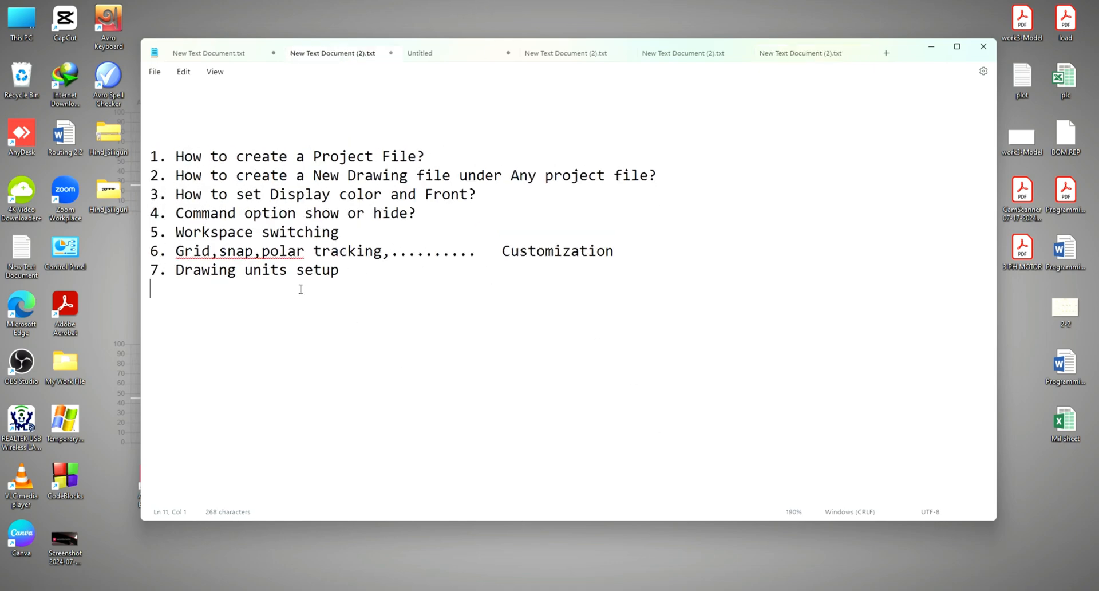
pyautogui.moveTo(310, 256)
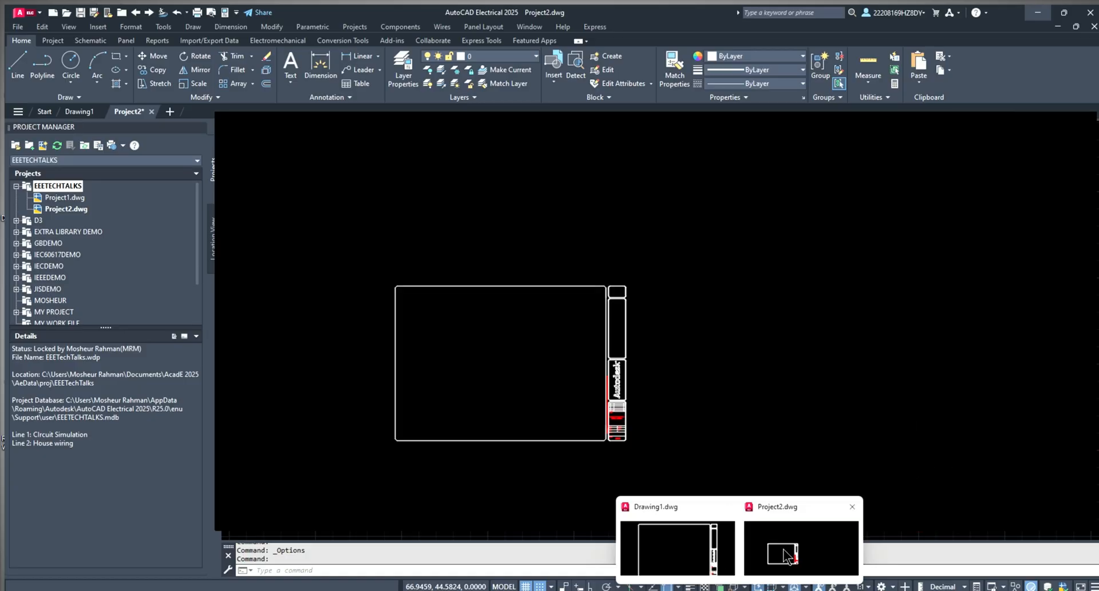
# Step: Return to Project2.dwg and toggle the drawing grid from the status bar
pyautogui.click(801, 549)
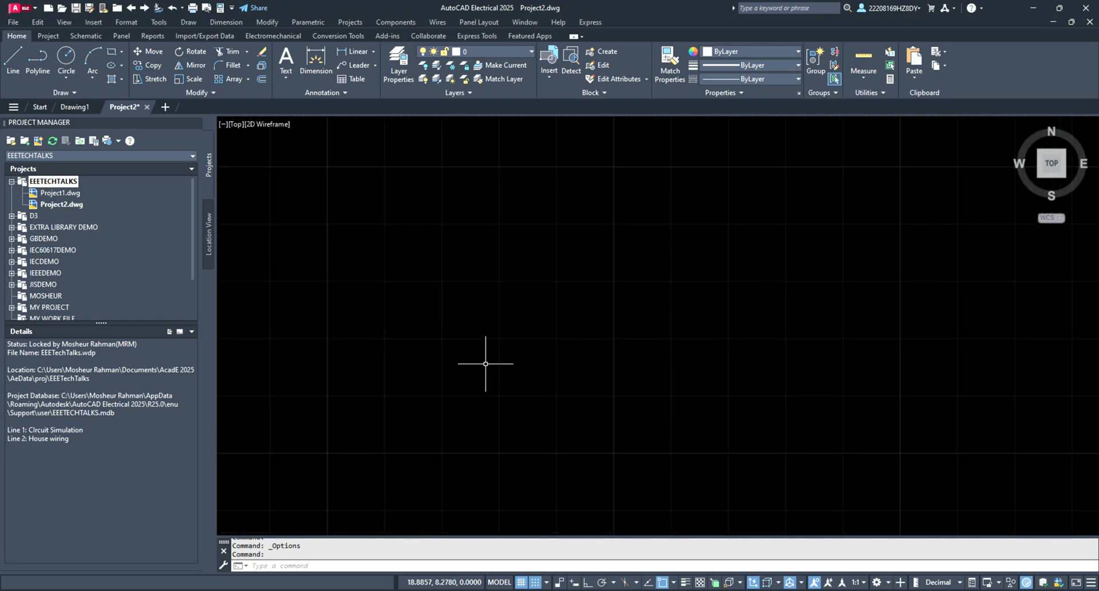
pyautogui.moveTo(414, 366)
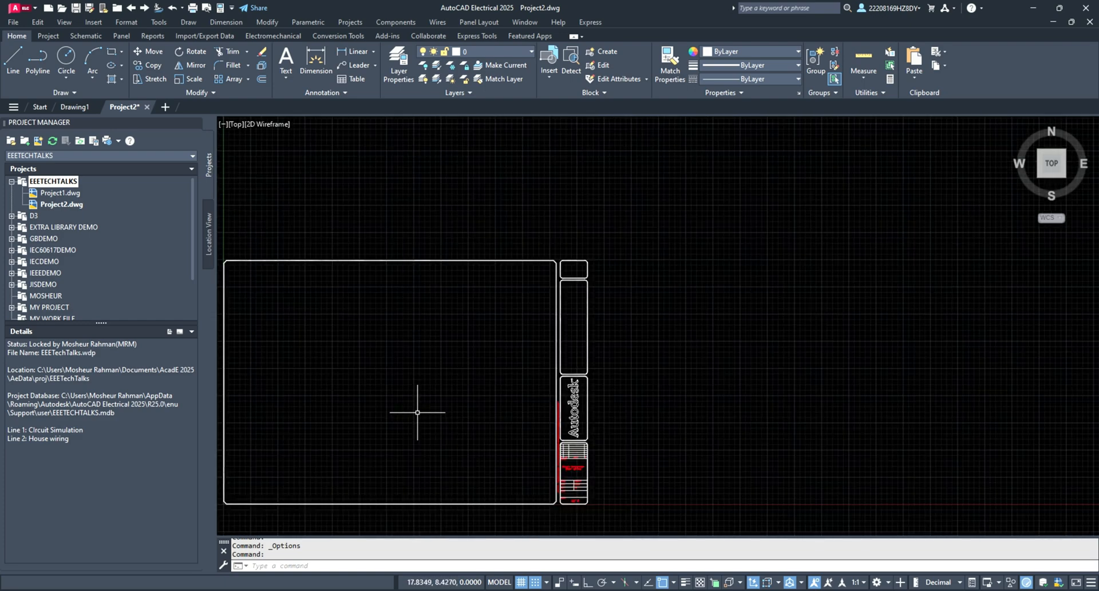
pyautogui.moveTo(484, 530)
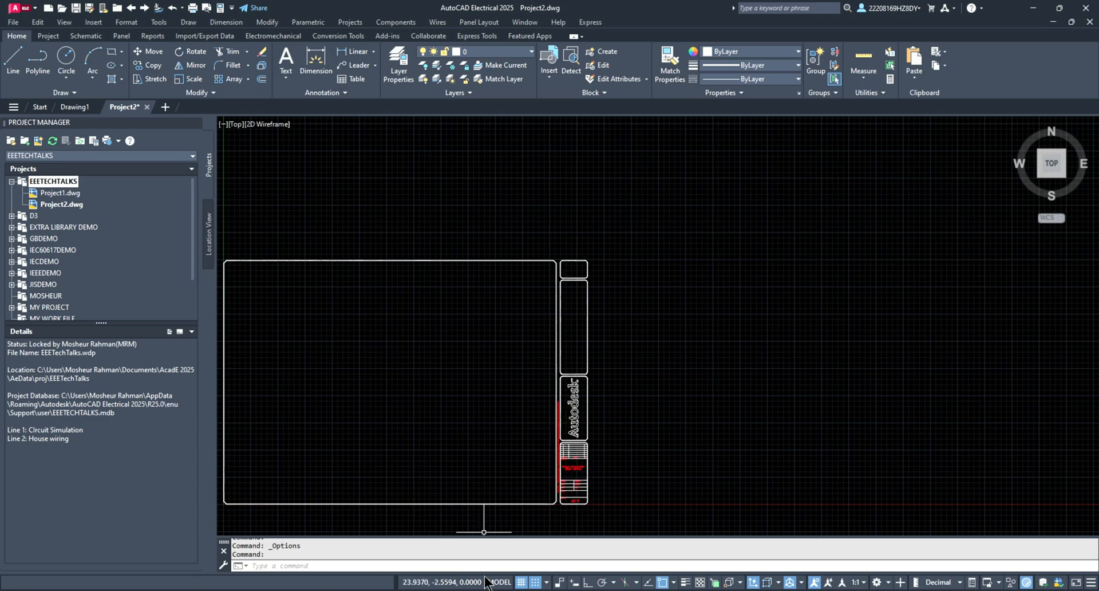
pyautogui.moveTo(521, 582)
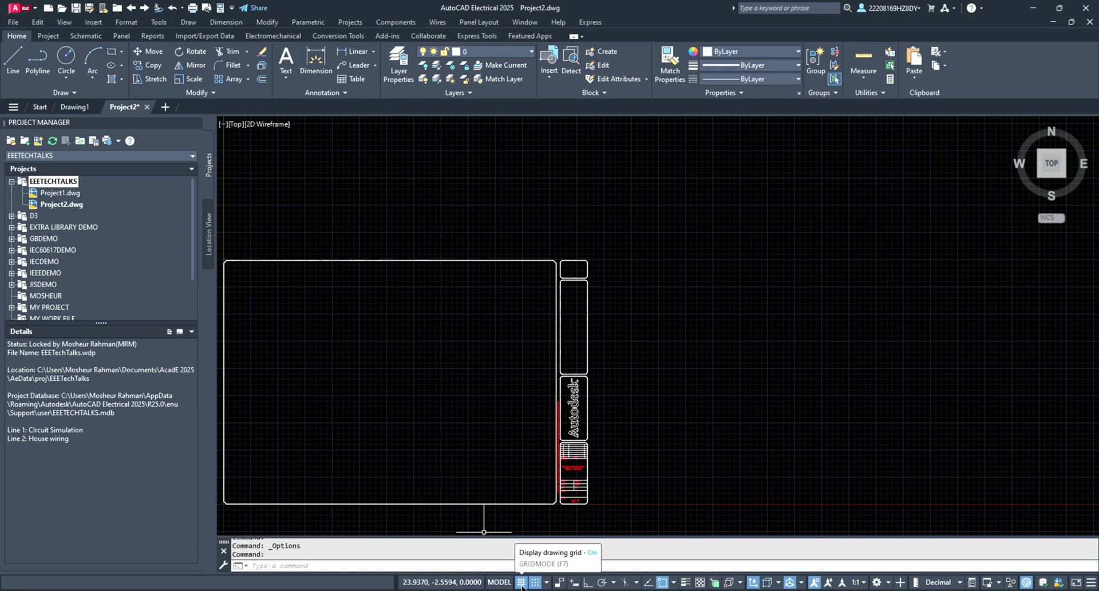
pyautogui.click(520, 582)
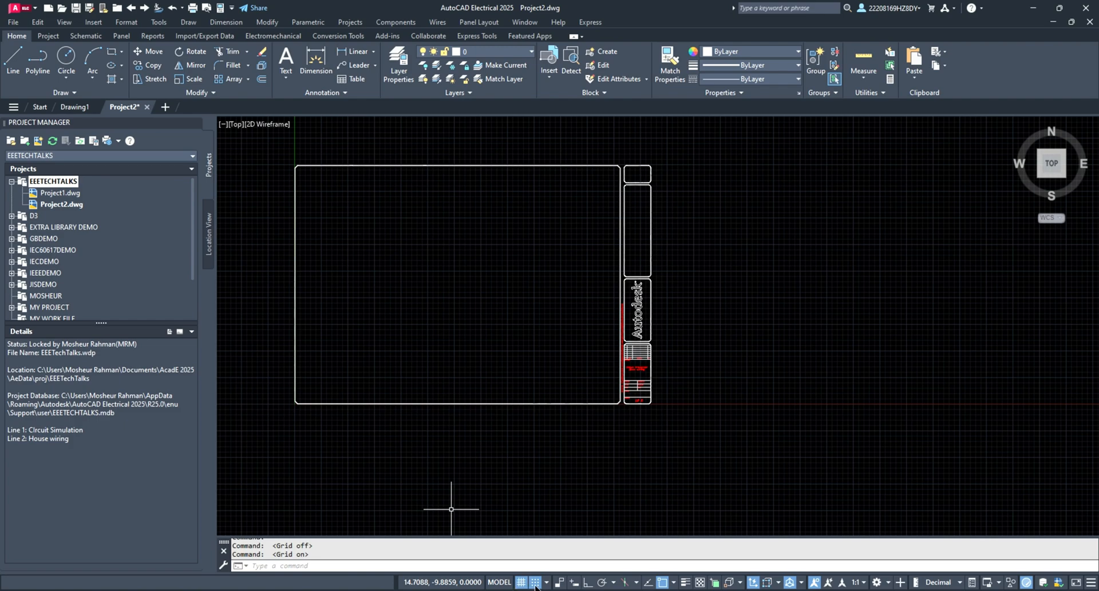
pyautogui.moveTo(535, 582)
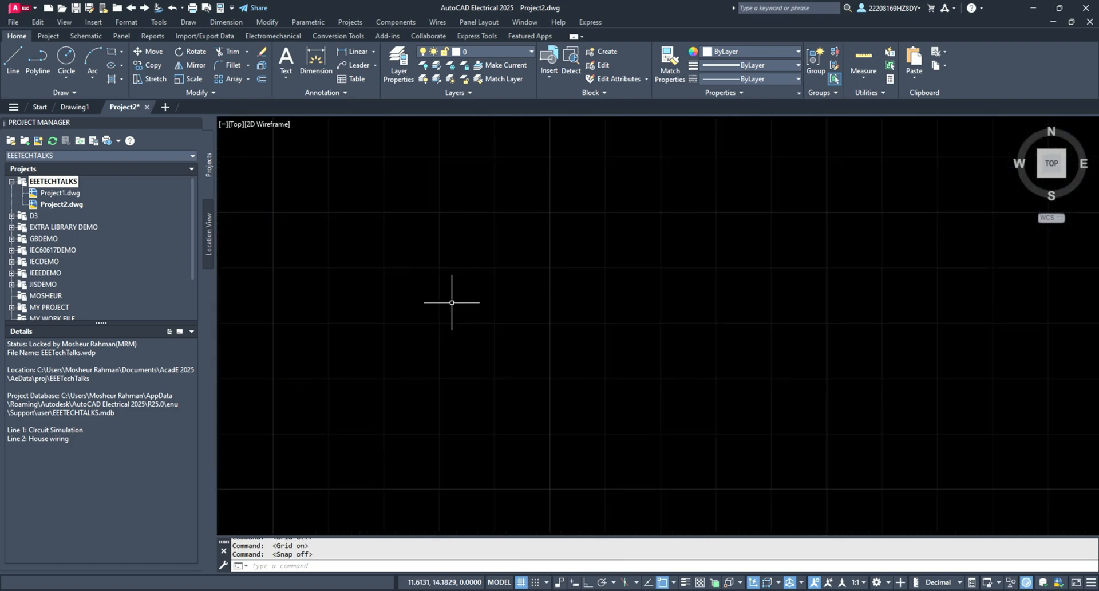
pyautogui.moveTo(230, 235)
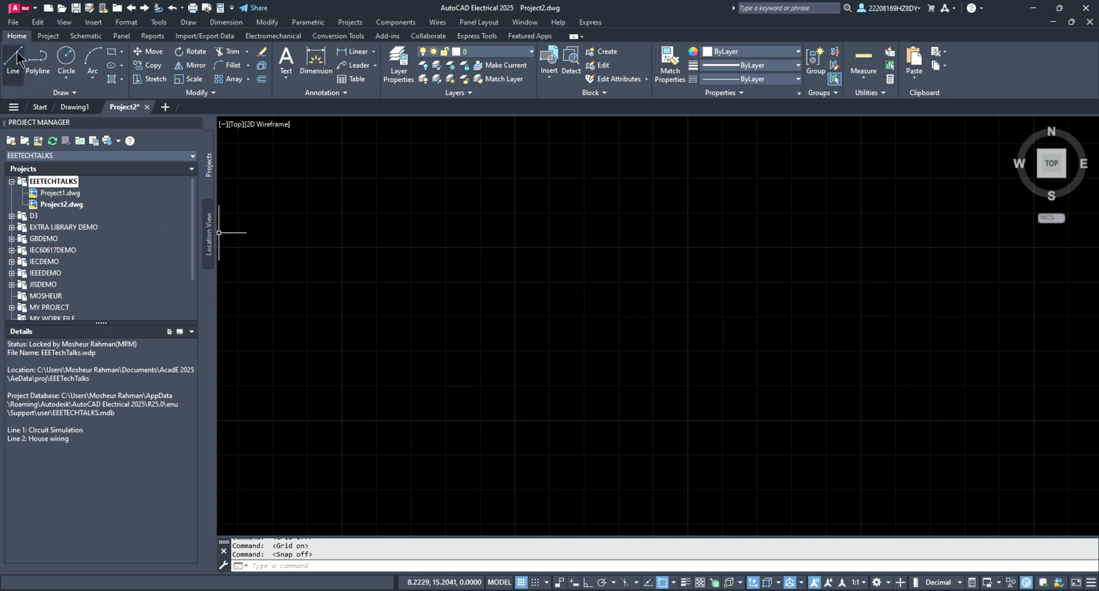
# Step: Draw a small square outline from four connected lines and end the Line command
pyautogui.click(12, 64)
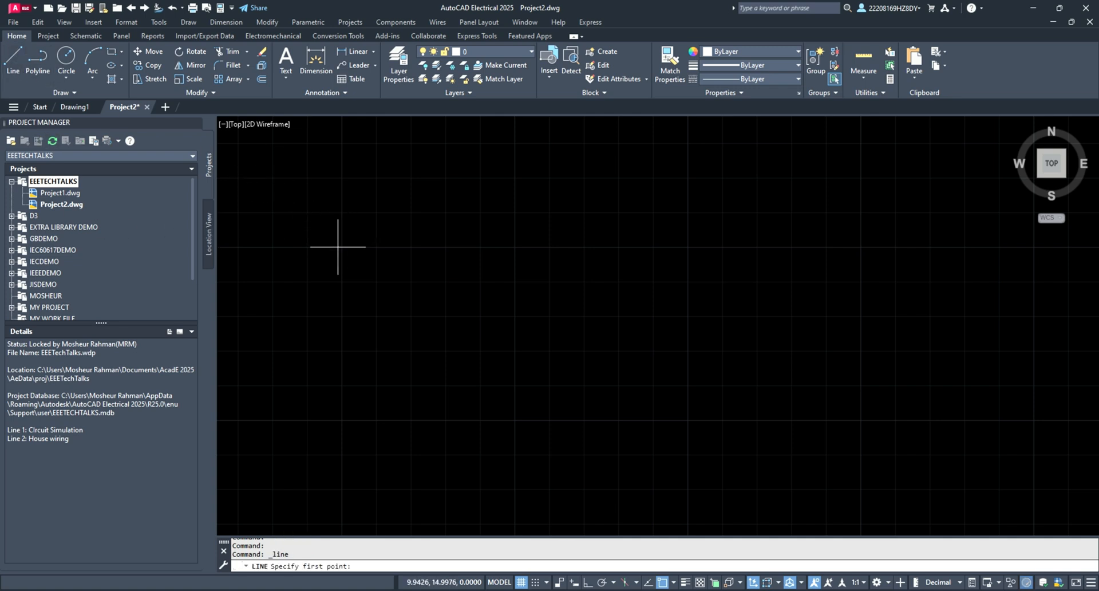
pyautogui.moveTo(342, 247)
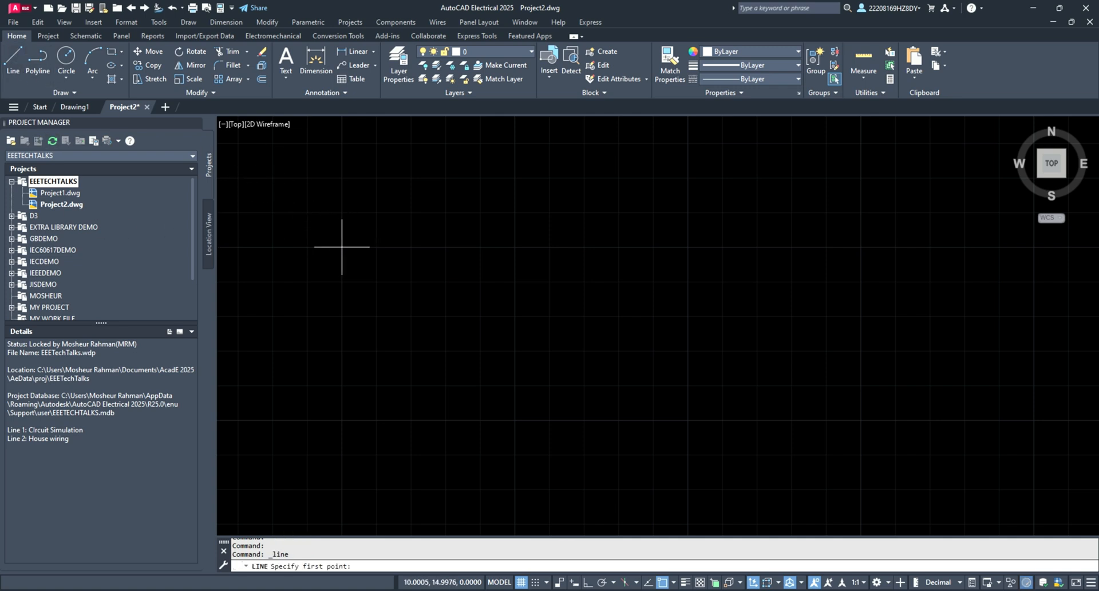
pyautogui.click(341, 246)
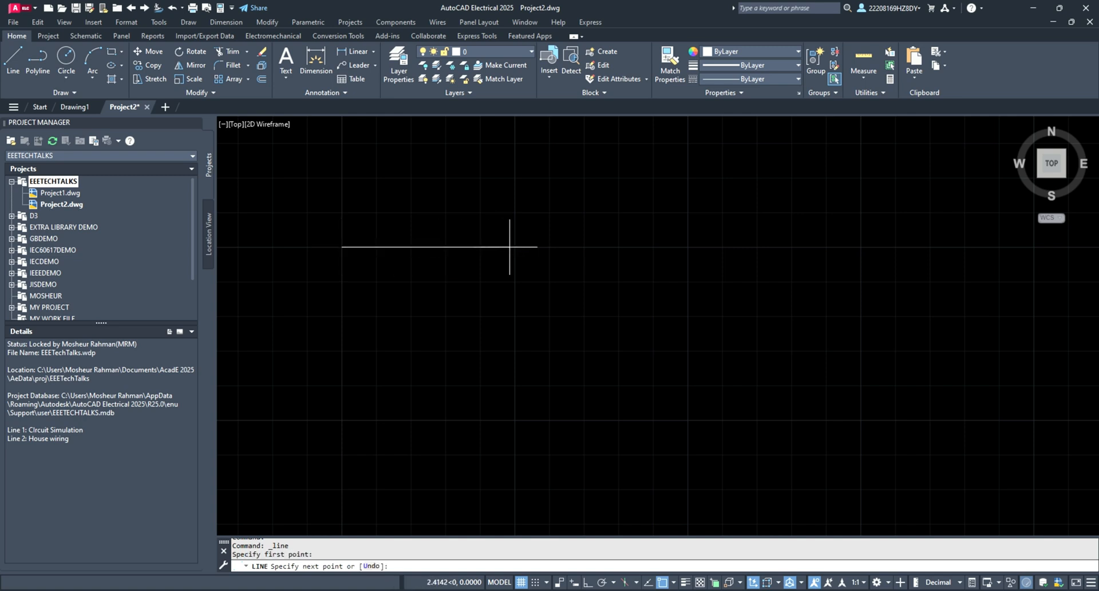
pyautogui.moveTo(514, 246)
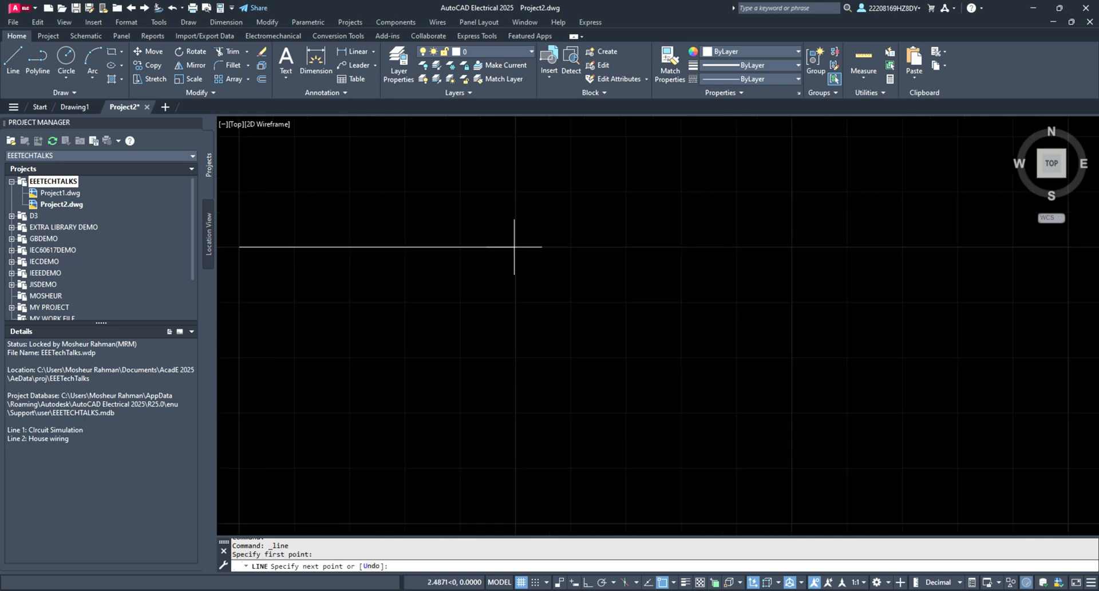
pyautogui.click(518, 247)
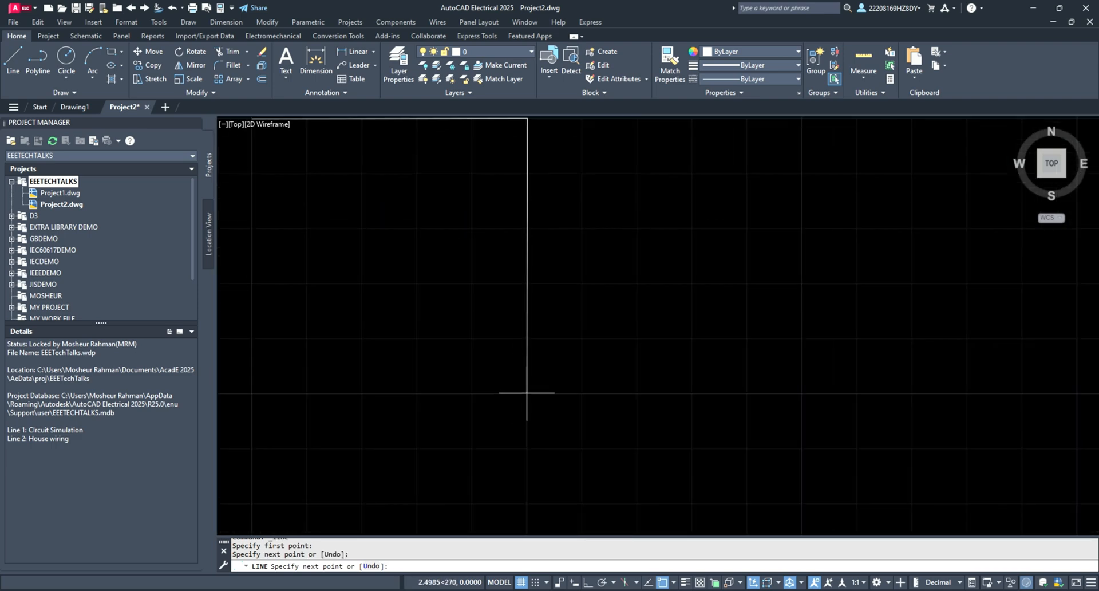
pyautogui.click(538, 390)
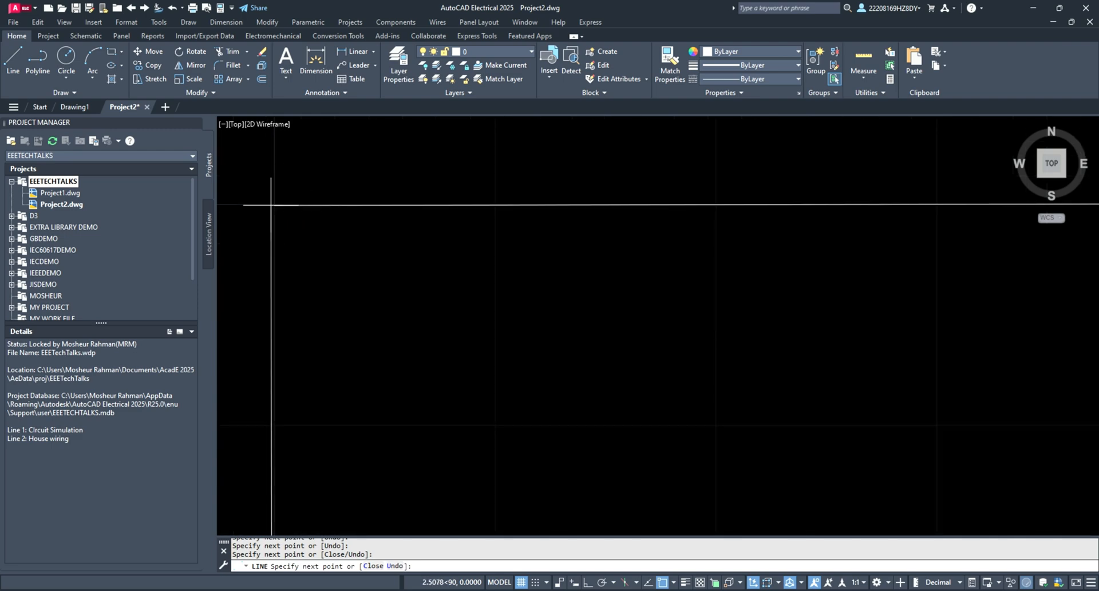
pyautogui.moveTo(298, 204)
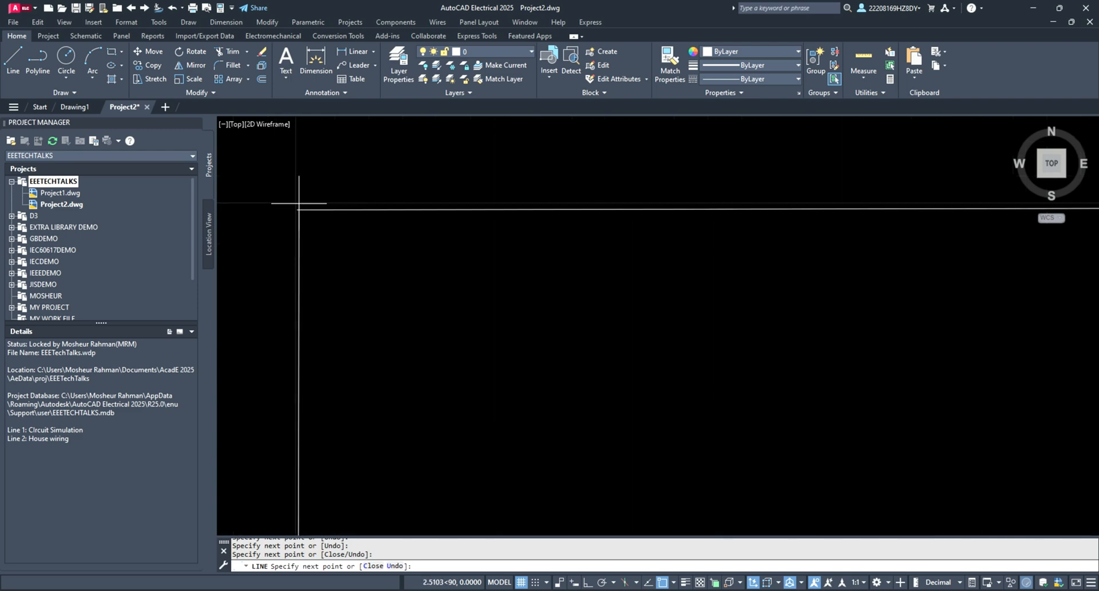
pyautogui.click(352, 279)
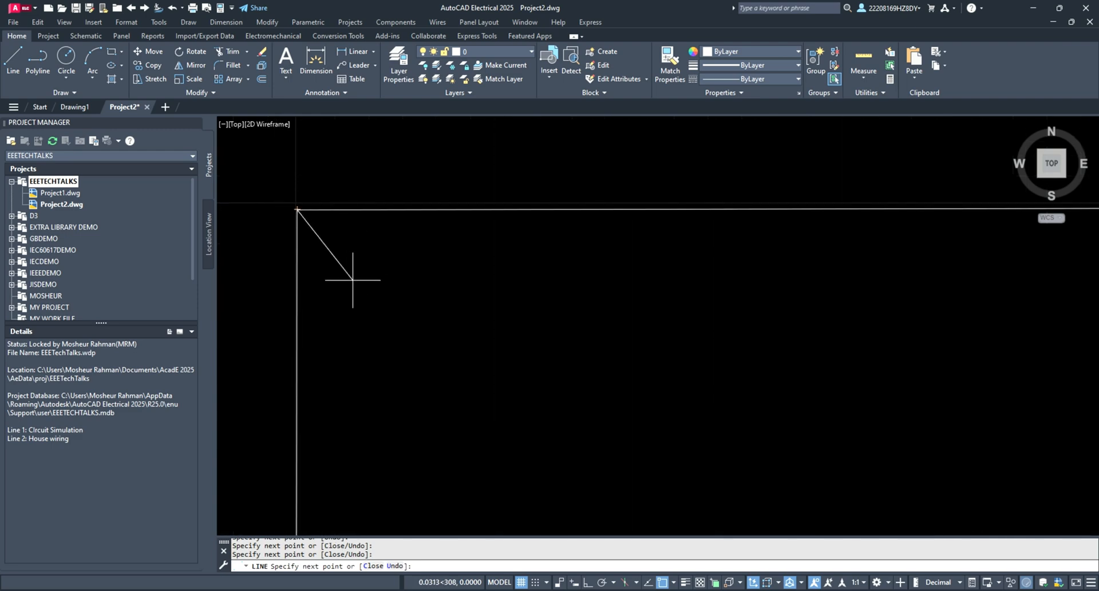
pyautogui.press('Escape')
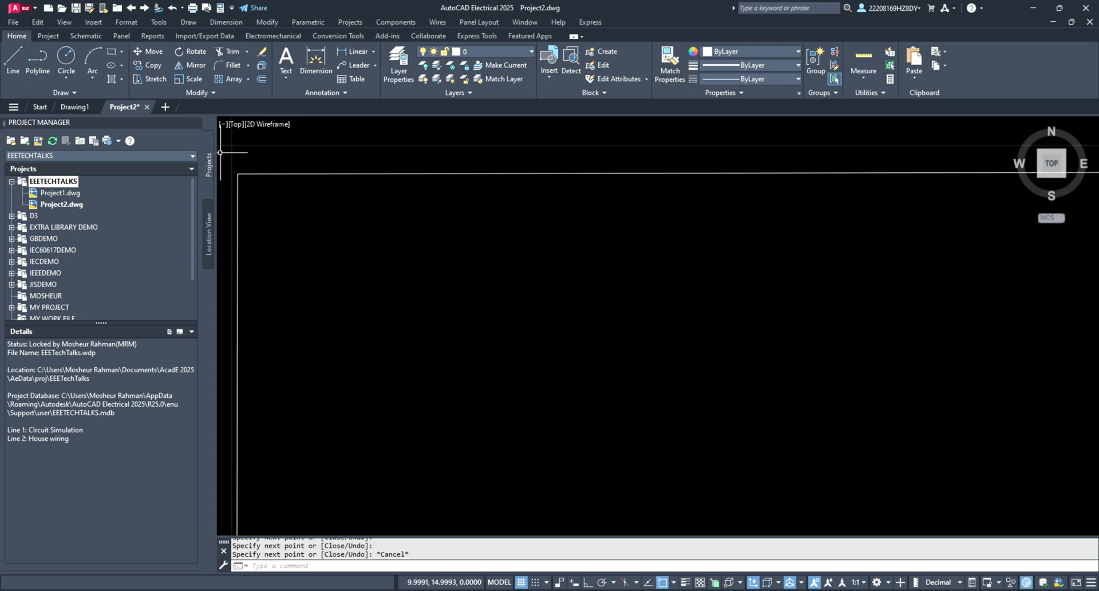
pyautogui.moveTo(229, 145)
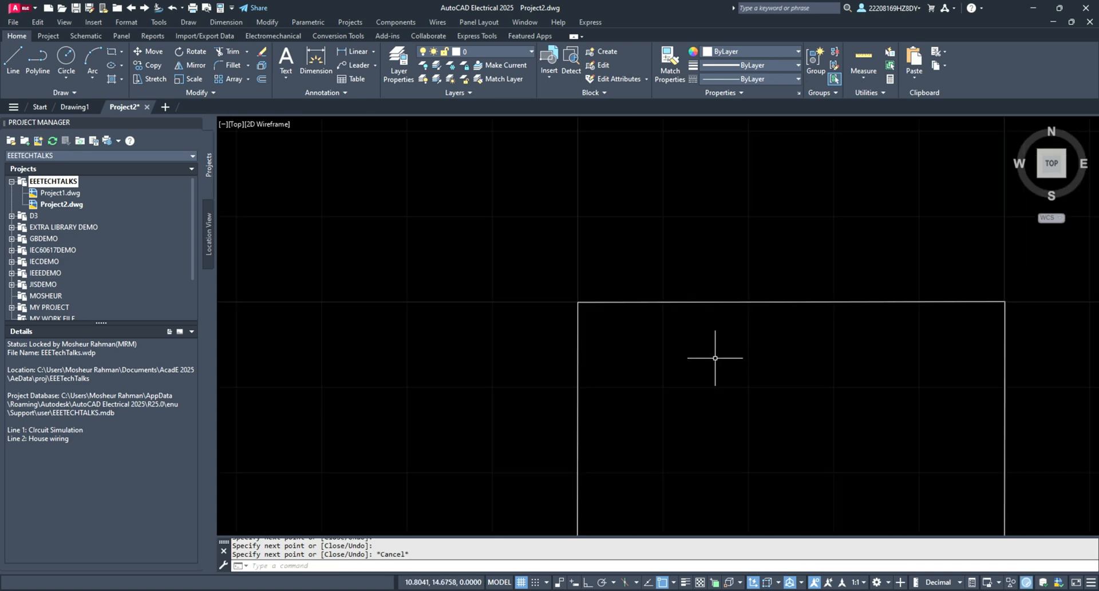
pyautogui.moveTo(651, 529)
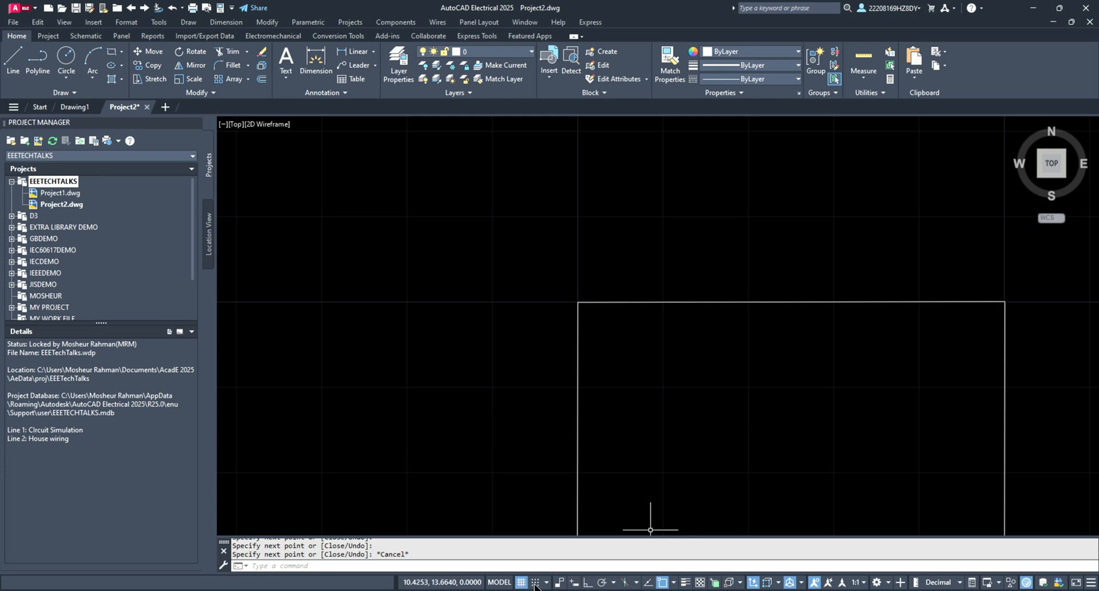
pyautogui.moveTo(714, 312)
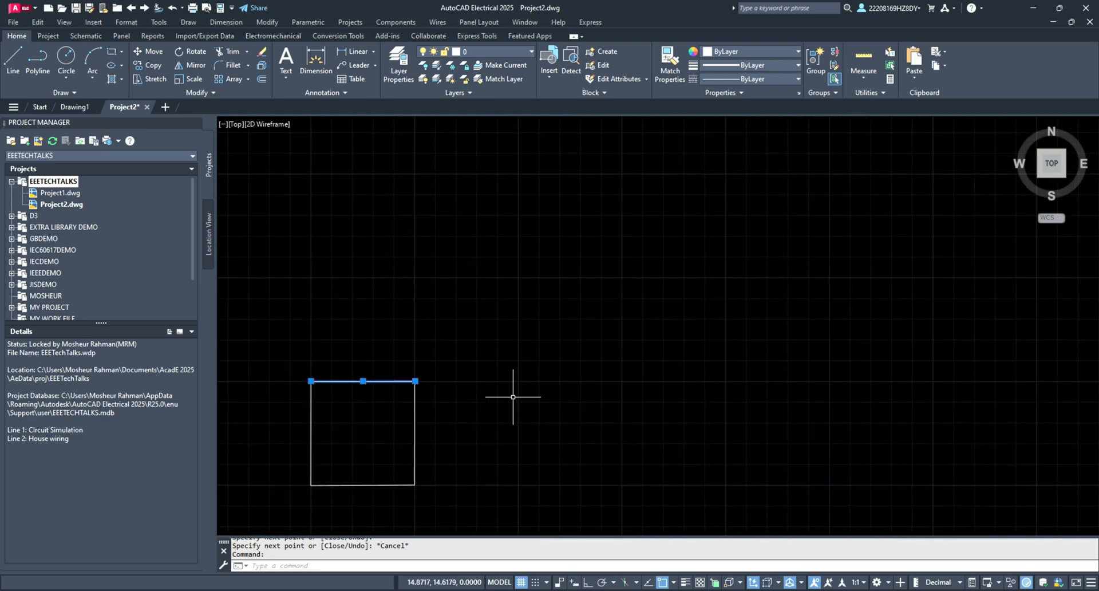
pyautogui.moveTo(526, 507)
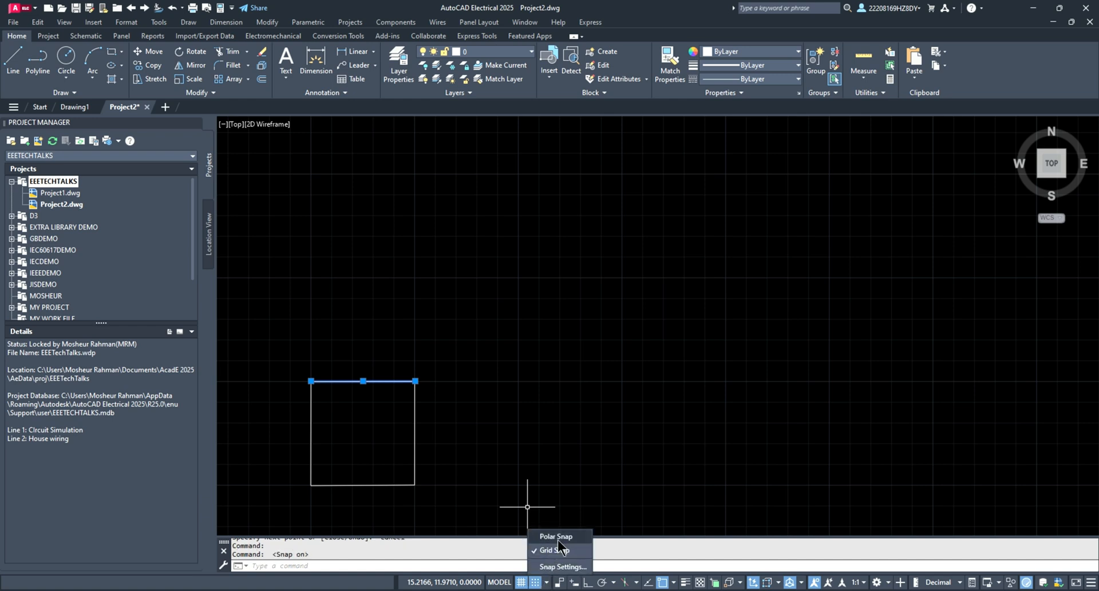
pyautogui.moveTo(562, 566)
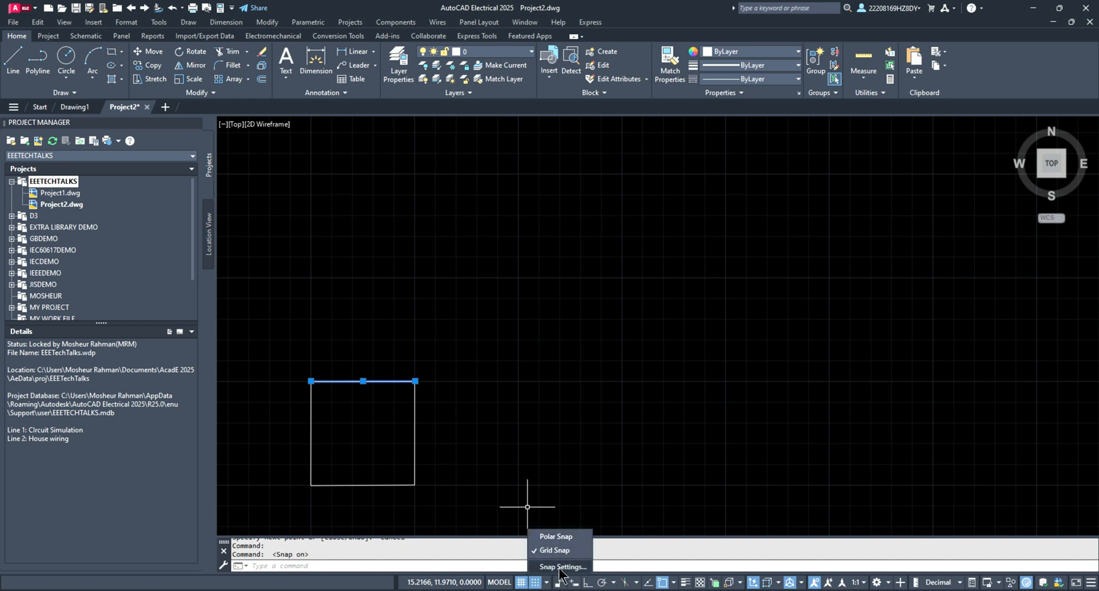
pyautogui.click(561, 567)
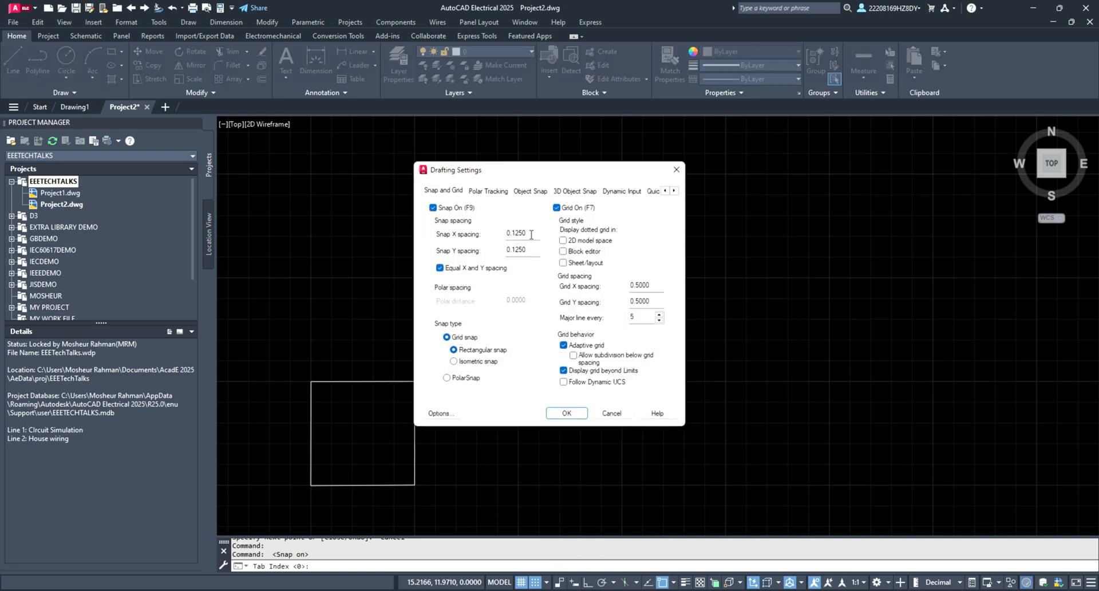
pyautogui.tripleClick(517, 233)
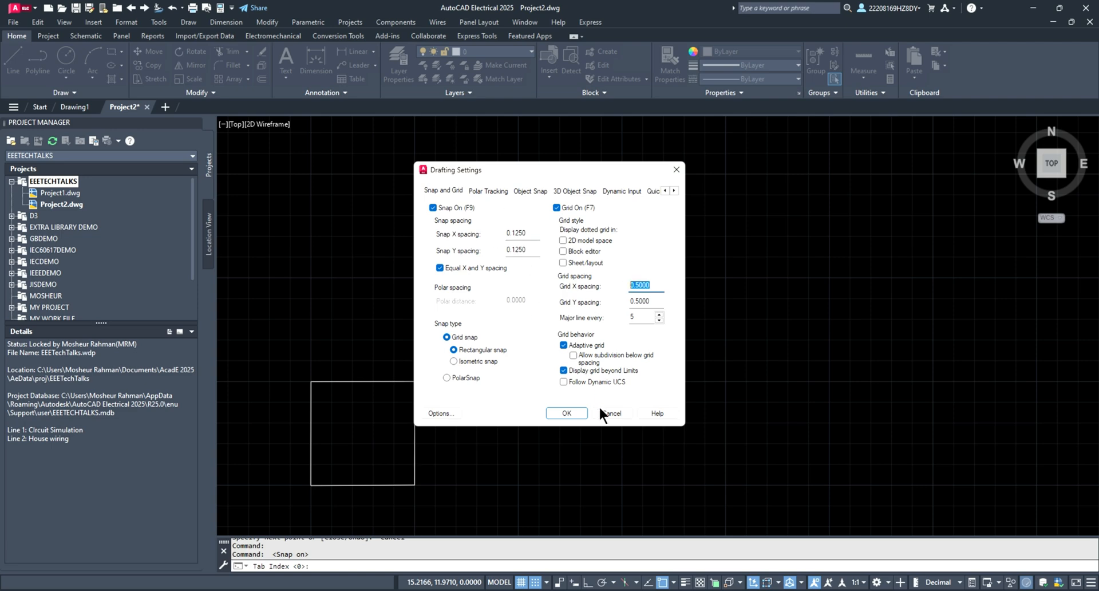
pyautogui.click(565, 414)
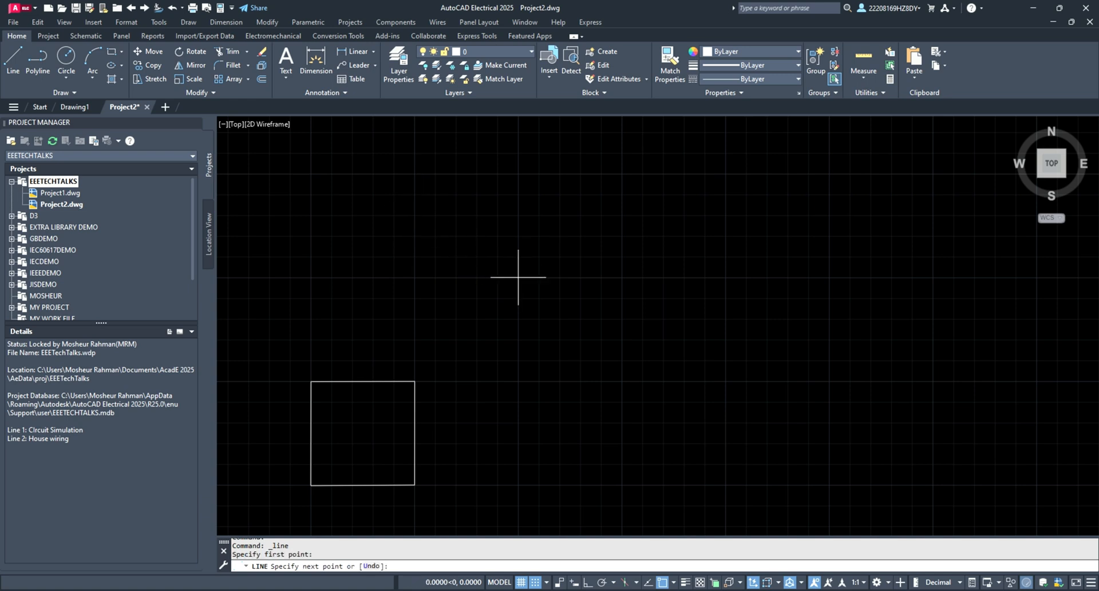
pyautogui.moveTo(622, 277)
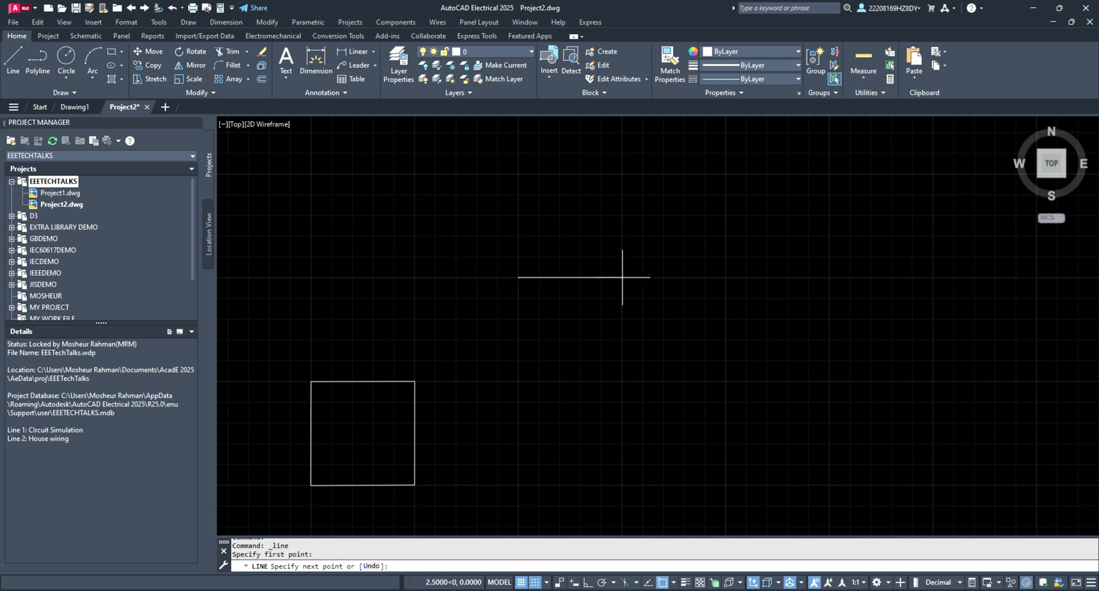
# Step: Finish the second square's top and right edges with snap, then end the Line command
pyautogui.click(622, 277)
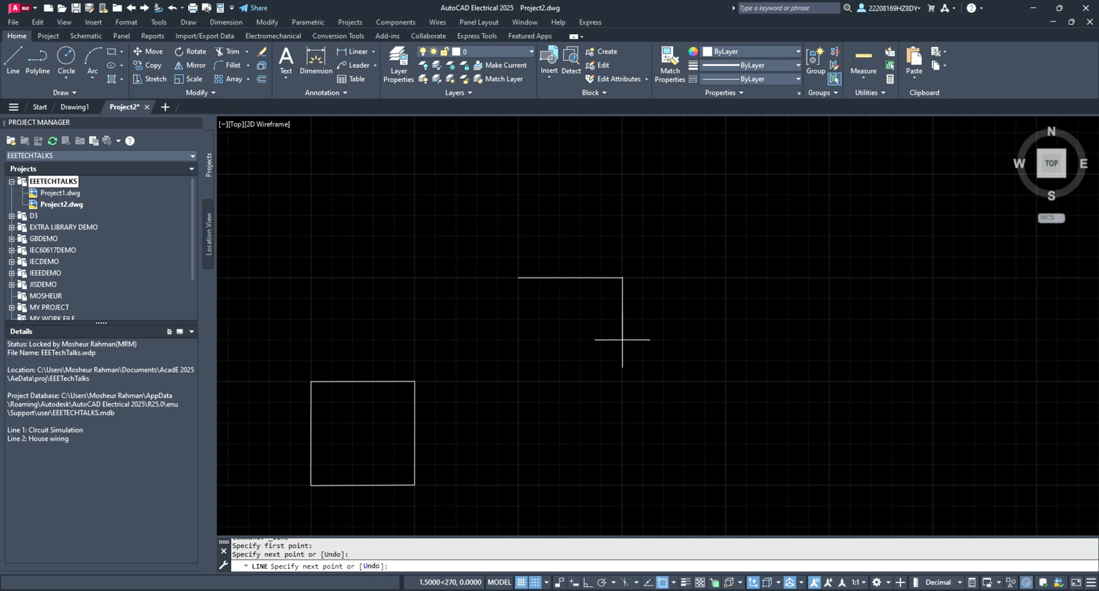
pyautogui.moveTo(622, 380)
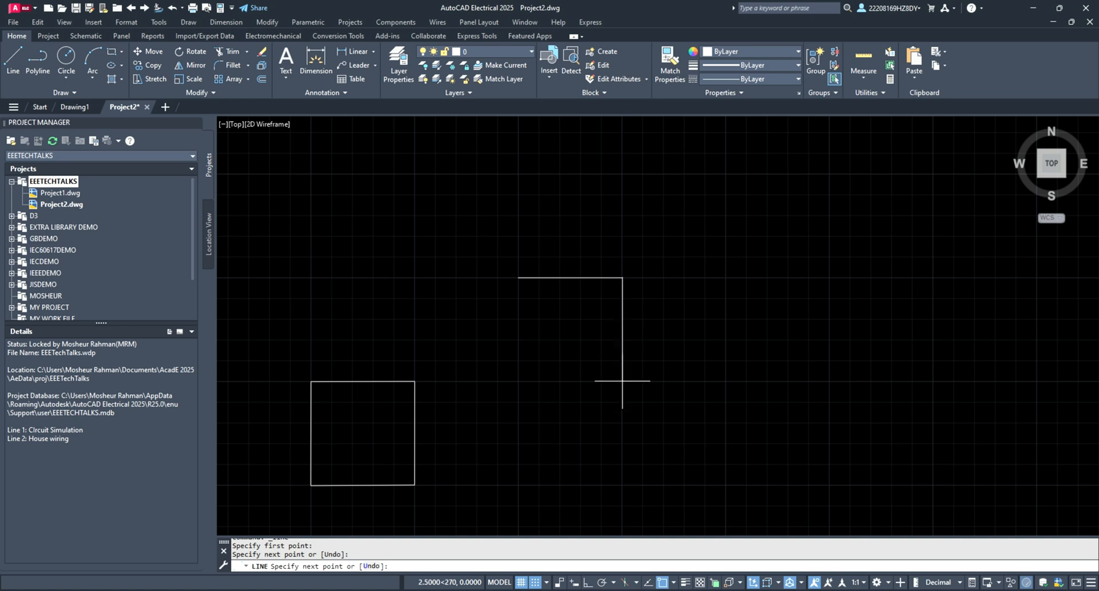
pyautogui.click(517, 380)
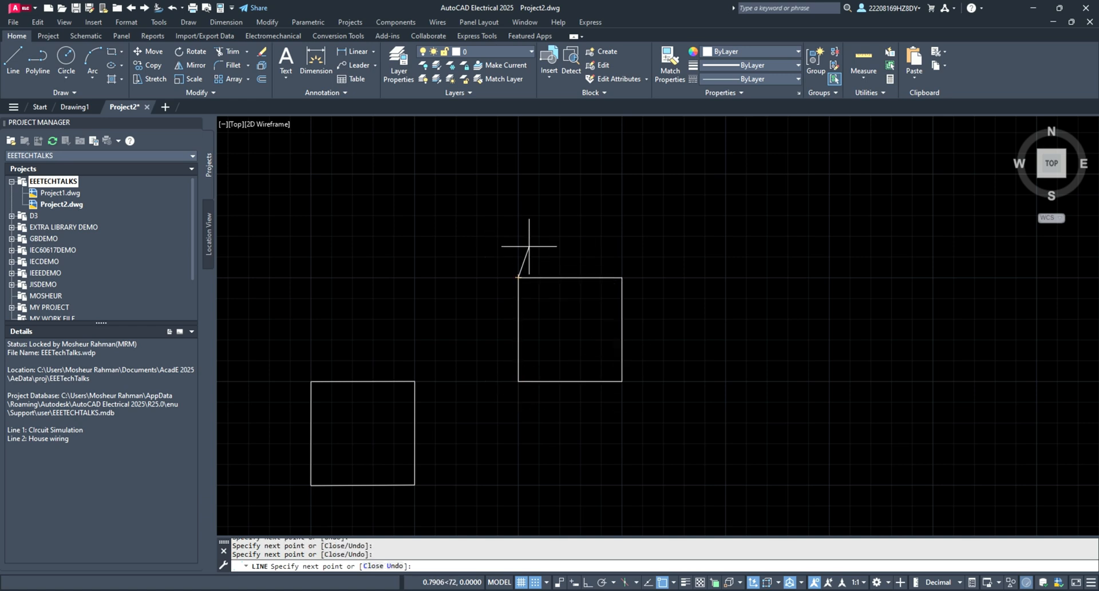
pyautogui.press('Escape')
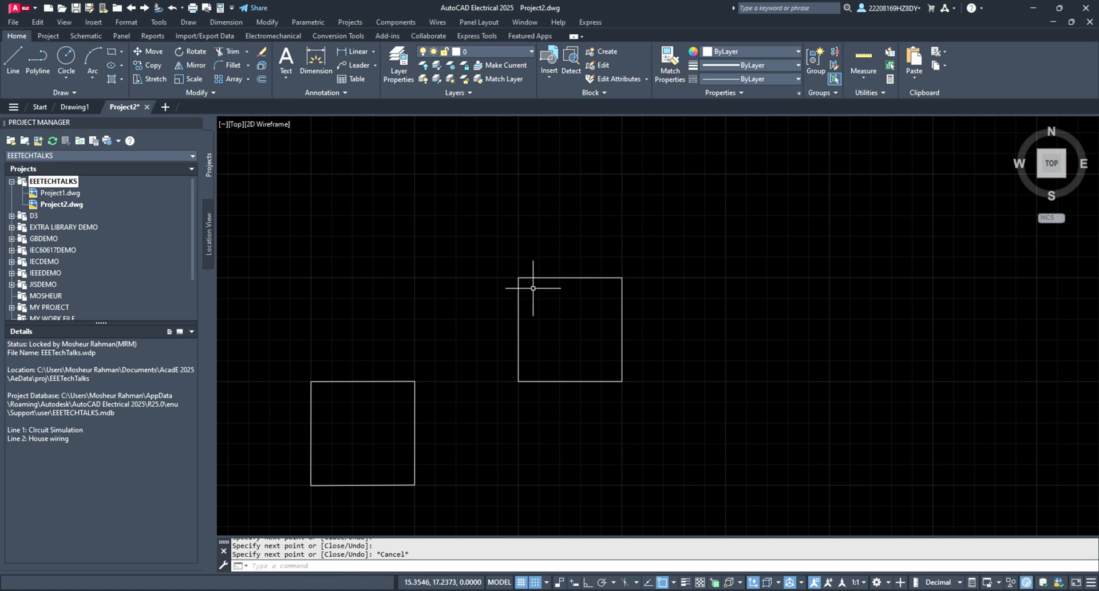
pyautogui.moveTo(531, 286)
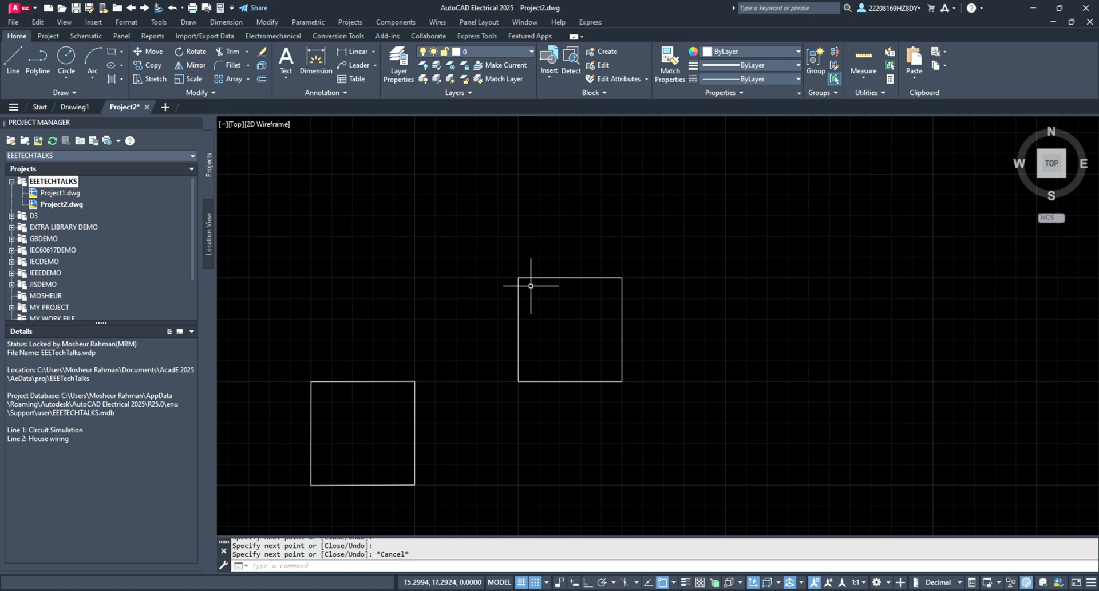
pyautogui.moveTo(528, 284)
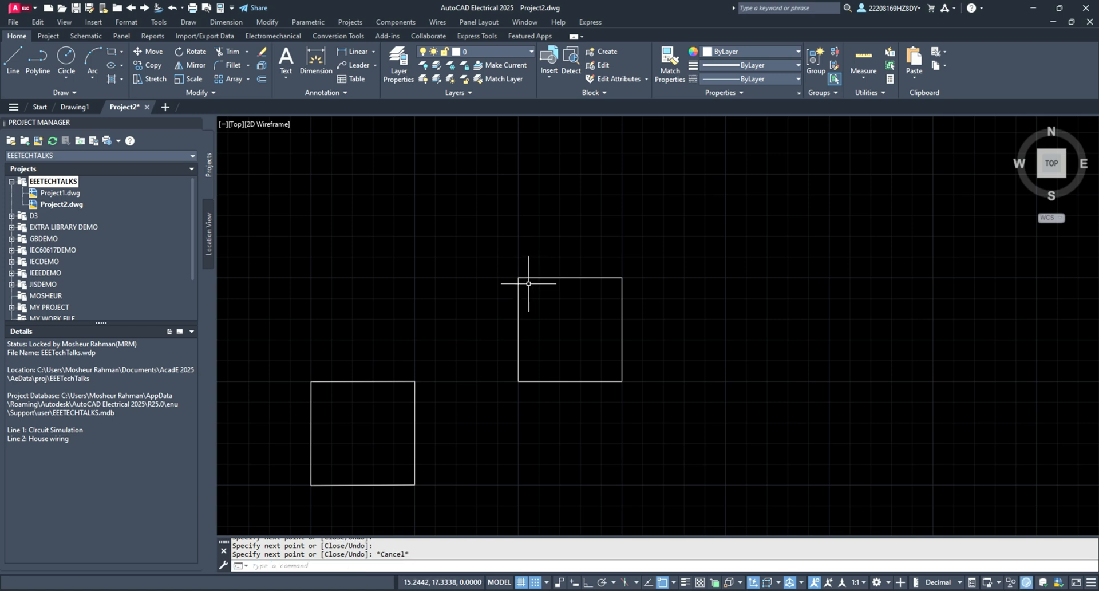
pyautogui.moveTo(529, 284)
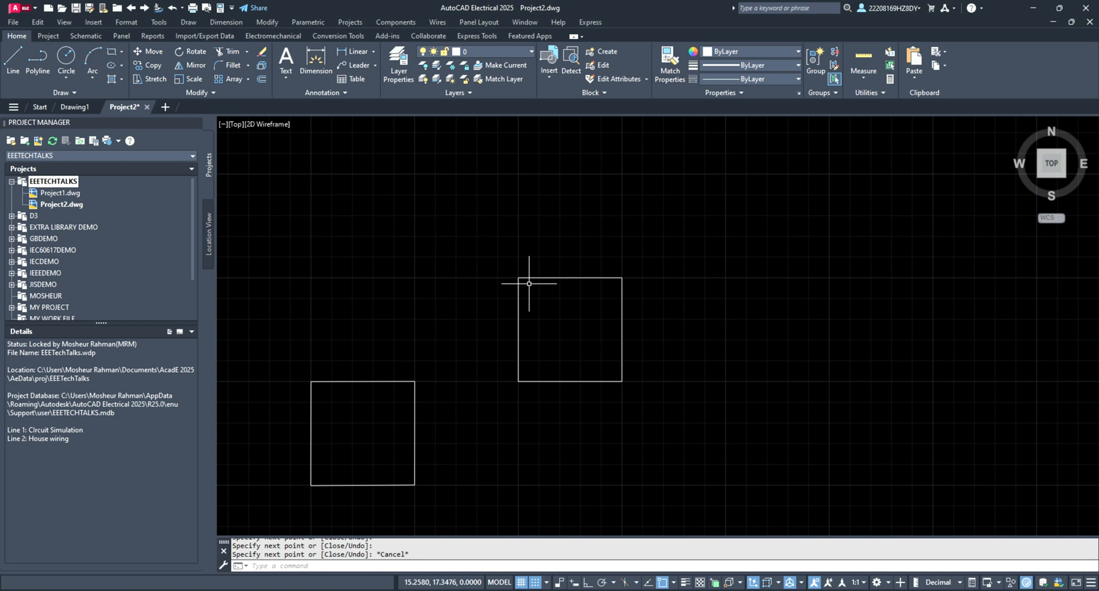
pyautogui.moveTo(525, 279)
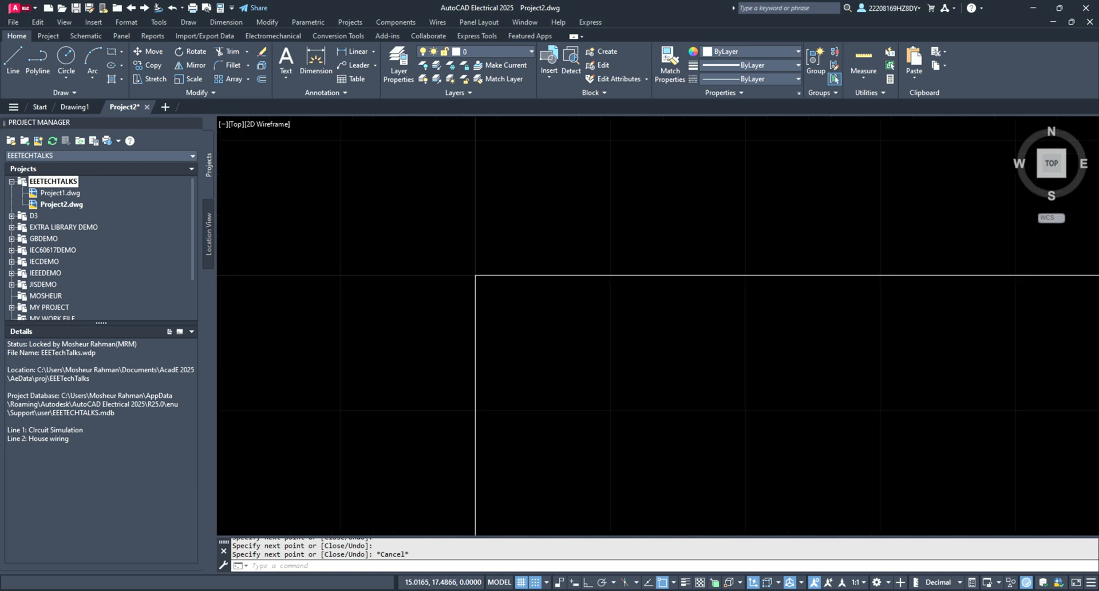
pyautogui.moveTo(644, 420)
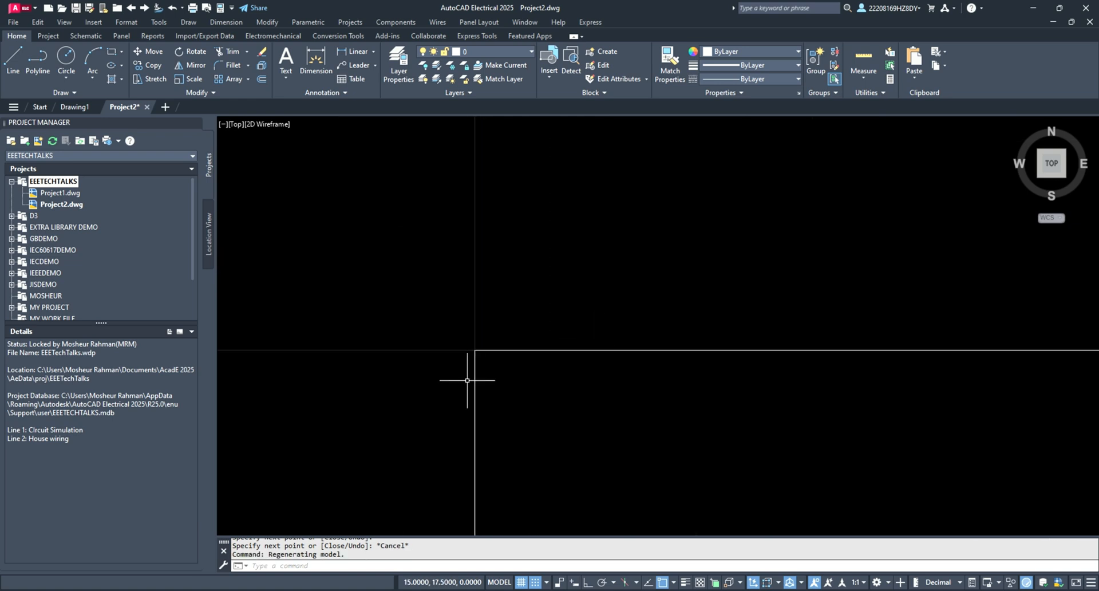
pyautogui.moveTo(492, 334)
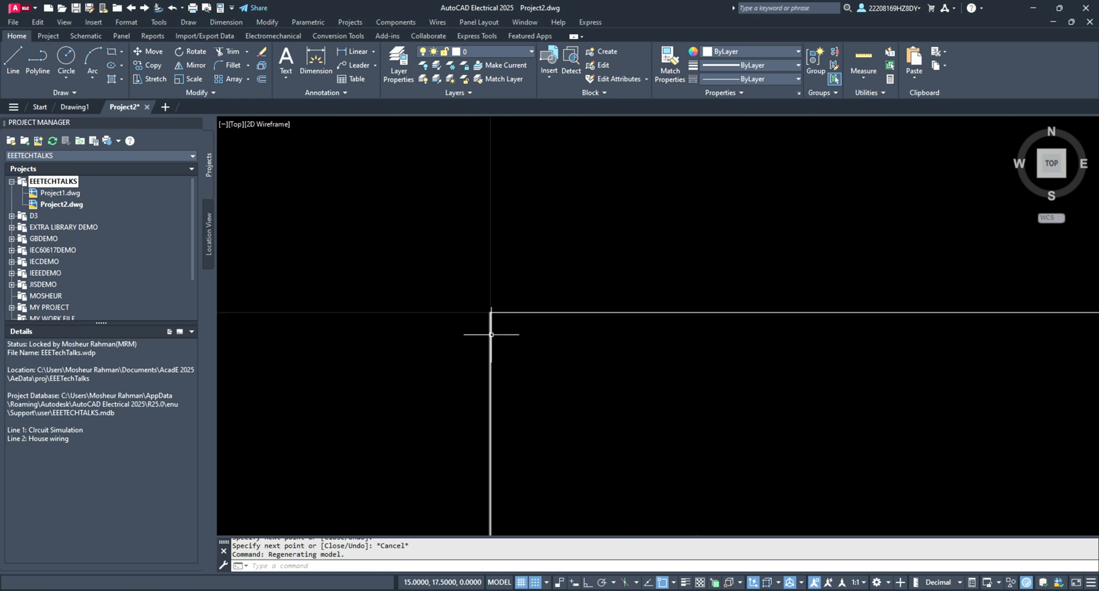
pyautogui.moveTo(533, 404)
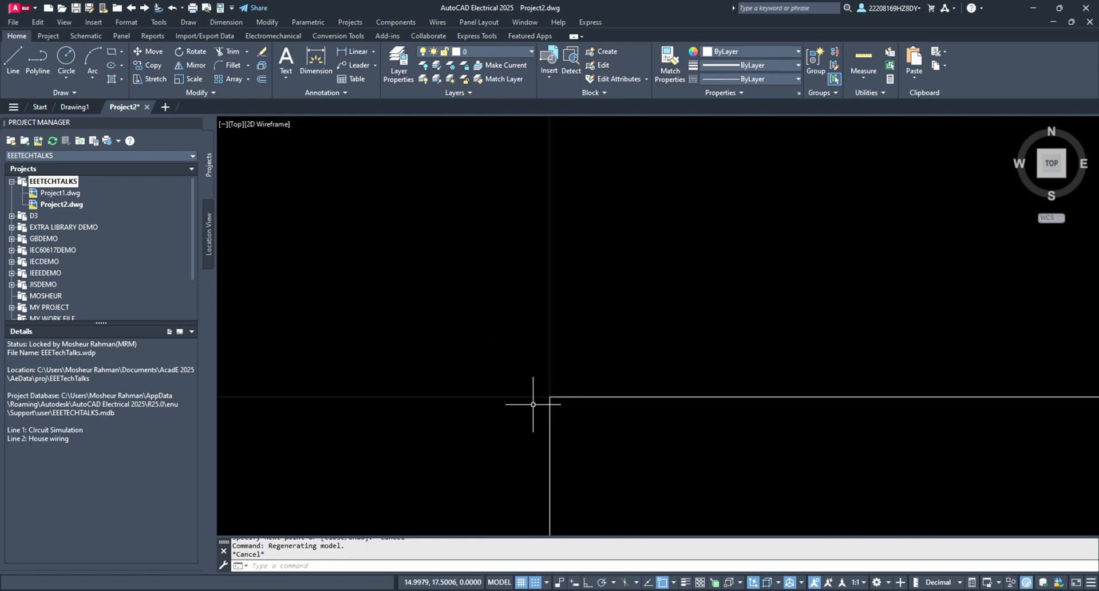
pyautogui.moveTo(660, 521)
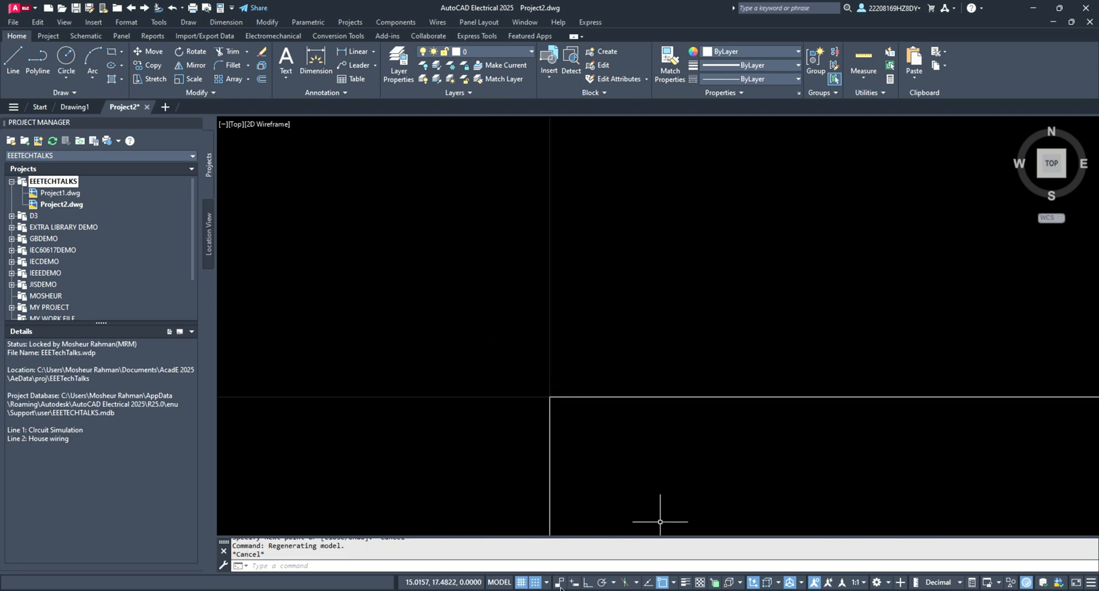
pyautogui.moveTo(574, 583)
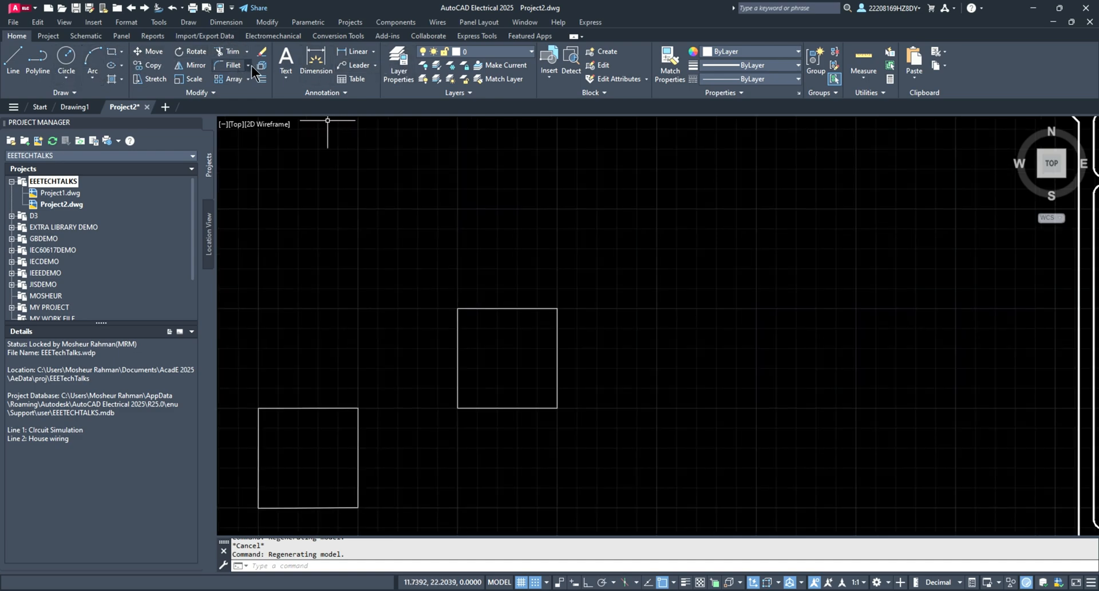
pyautogui.moveTo(285, 59)
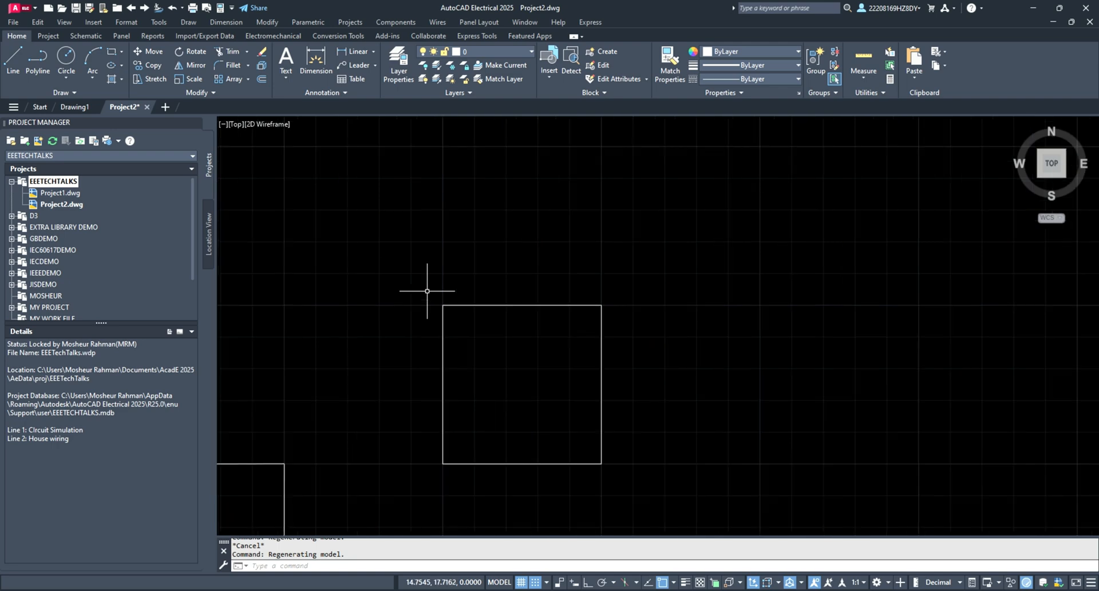
pyautogui.moveTo(428, 289)
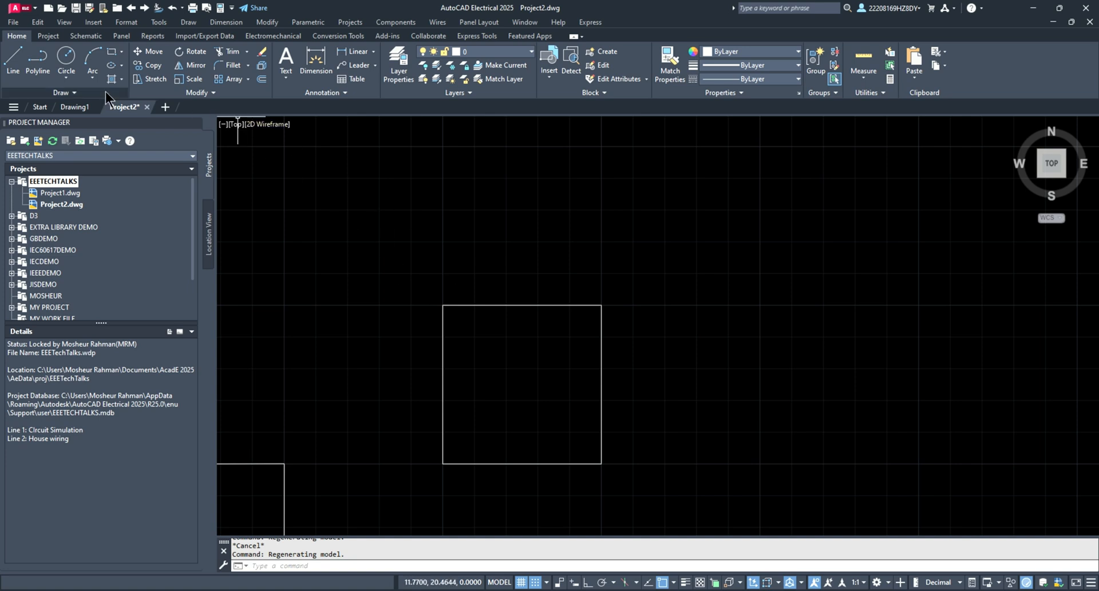
pyautogui.moveTo(125, 102)
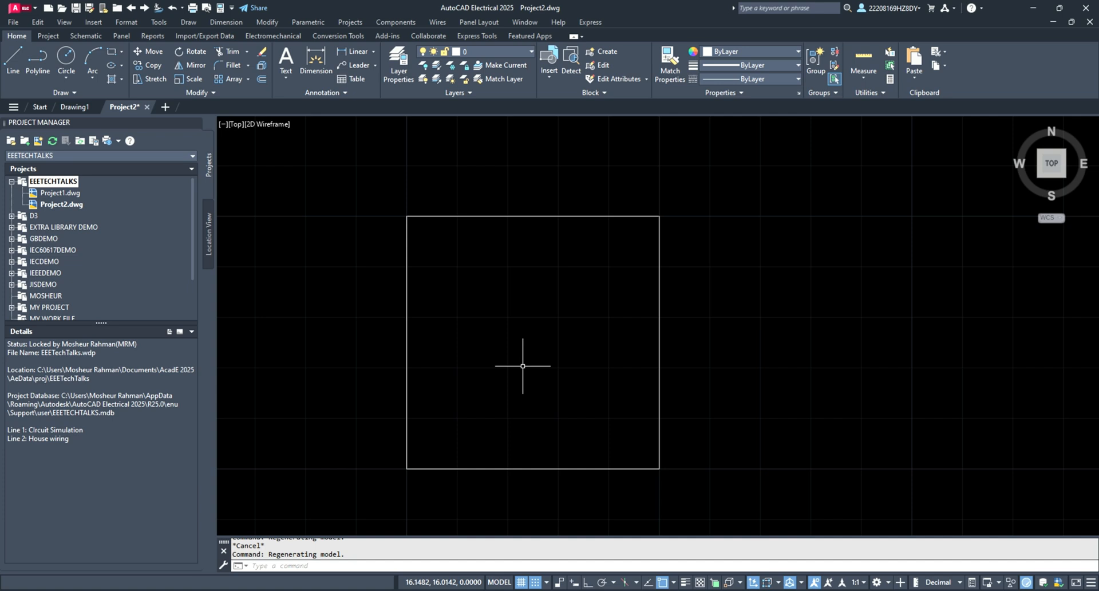
pyautogui.moveTo(515, 314)
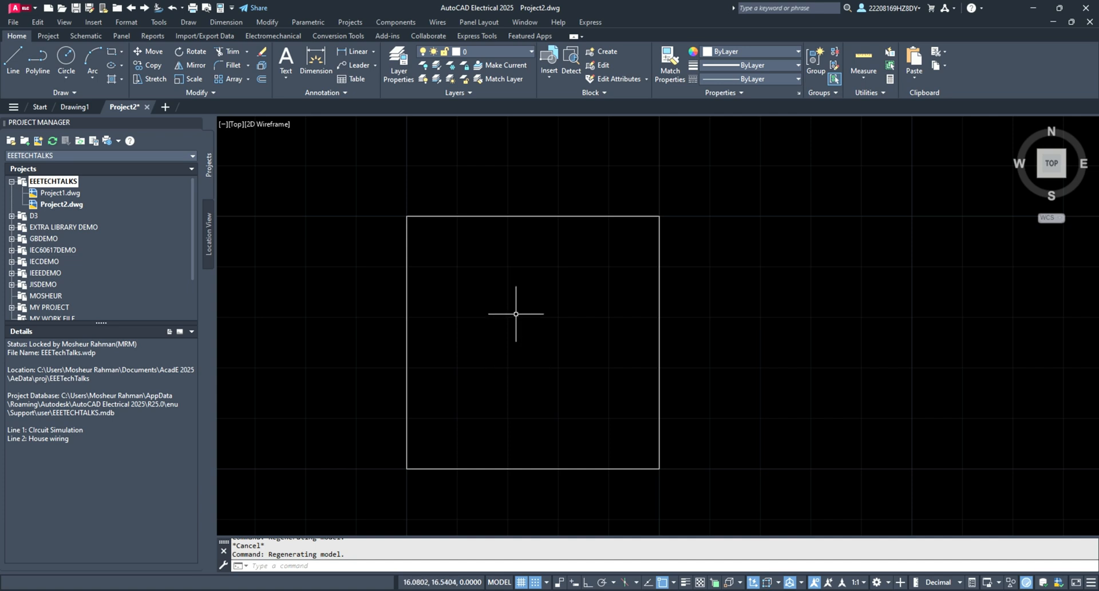
pyautogui.moveTo(442, 527)
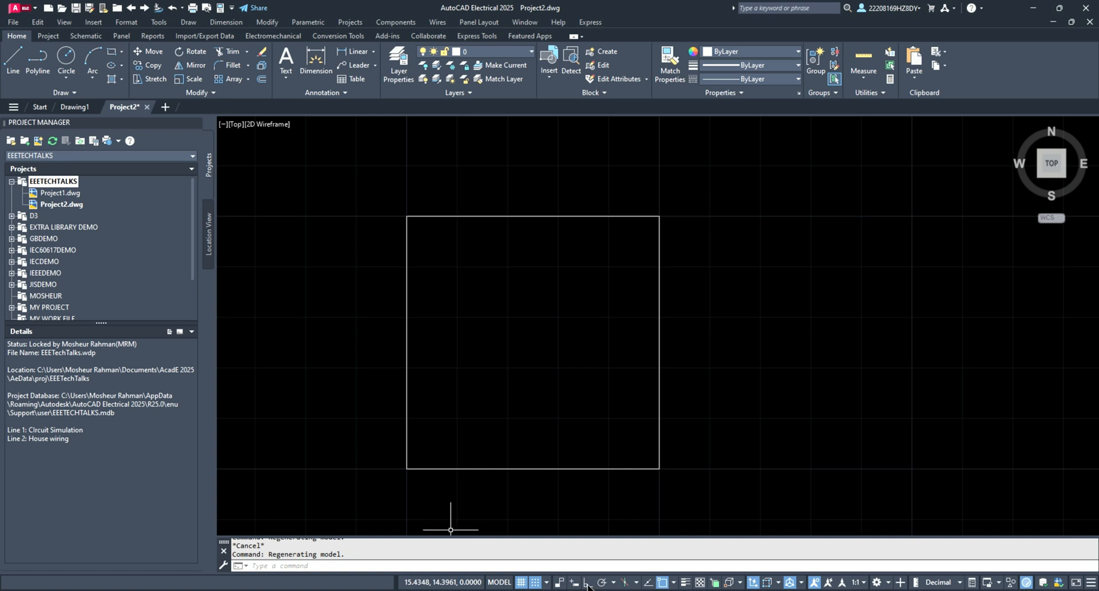
pyautogui.moveTo(588, 581)
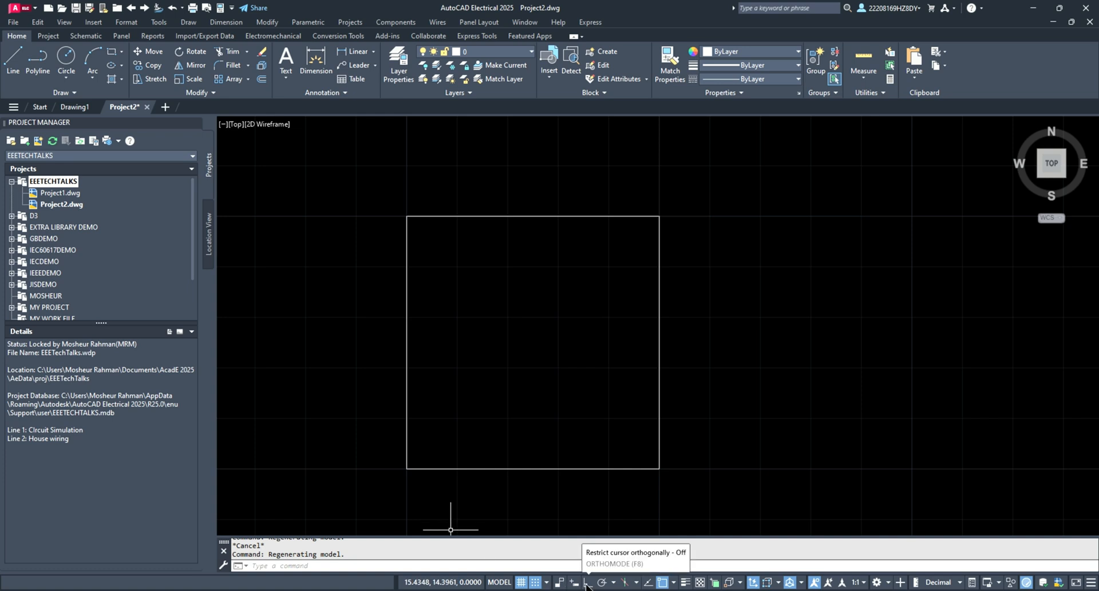
pyautogui.moveTo(606, 582)
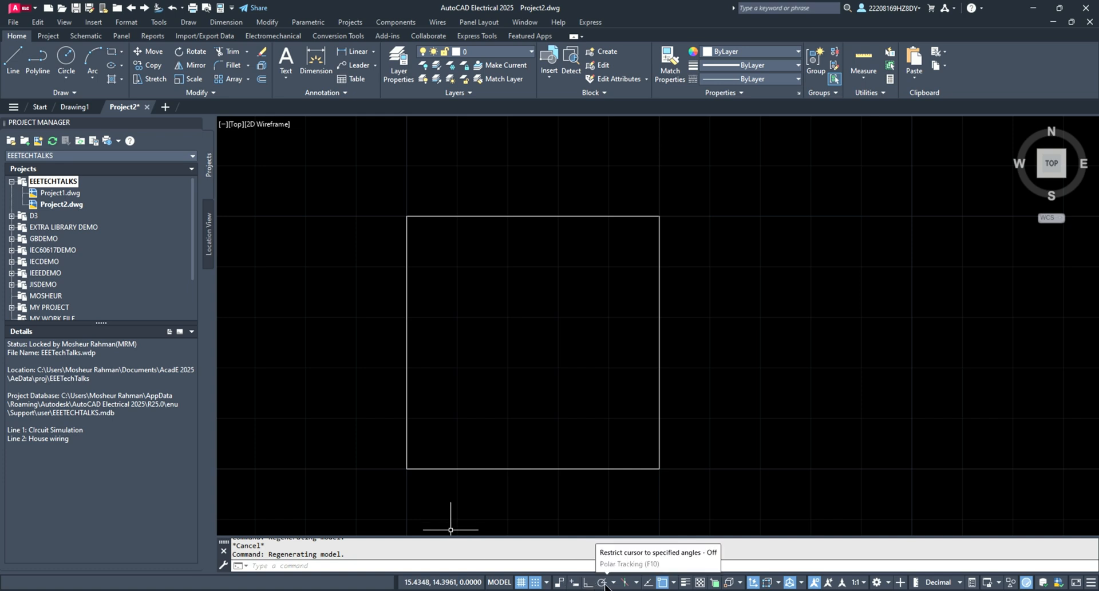
pyautogui.moveTo(648, 583)
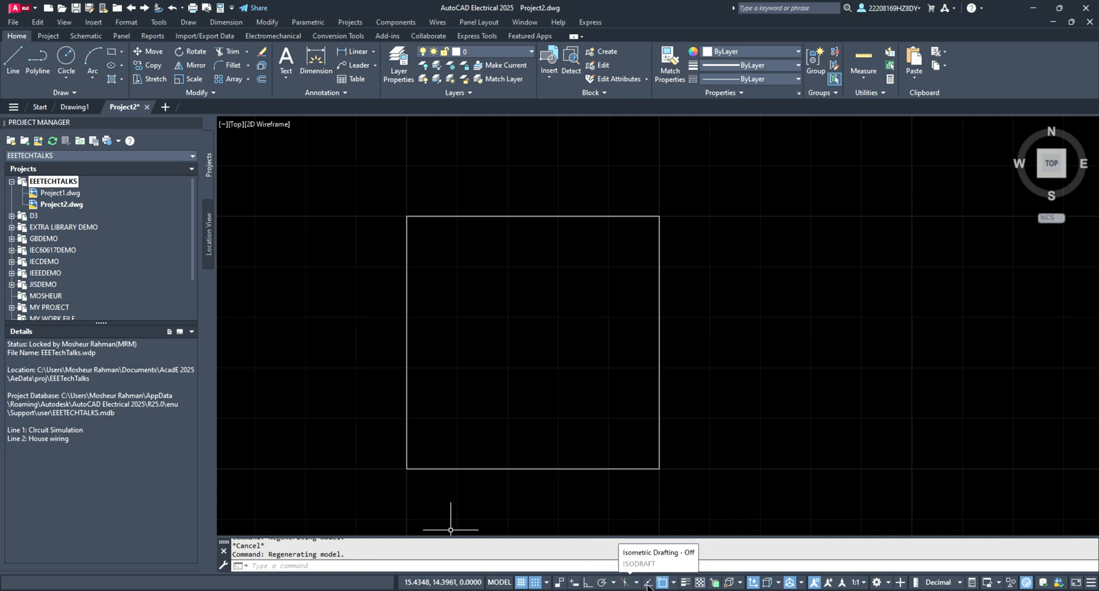
pyautogui.moveTo(684, 583)
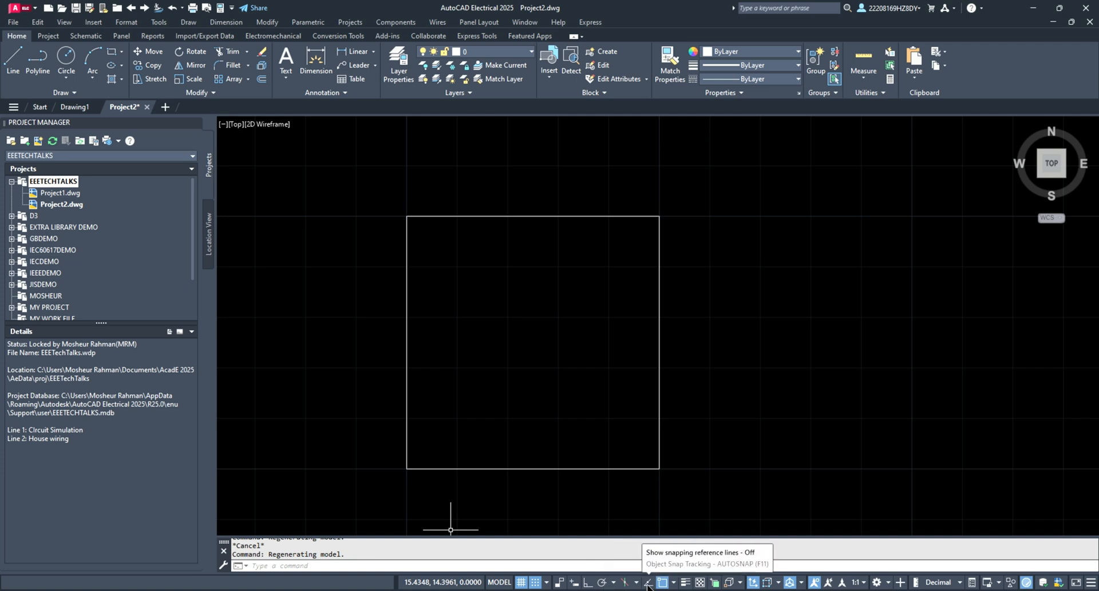
pyautogui.moveTo(661, 581)
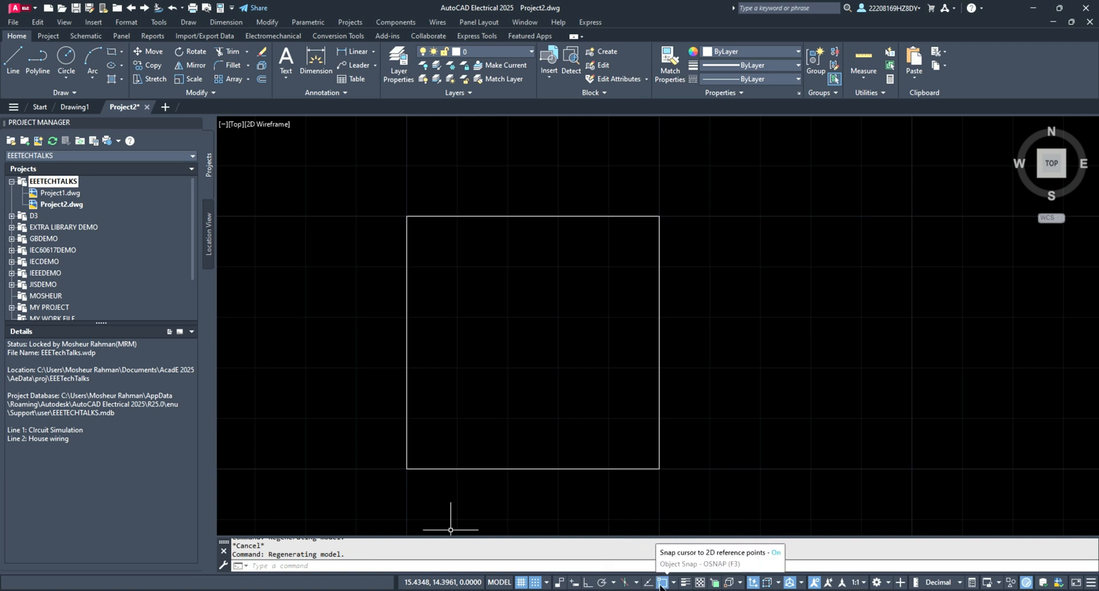
pyautogui.moveTo(852, 582)
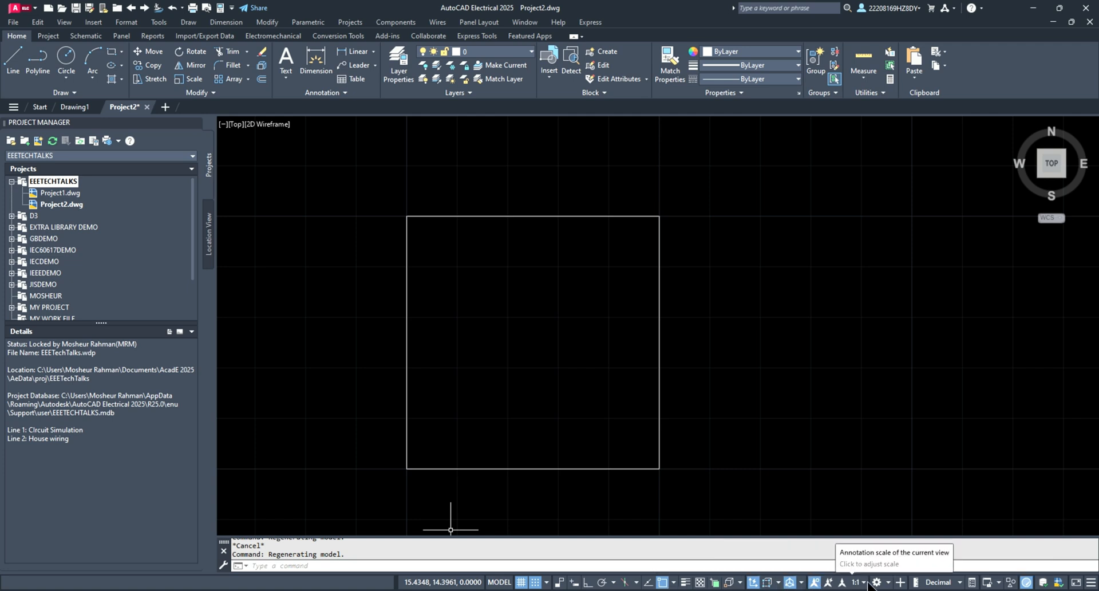
pyautogui.moveTo(910, 581)
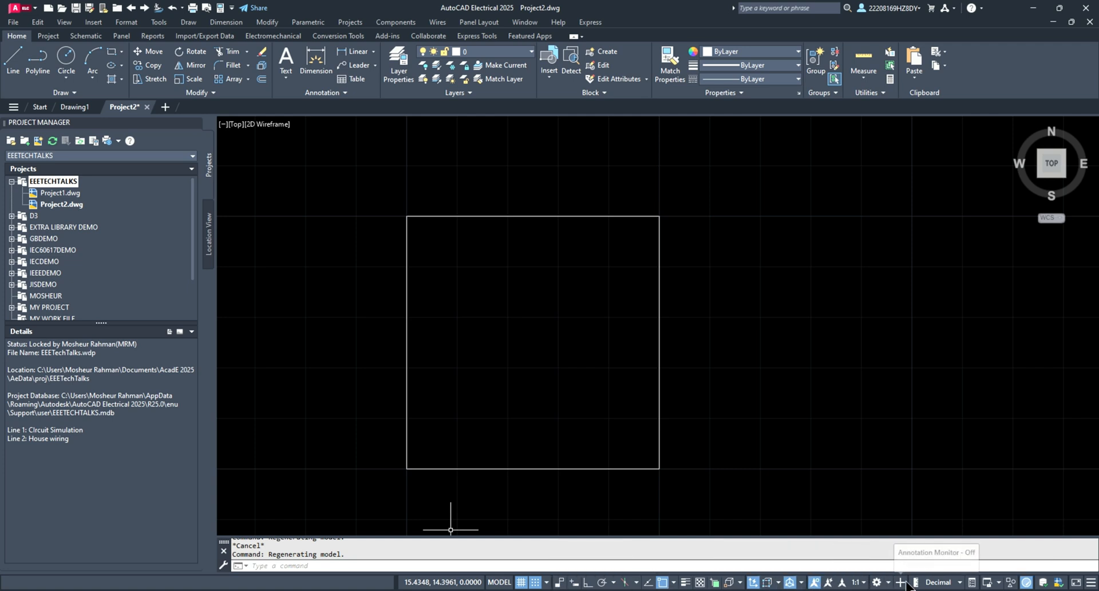
pyautogui.moveTo(1091, 583)
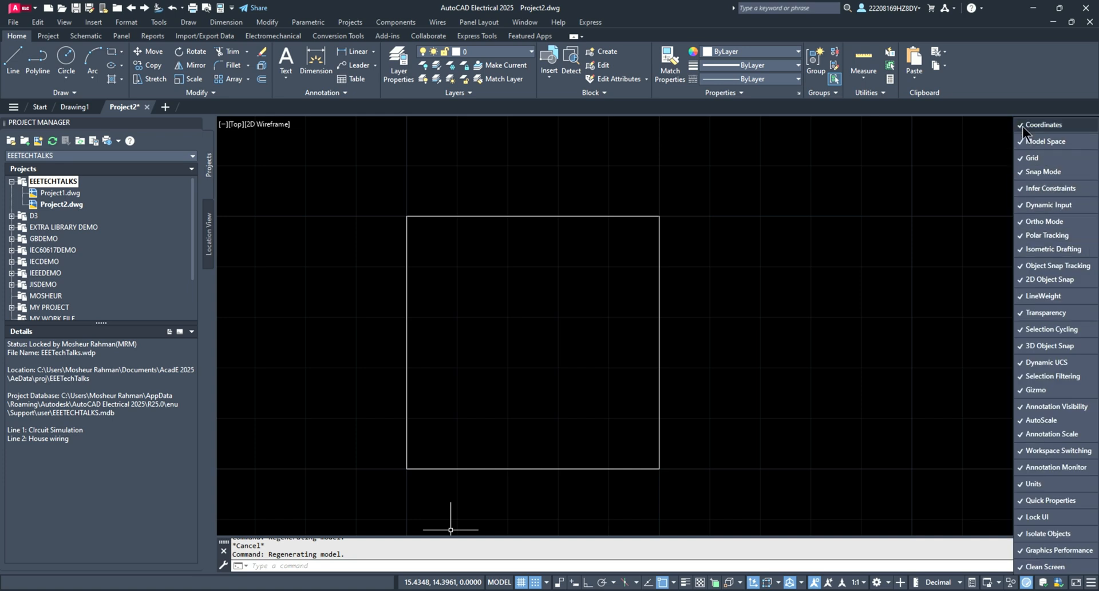
pyautogui.moveTo(1035, 393)
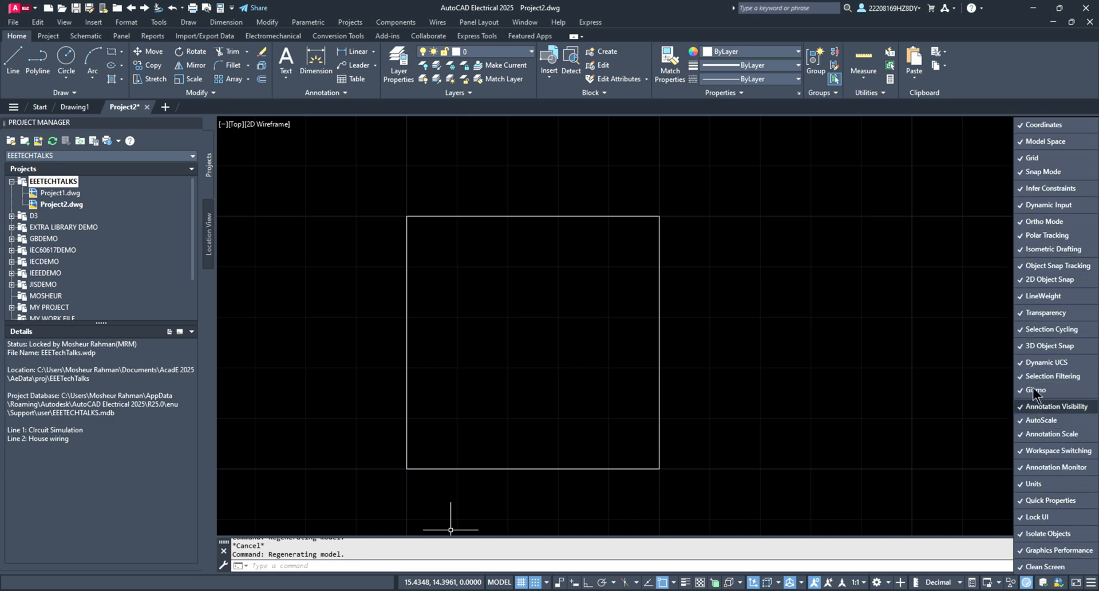
pyautogui.moveTo(1050, 232)
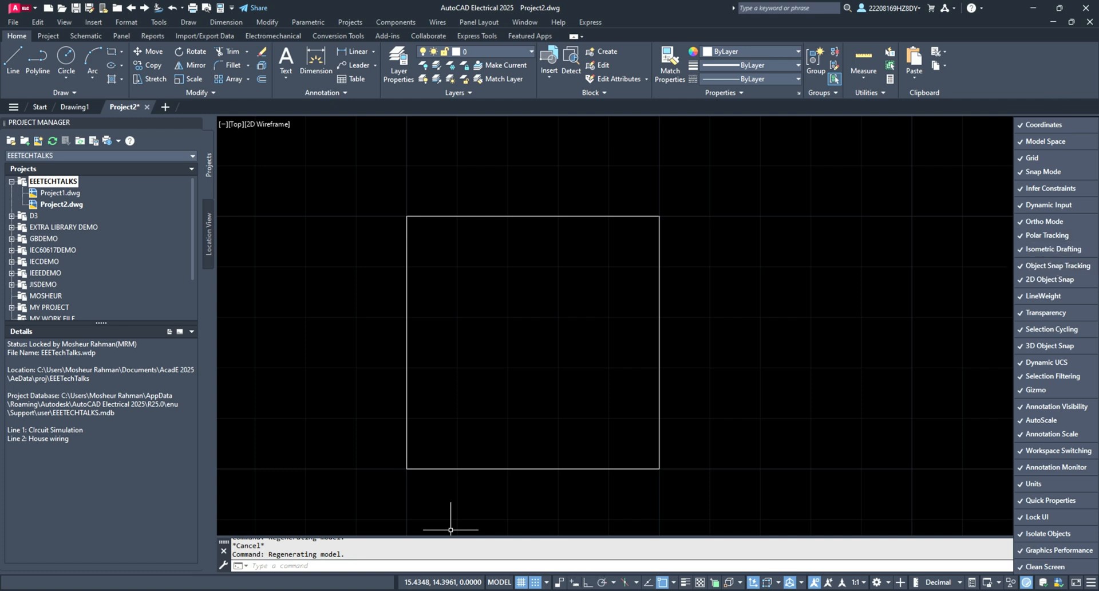
pyautogui.moveTo(414, 582)
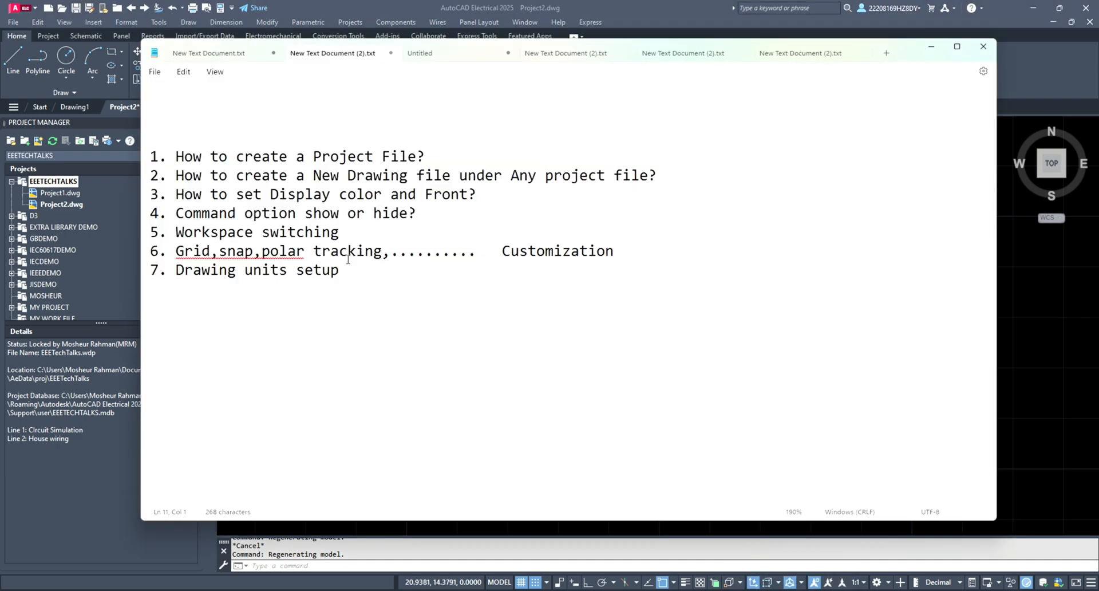
pyautogui.moveTo(780, 435)
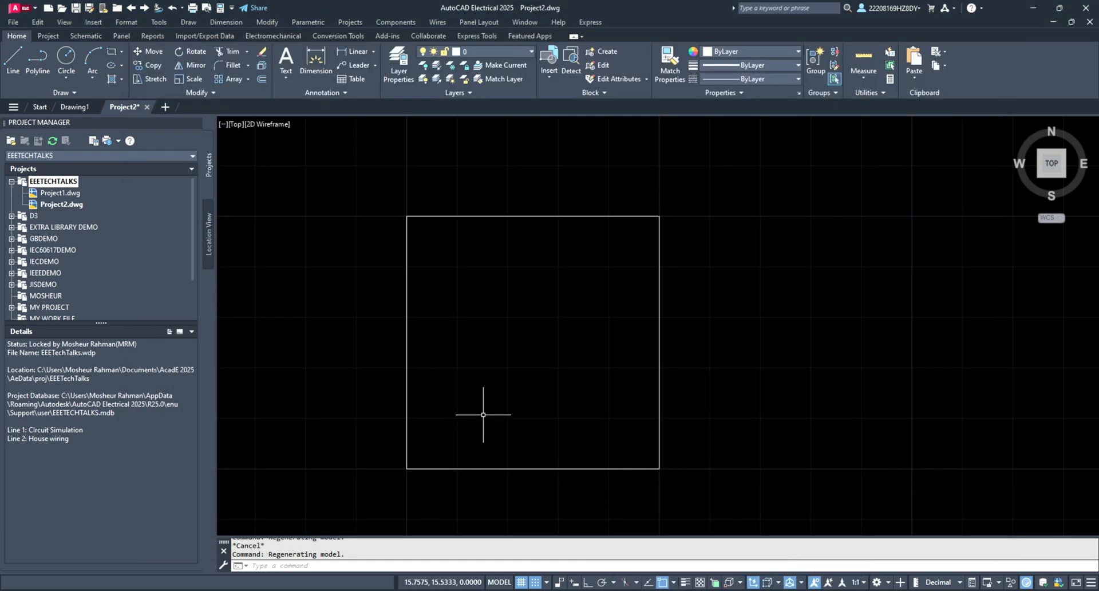
pyautogui.moveTo(610, 421)
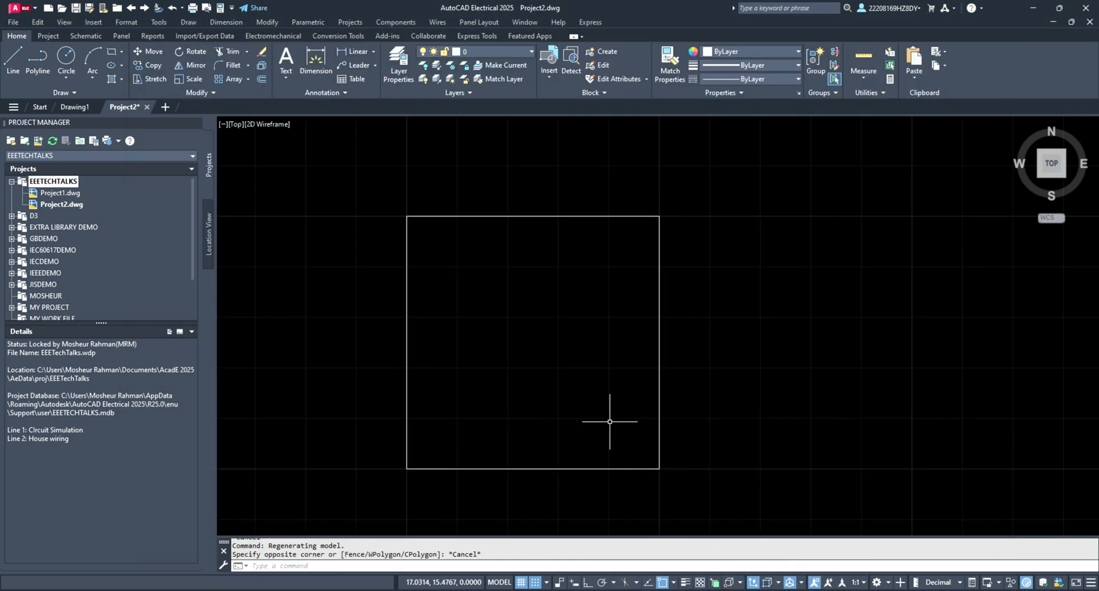
pyautogui.moveTo(906, 531)
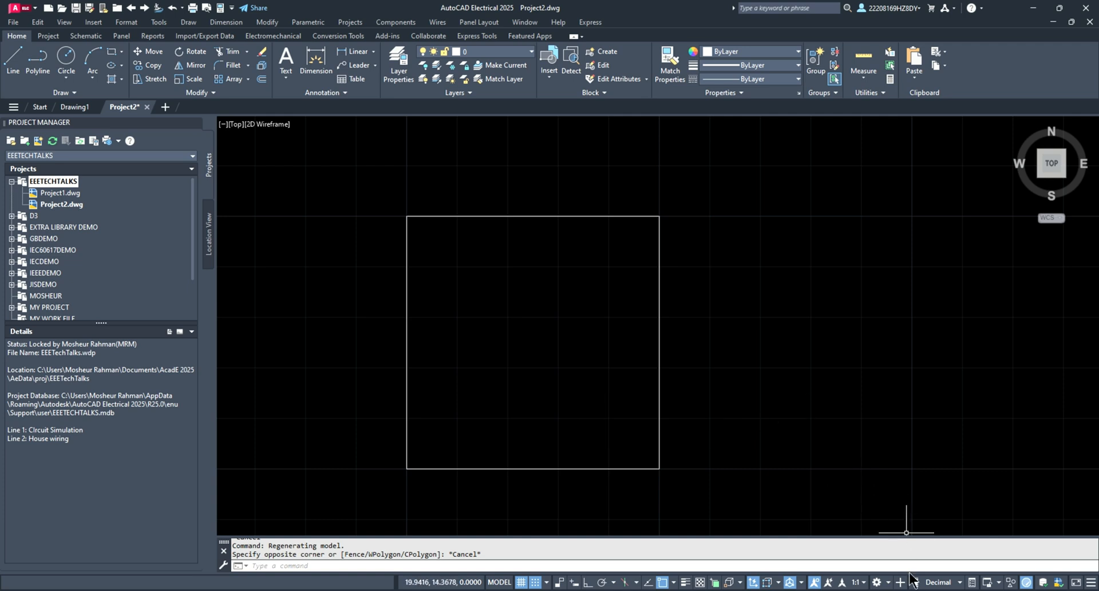
# Step: Switch the workspace to ACADE & 3D Modeling from the status bar
pyautogui.click(876, 581)
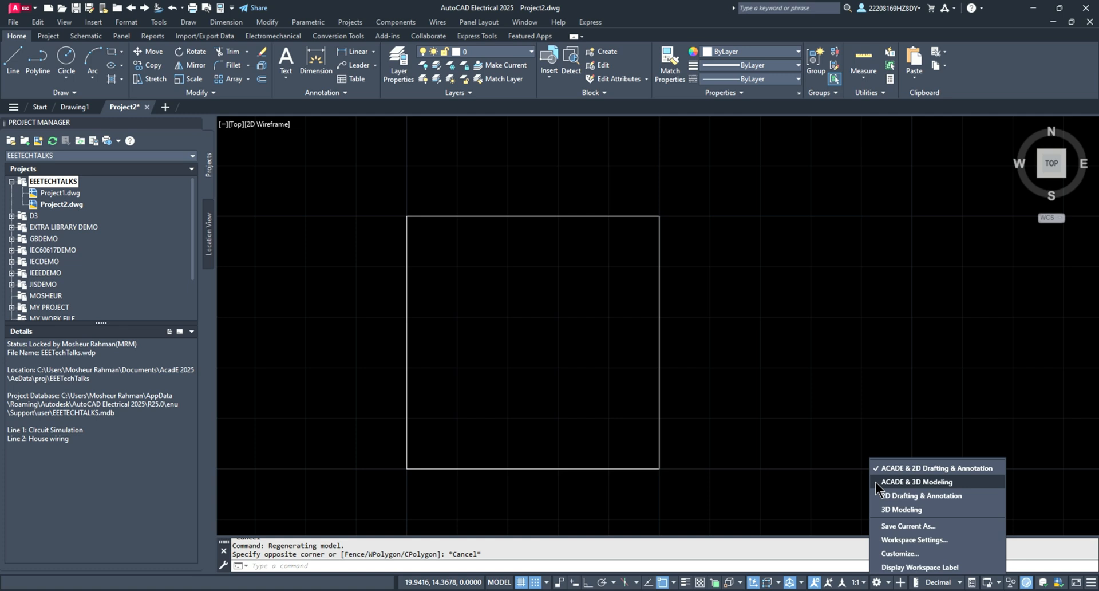
pyautogui.click(916, 482)
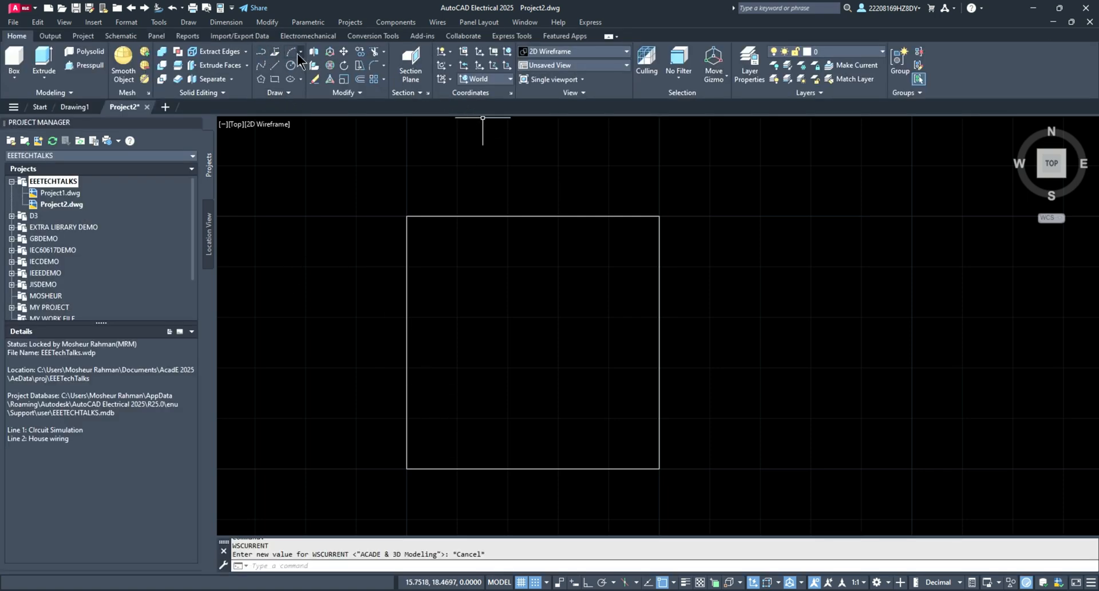
pyautogui.moveTo(204, 53)
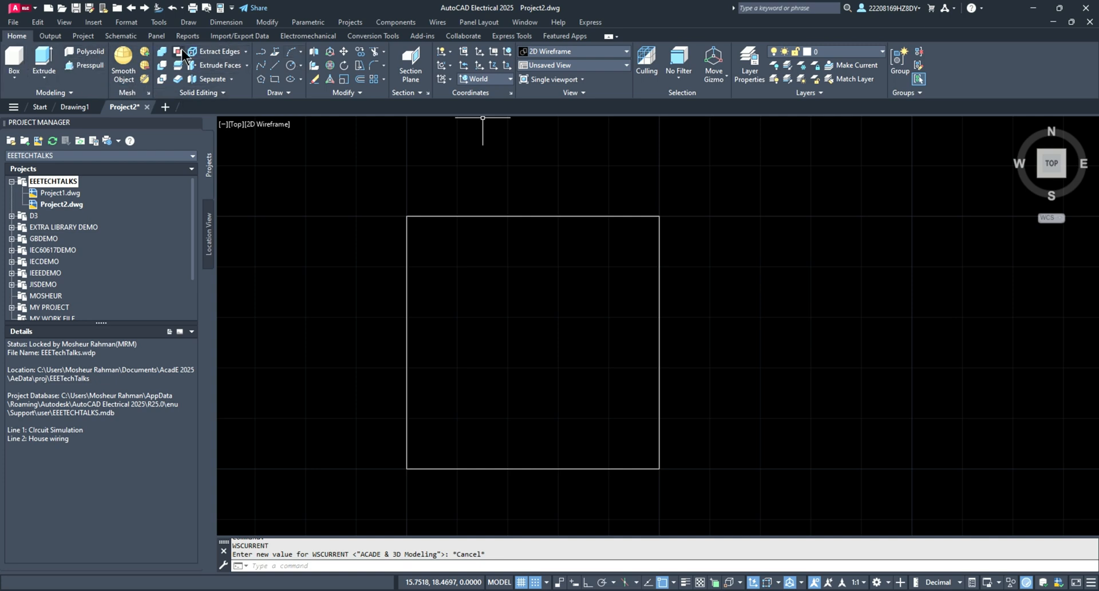
pyautogui.moveTo(494, 70)
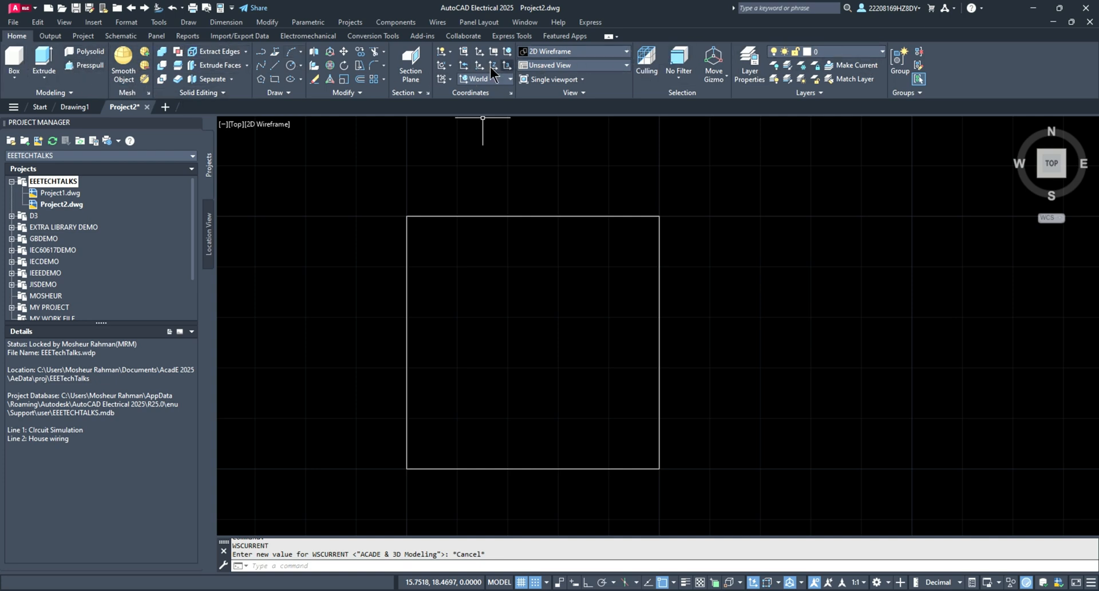
pyautogui.moveTo(883, 527)
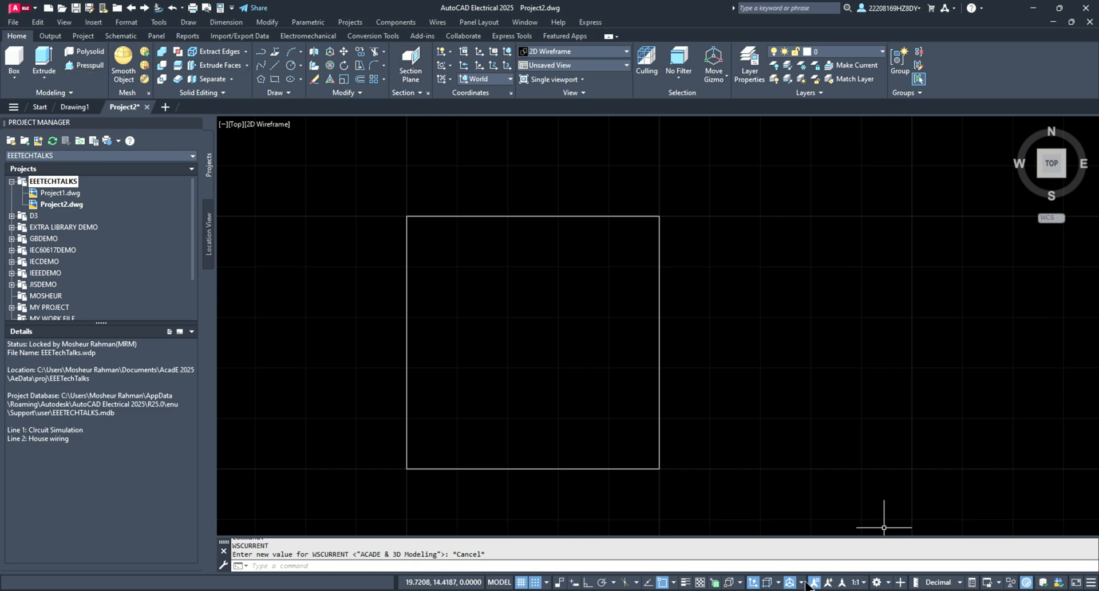
pyautogui.click(792, 582)
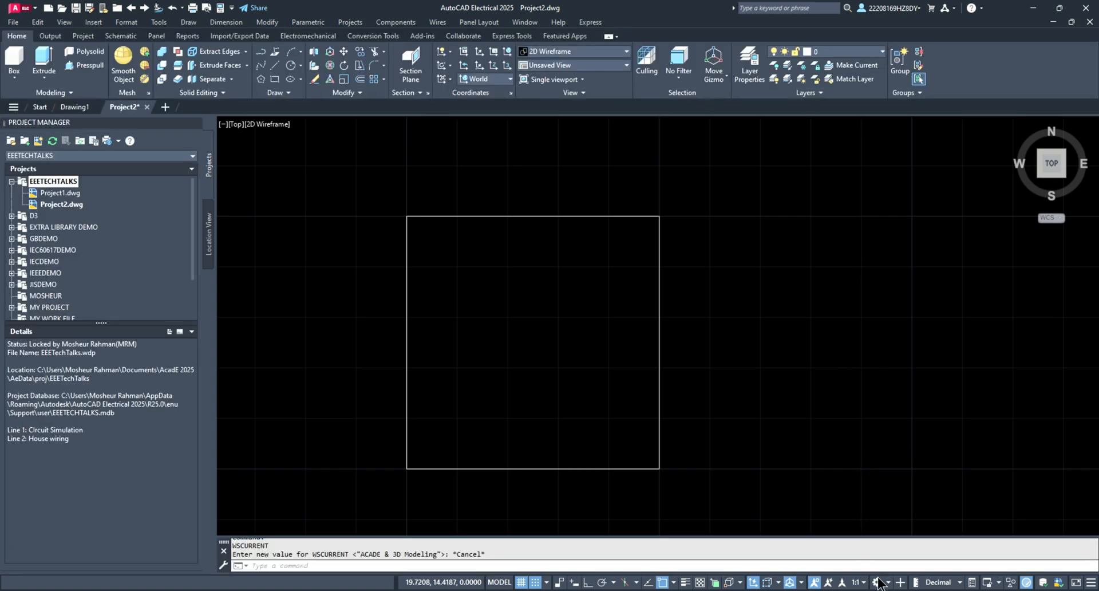
# Step: Switch to 2D Drafting & Annotation, then to the 3D Modeling workspace
pyautogui.click(880, 581)
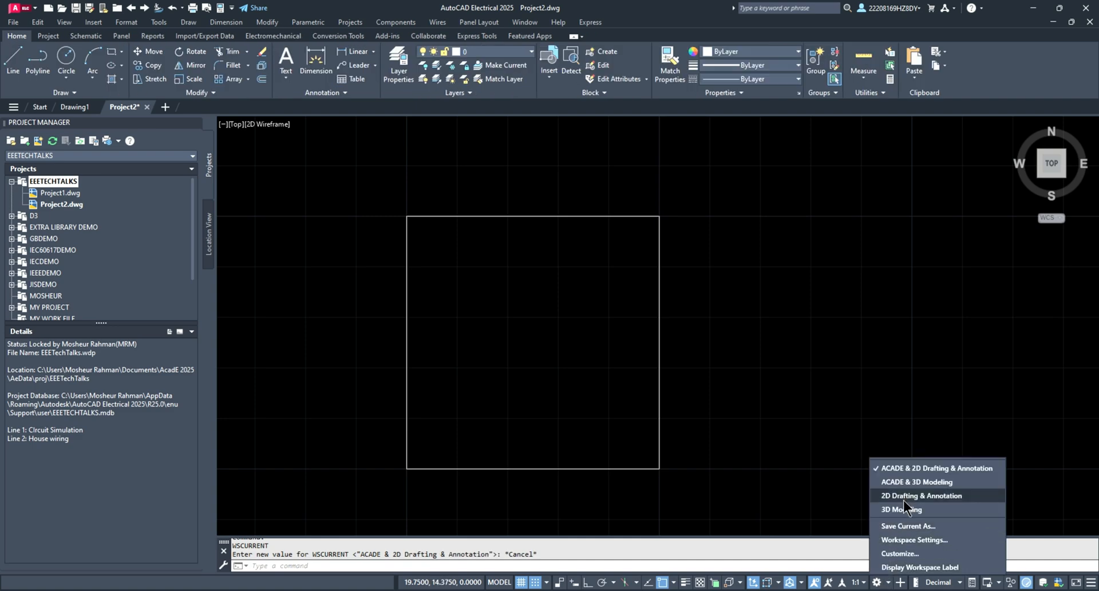
pyautogui.click(921, 496)
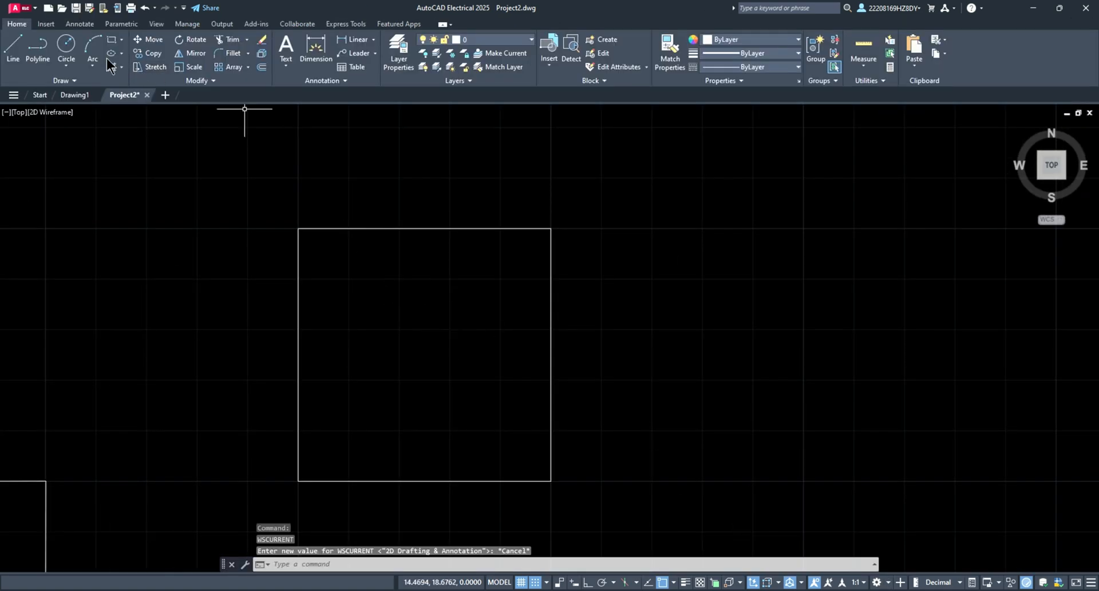
pyautogui.moveTo(120, 23)
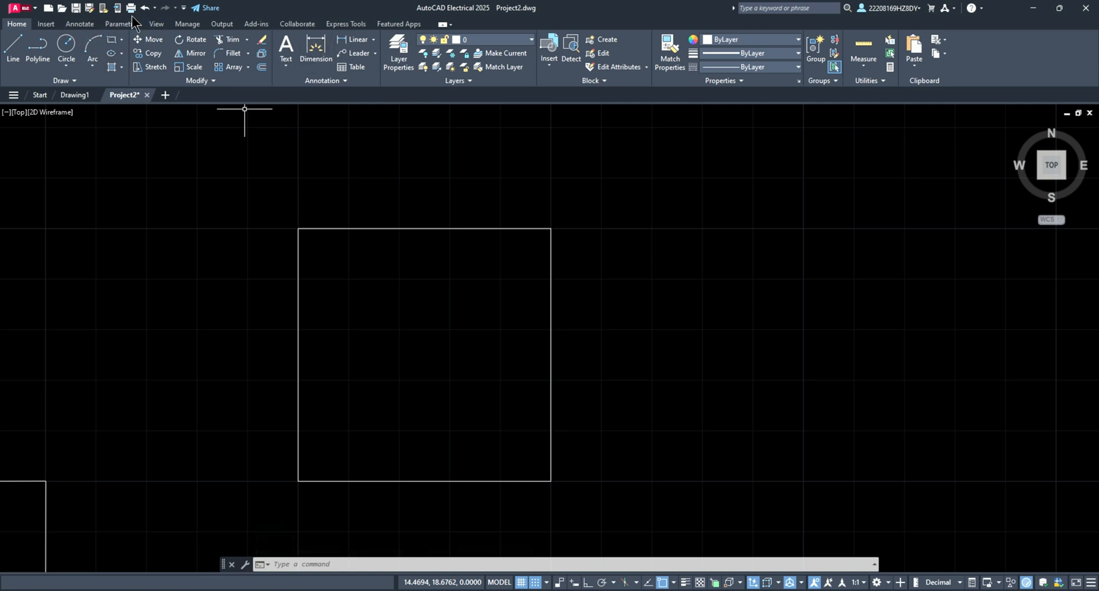
pyautogui.moveTo(879, 554)
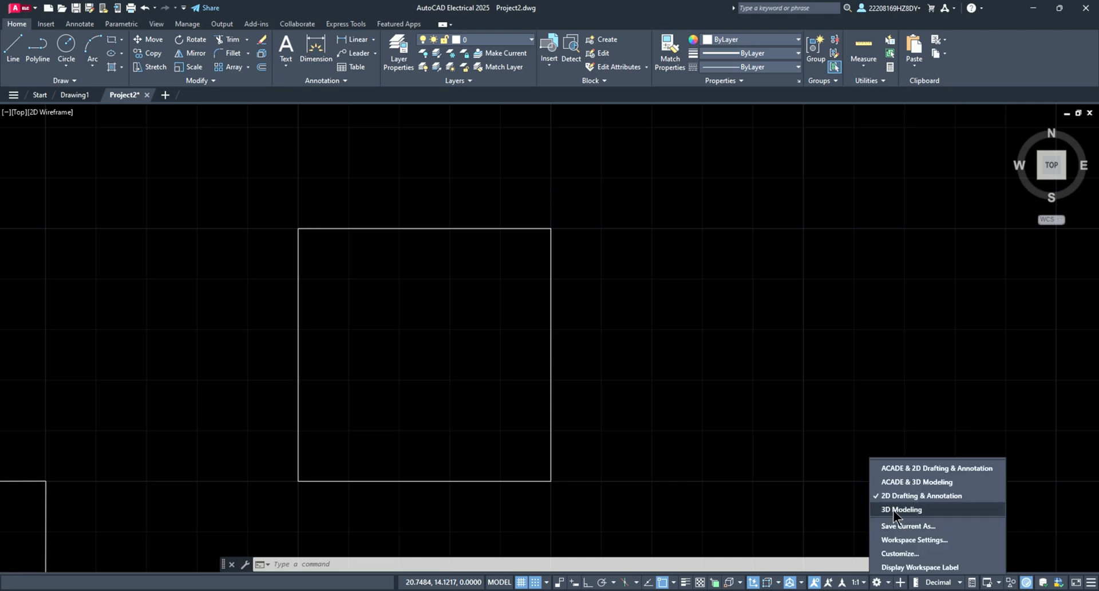
pyautogui.click(901, 509)
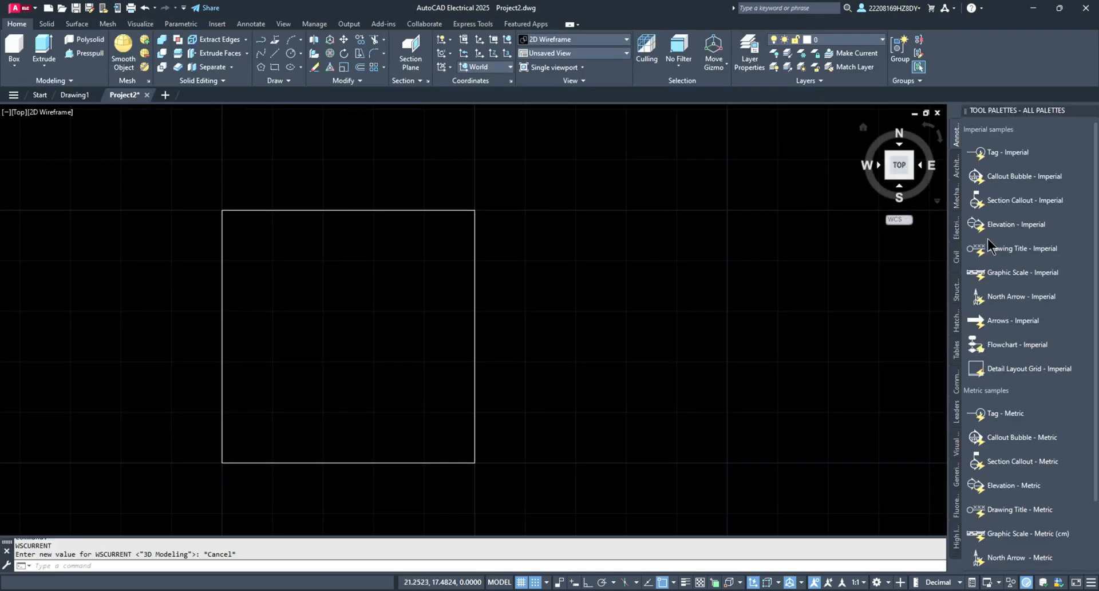
pyautogui.moveTo(646, 158)
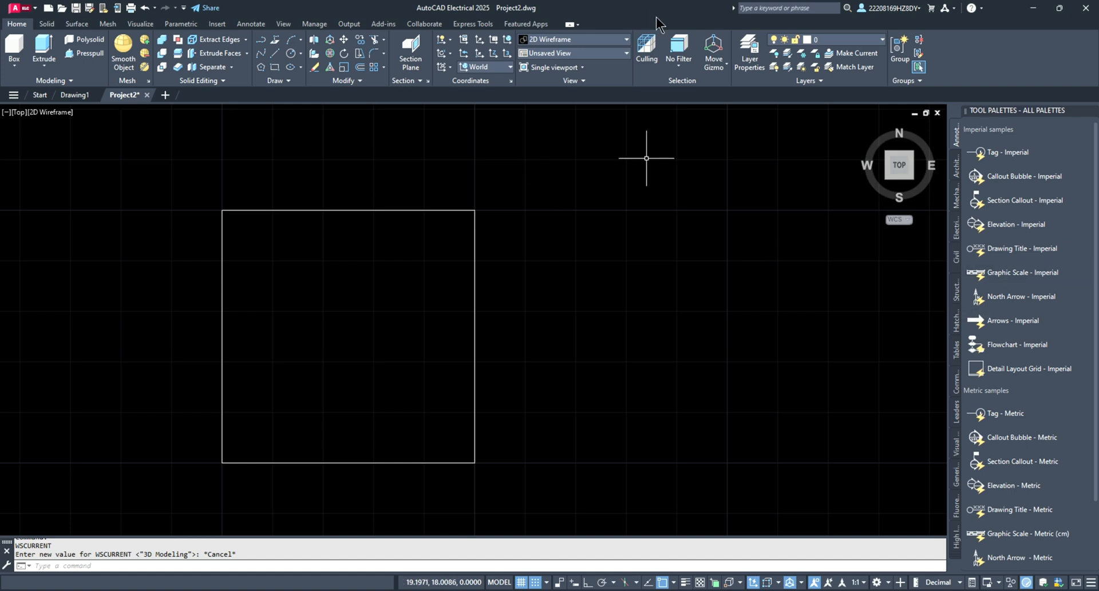
pyautogui.moveTo(932, 523)
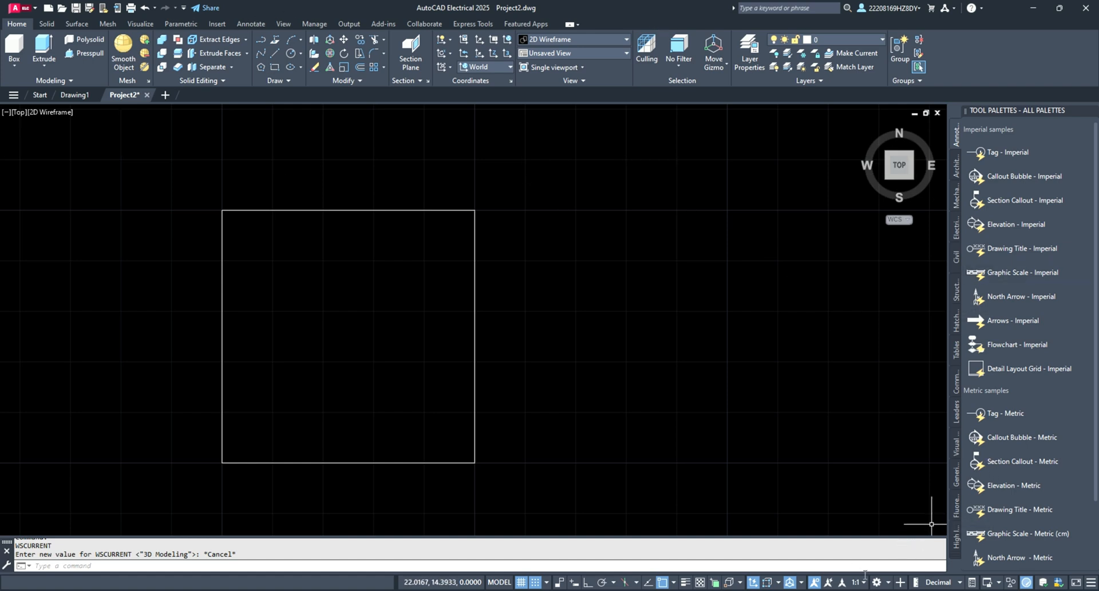
# Step: Return to the ACADE & 2D Drafting & Annotation workspace, restoring the project manager
pyautogui.click(878, 582)
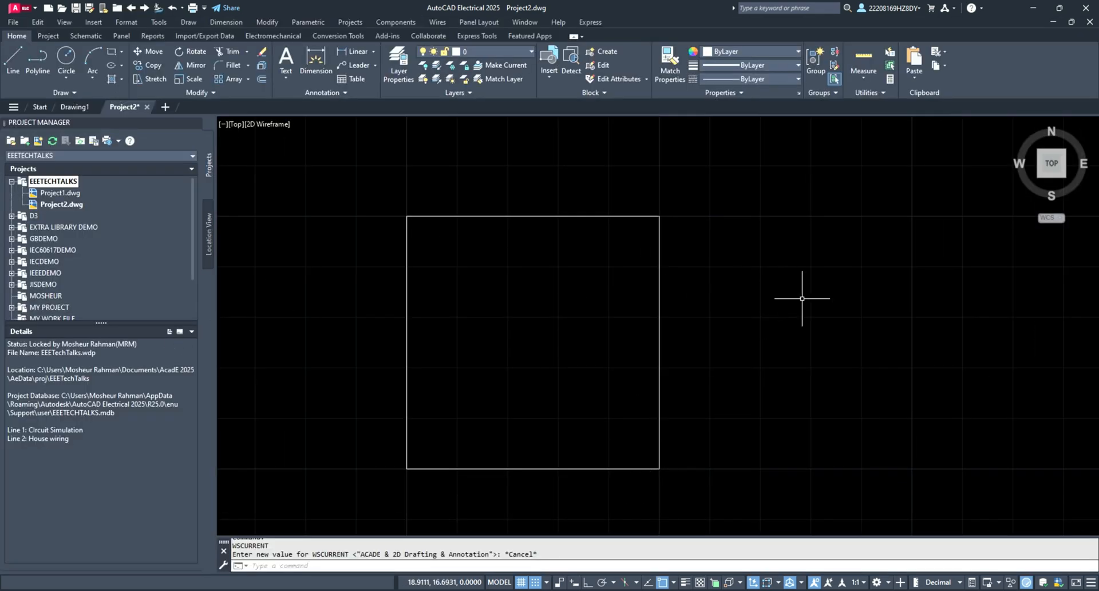
pyautogui.moveTo(909, 533)
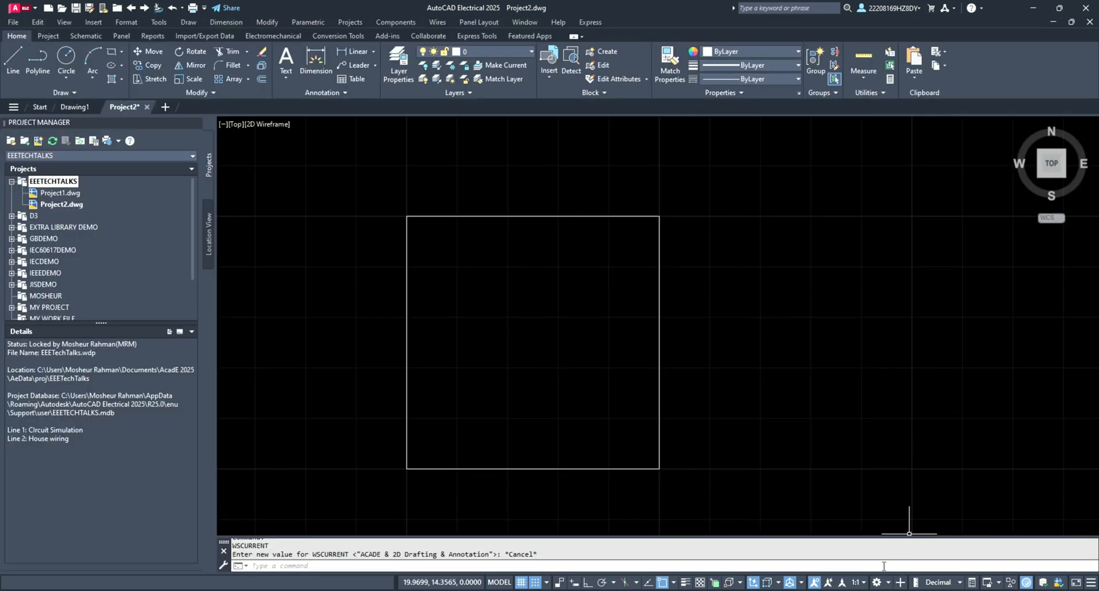
pyautogui.click(878, 581)
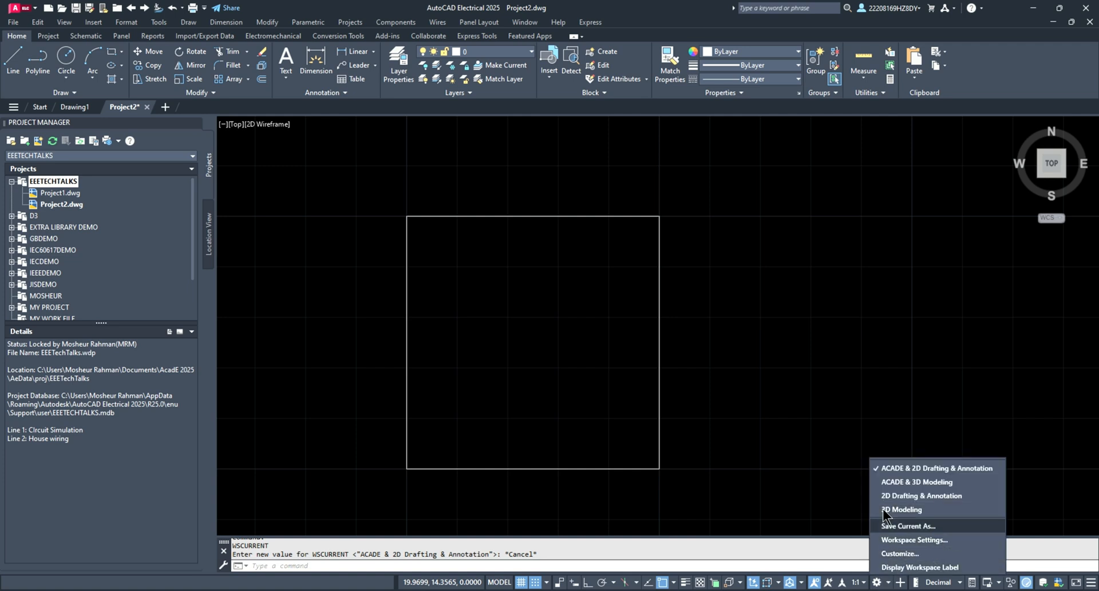
pyautogui.moveTo(932, 483)
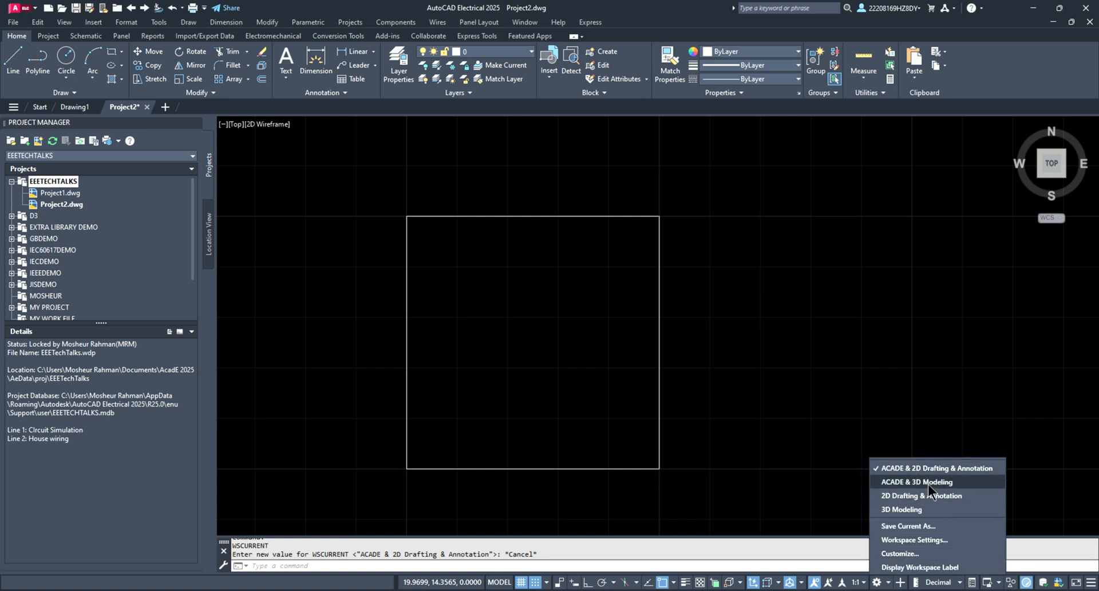
pyautogui.moveTo(908, 526)
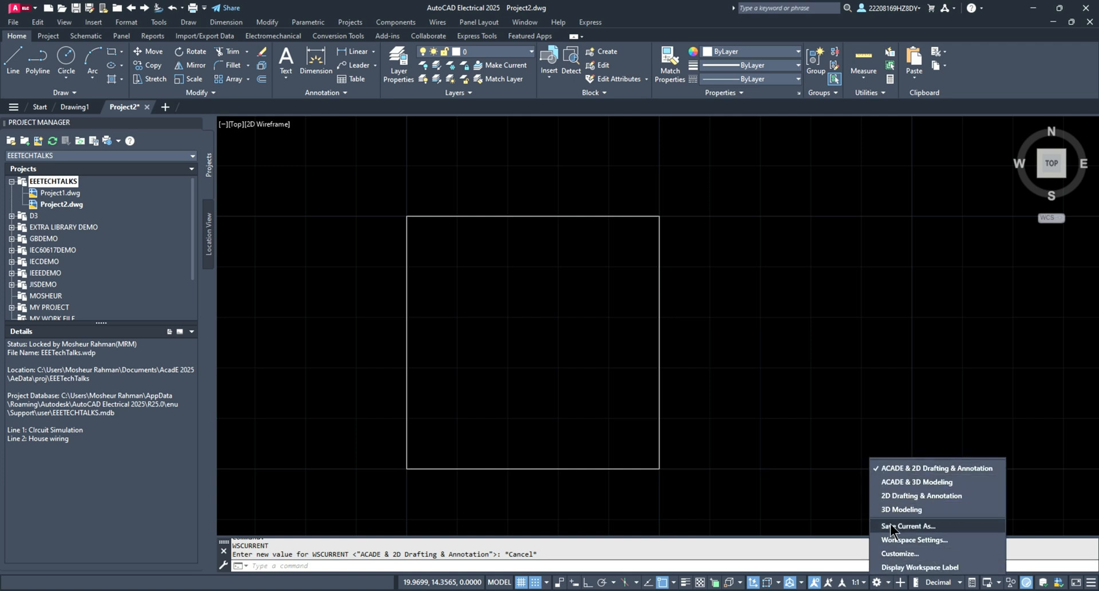
pyautogui.moveTo(903, 509)
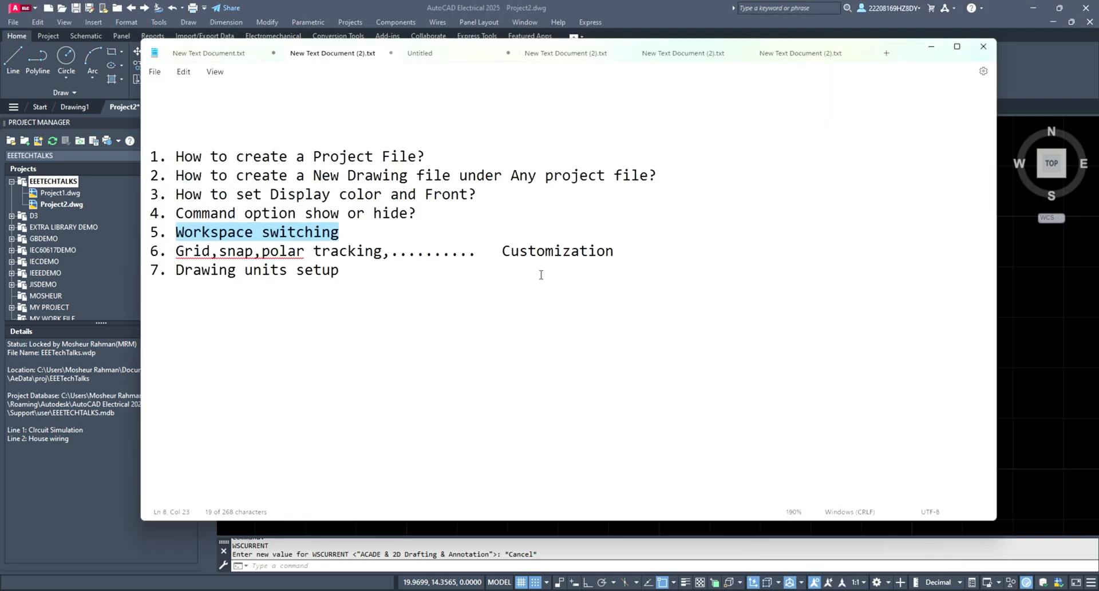
# Step: Deselect the 'Workspace switching' line in the Notepad topic list
pyautogui.click(340, 270)
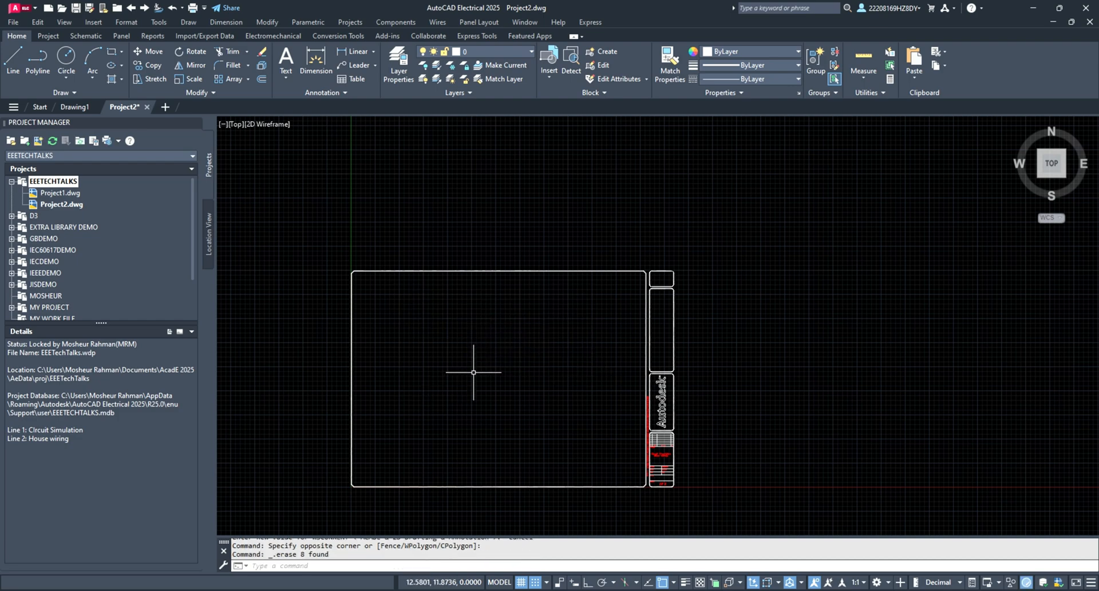
pyautogui.moveTo(366, 522)
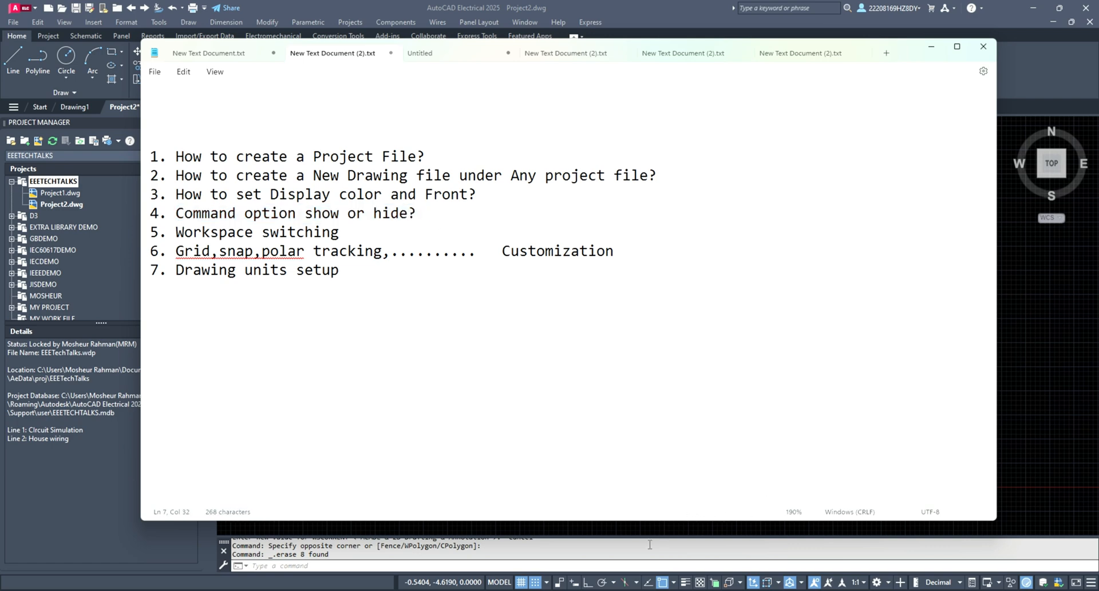
pyautogui.click(983, 46)
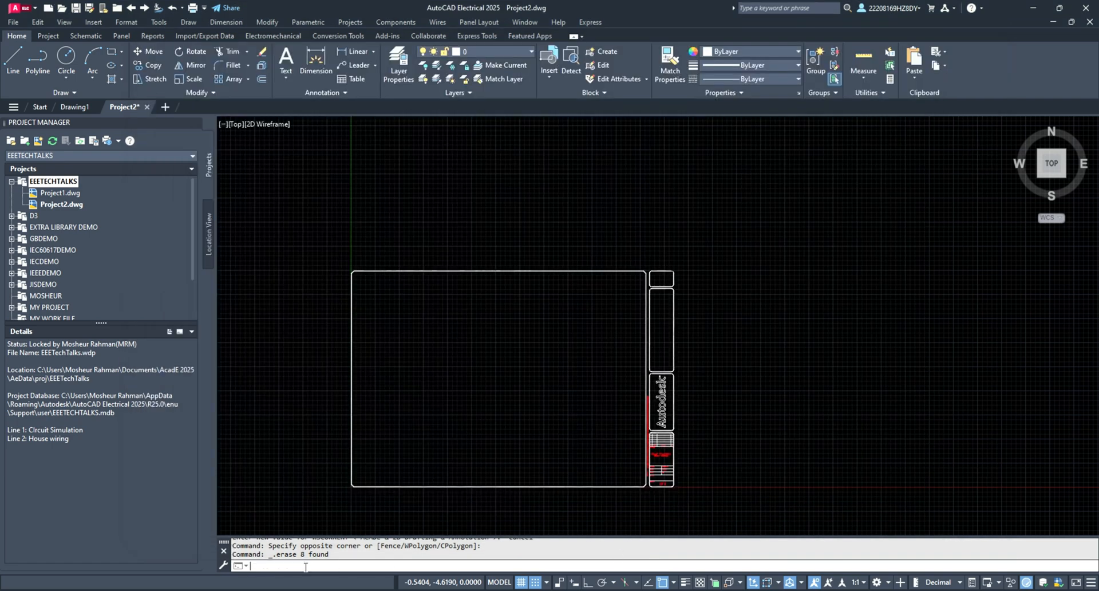
# Step: Draw a test line and a 2P circle, then window-select both for erasing
pyautogui.write('lin')
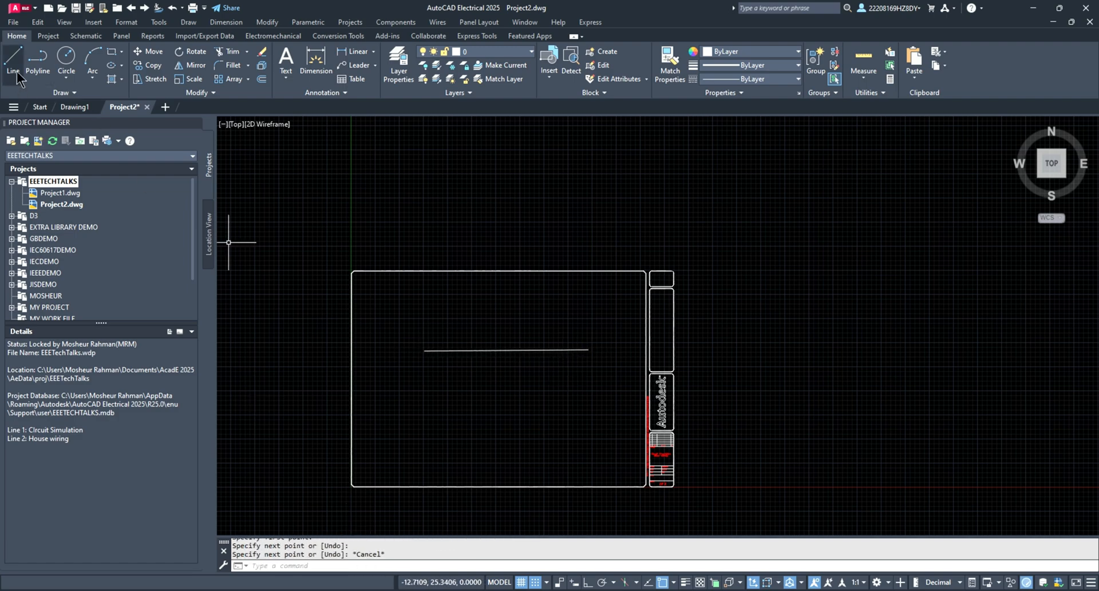
pyautogui.moveTo(482, 331)
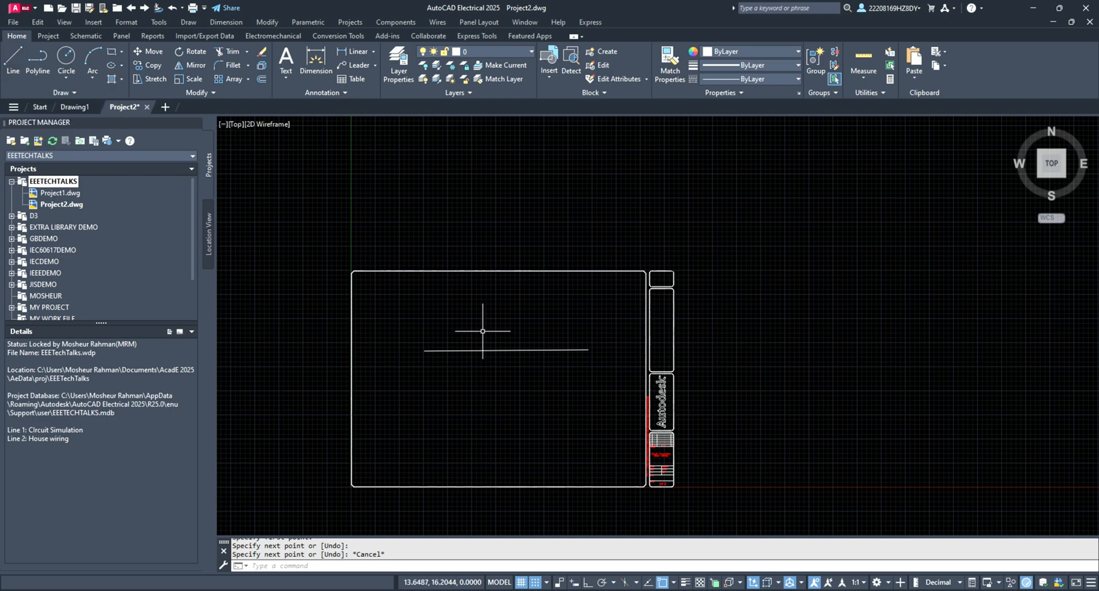
pyautogui.moveTo(319, 530)
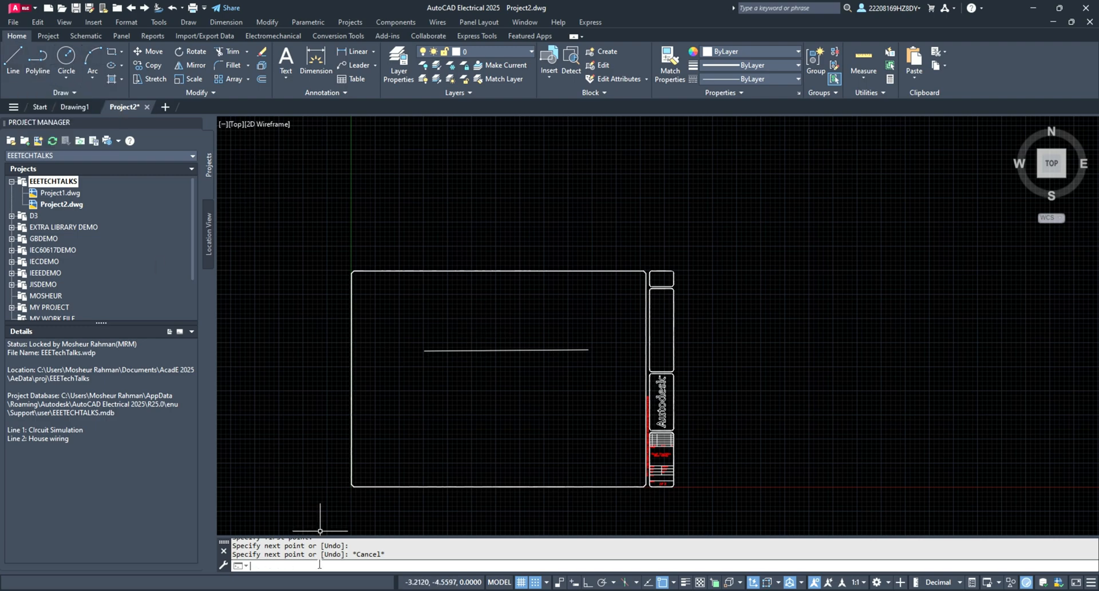
pyautogui.write('circle or [3P 2P Ttr (tan tan radius)]:')
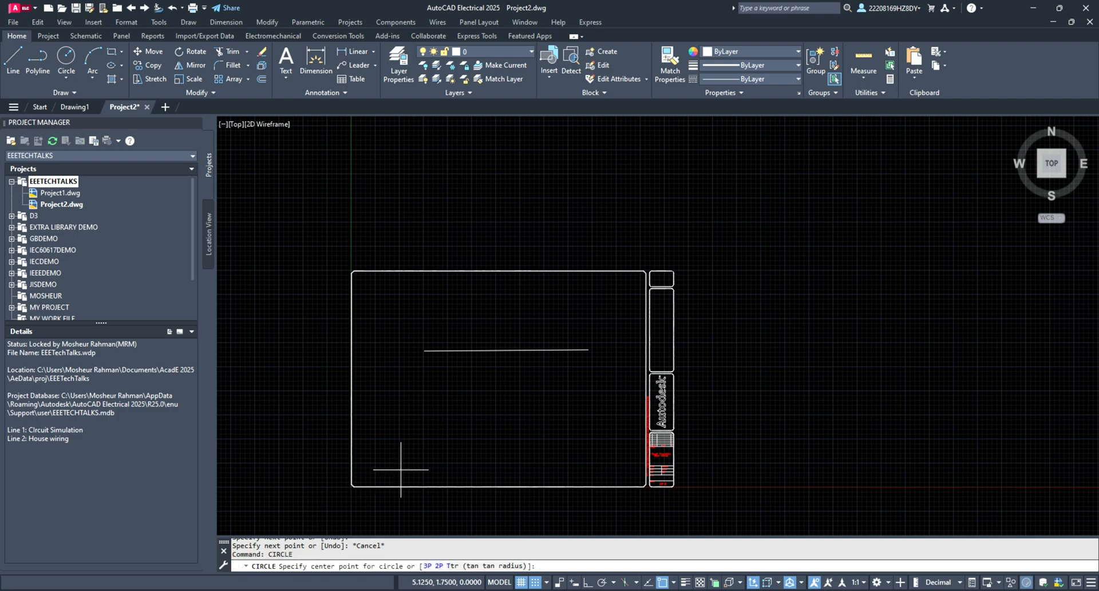
pyautogui.moveTo(455, 518)
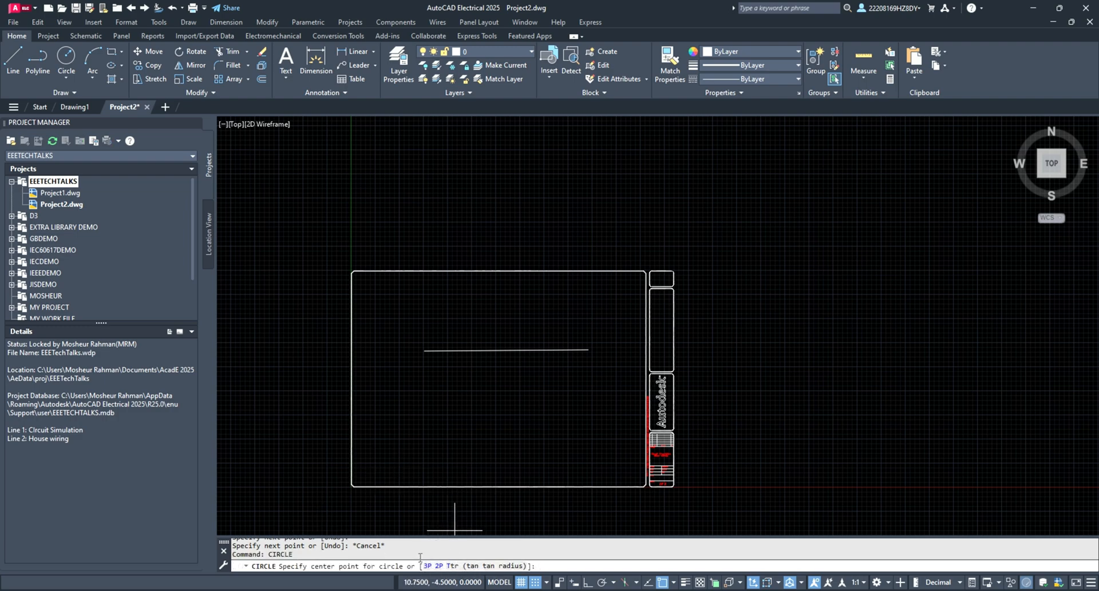
pyautogui.moveTo(449, 518)
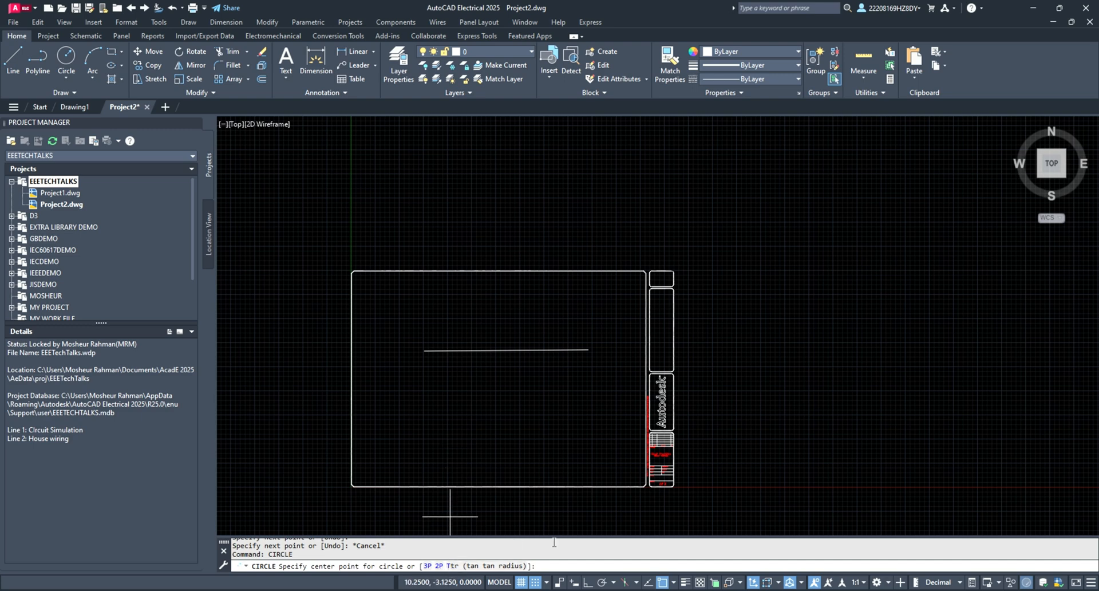
pyautogui.write('2p')
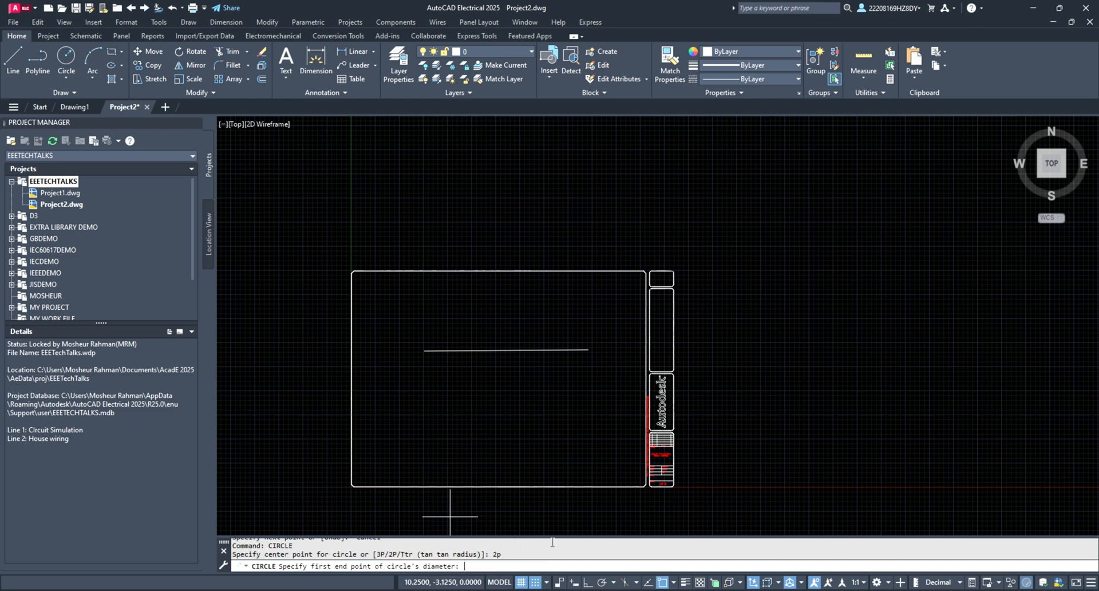
pyautogui.click(533, 419)
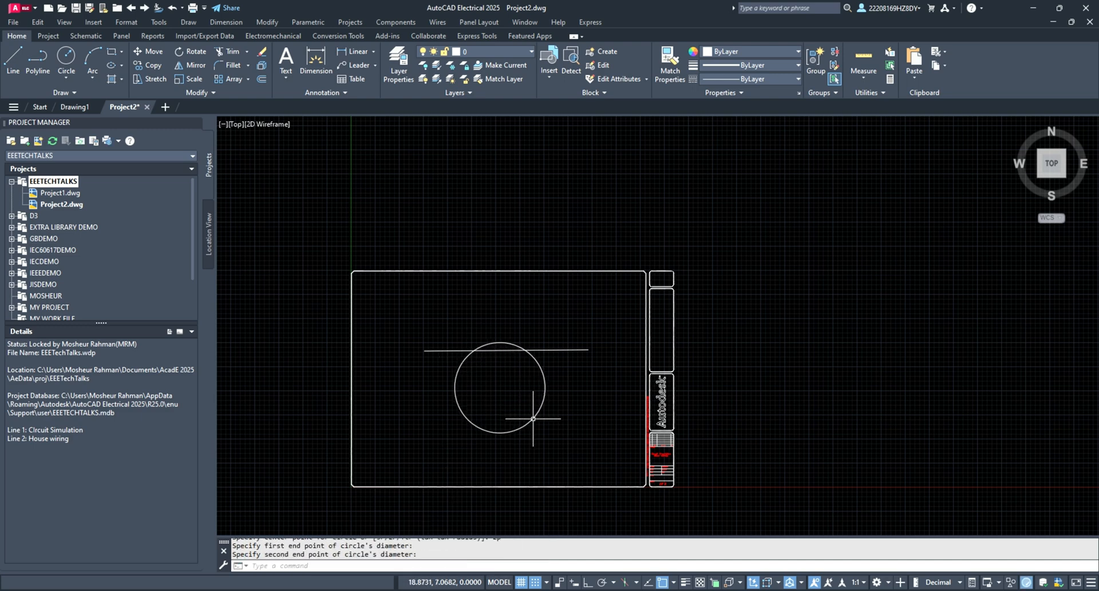
pyautogui.press('Escape')
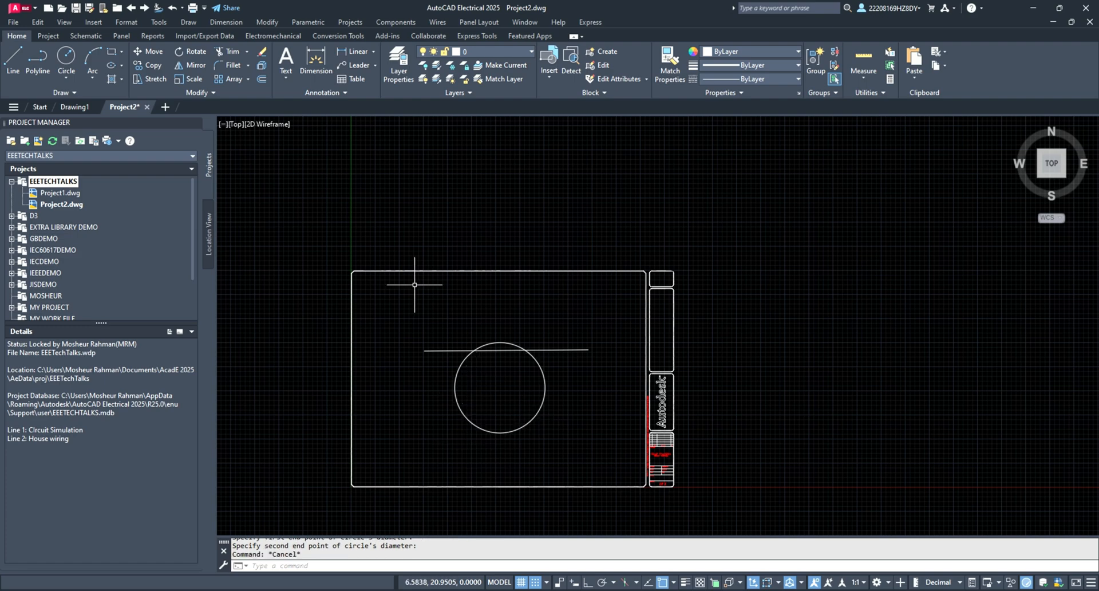
pyautogui.click(498, 387)
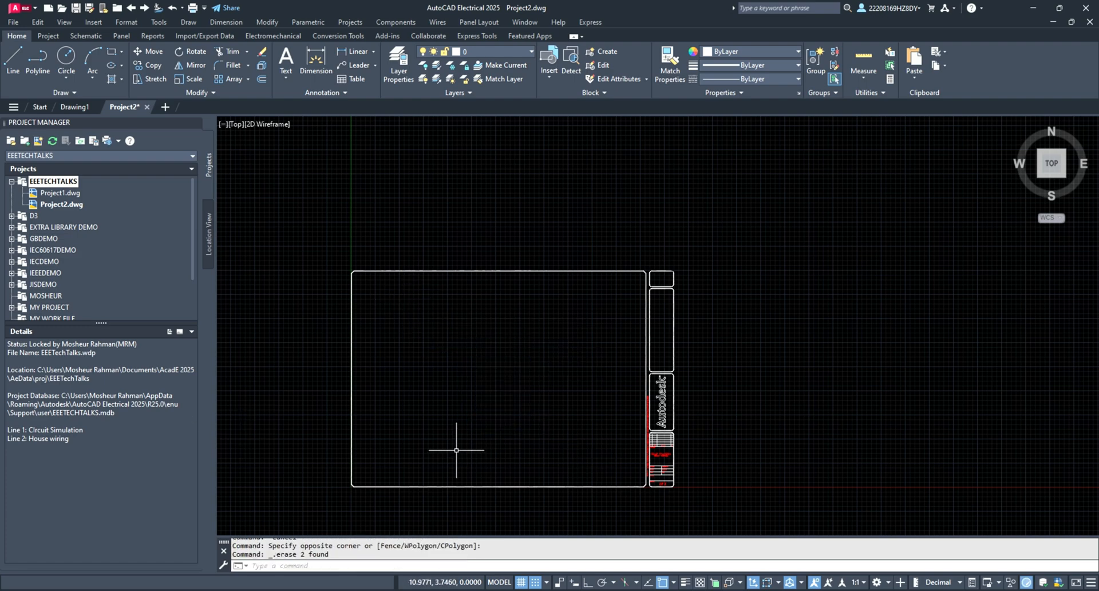
pyautogui.moveTo(343, 522)
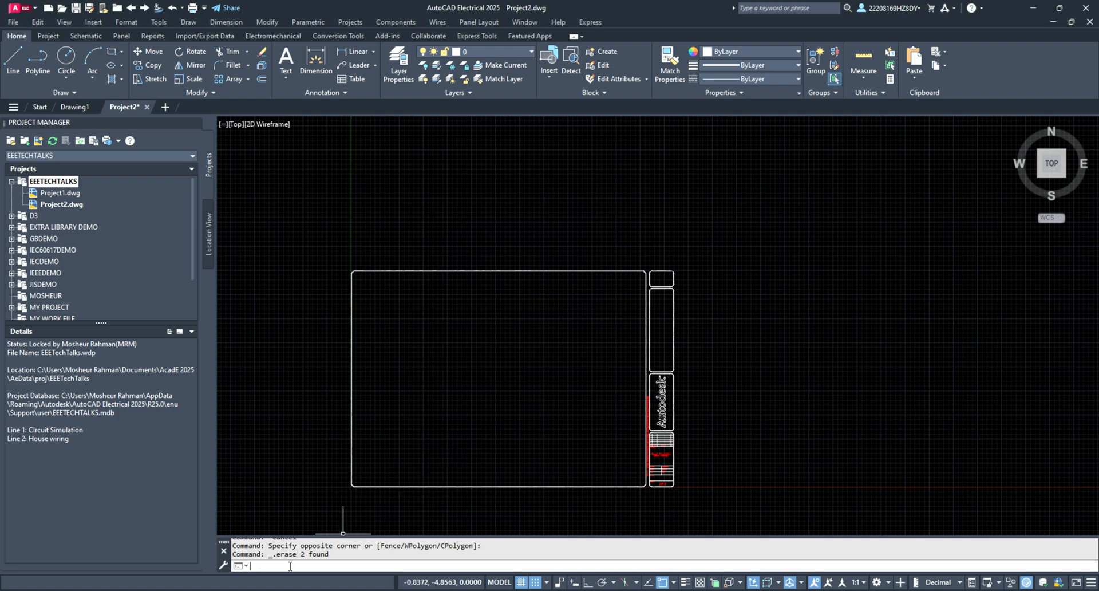
# Step: In Drawing Units (UNITS), try Architectural length and keep insertion scale at Inches
pyautogui.write('unit')
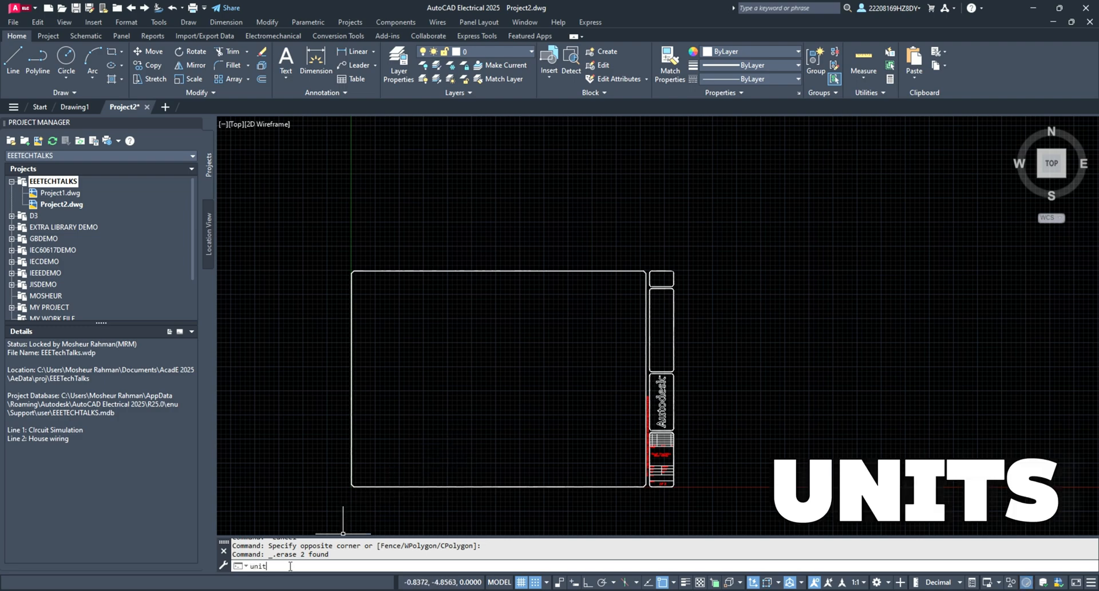
pyautogui.write('unit')
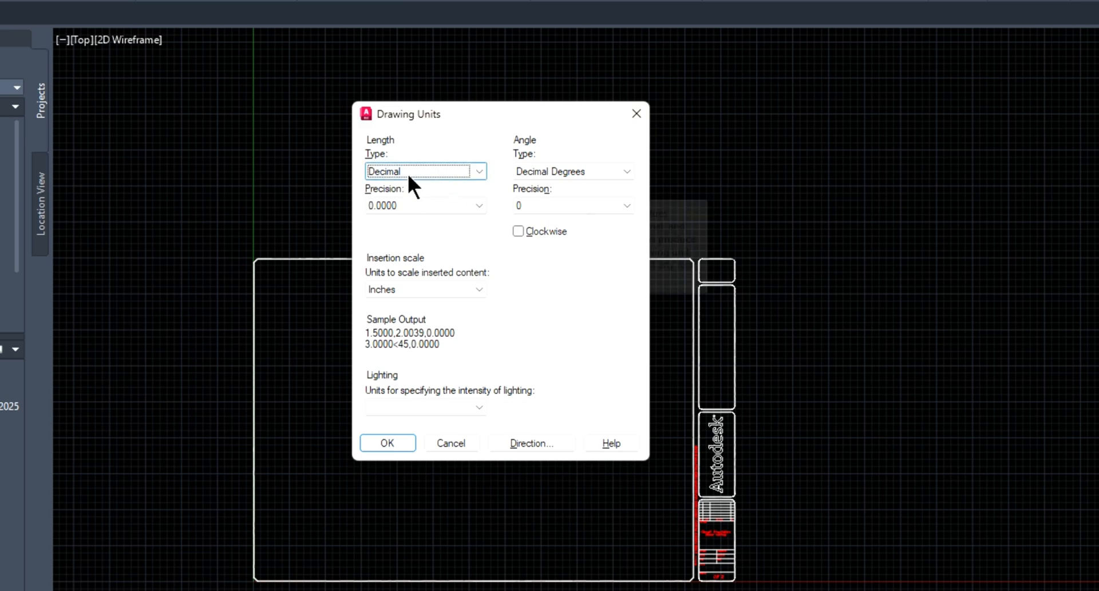
pyautogui.moveTo(447, 188)
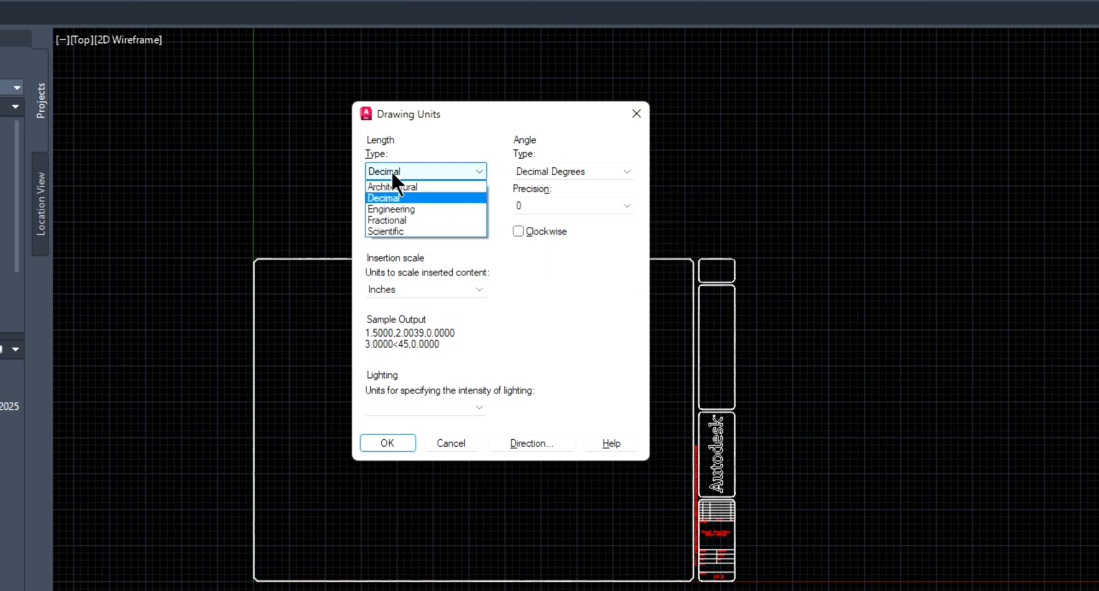
pyautogui.moveTo(392, 187)
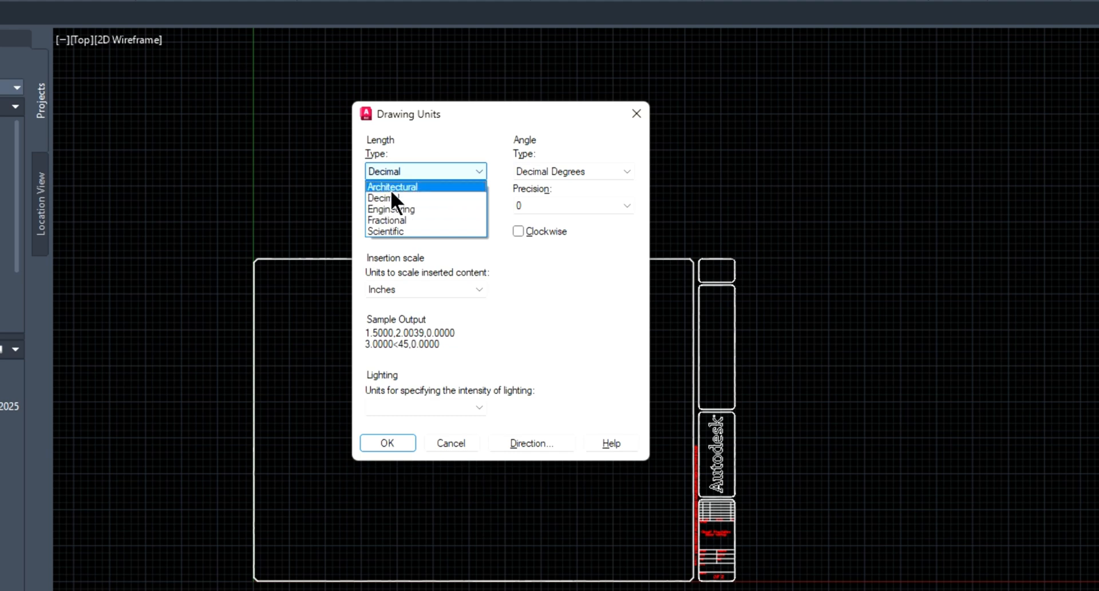
pyautogui.moveTo(392, 224)
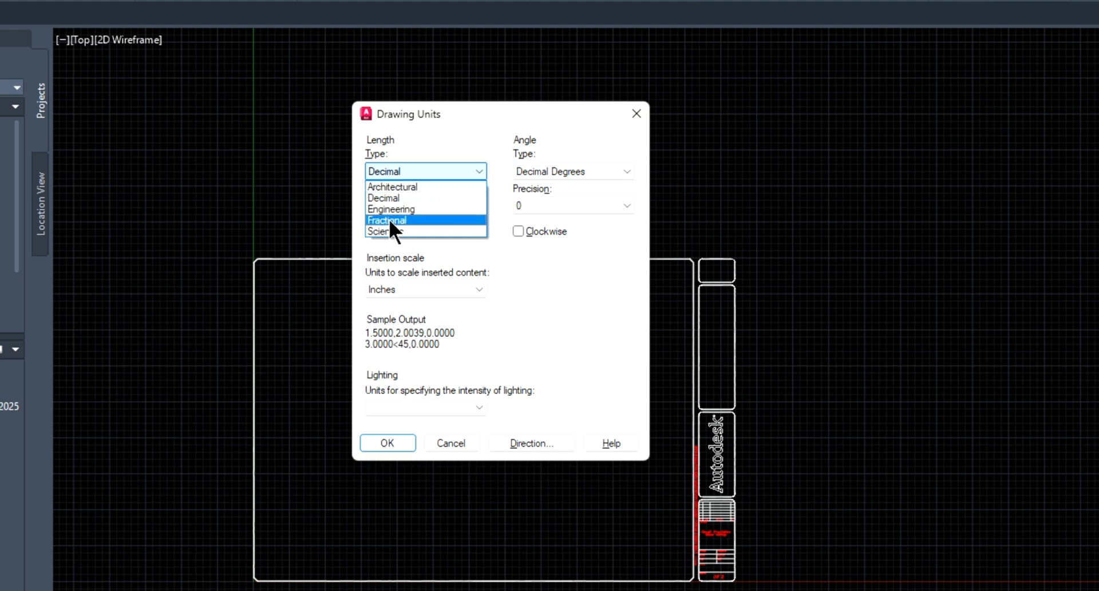
pyautogui.moveTo(399, 233)
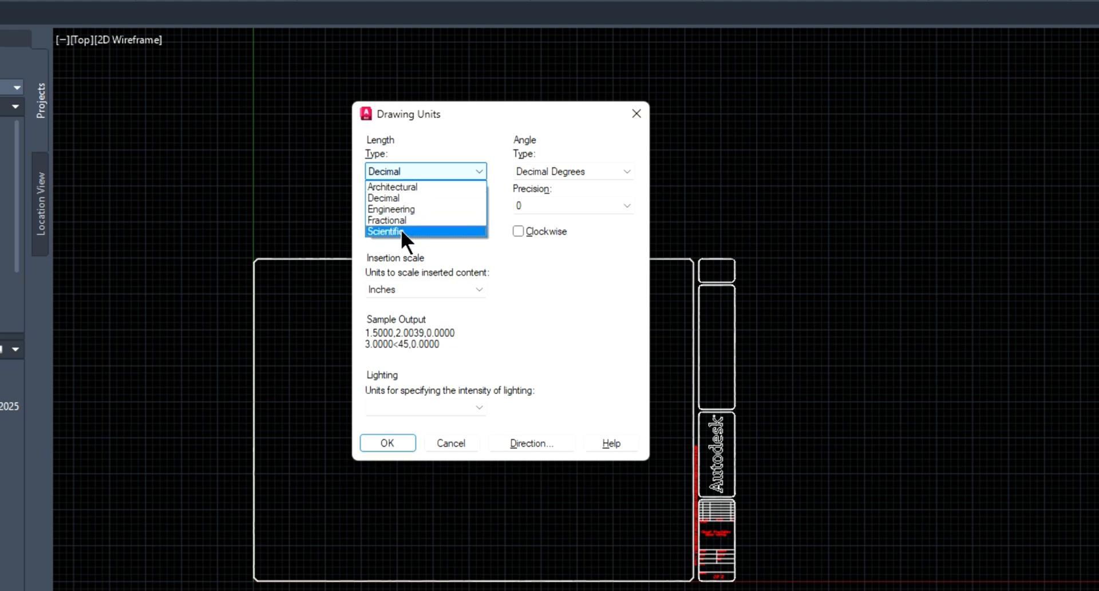
pyautogui.moveTo(403, 188)
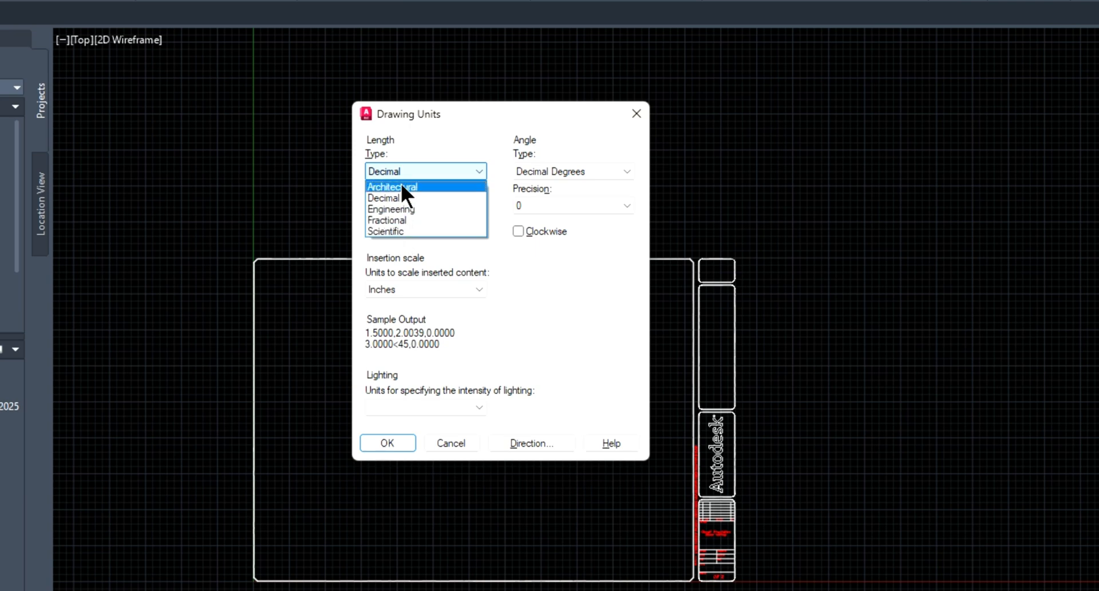
pyautogui.click(393, 187)
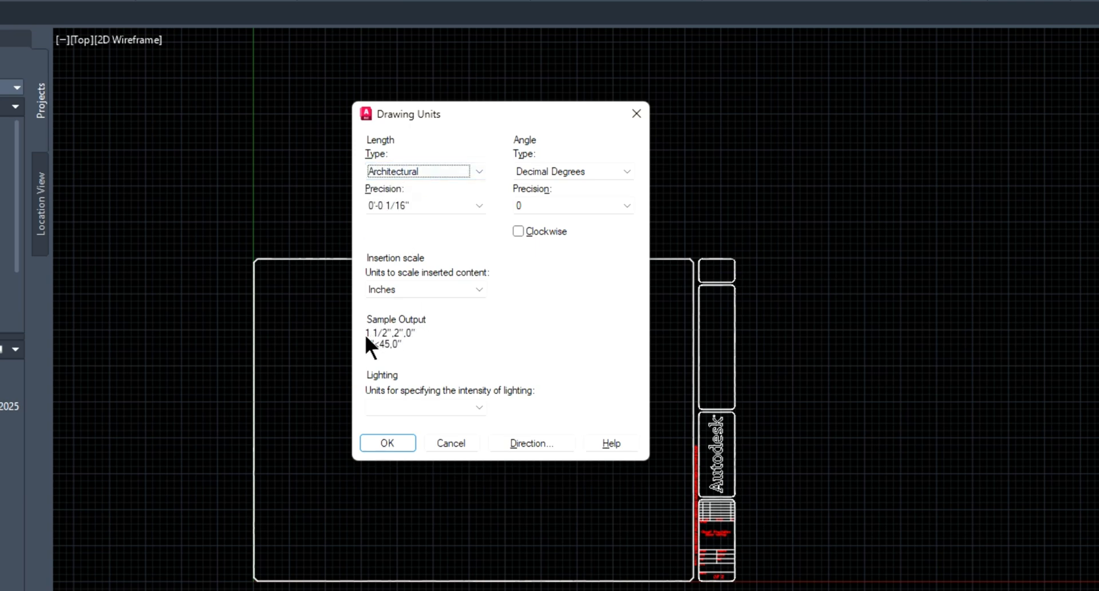
pyautogui.moveTo(373, 346)
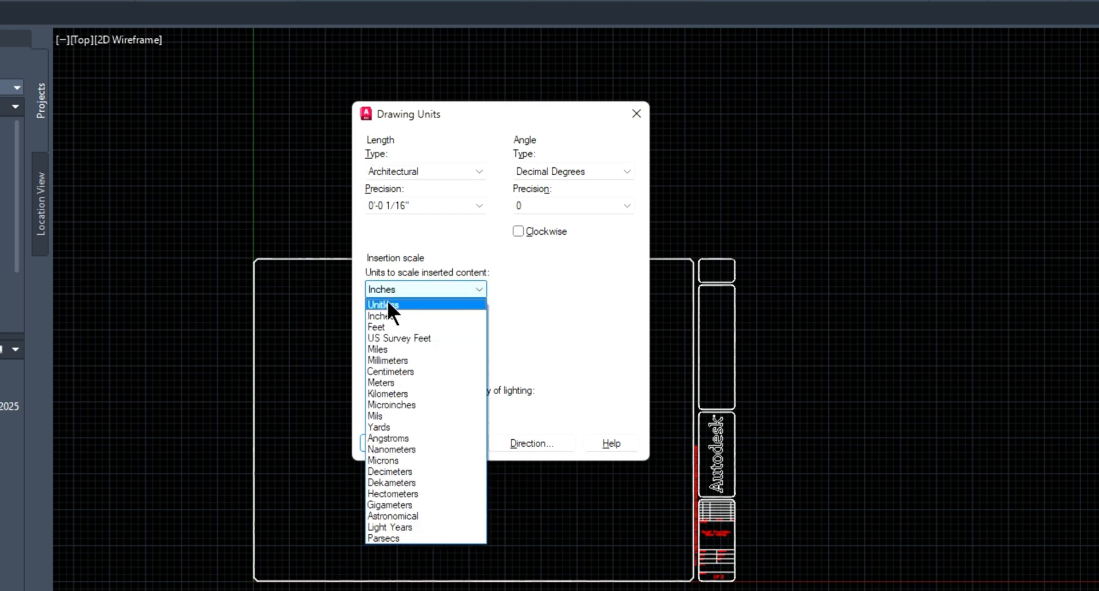
pyautogui.moveTo(389, 327)
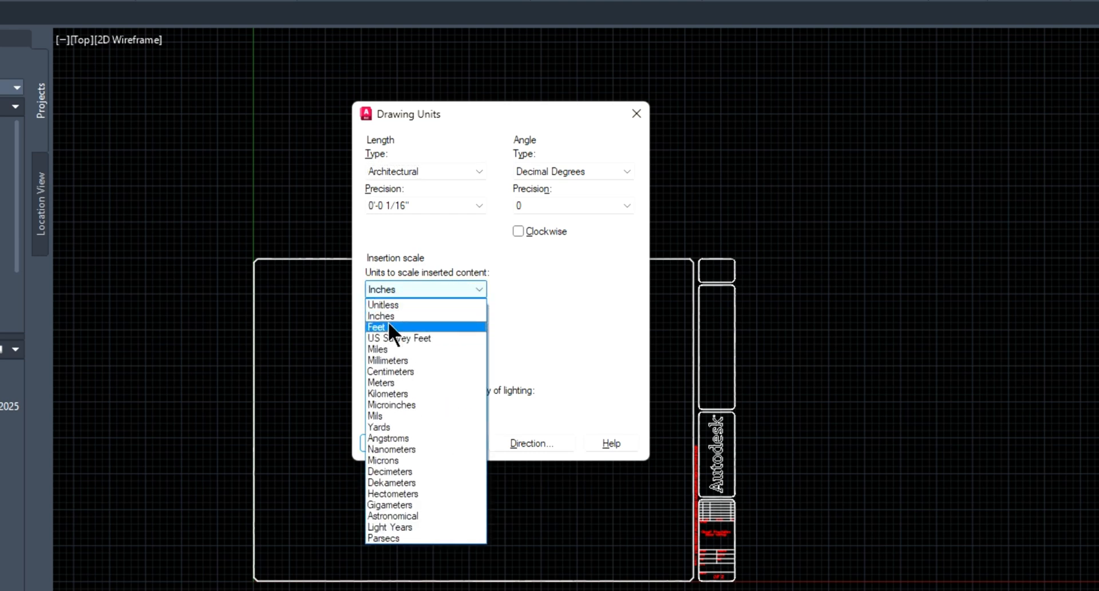
pyautogui.click(380, 314)
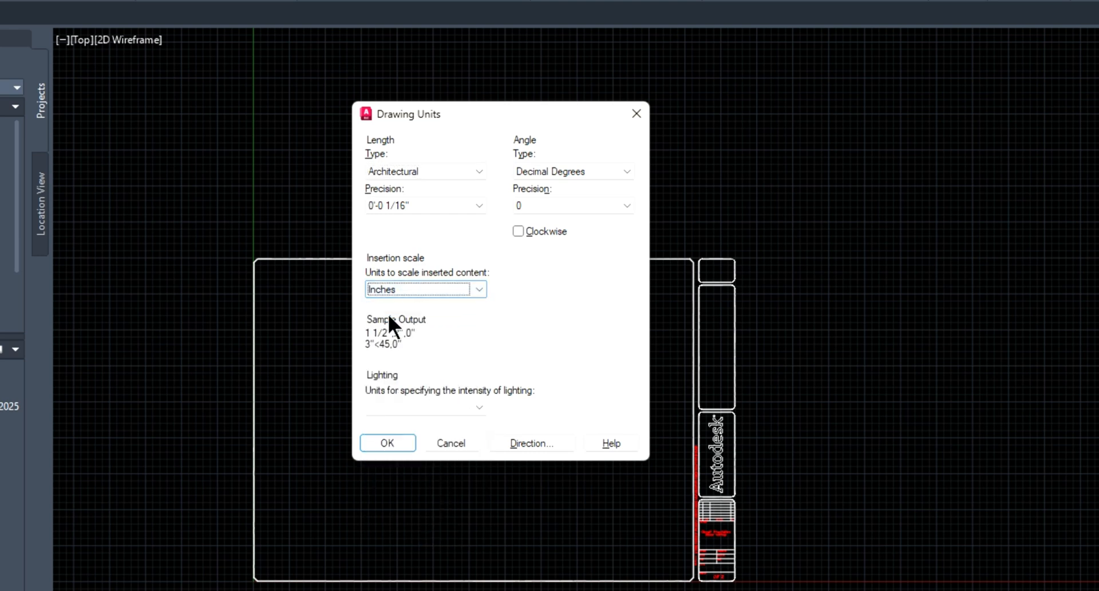
pyautogui.click(478, 288)
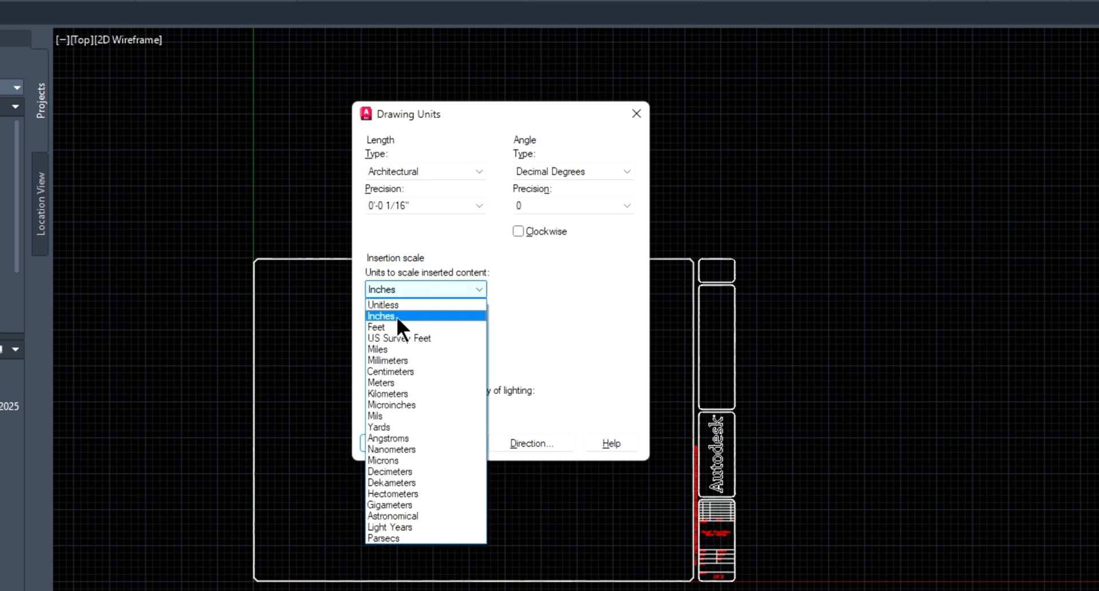
pyautogui.click(381, 315)
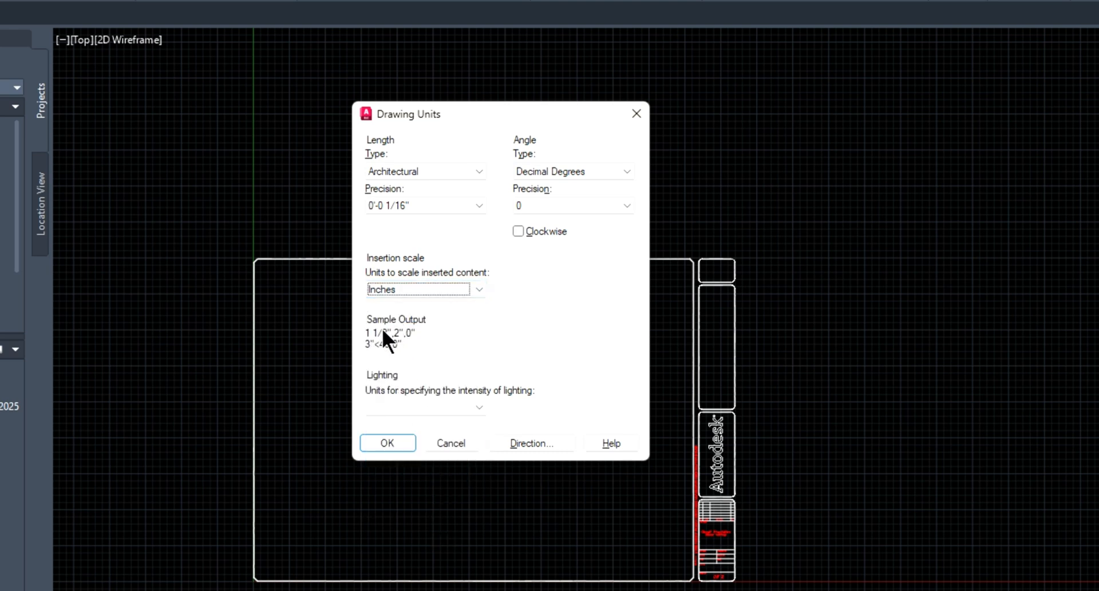
pyautogui.moveTo(383, 347)
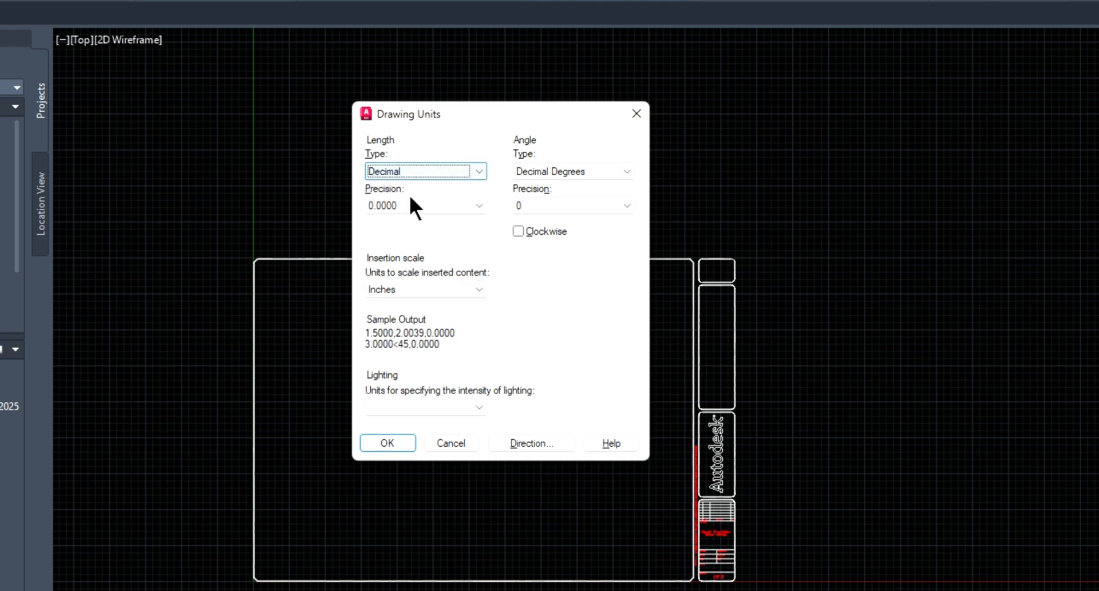
pyautogui.moveTo(380, 343)
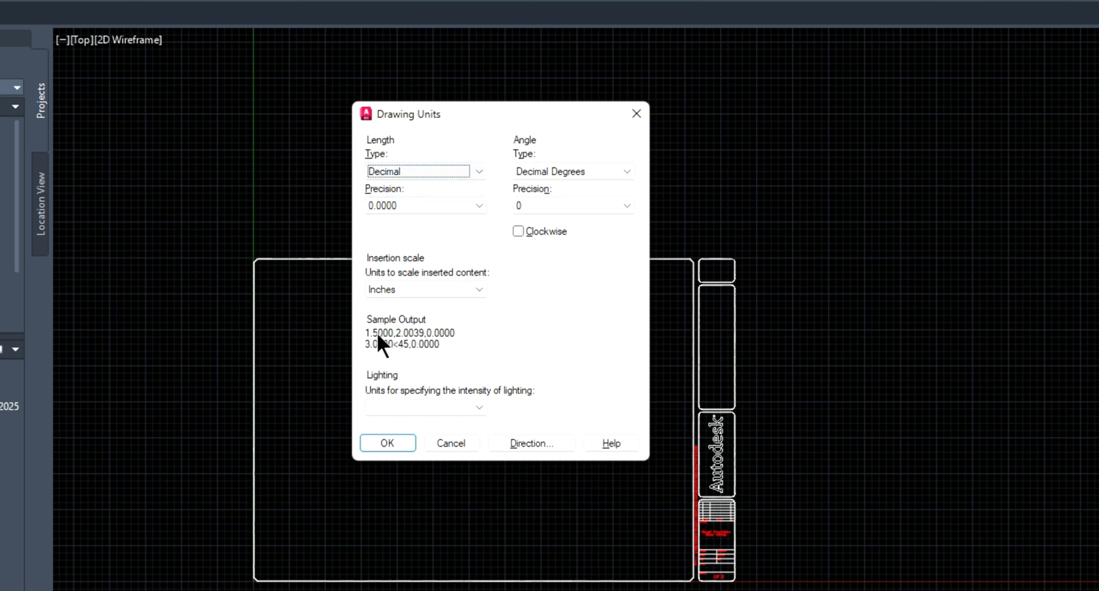
pyautogui.moveTo(412, 348)
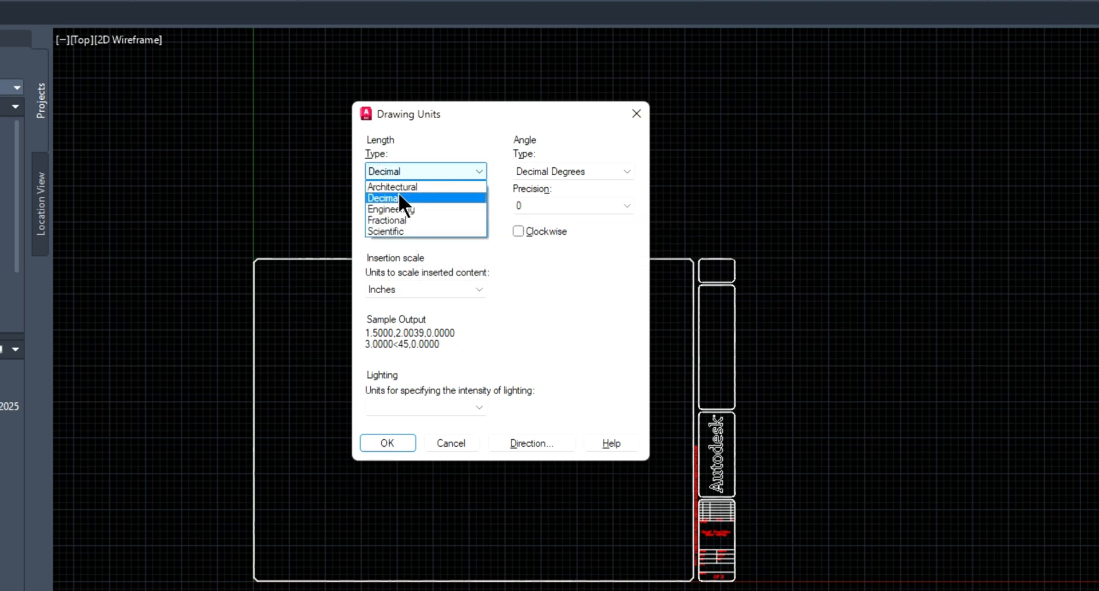
# Step: Set the length type to Engineering with whole-inch 0'-0" precision
pyautogui.click(392, 208)
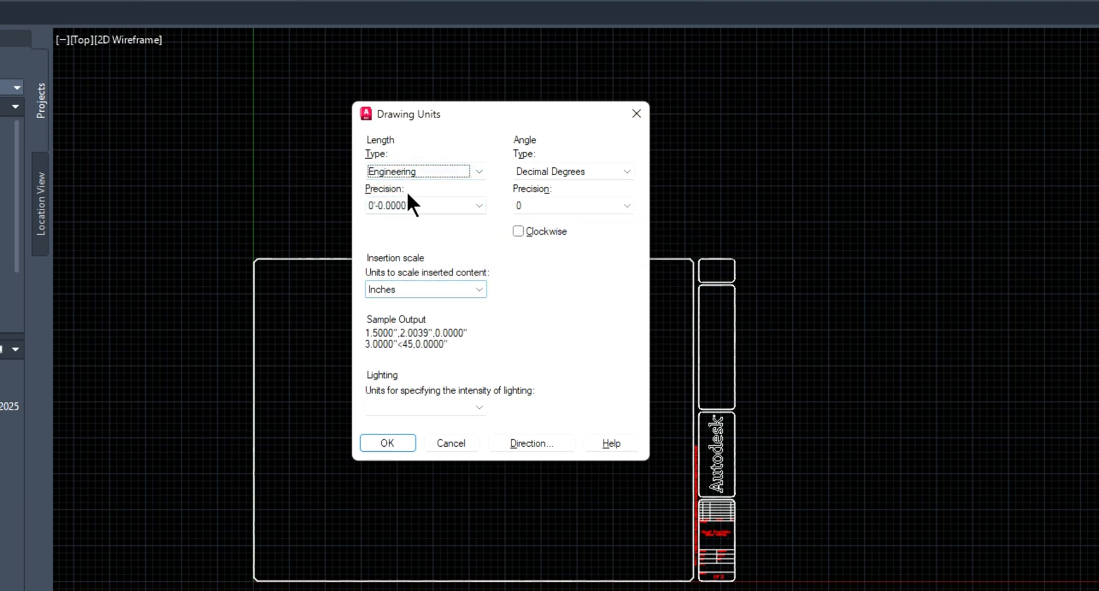
pyautogui.click(478, 205)
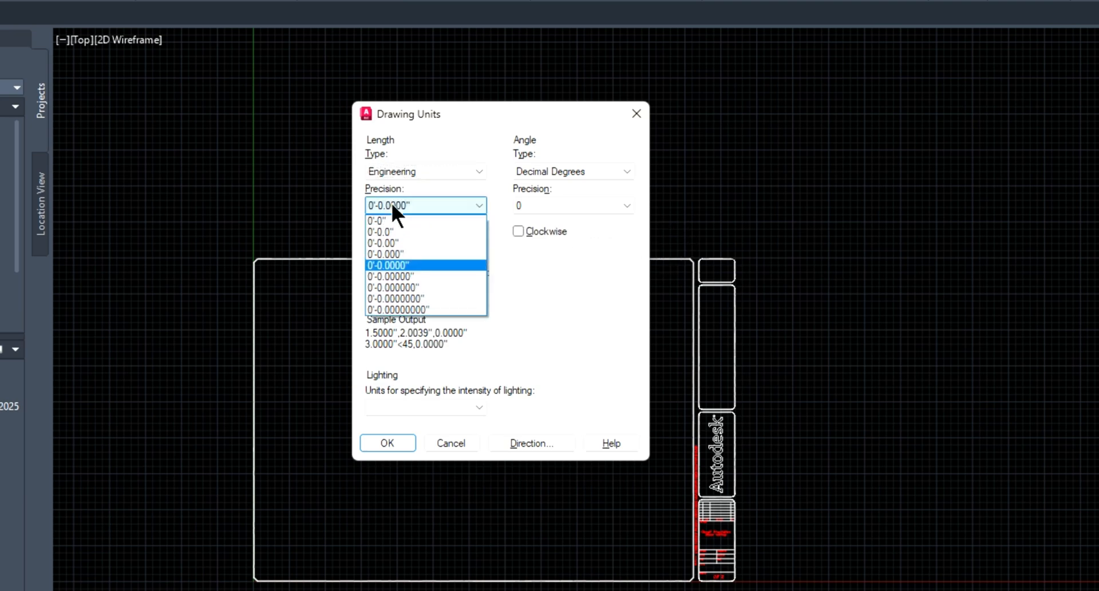
pyautogui.click(382, 220)
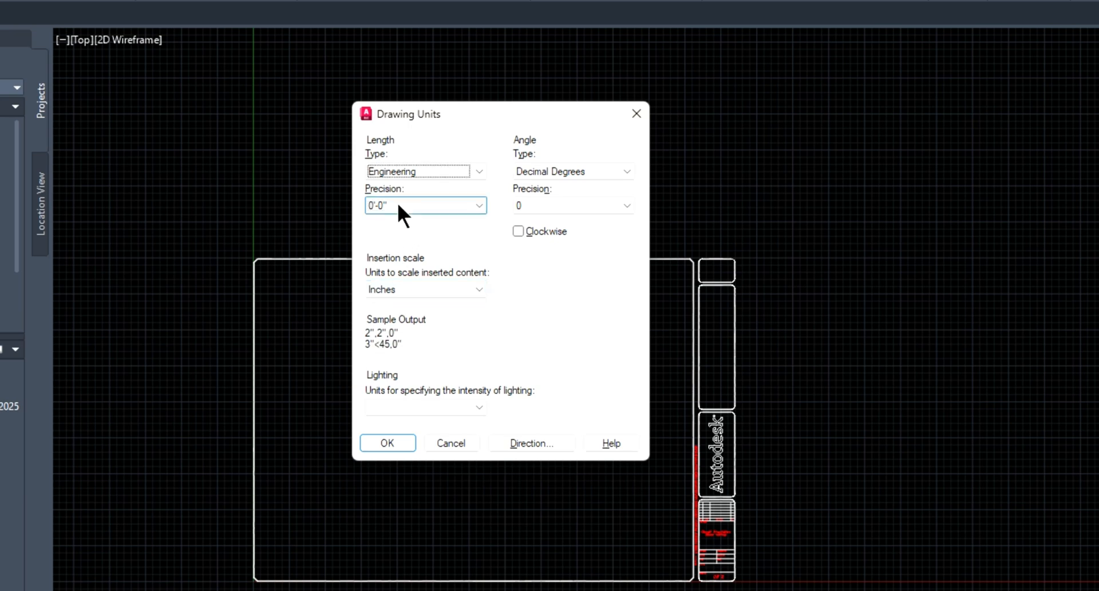
pyautogui.moveTo(397, 151)
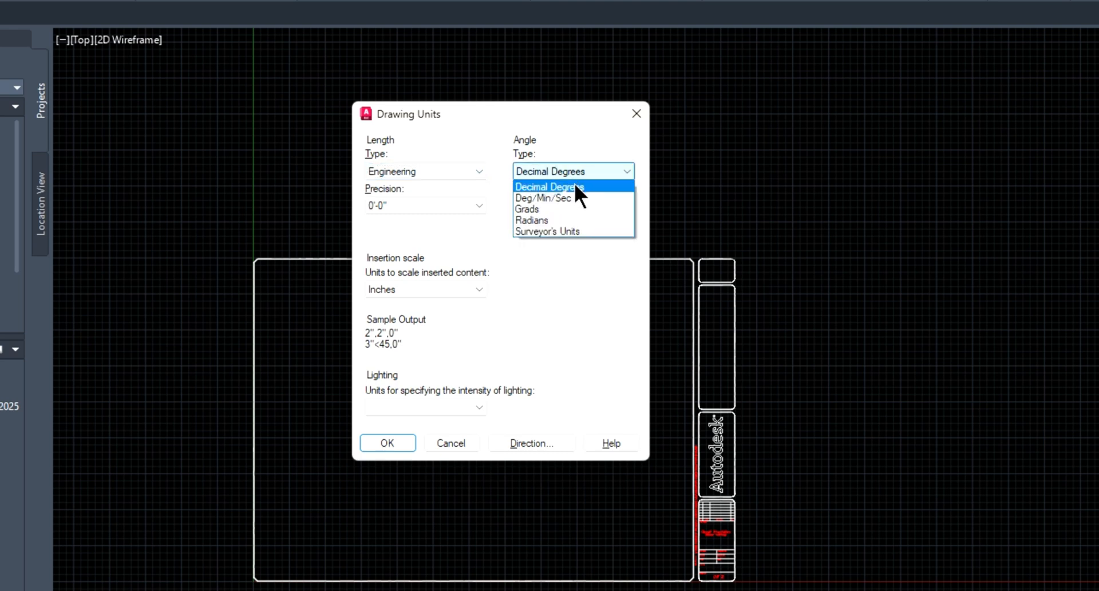
pyautogui.moveTo(554, 198)
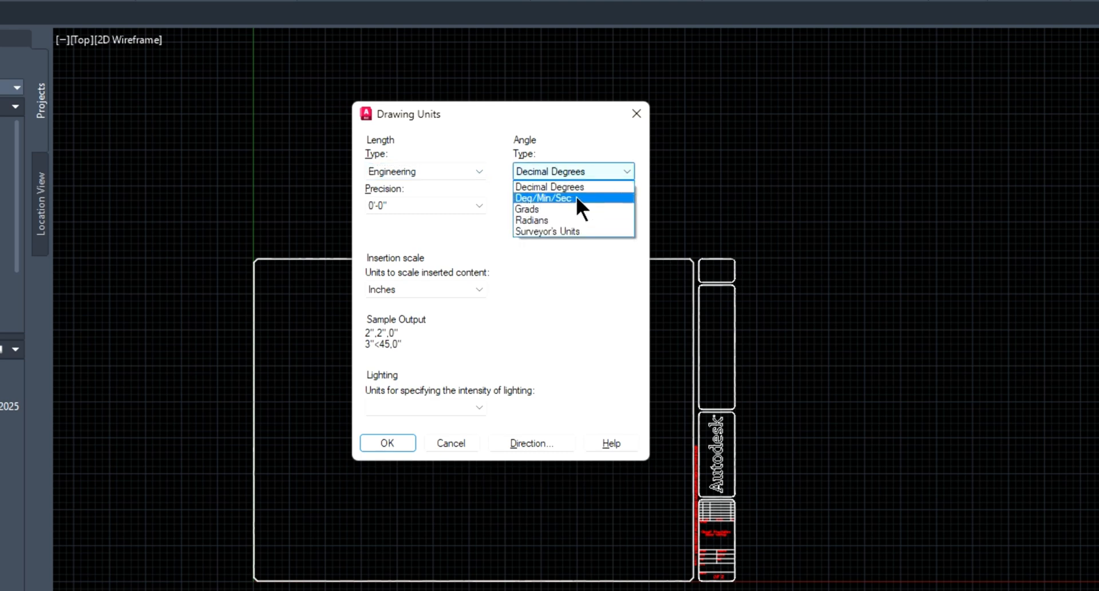
# Step: Try the angle unit types and keep Decimal Degrees at precision 0
pyautogui.click(544, 198)
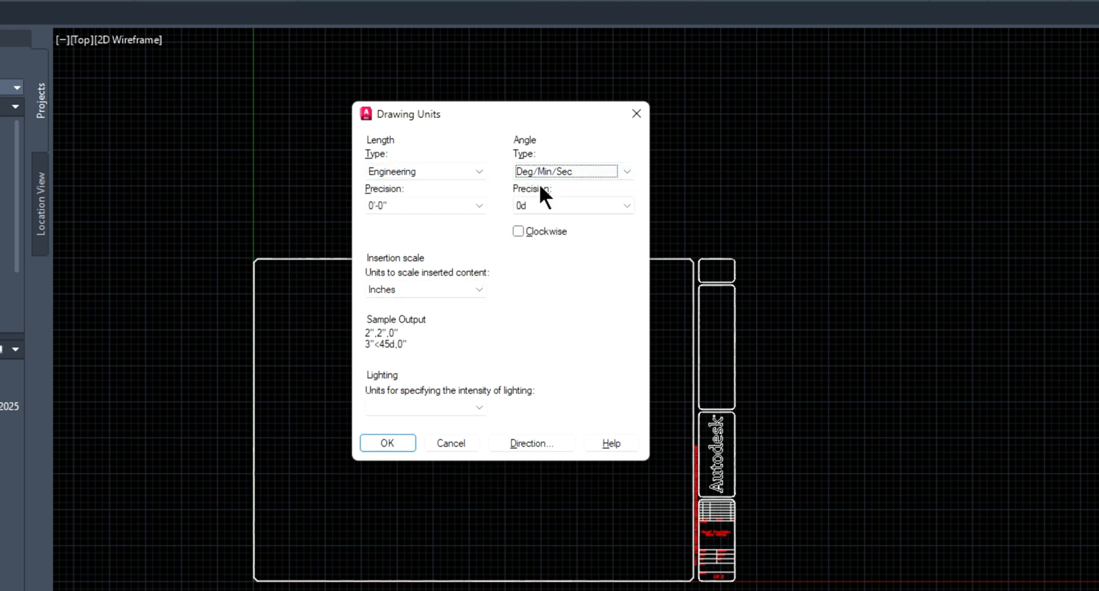
pyautogui.click(625, 171)
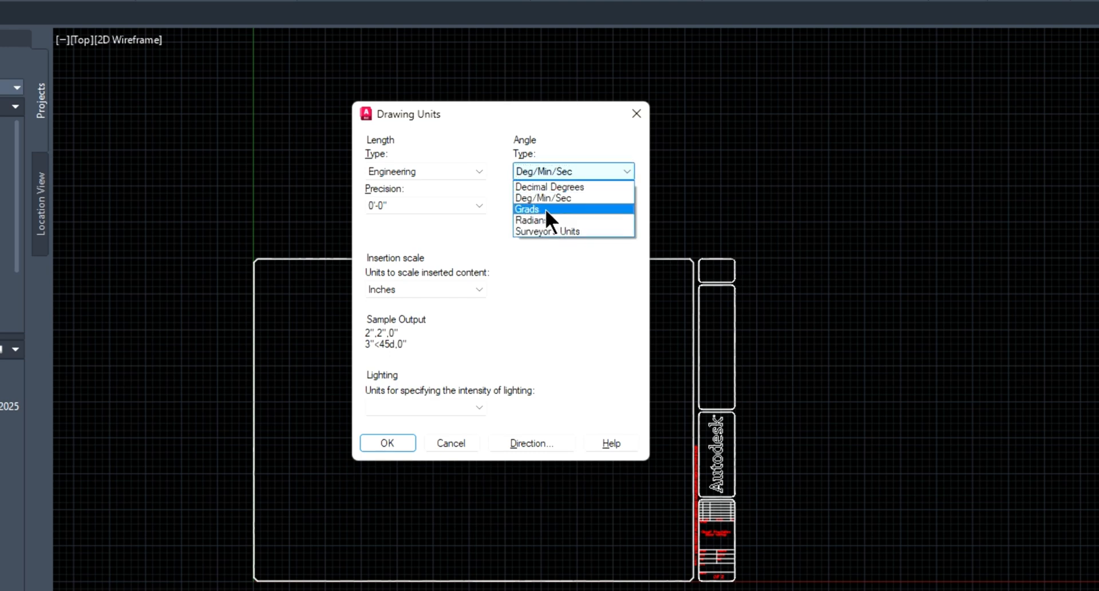
pyautogui.moveTo(562, 231)
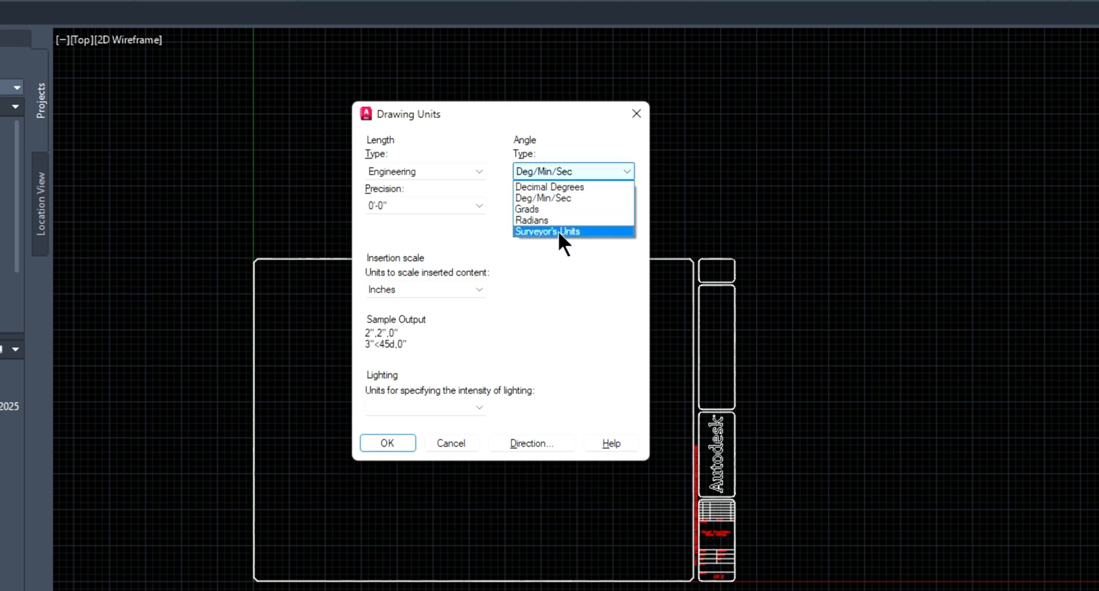
pyautogui.click(550, 186)
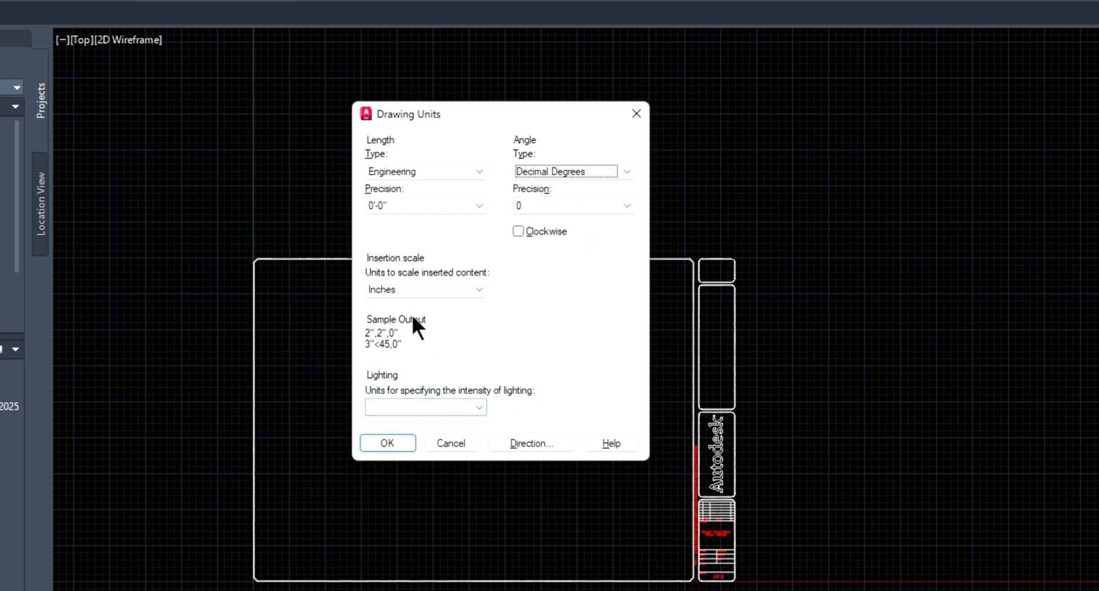
pyautogui.moveTo(518, 231)
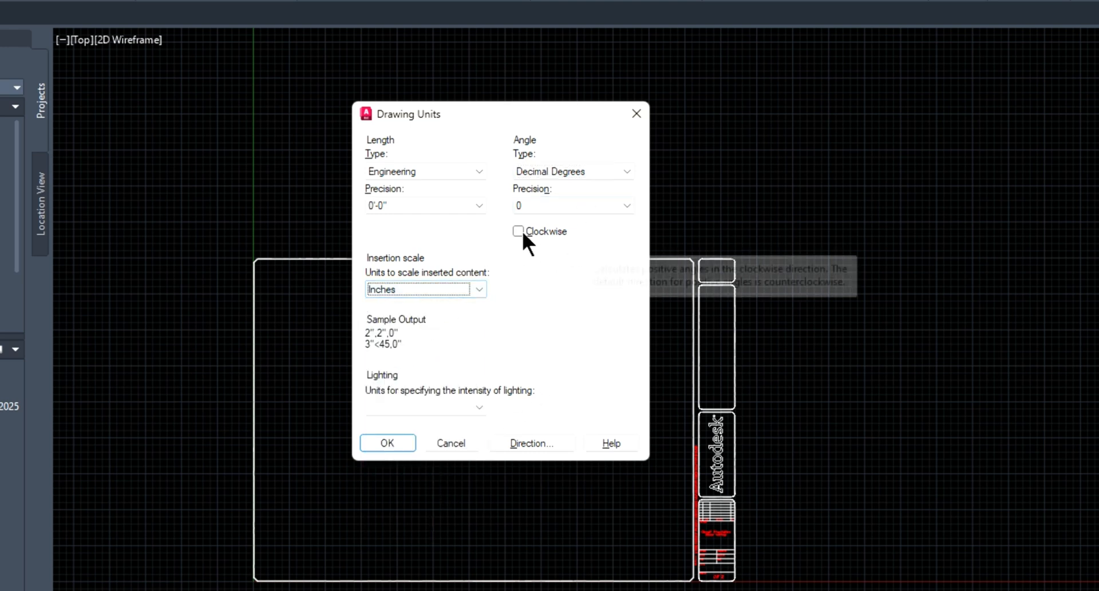
pyautogui.click(626, 205)
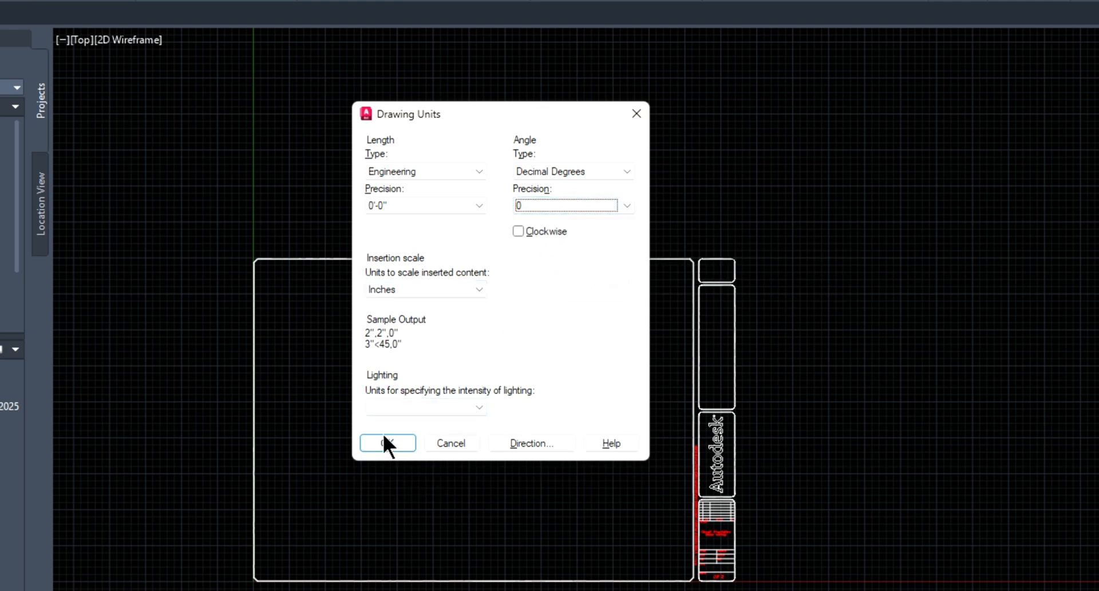
# Step: Set the lighting units to International
pyautogui.click(478, 408)
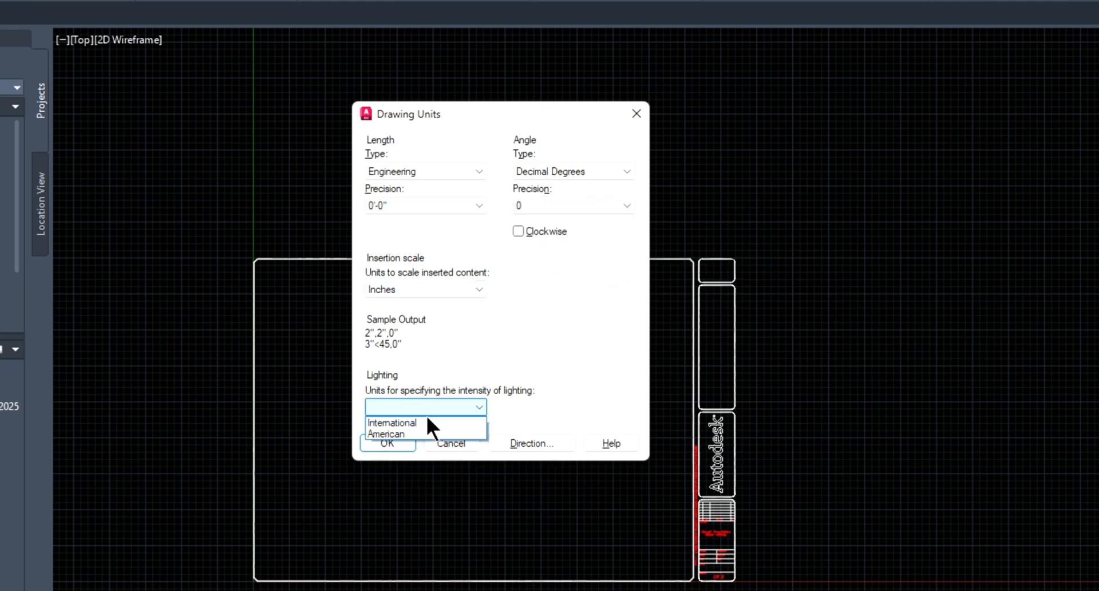
pyautogui.moveTo(426, 421)
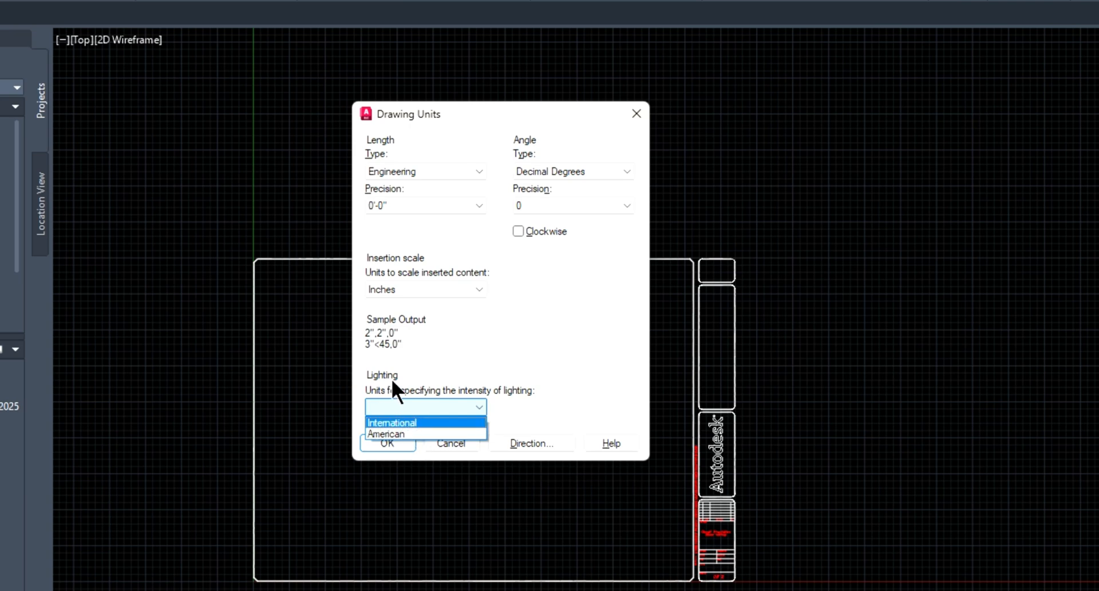
pyautogui.moveTo(403, 435)
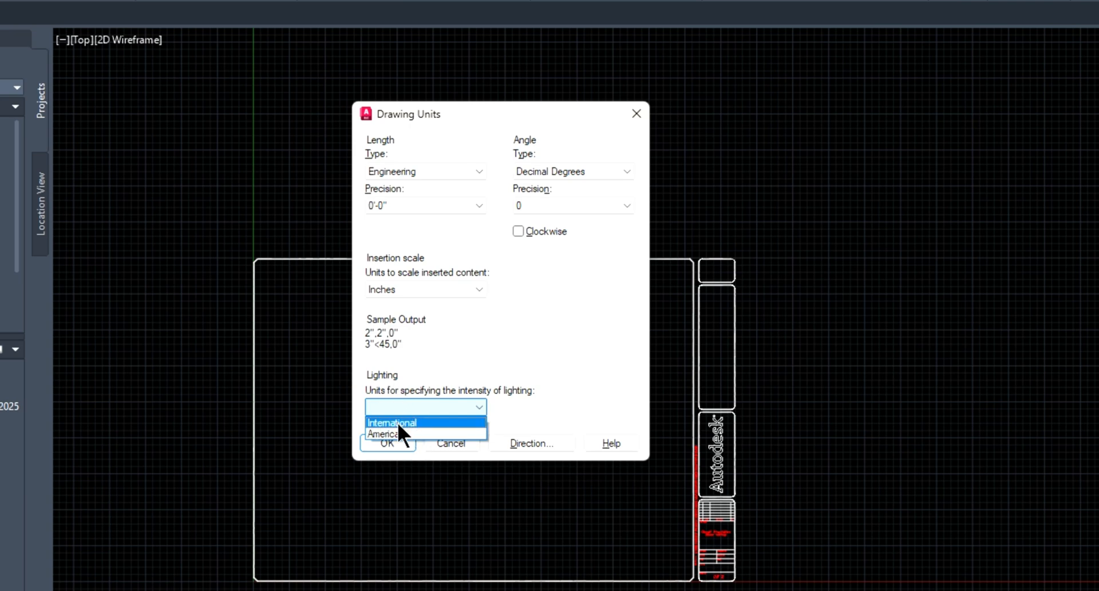
pyautogui.moveTo(427, 434)
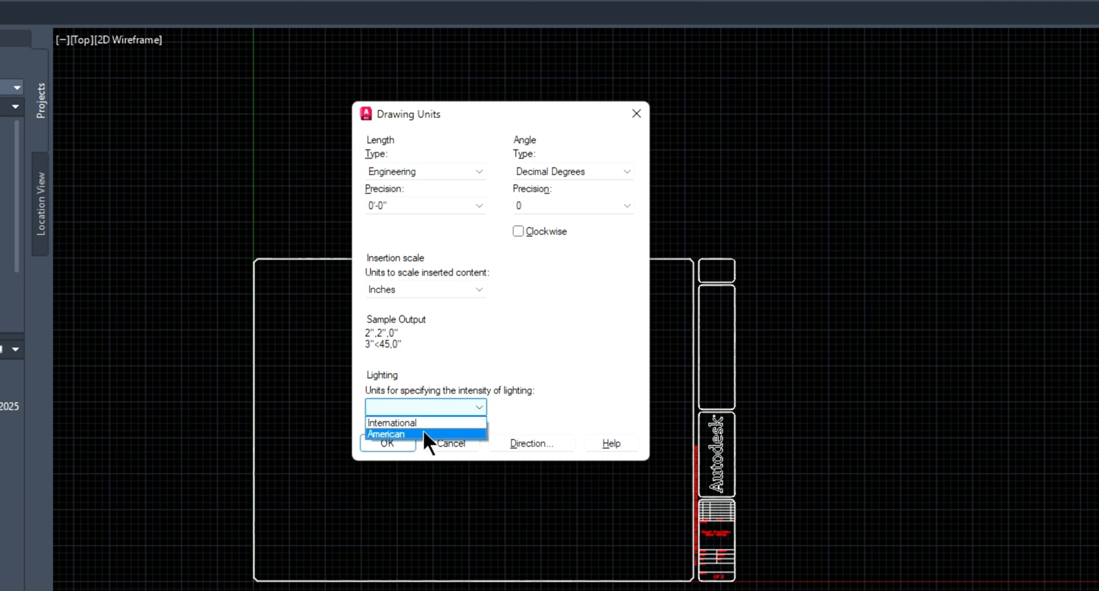
pyautogui.click(391, 421)
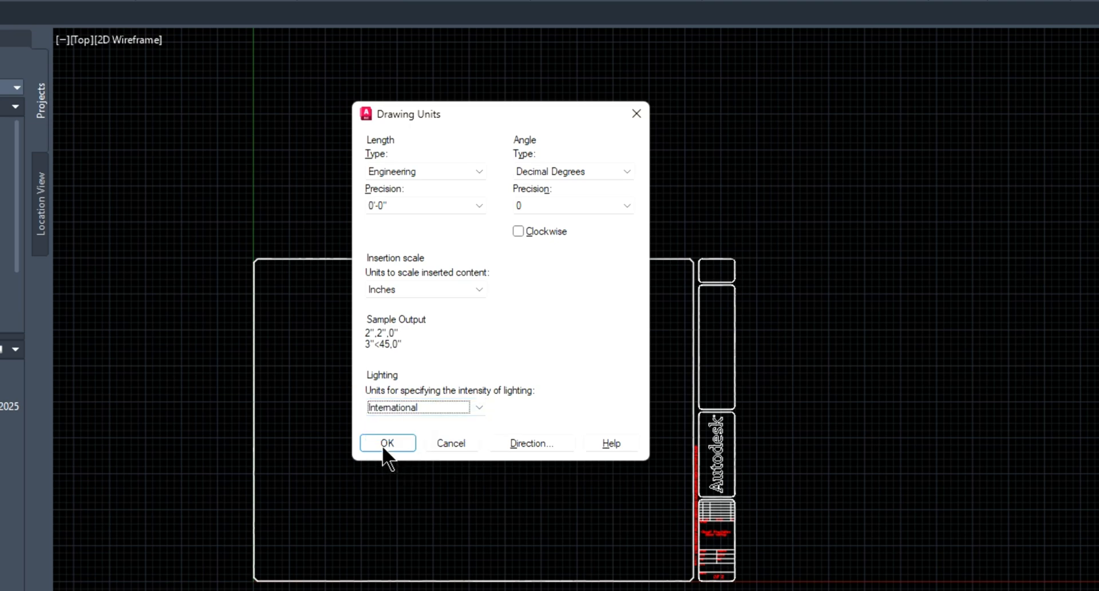
# Step: Apply the Drawing Units settings so coordinates read in feet and inches
pyautogui.click(387, 443)
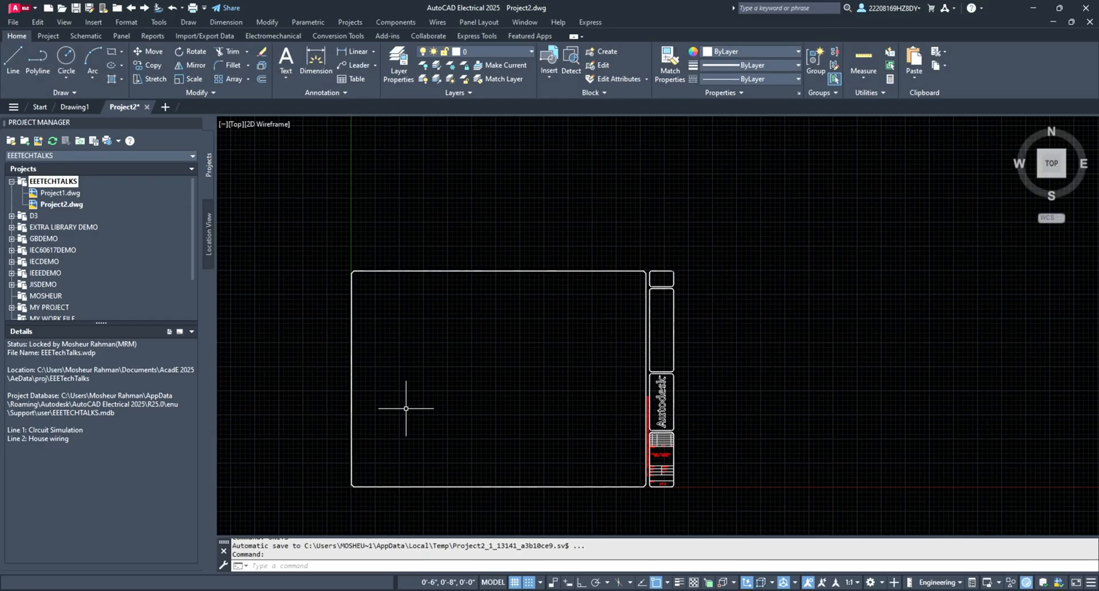
pyautogui.moveTo(355, 404)
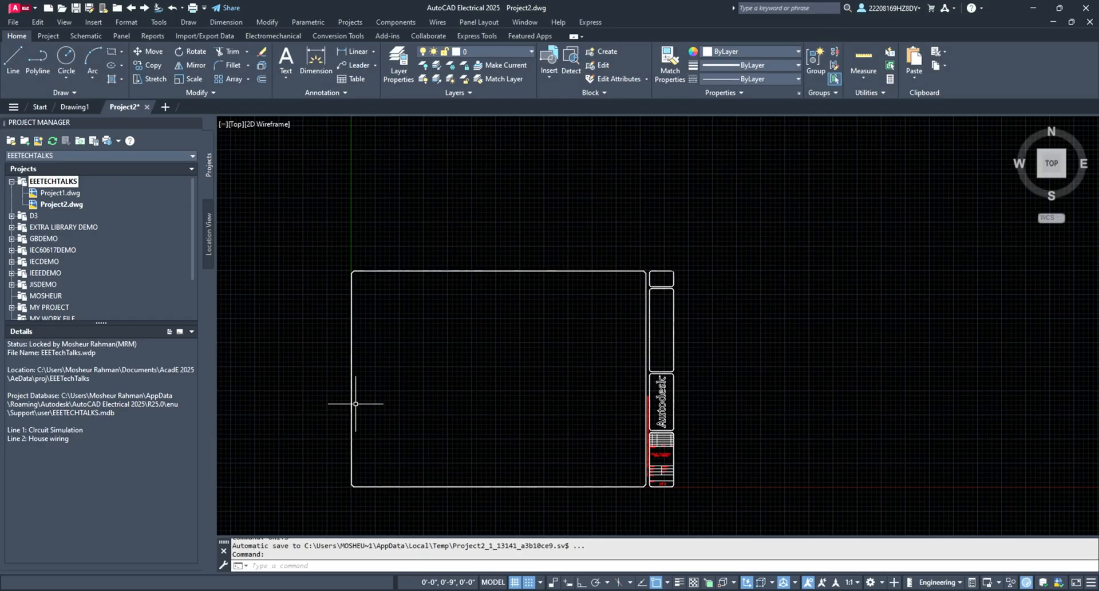
pyautogui.moveTo(360, 404)
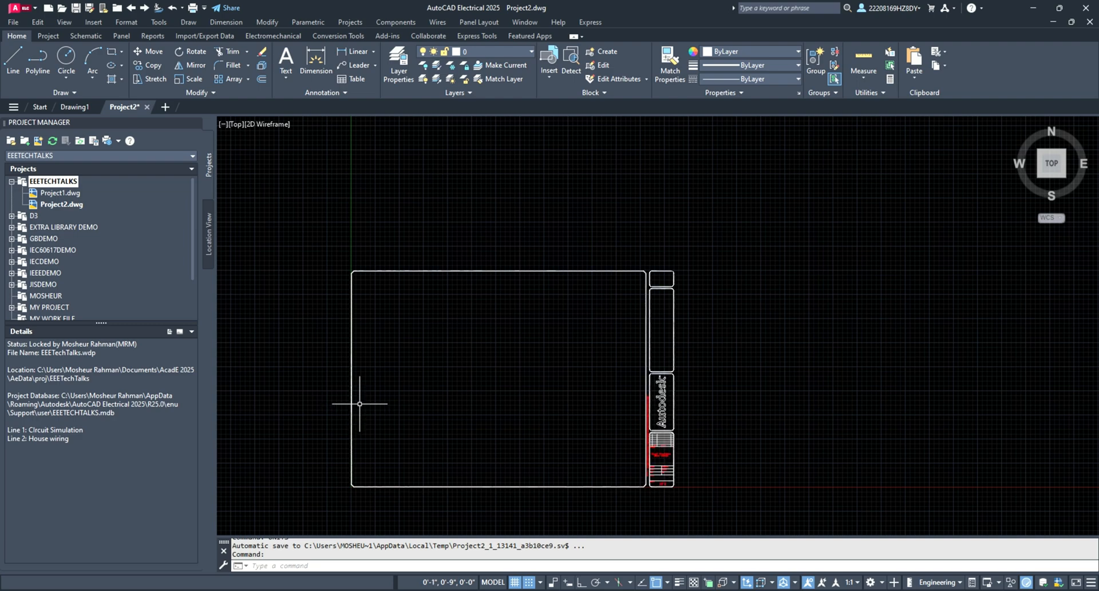
pyautogui.moveTo(406, 529)
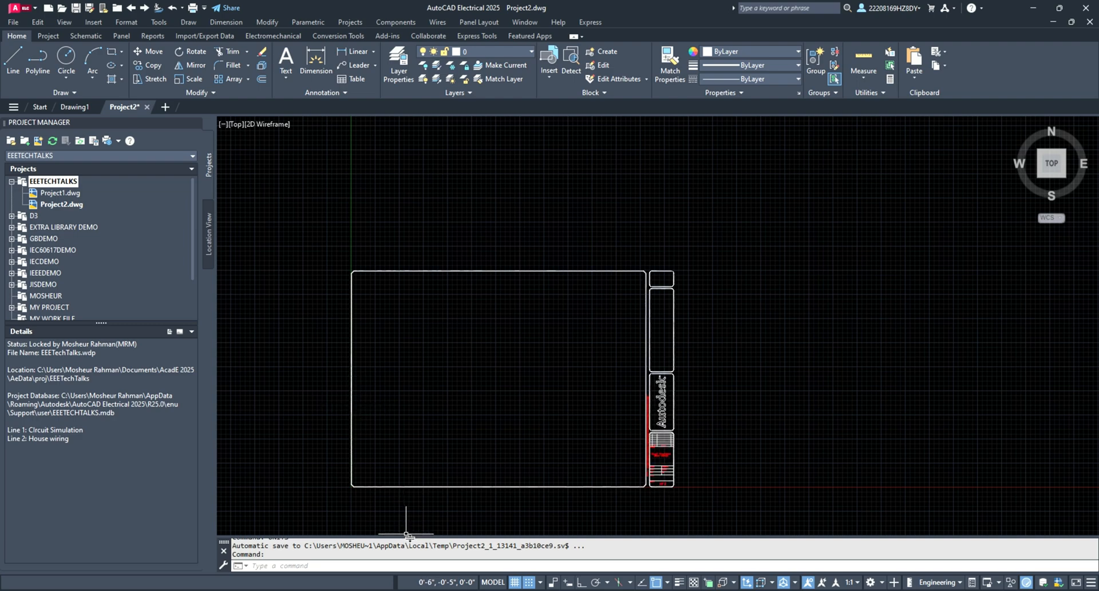
pyautogui.moveTo(435, 582)
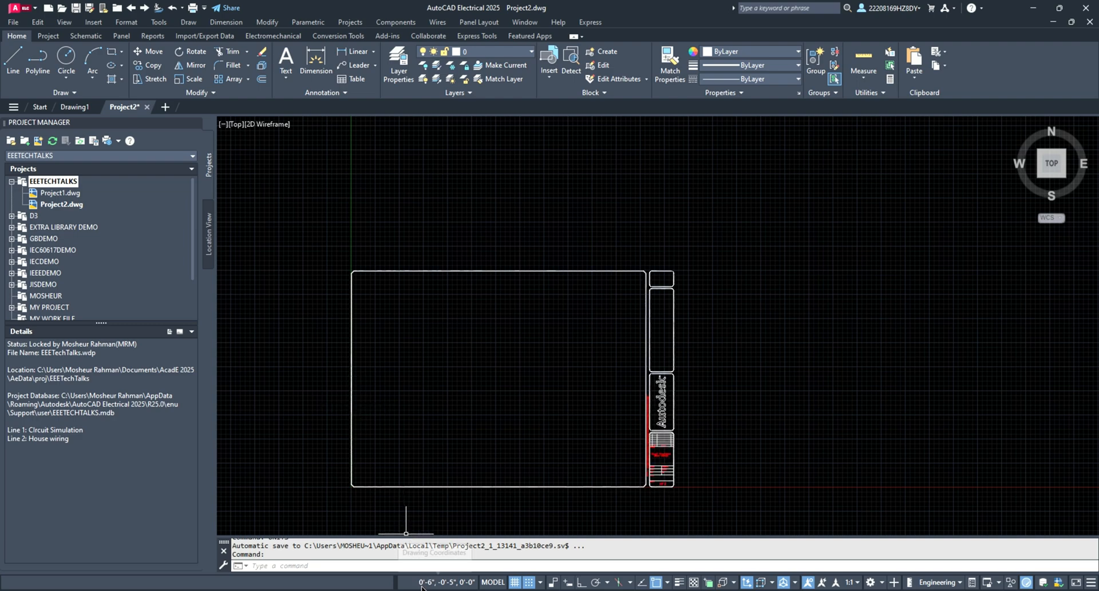
pyautogui.moveTo(354, 367)
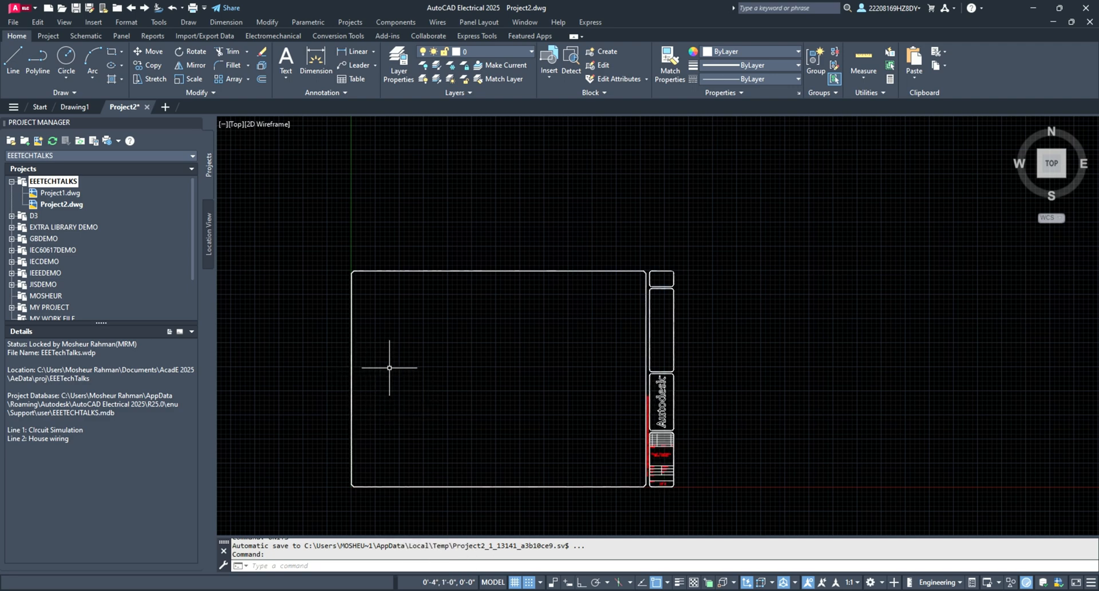
pyautogui.moveTo(458, 367)
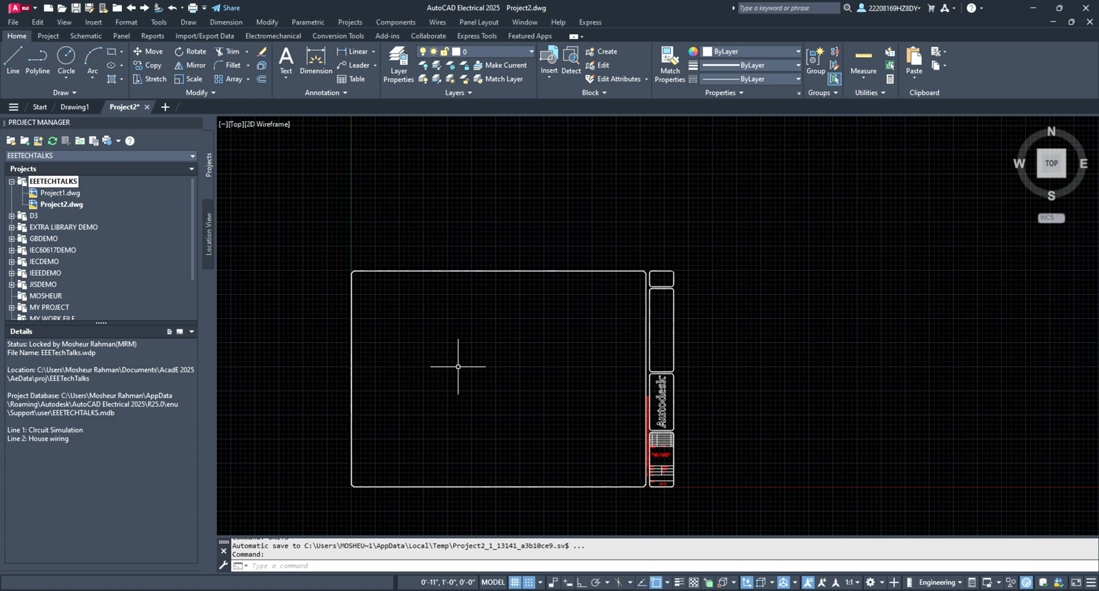
pyautogui.moveTo(470, 367)
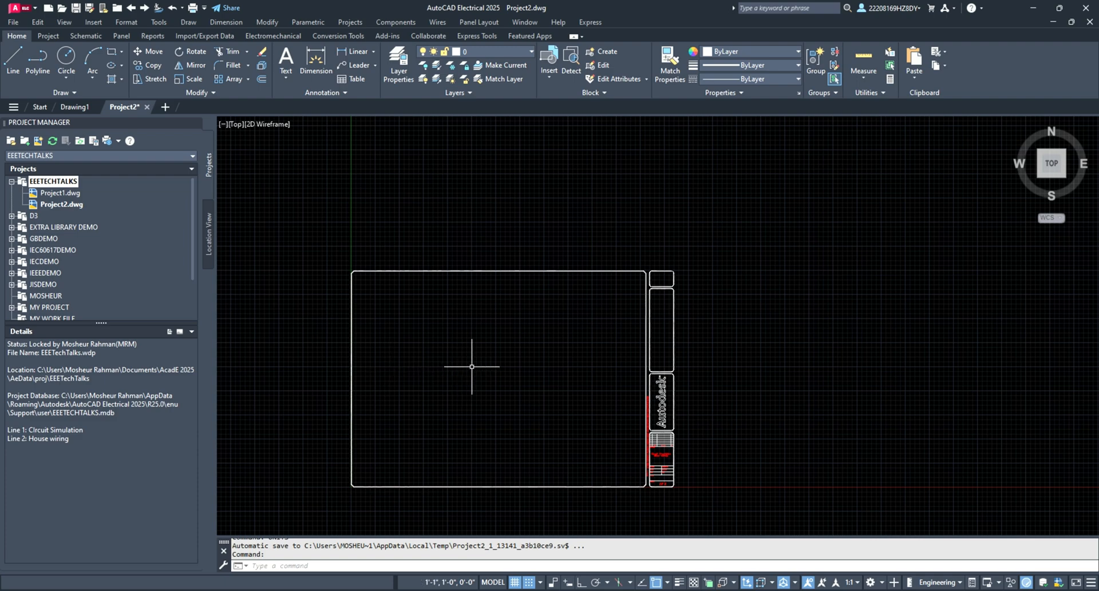
pyautogui.moveTo(483, 366)
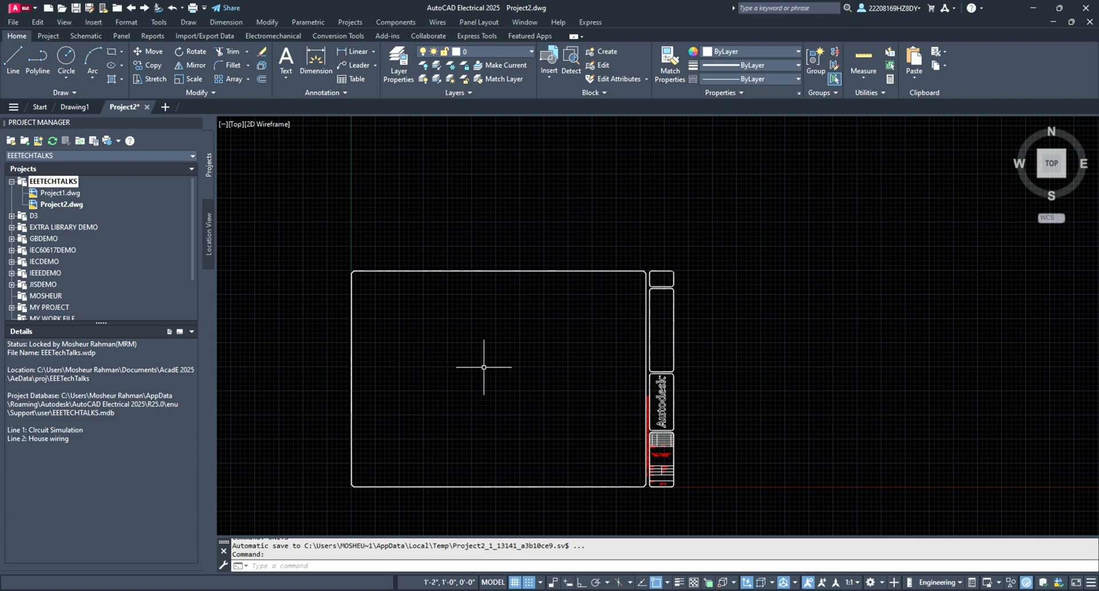
pyautogui.moveTo(601, 365)
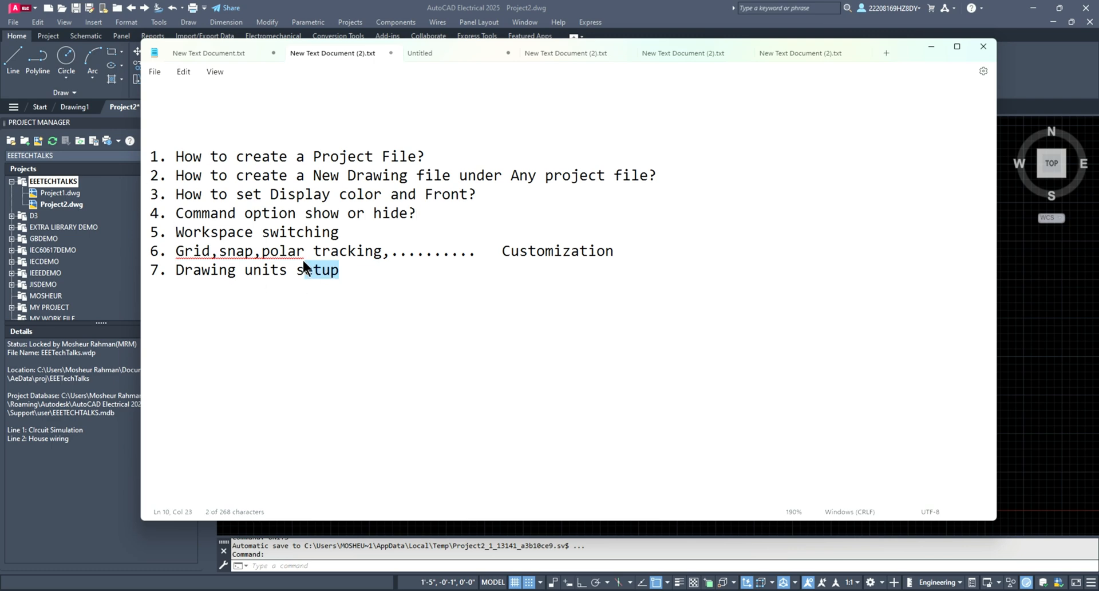
pyautogui.click(983, 46)
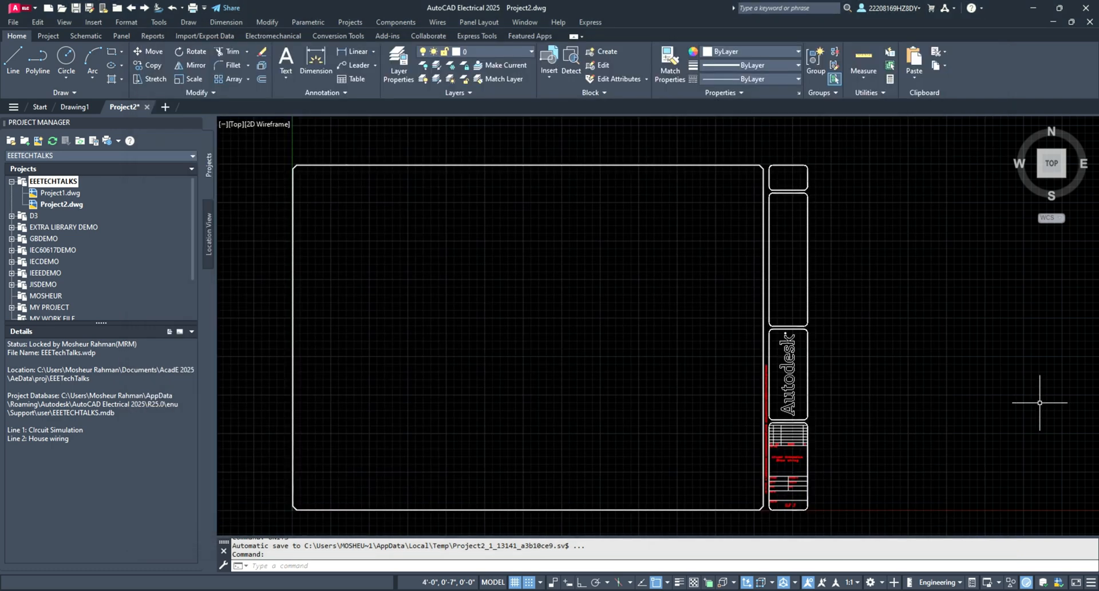
pyautogui.moveTo(454, 329)
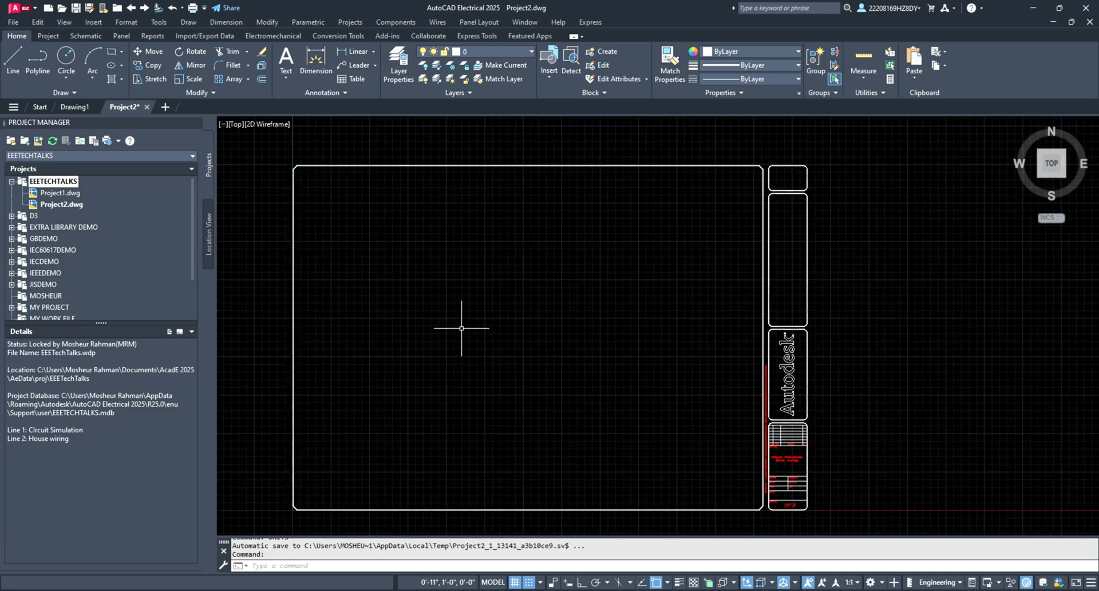
pyautogui.moveTo(79, 83)
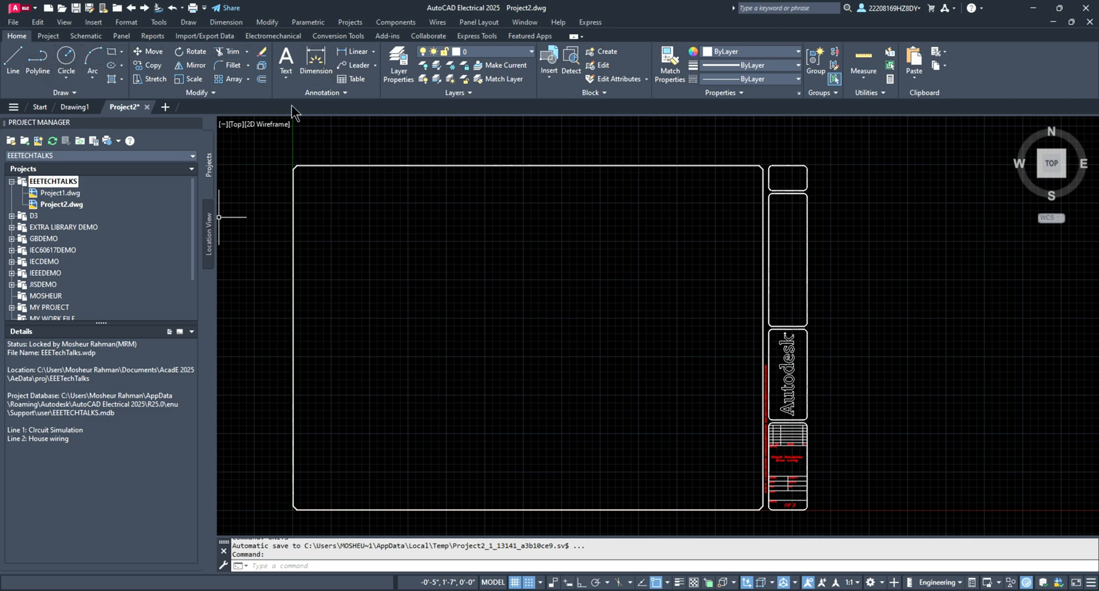
pyautogui.moveTo(152, 79)
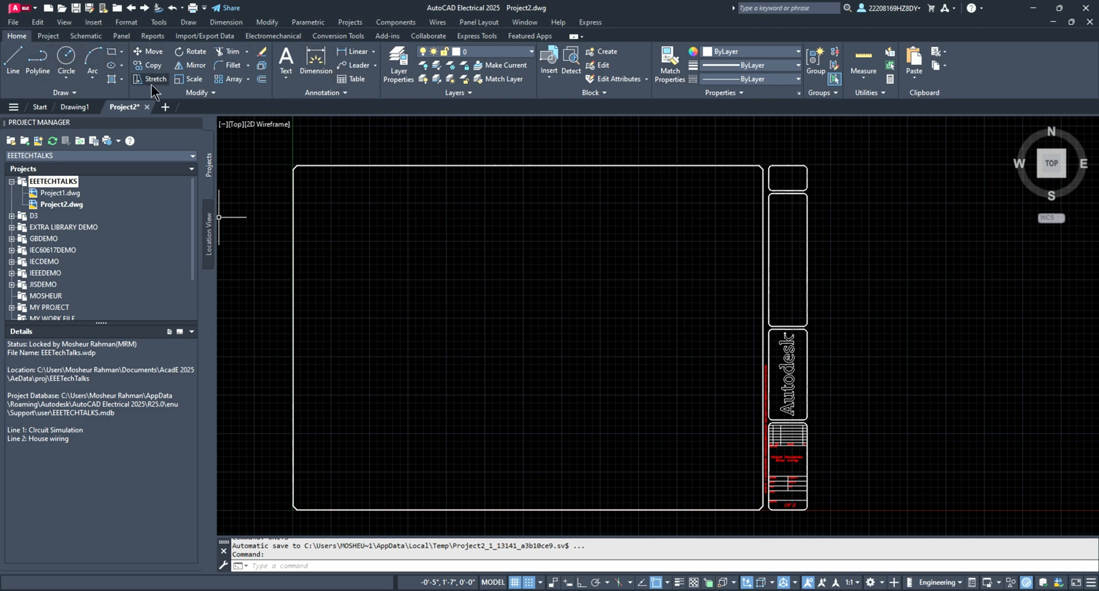